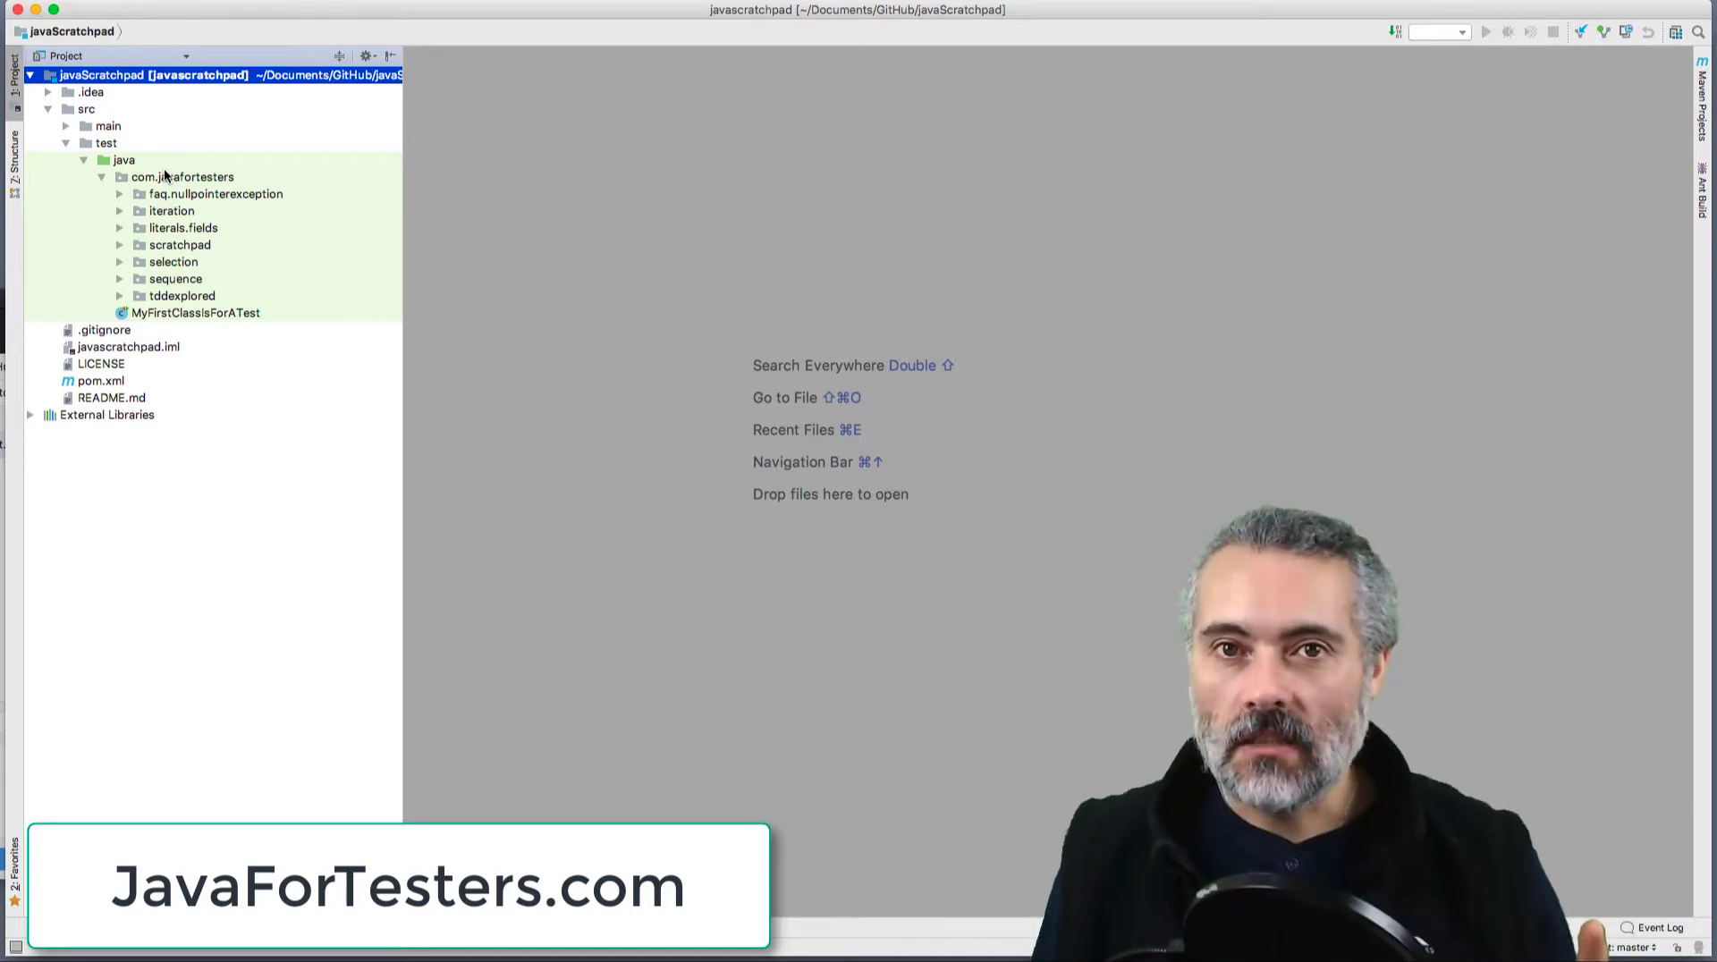
# - Create a collections package under com.javafortesters with a ListExploredTest class inside
pyautogui.rightClick(182, 176)
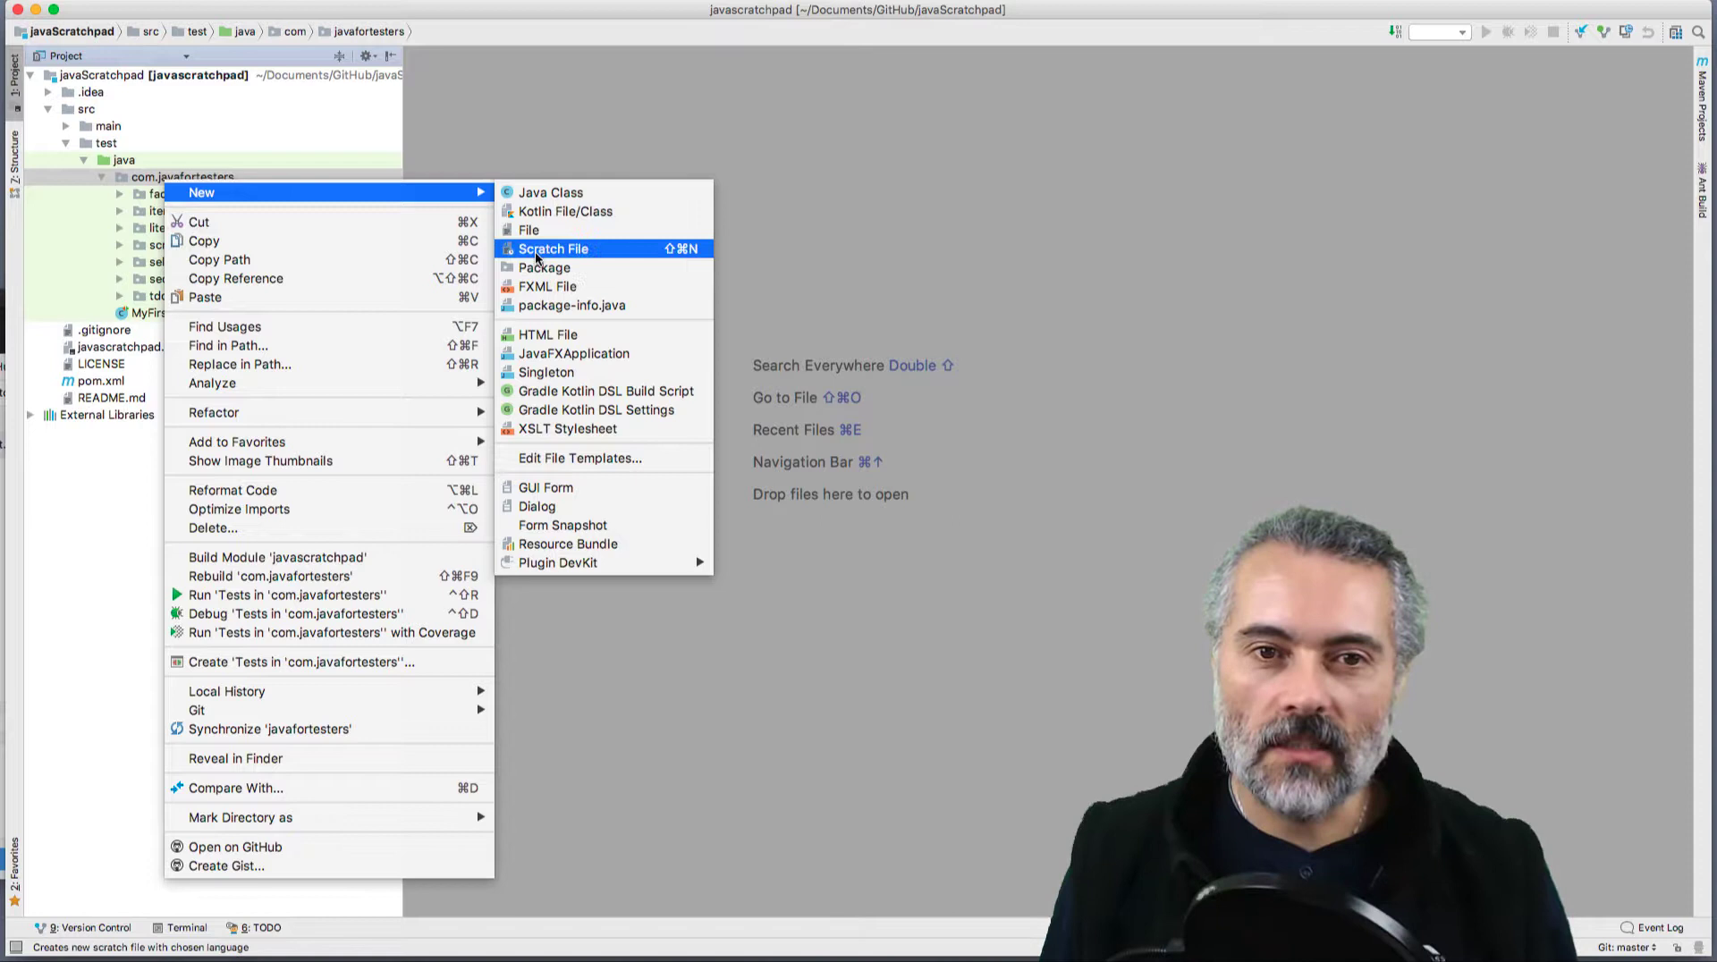
pyautogui.press('Escape')
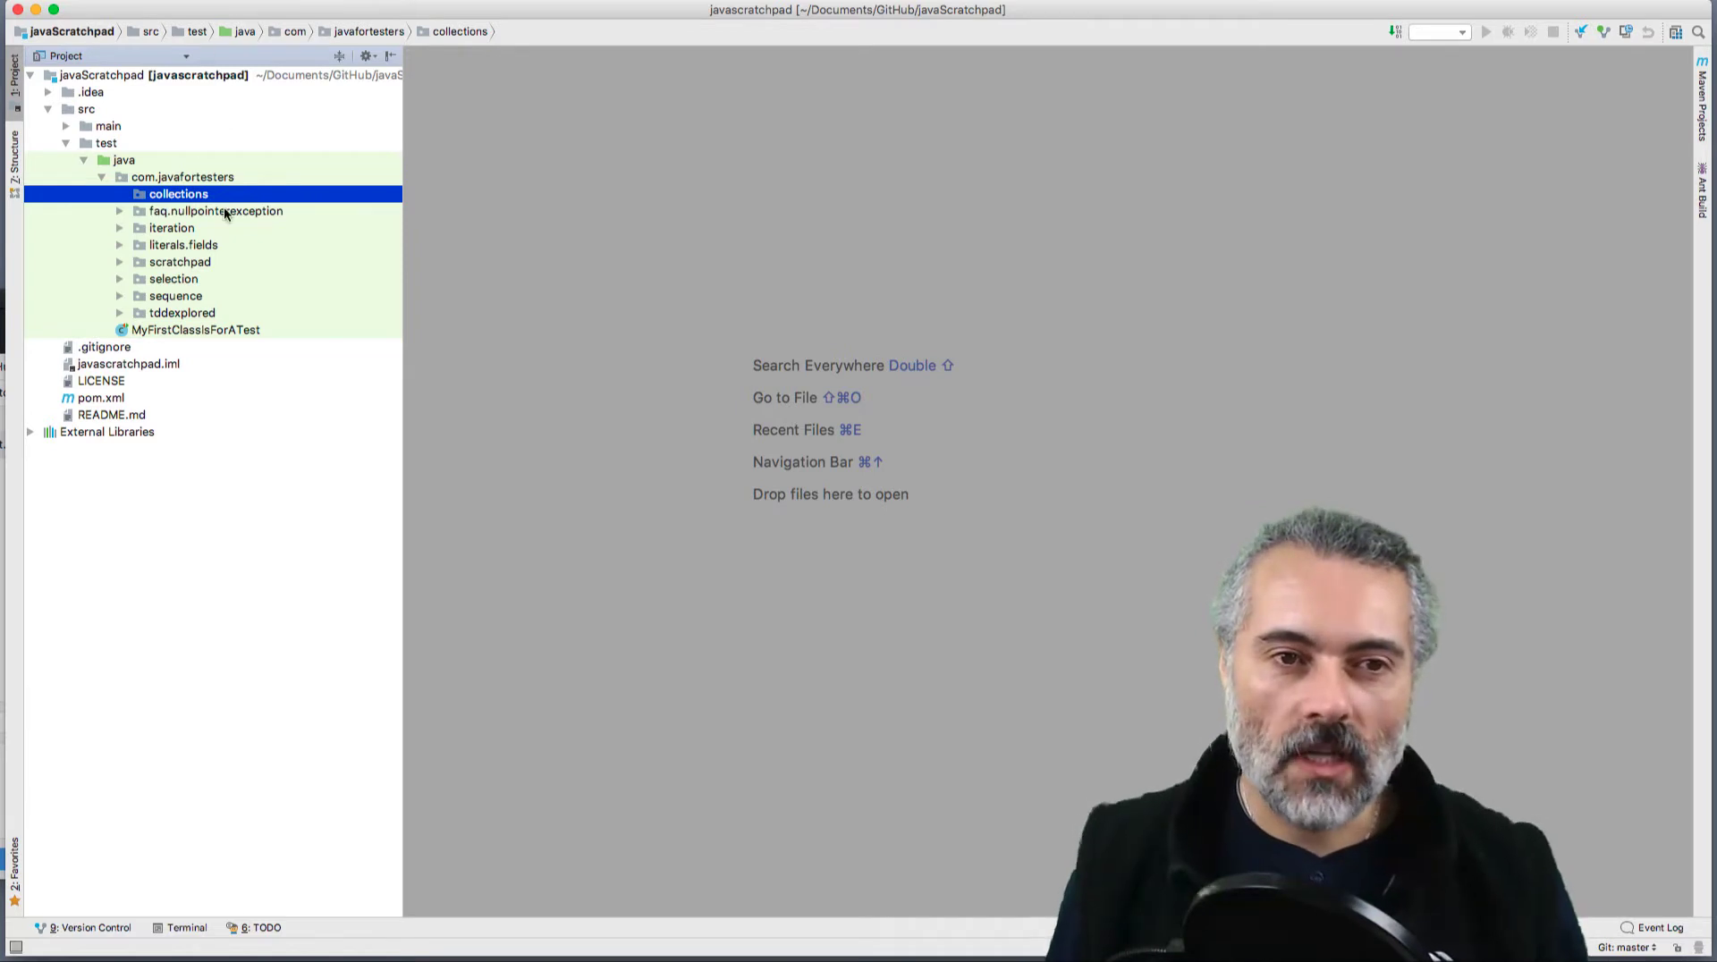
pyautogui.rightClick(176, 194)
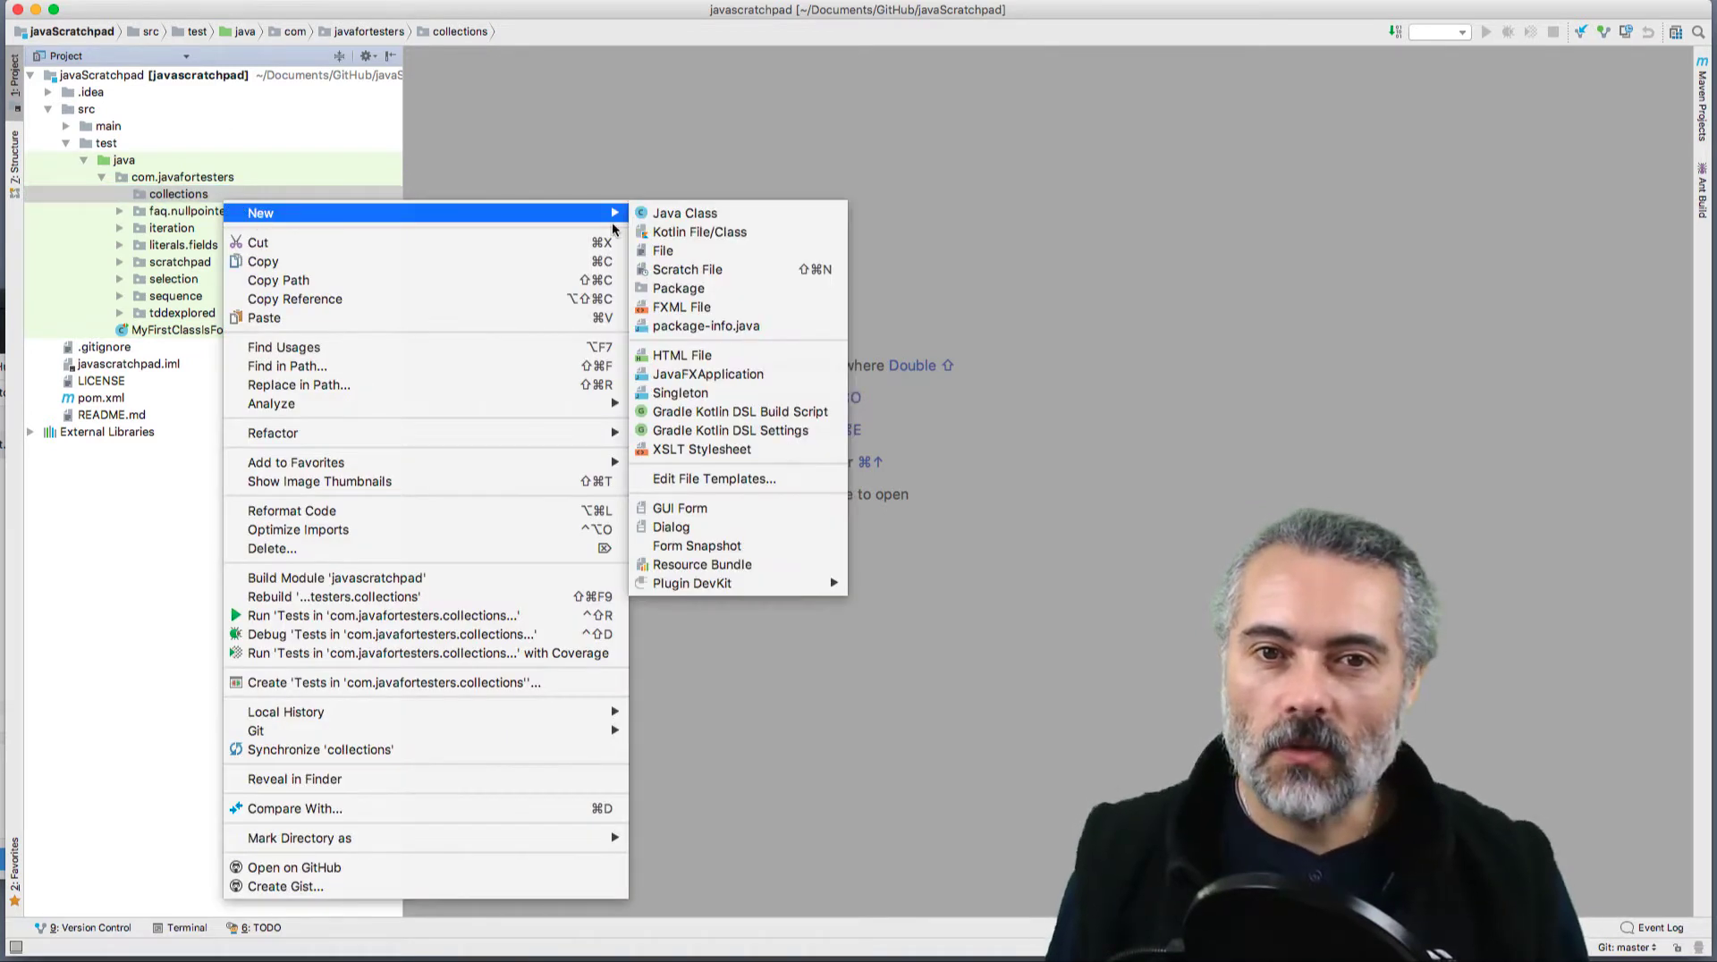
pyautogui.click(684, 212)
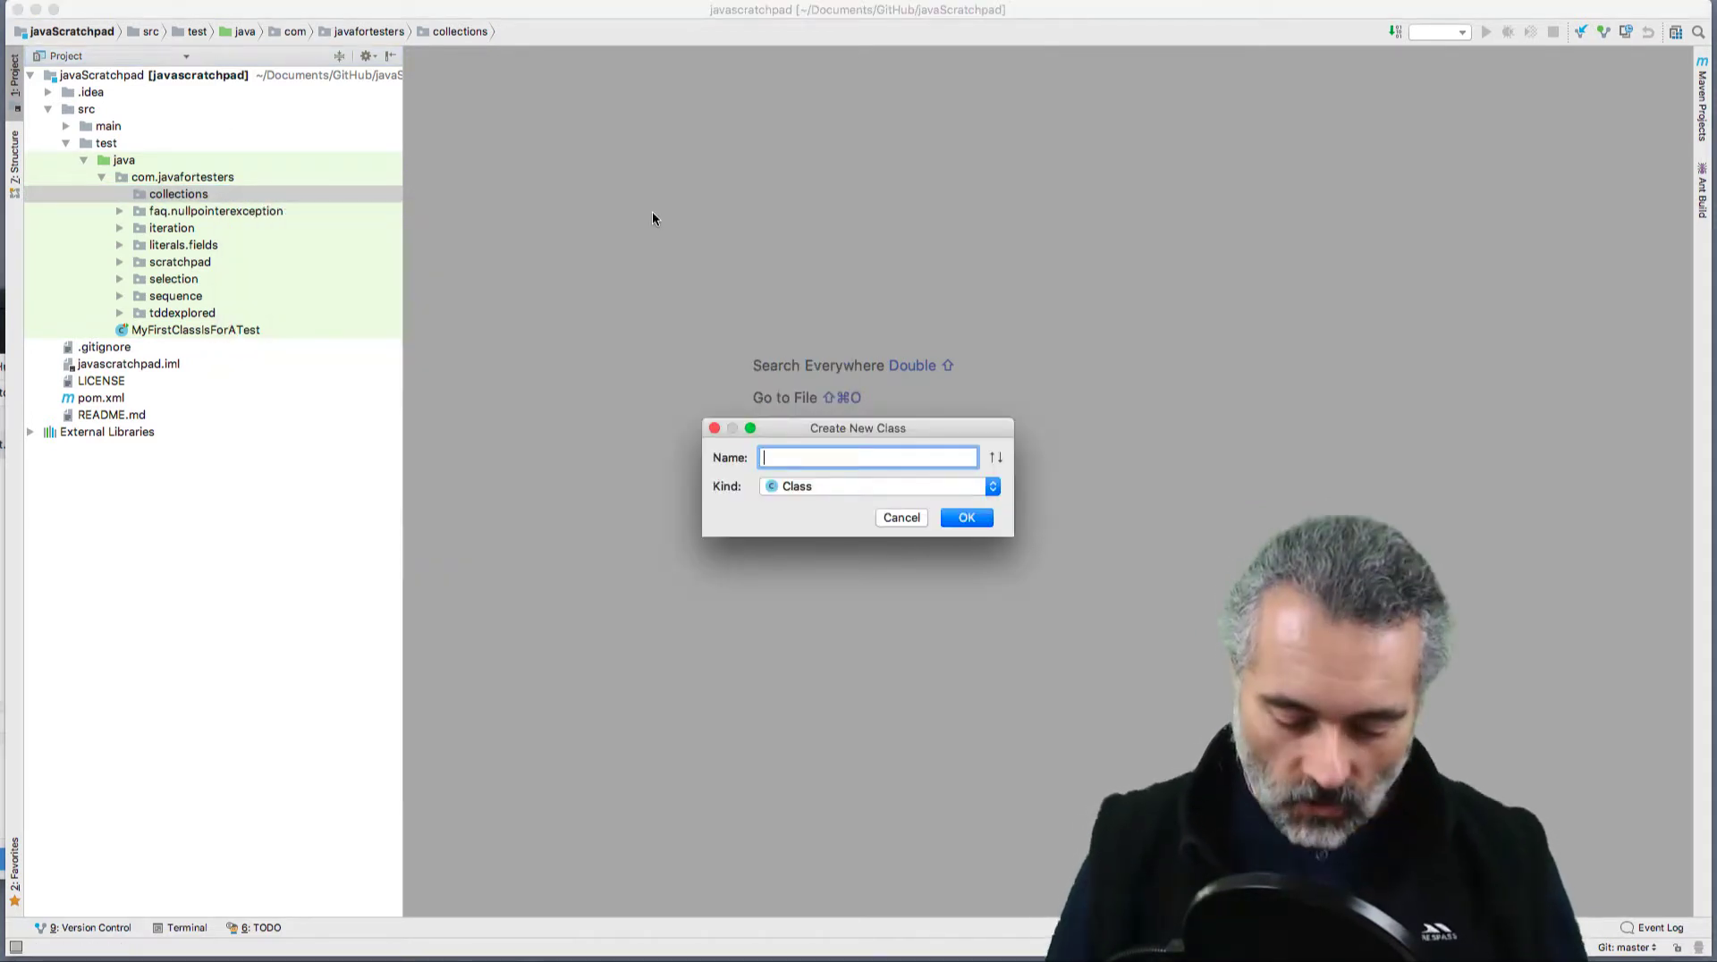
pyautogui.write('ListExploredTest')
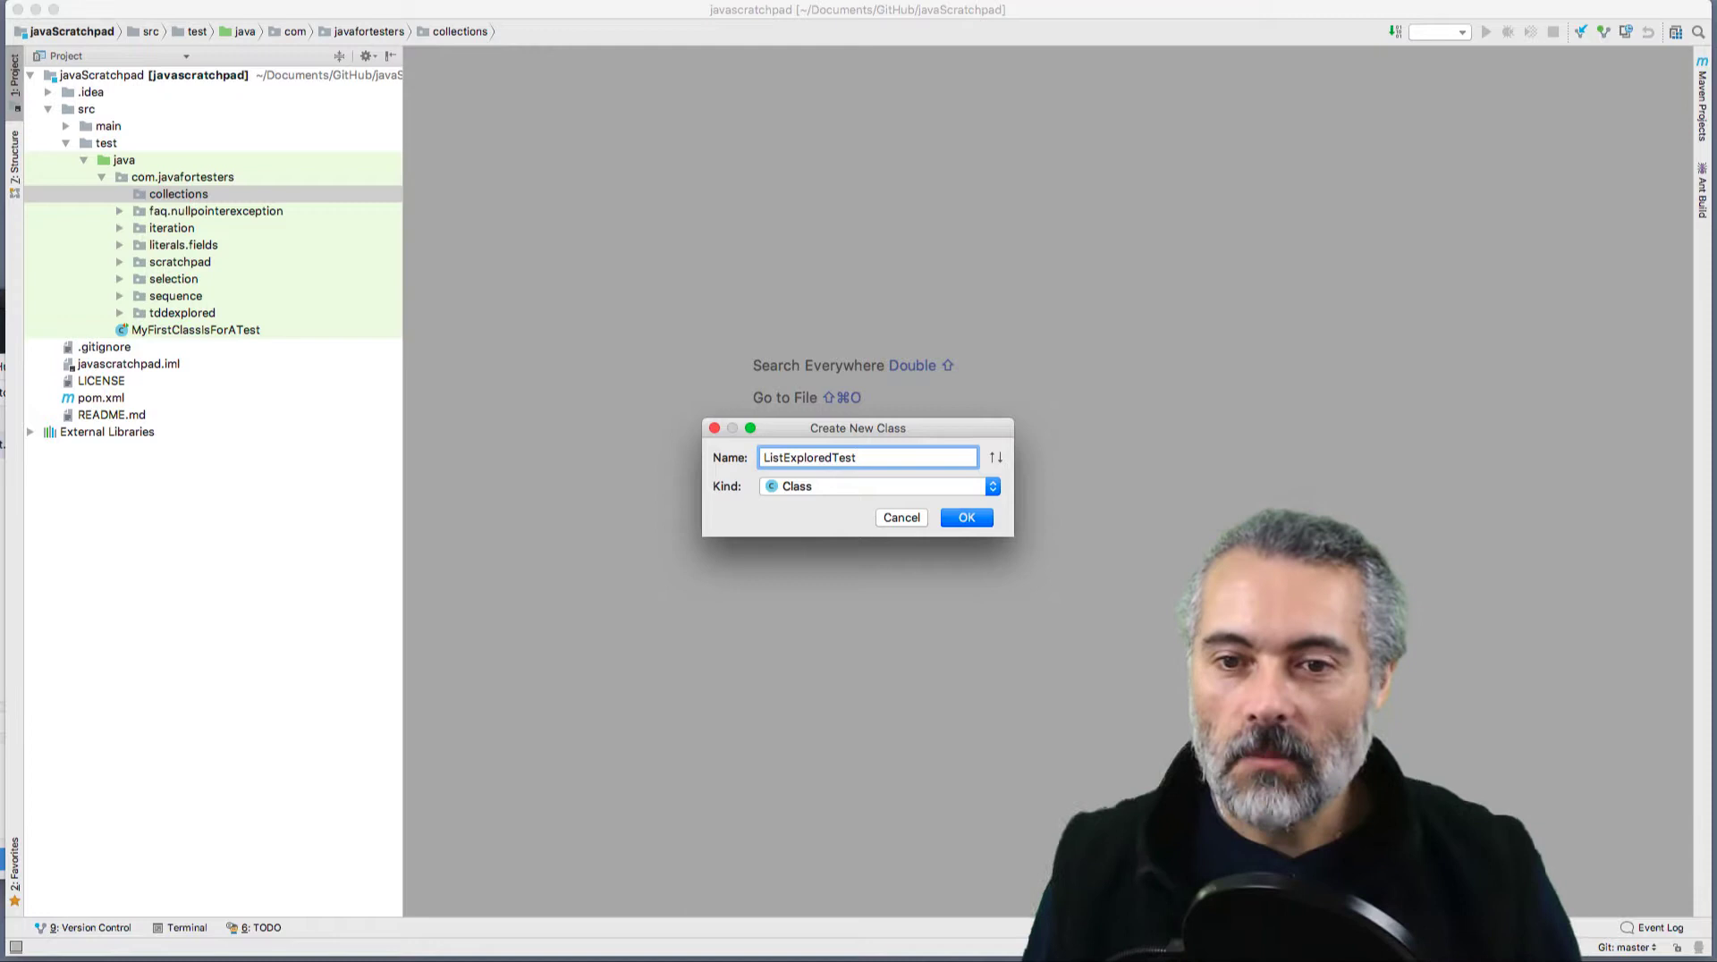
pyautogui.click(965, 518)
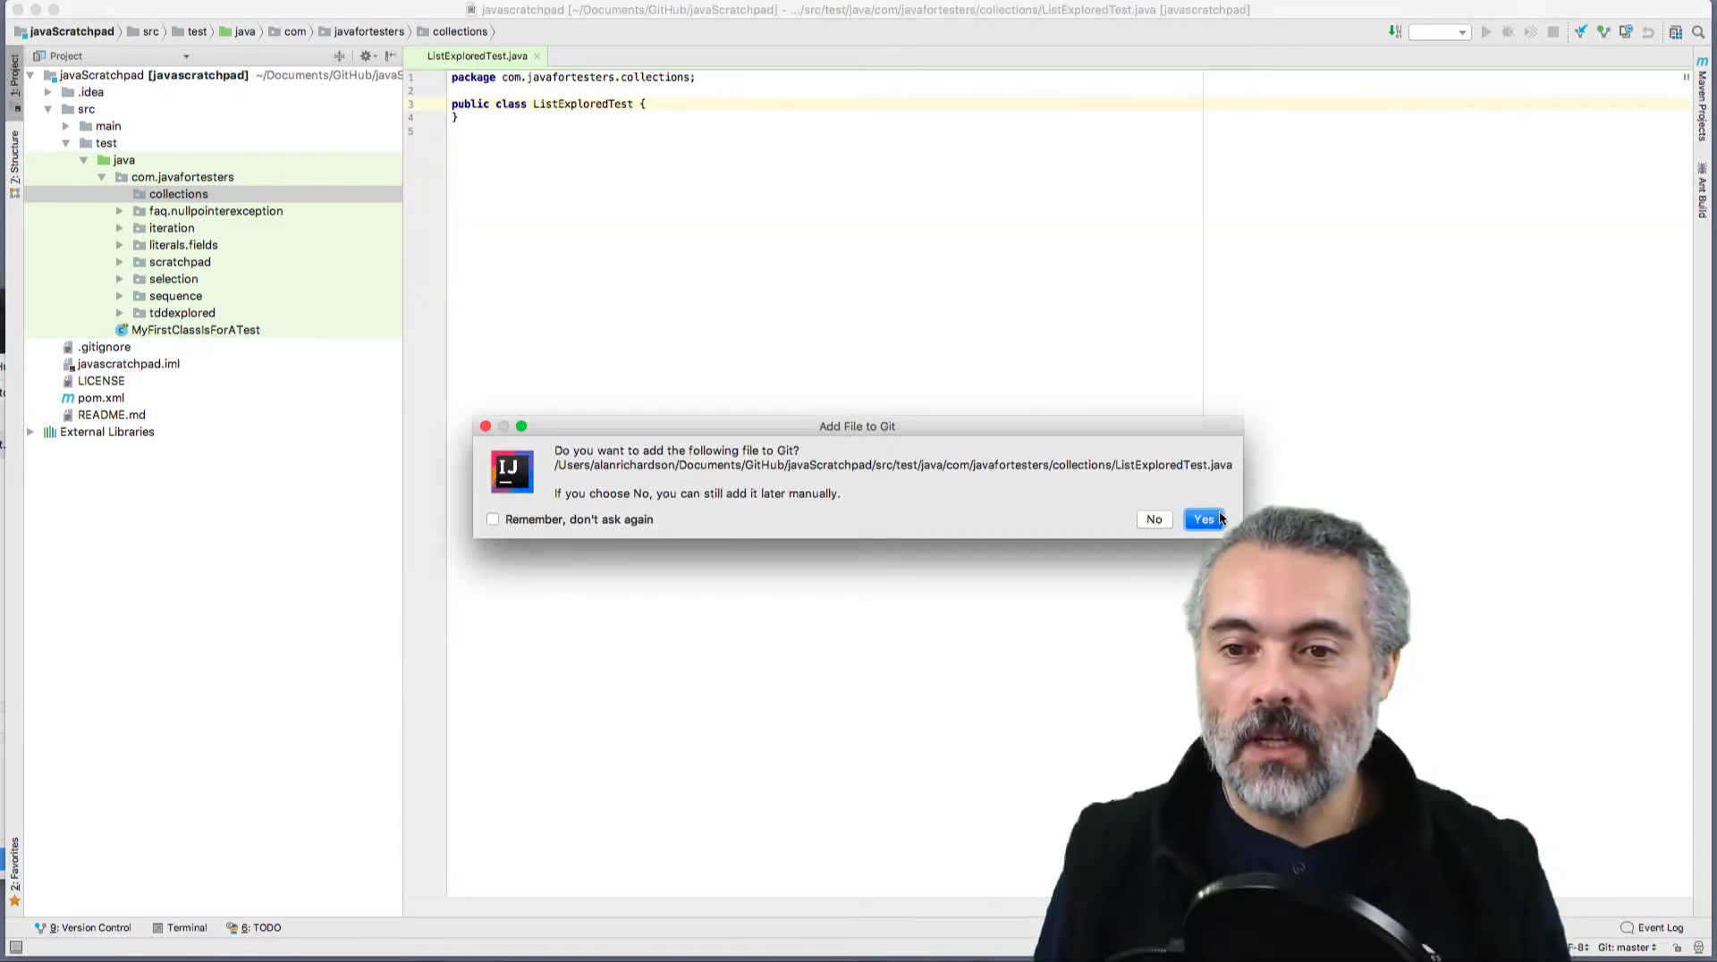
pyautogui.click(1202, 519)
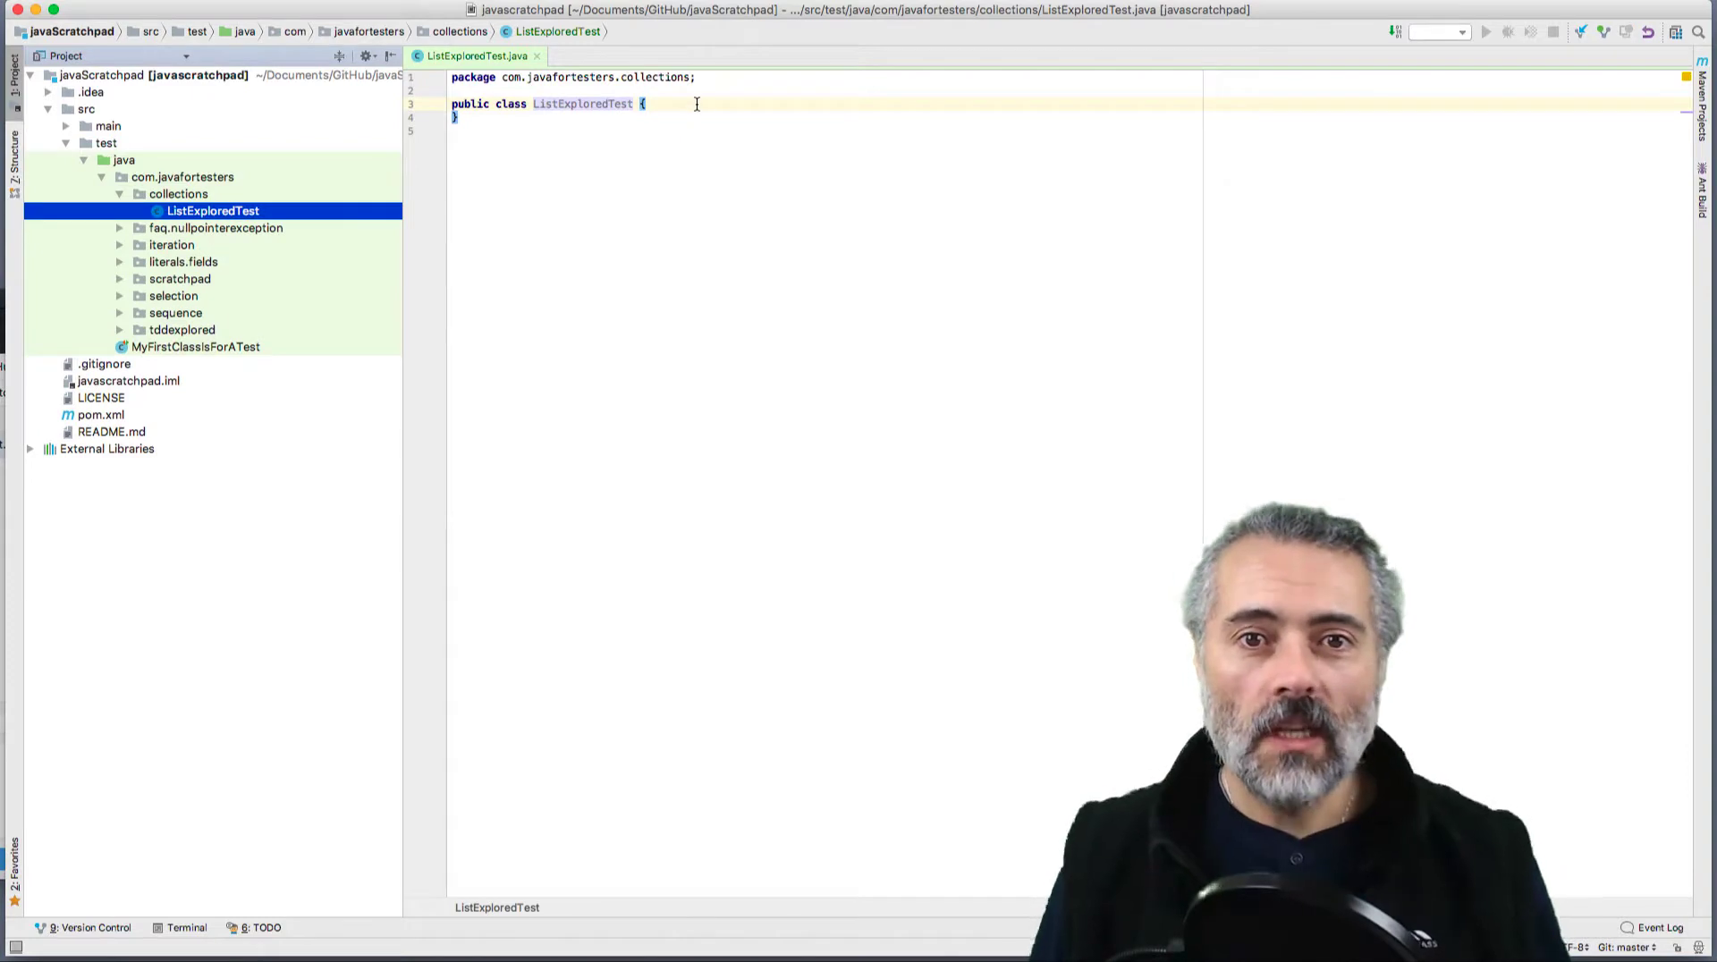
pyautogui.press('enter')
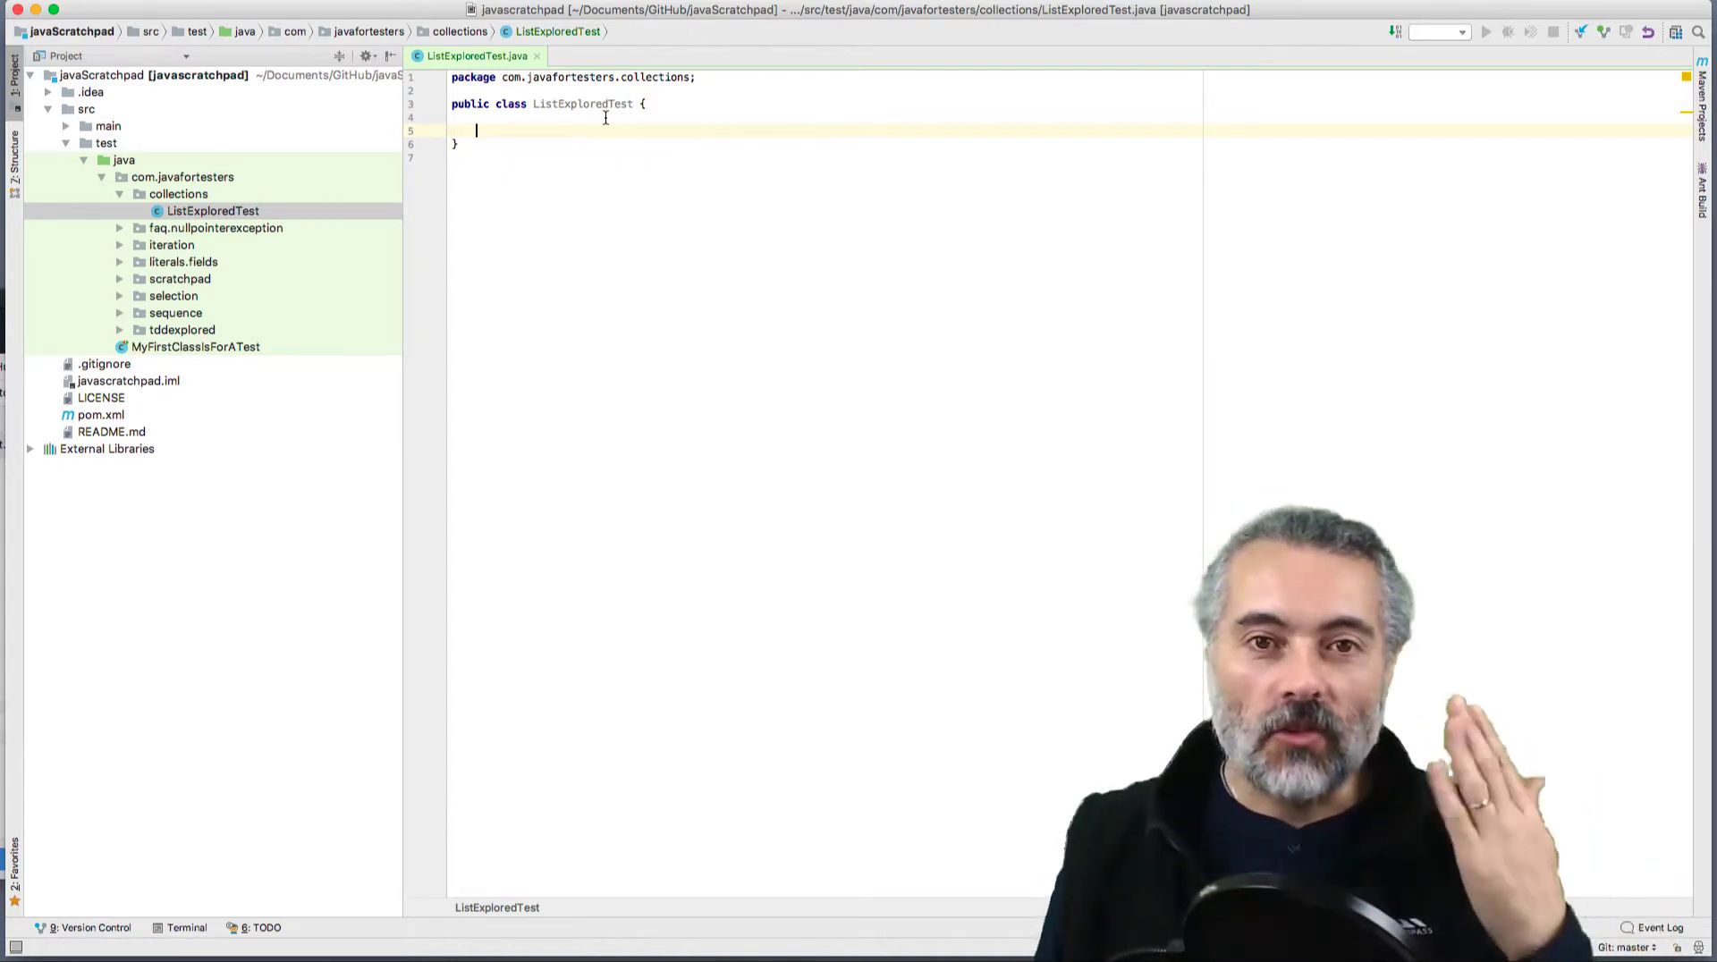
pyautogui.moveTo(583, 102)
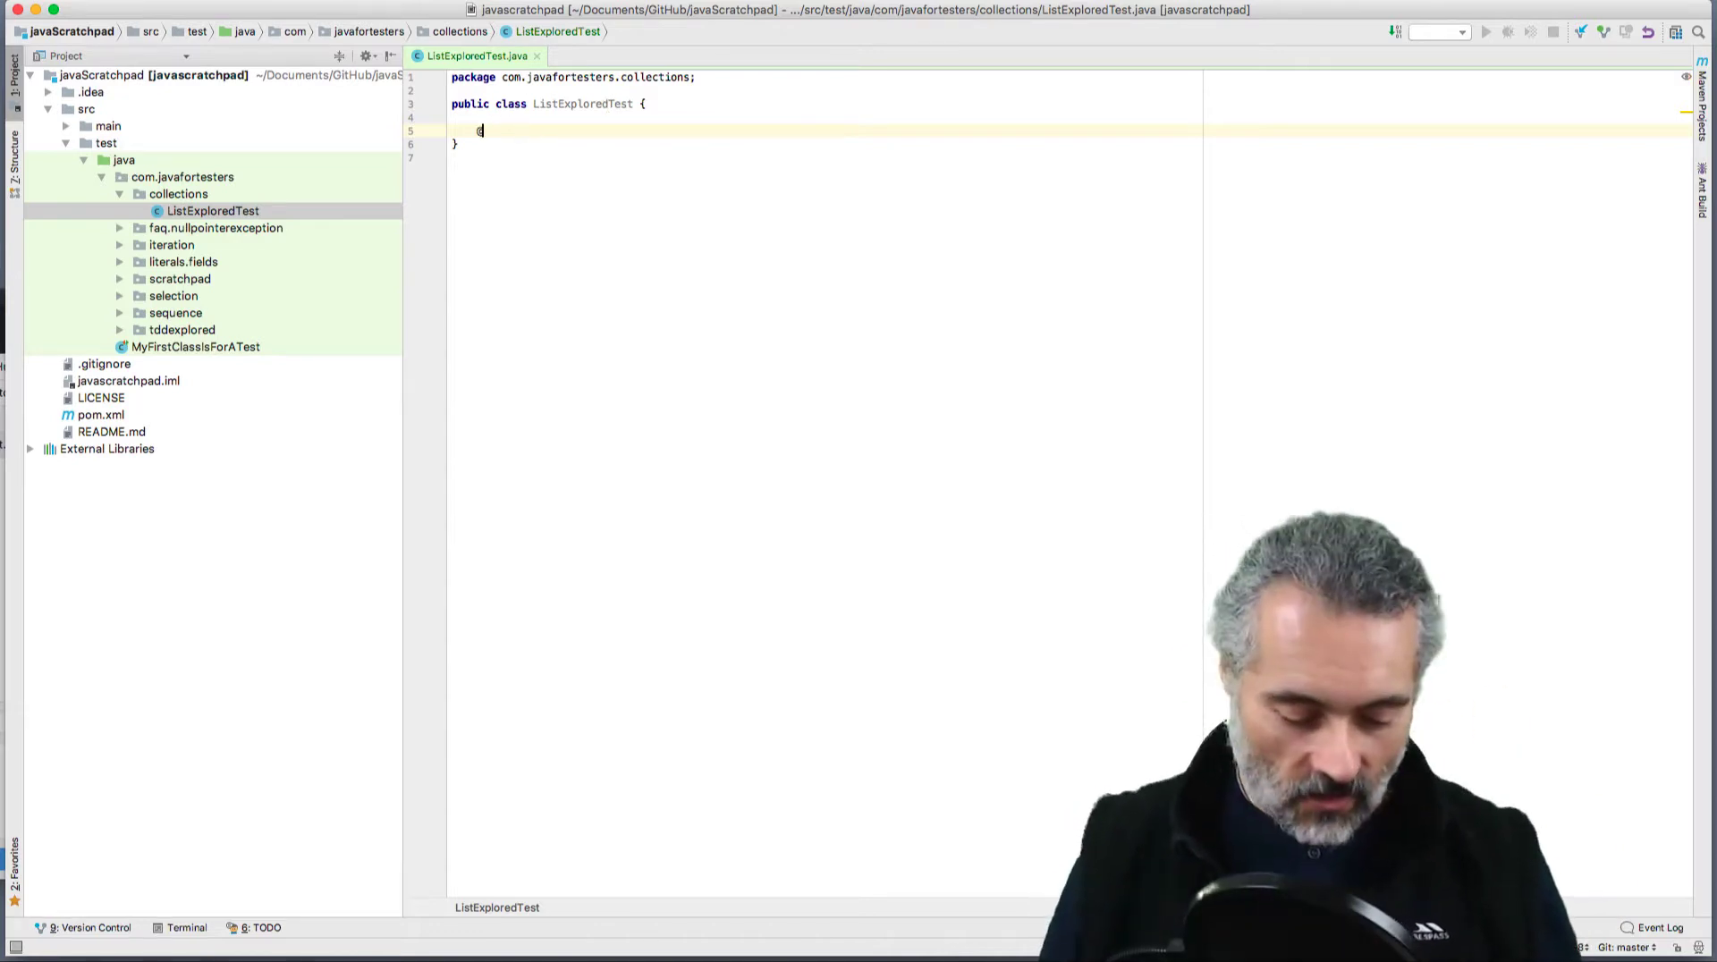
pyautogui.write('@Test')
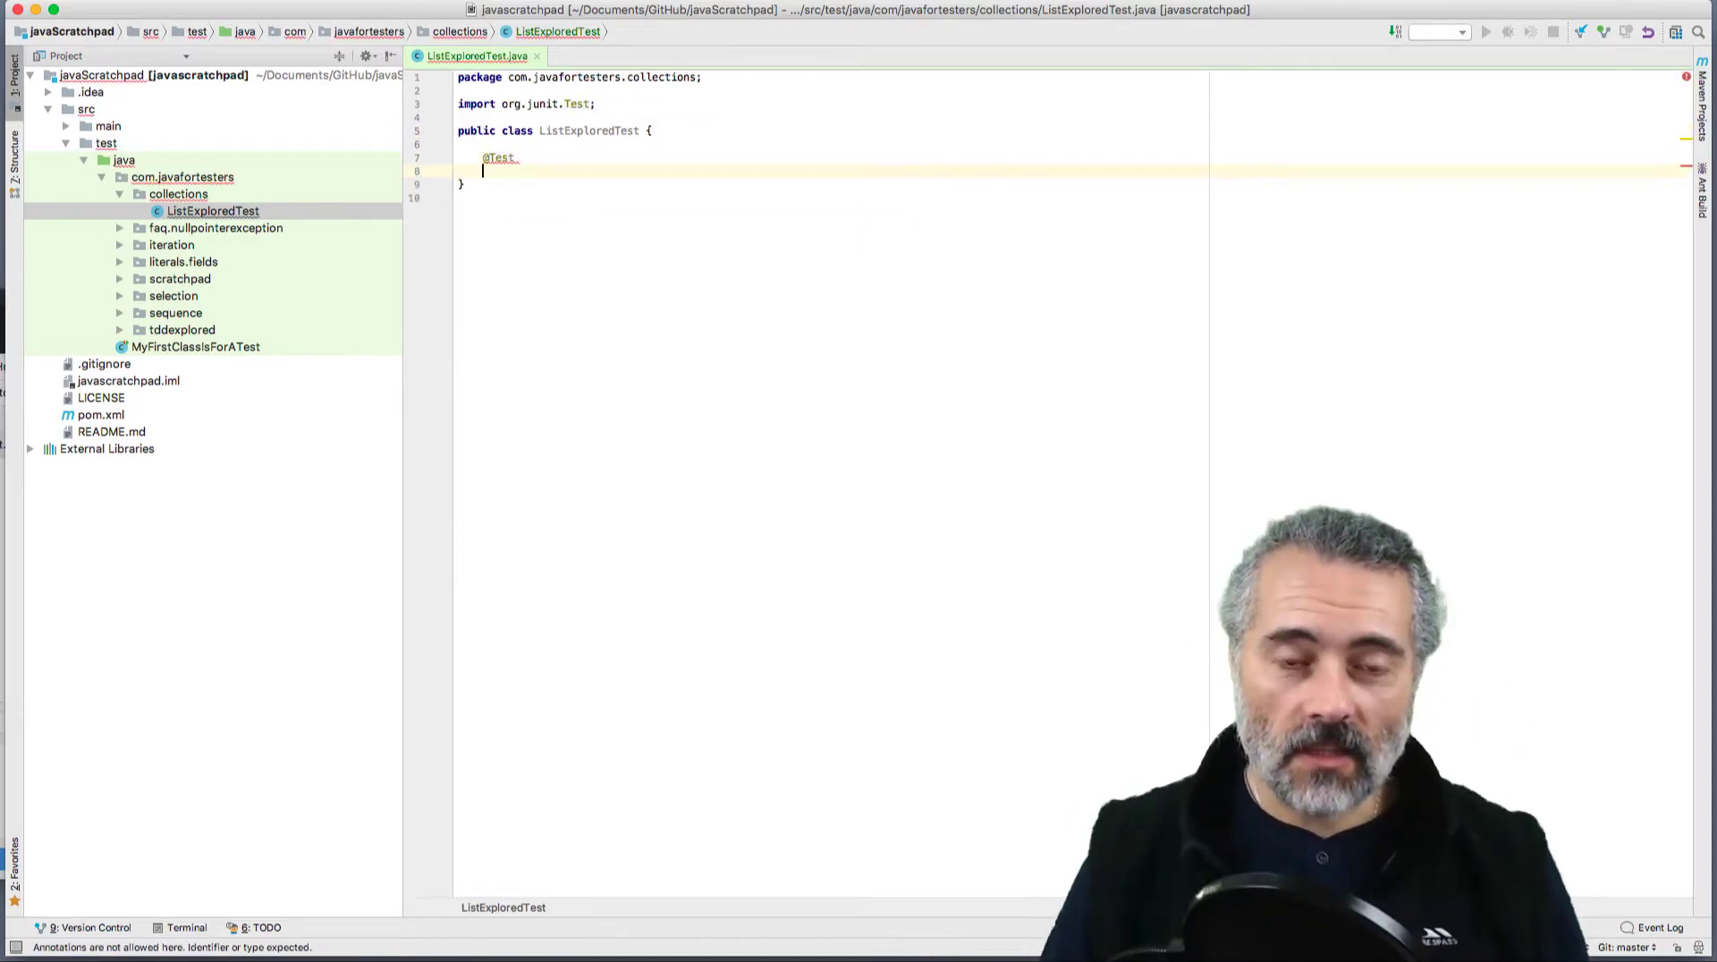
pyautogui.write('public')
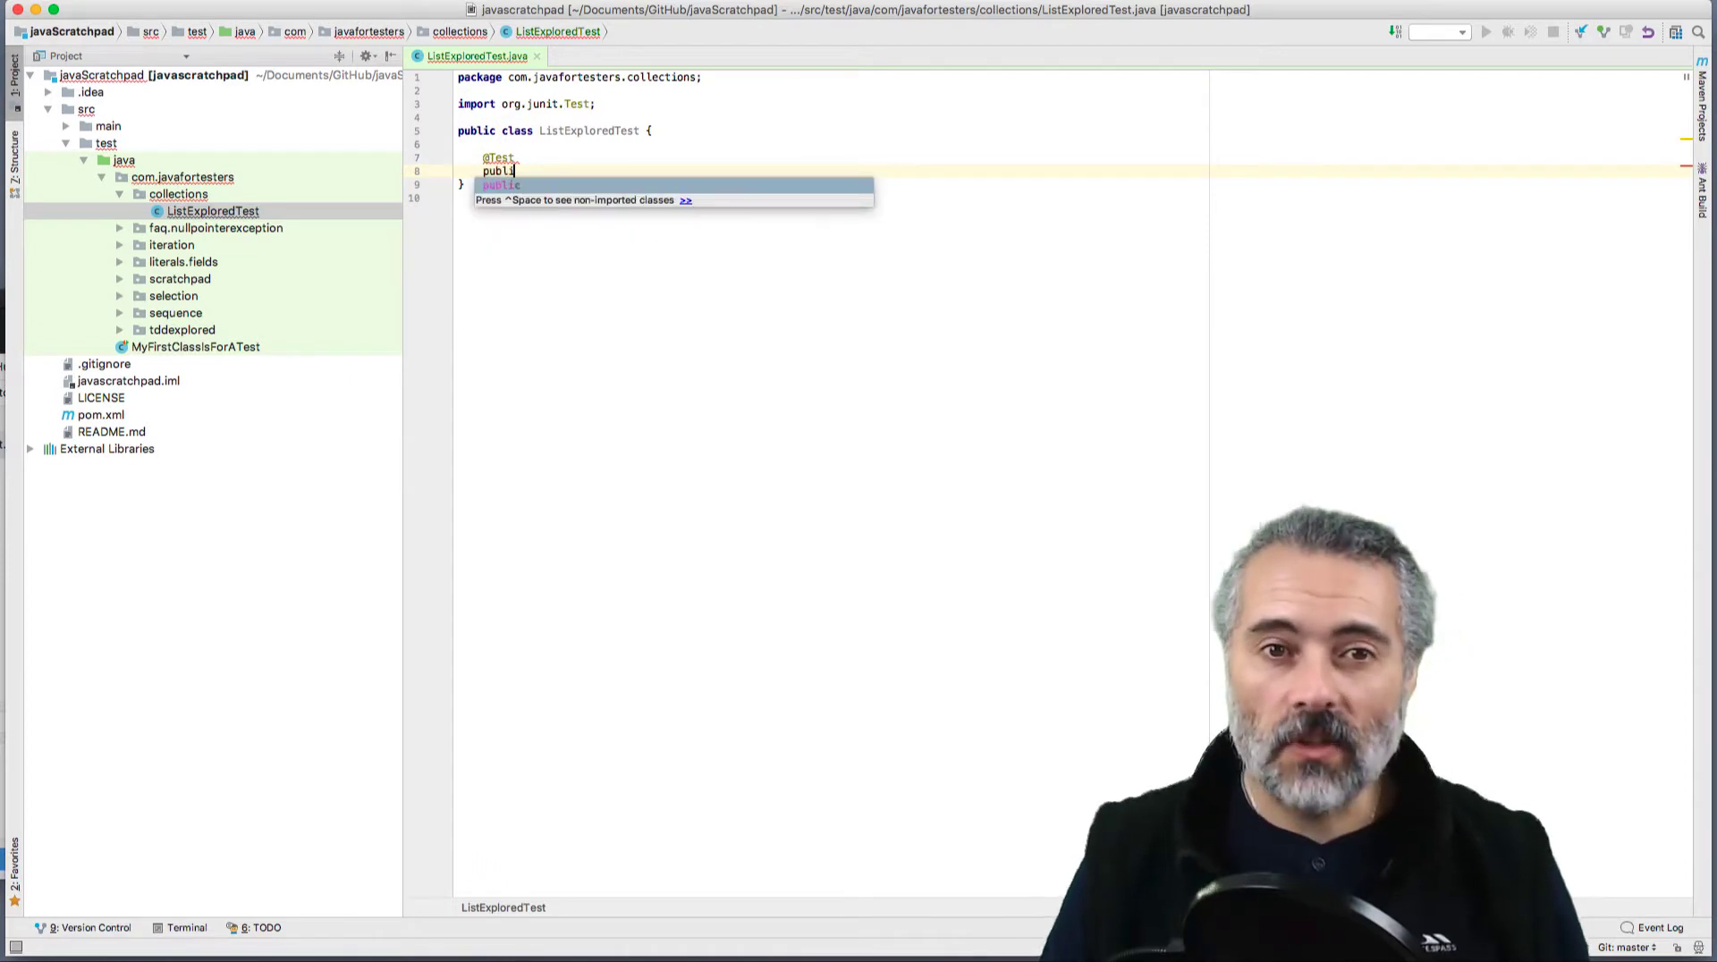
pyautogui.write('void_canEx')
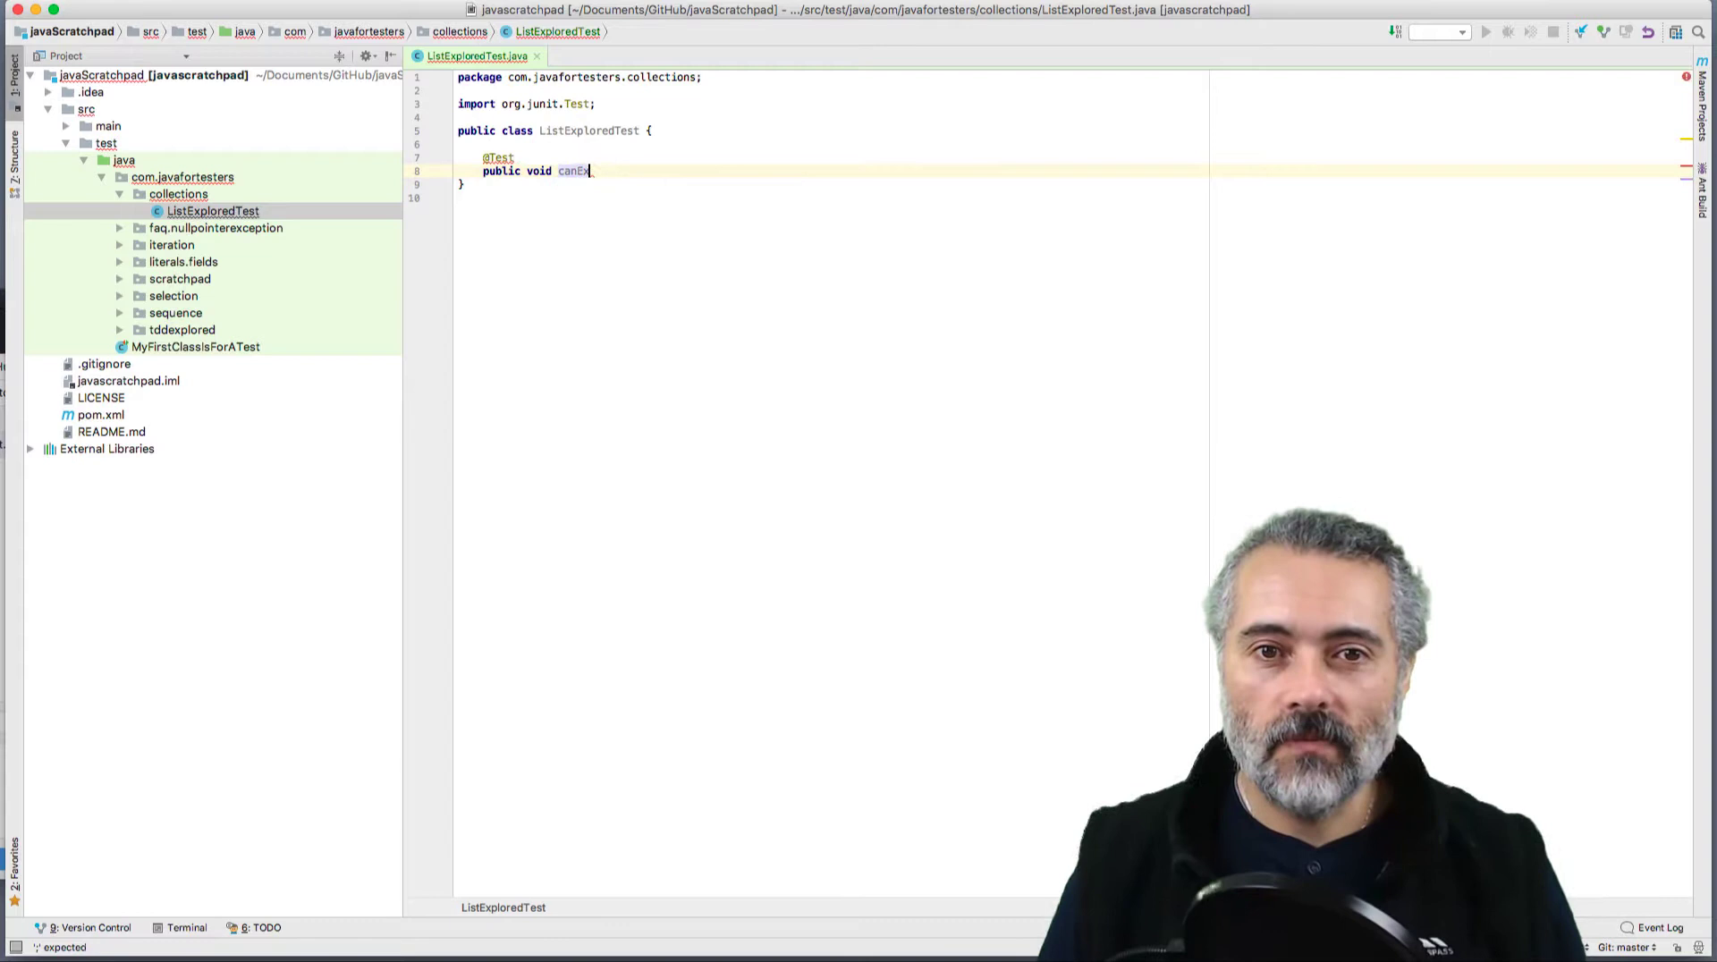
pyautogui.write('ploreArrayLi')
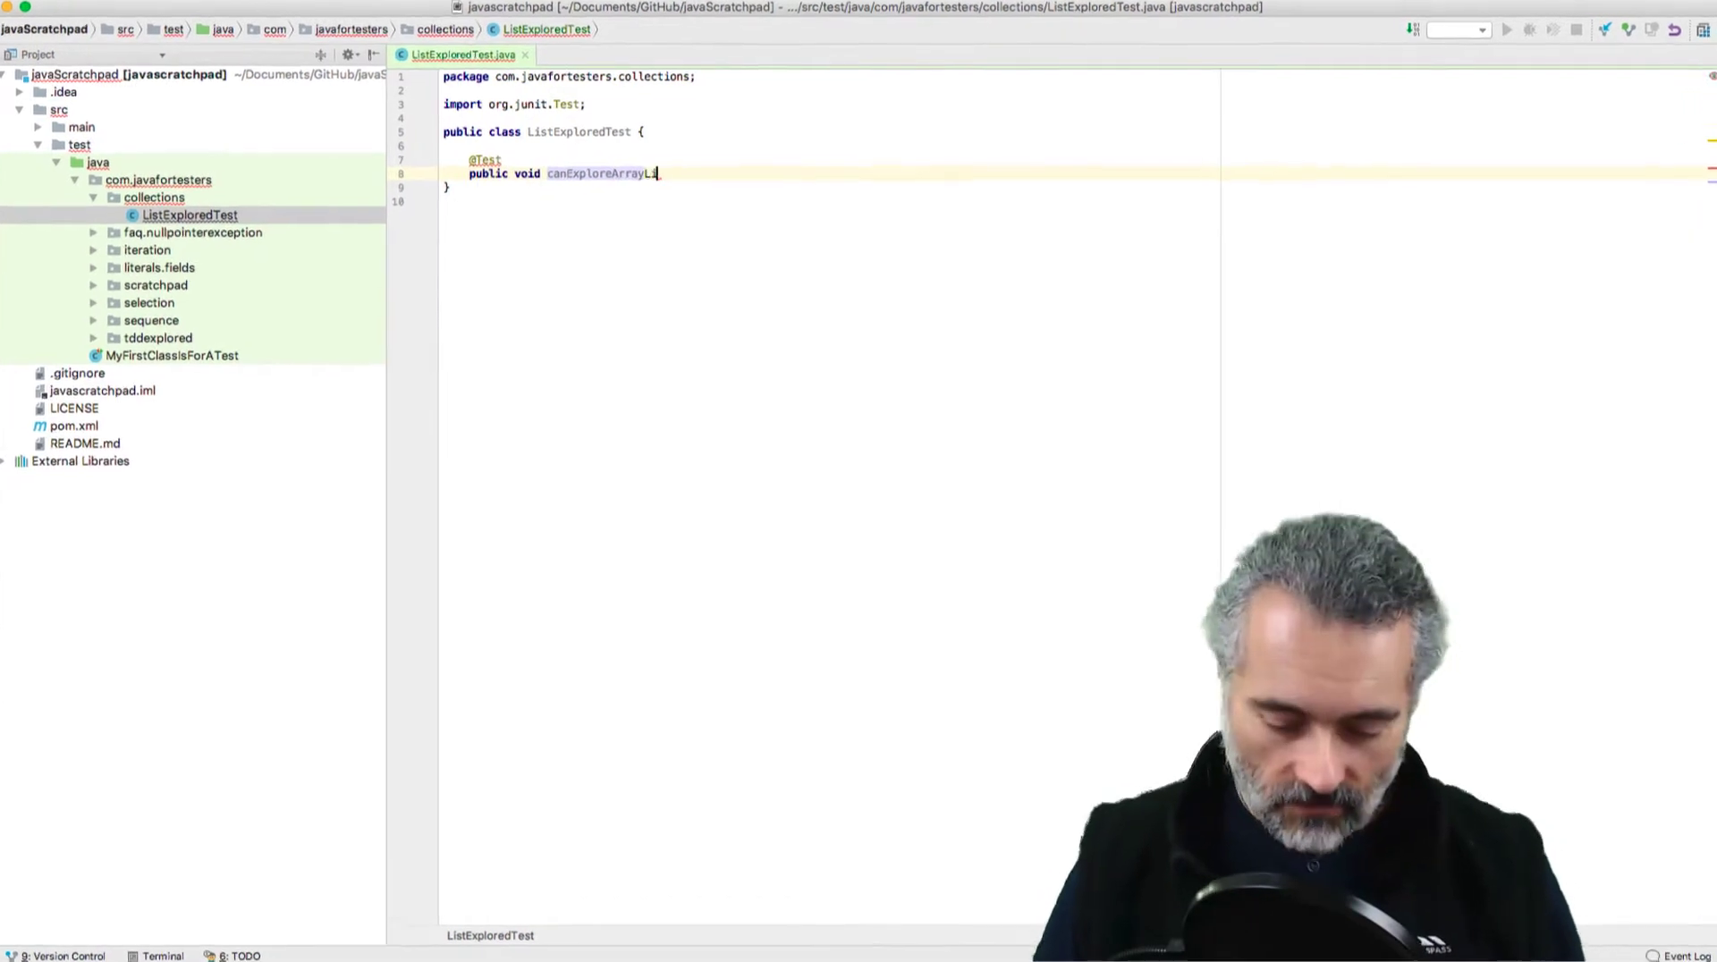
pyautogui.write('(){')
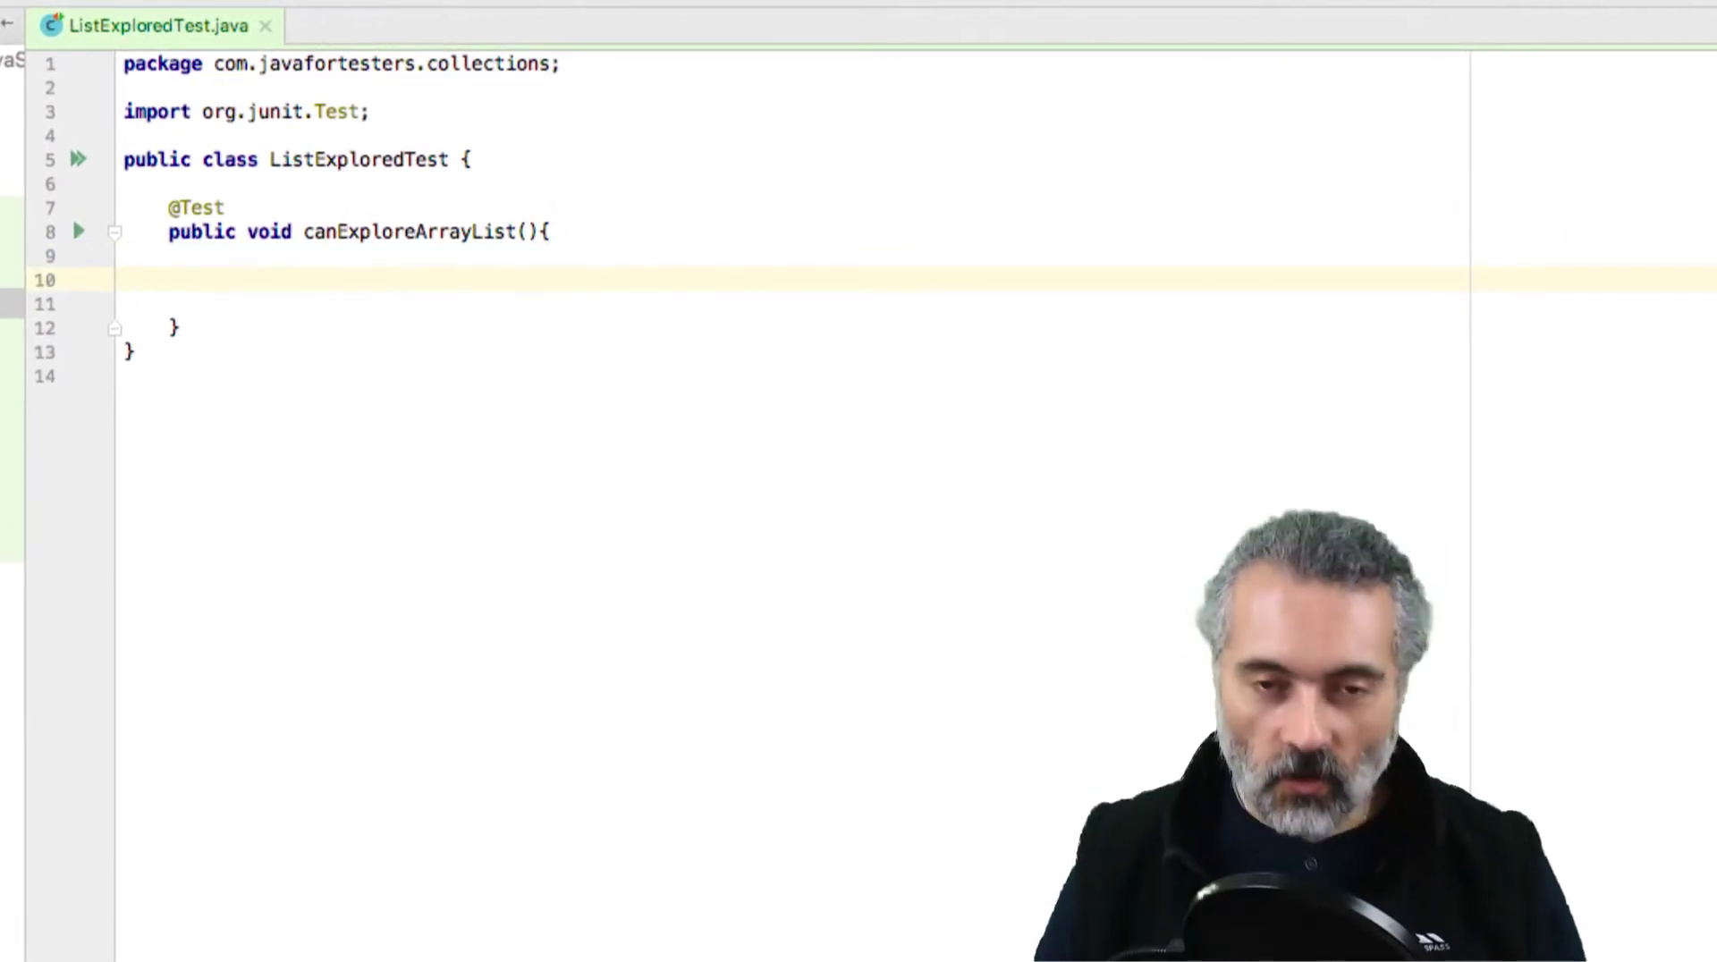
# - Declare ArrayList<String> strings = new ArrayList<>() using completion to import java.util.ArrayList
pyautogui.write('Array')
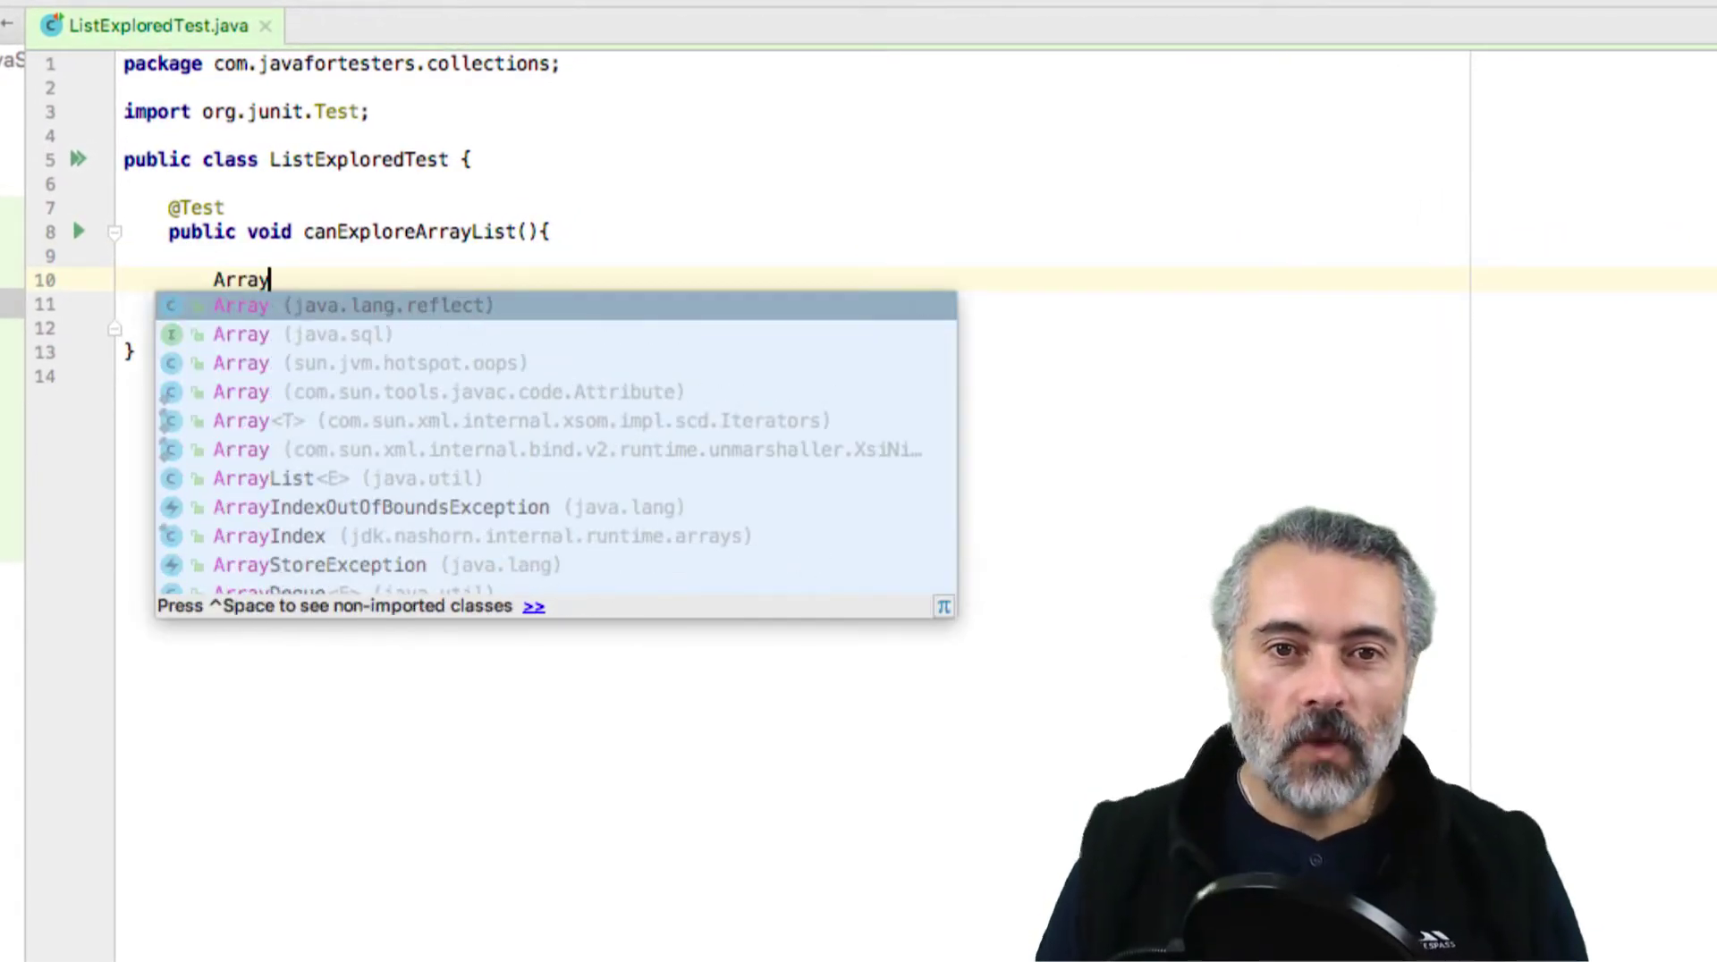
pyautogui.write('List<>')
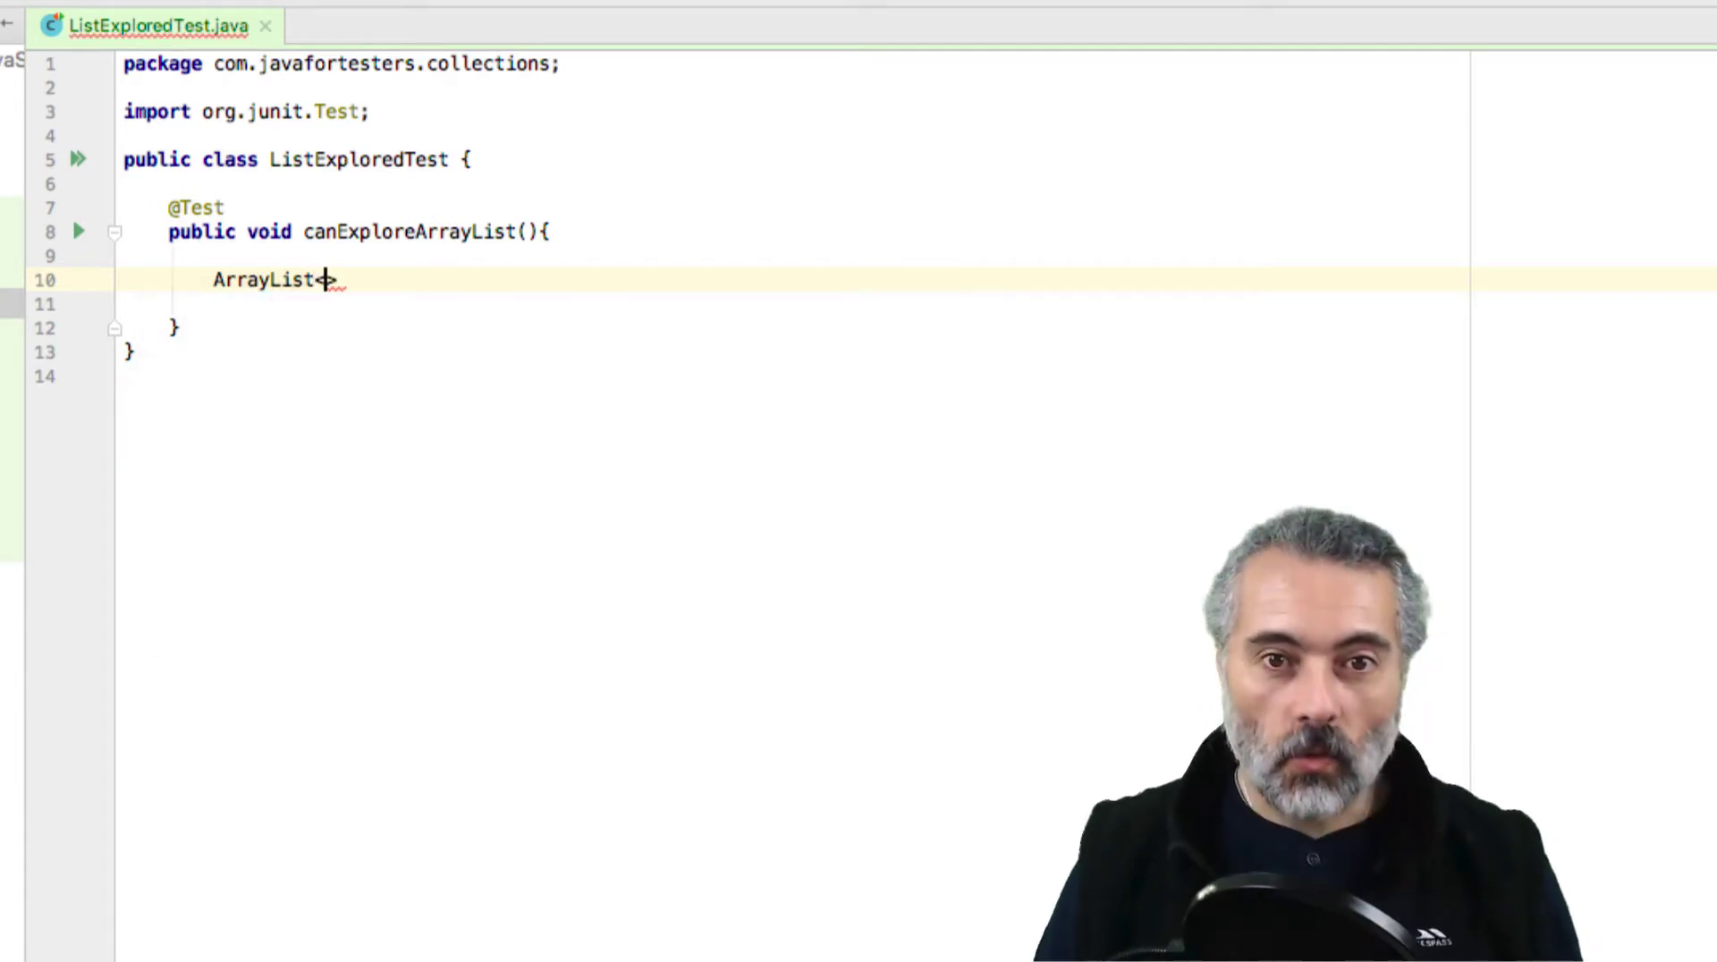
pyautogui.write('<STring')
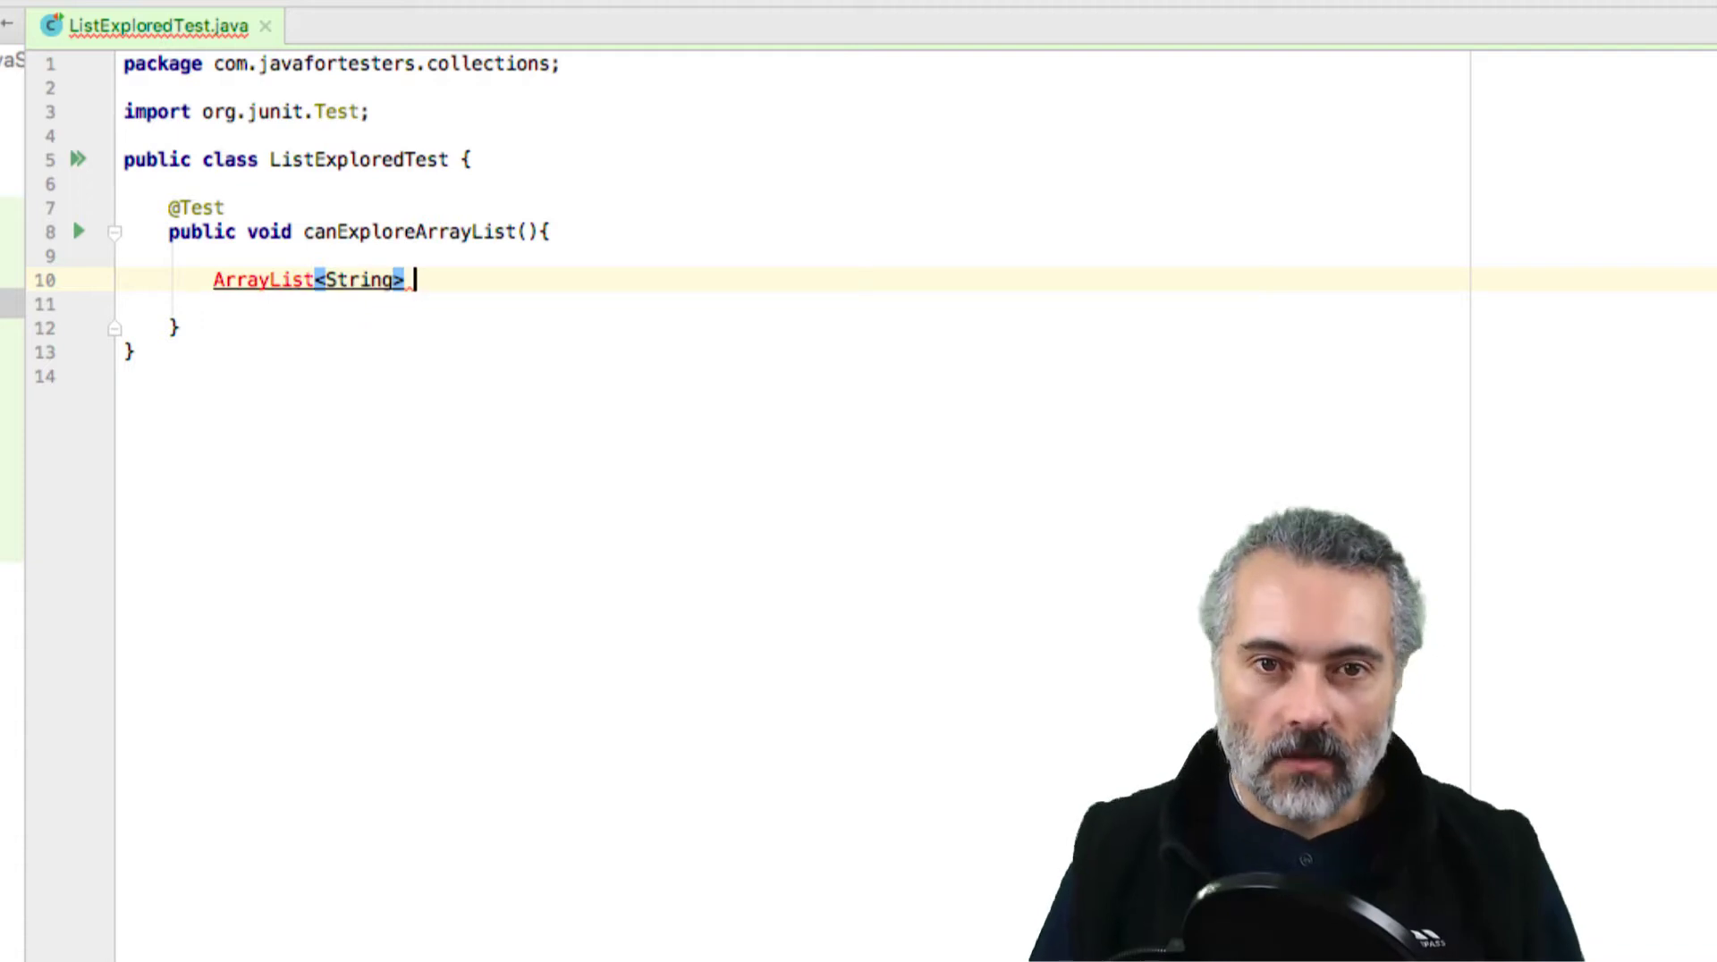
pyautogui.write('strings;')
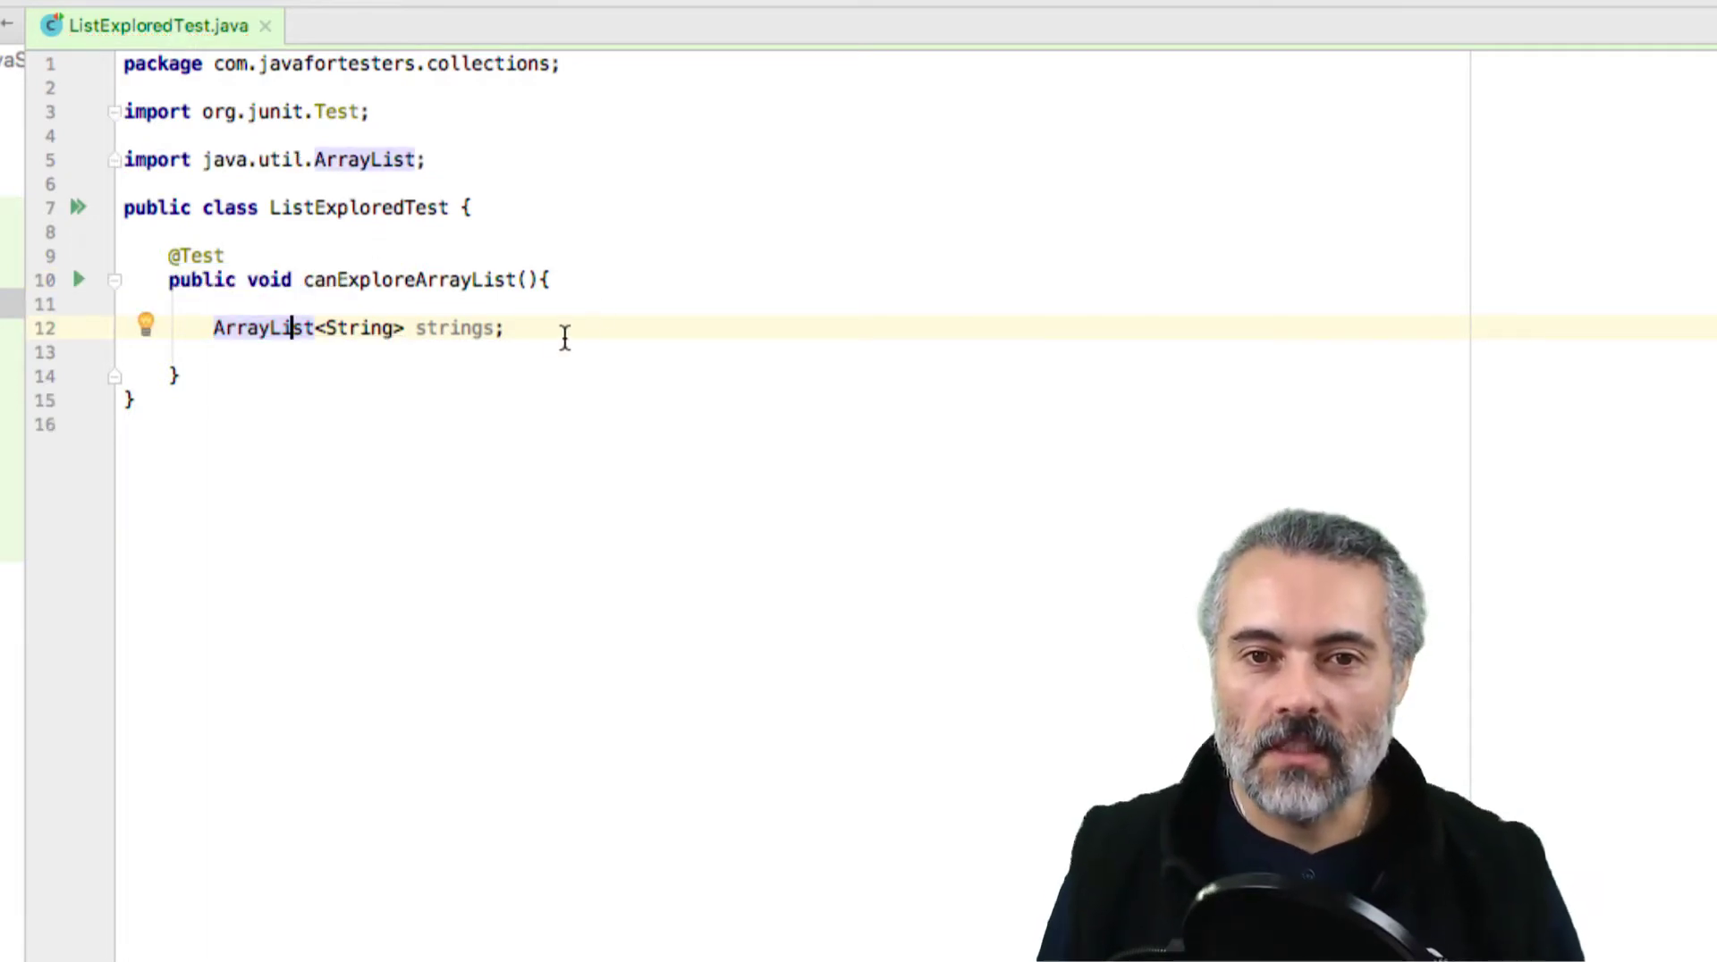
pyautogui.write('=')
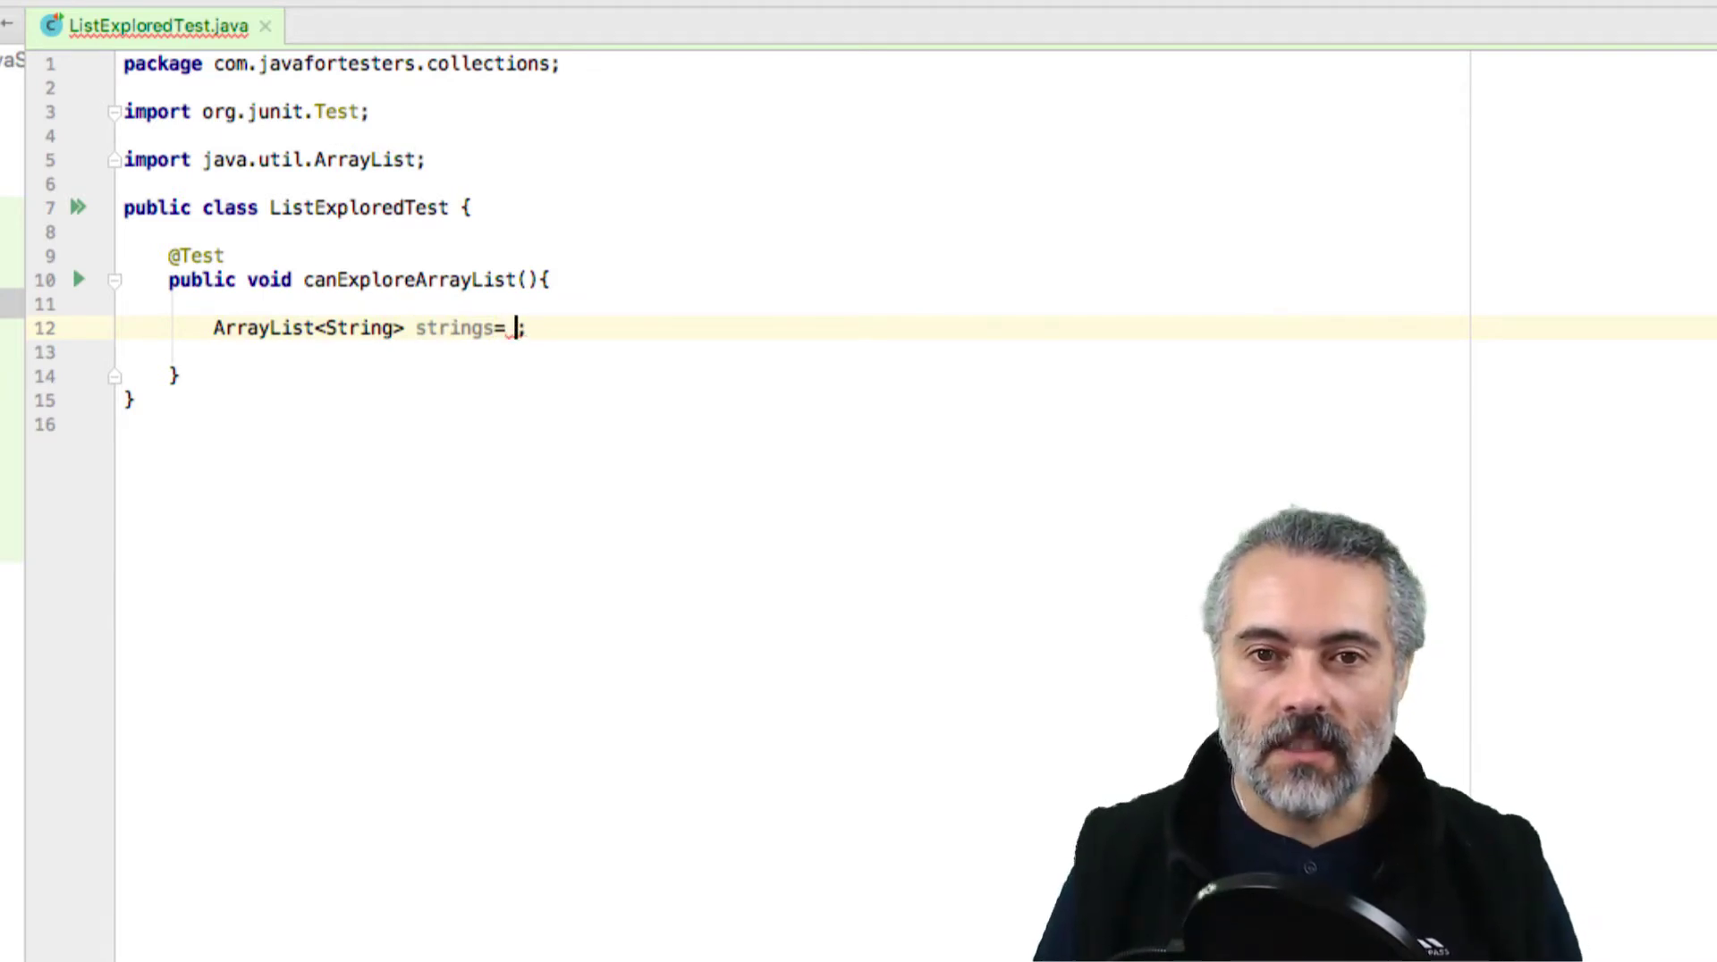
pyautogui.write('new')
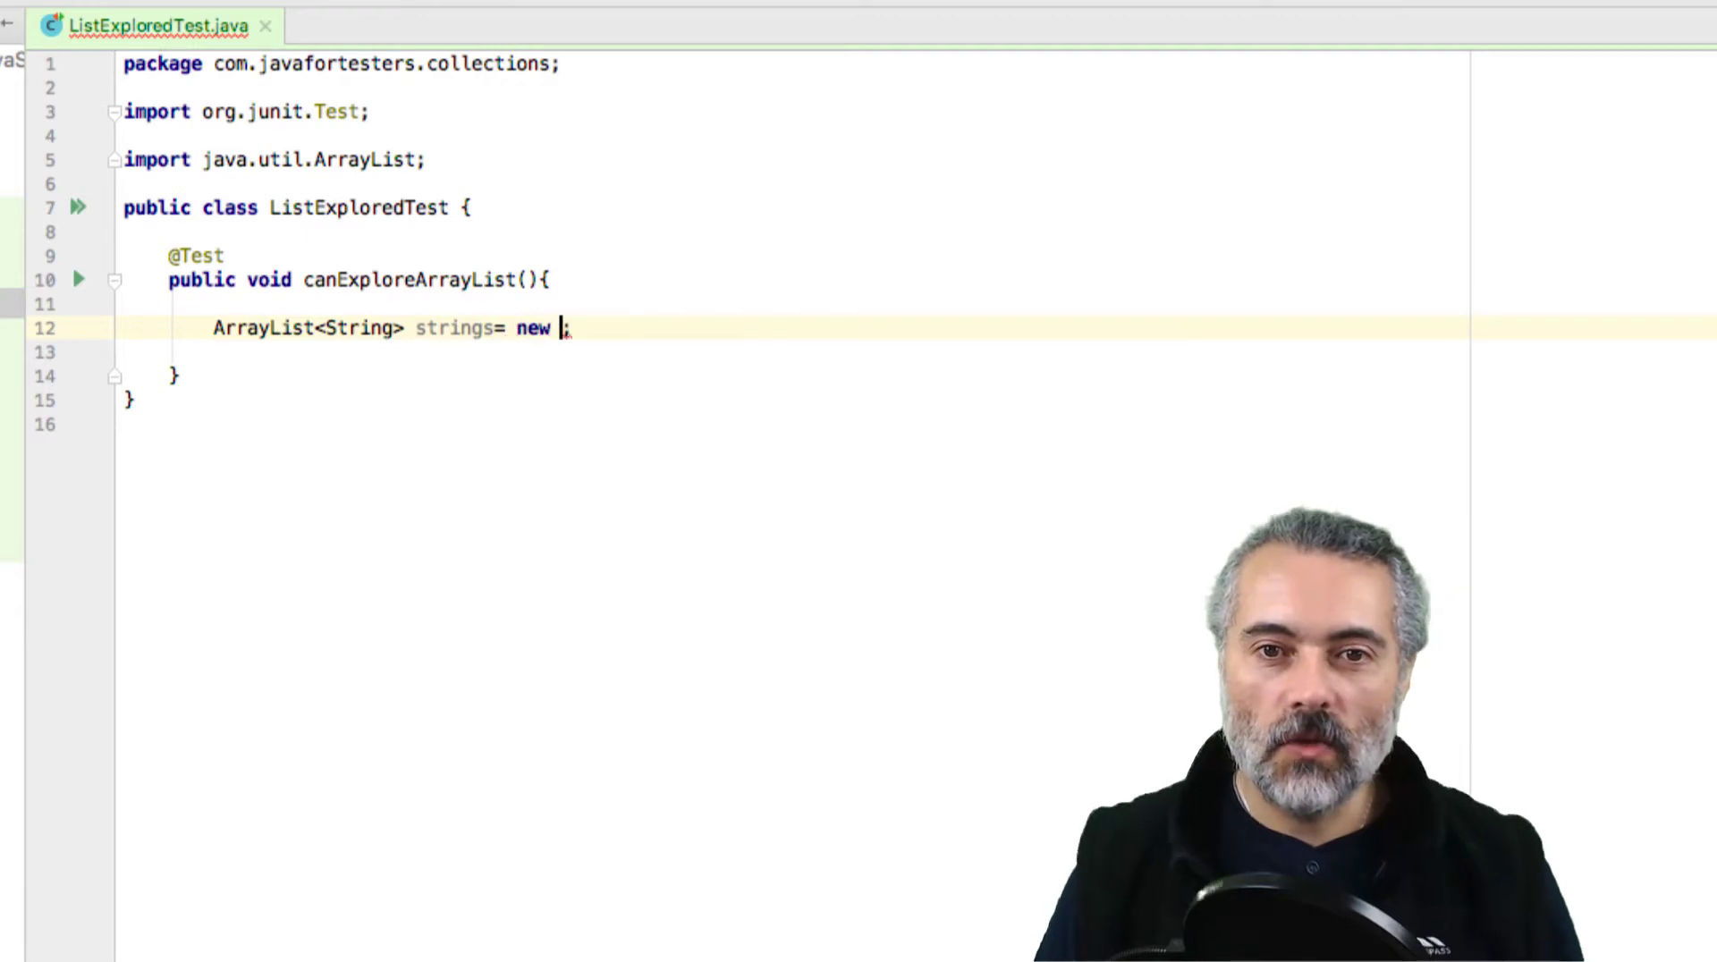
pyautogui.write('ArrayList<>(')
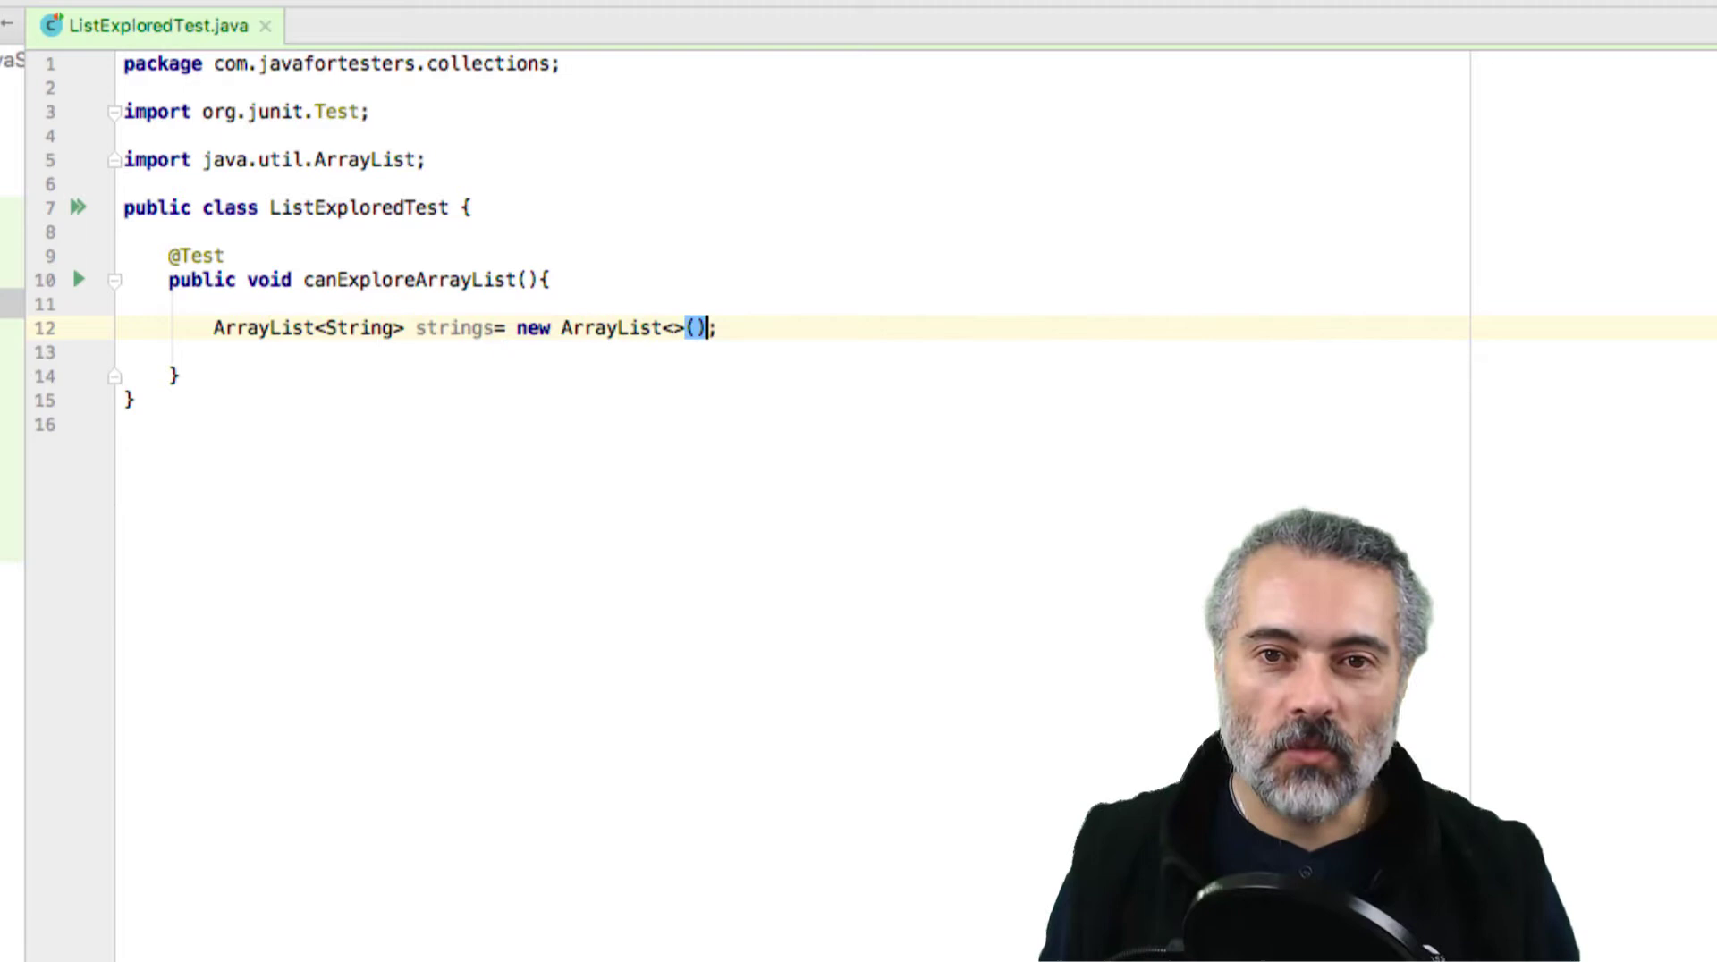
pyautogui.press('enter')
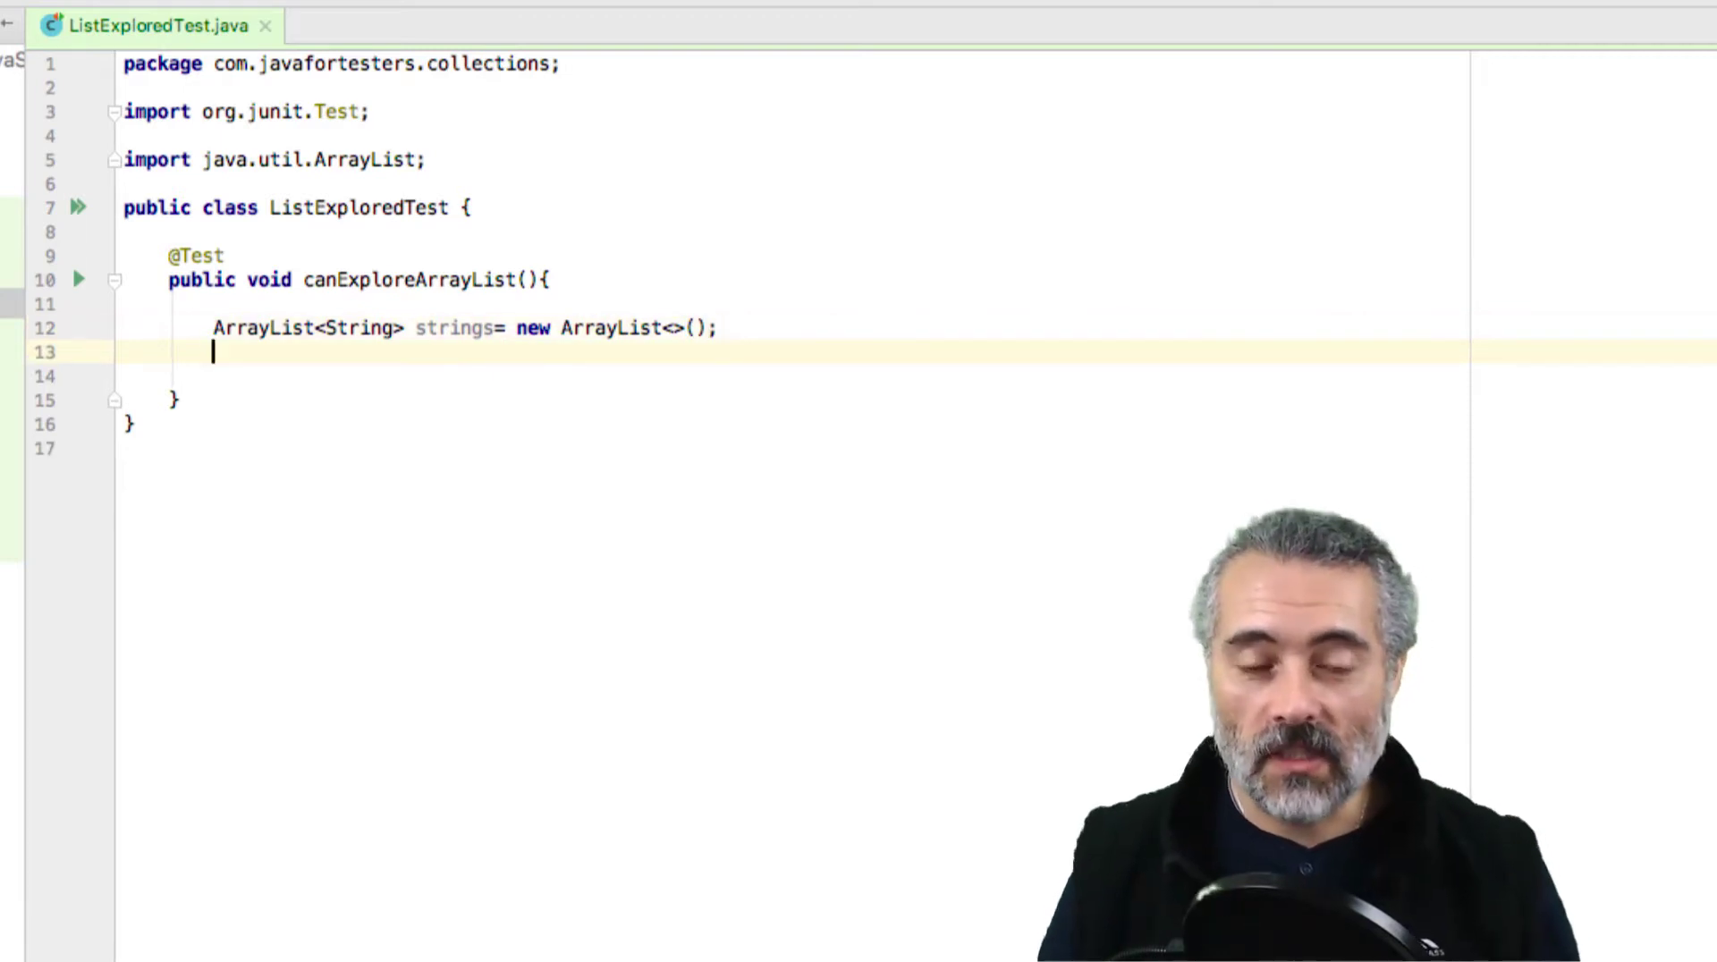
# - Browse the completion list of methods on strings and pick size()
pyautogui.write('s')
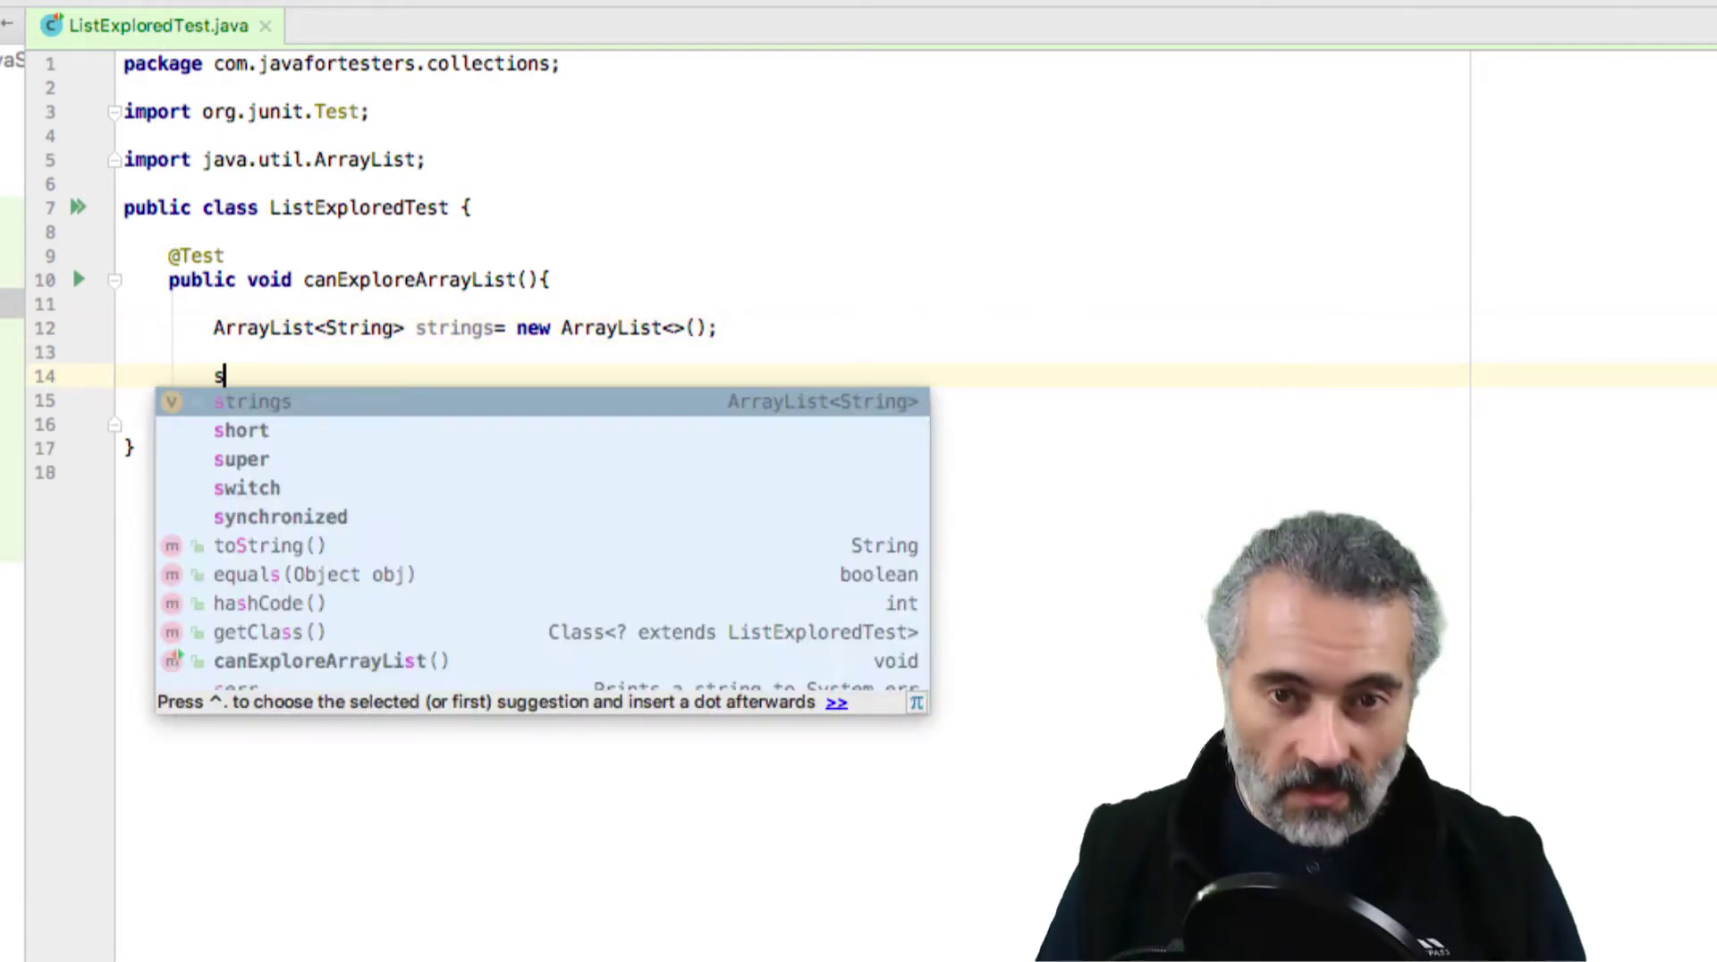
pyautogui.write('trings.')
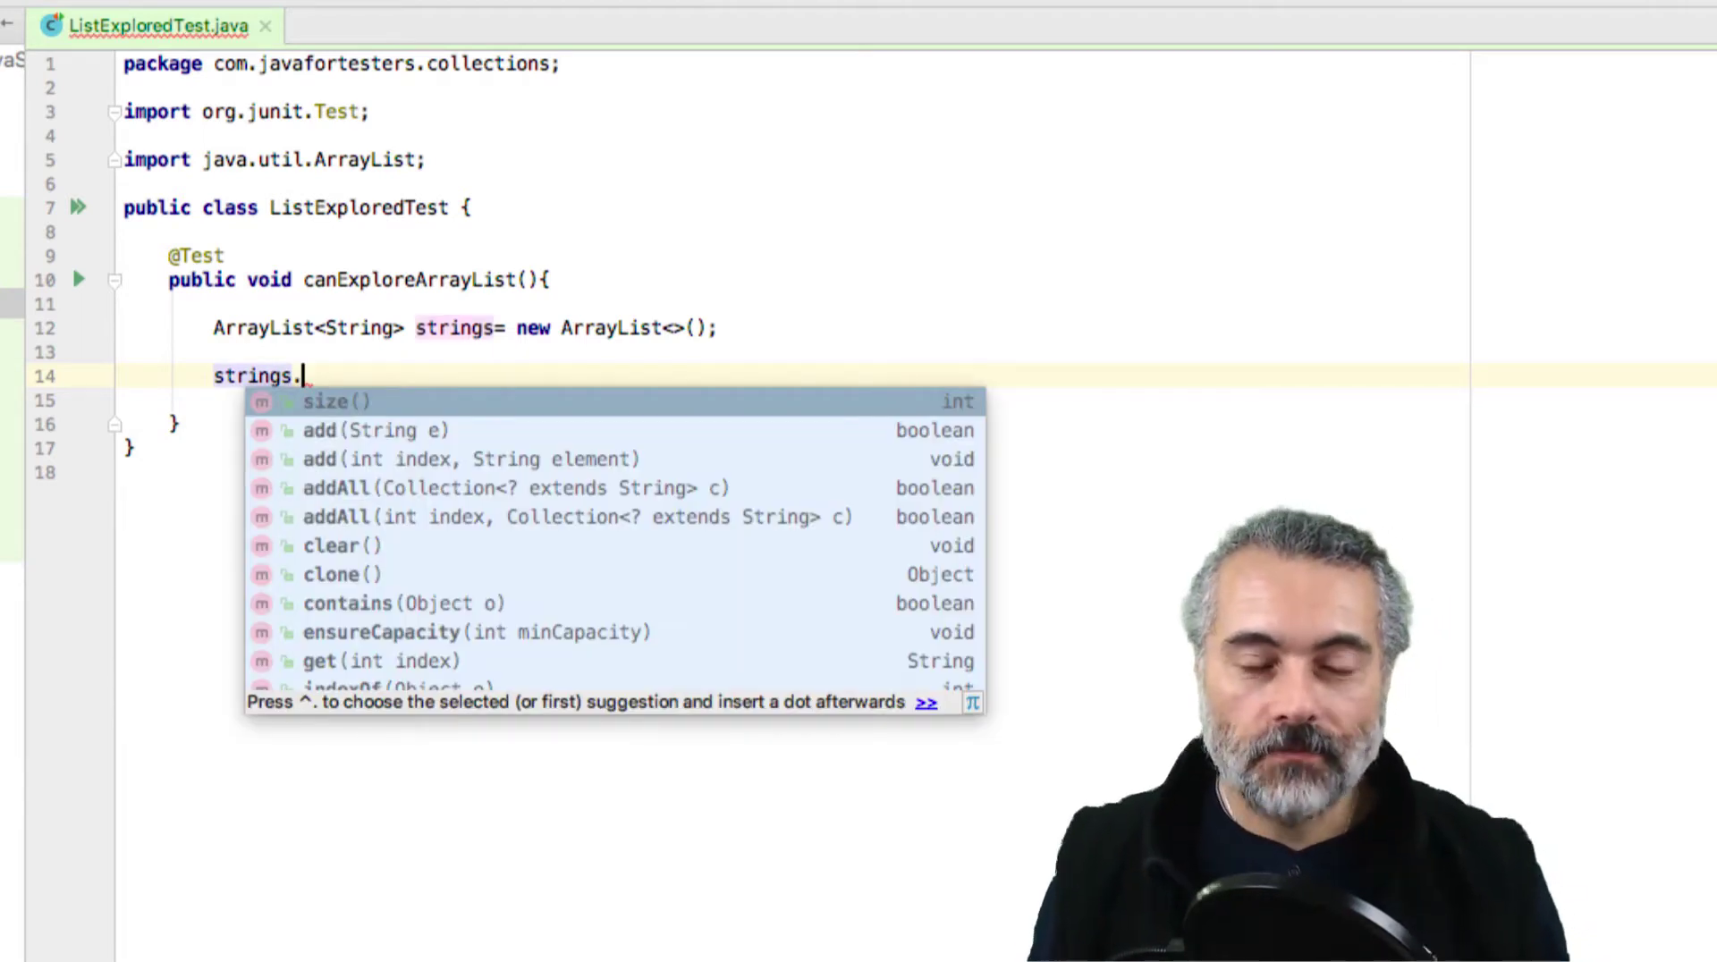
pyautogui.press('Down')
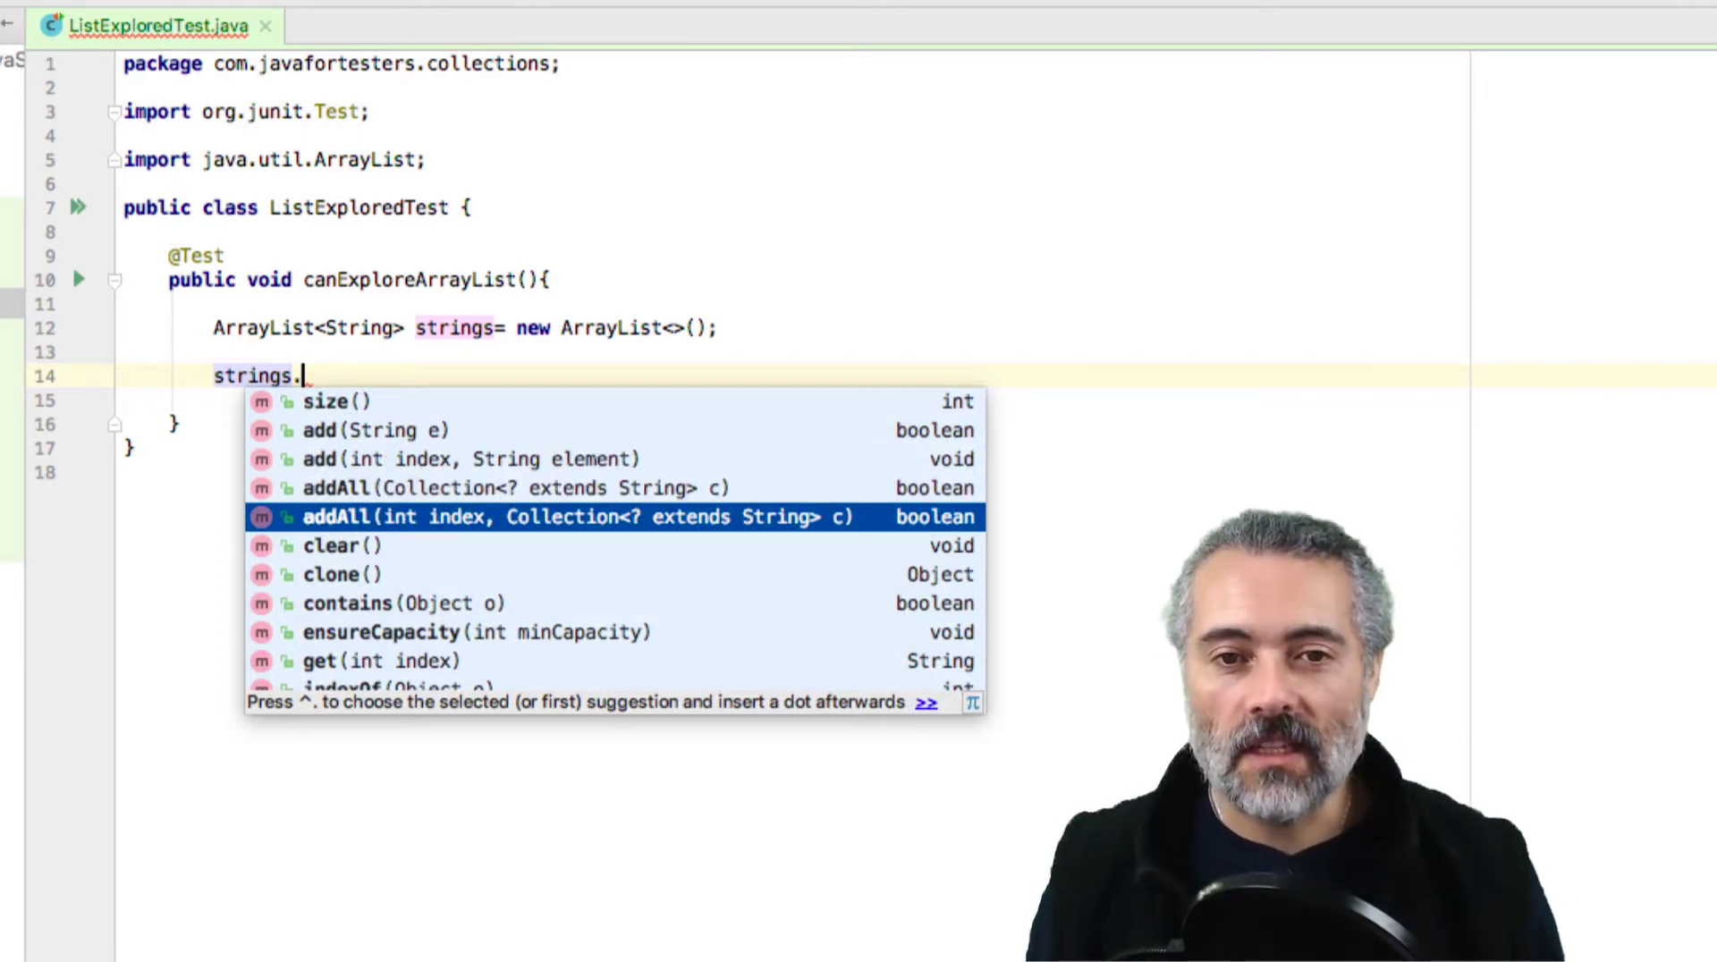
pyautogui.press('Down')
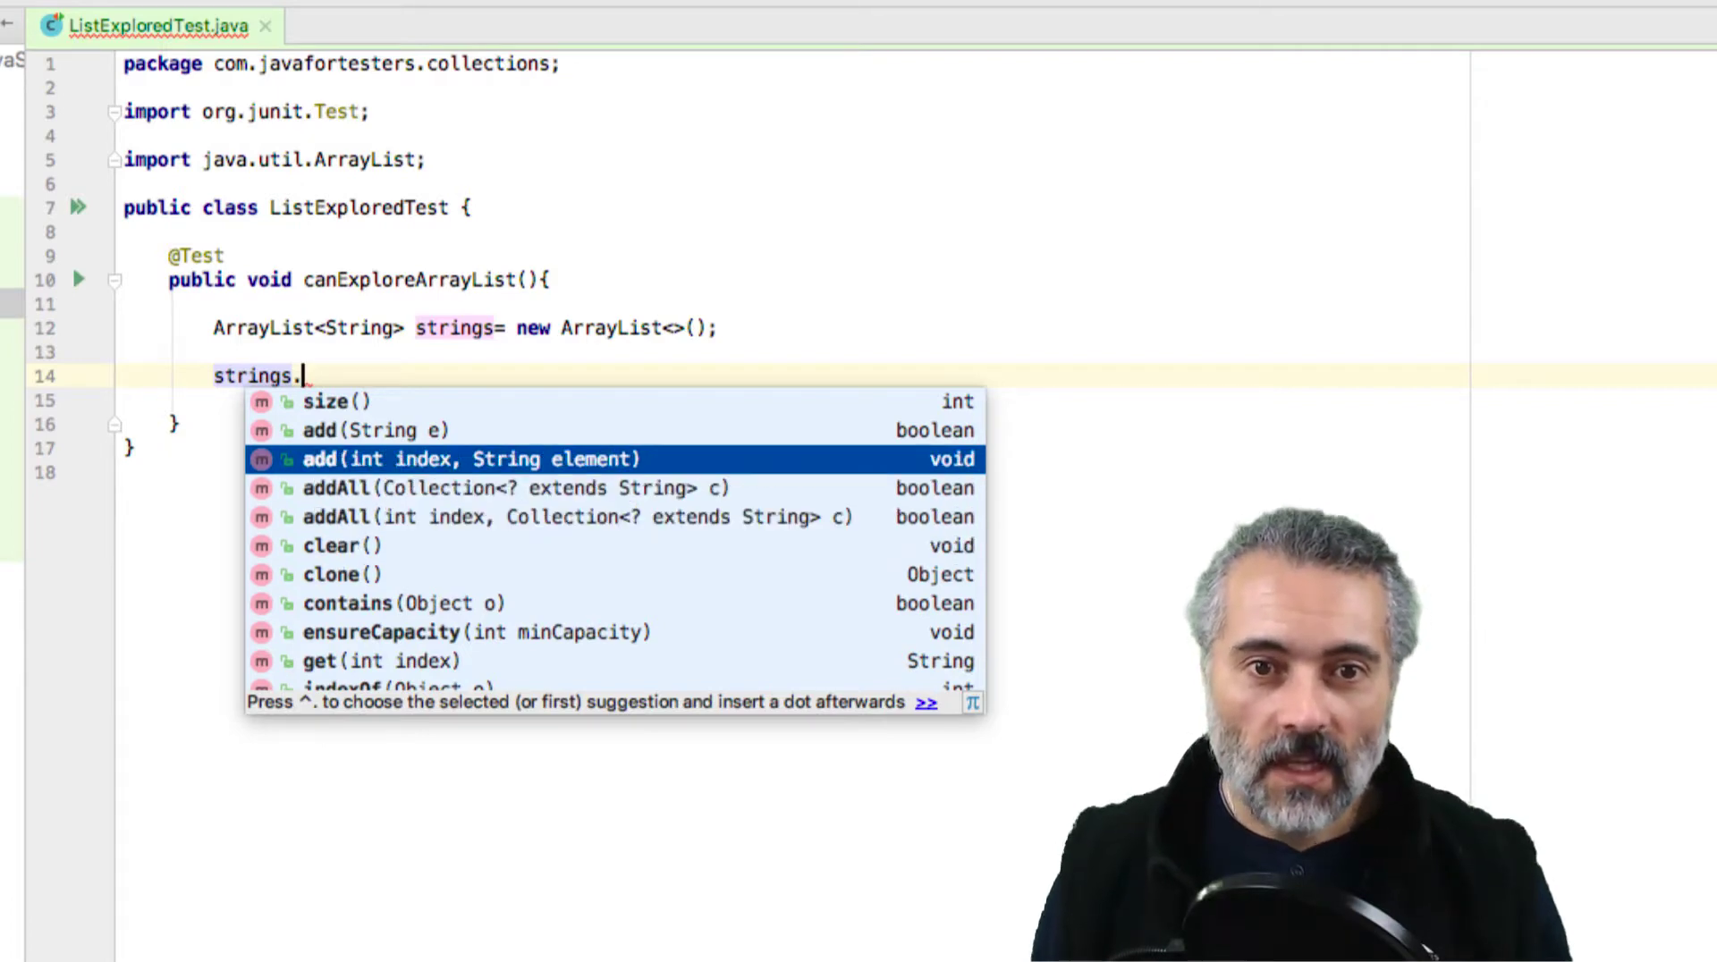
pyautogui.press('Up')
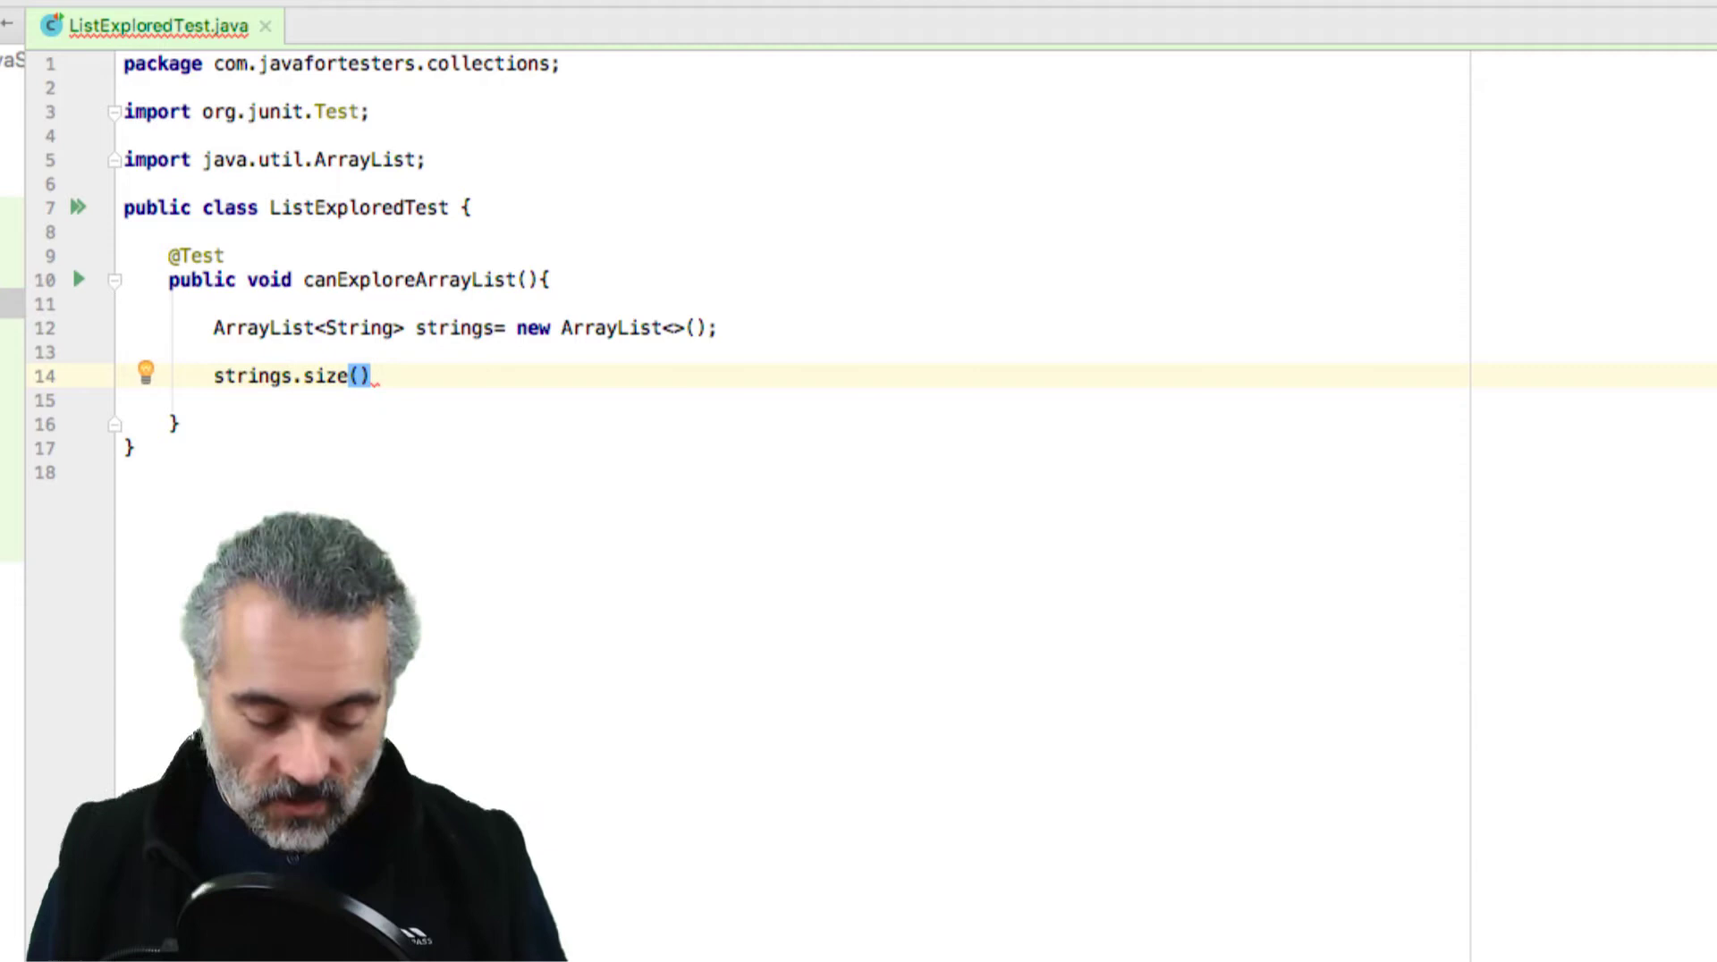
# - Wrap it in Assert.assertEquals(0, strings.size()), importing org.junit.Assert
pyautogui.write('A')
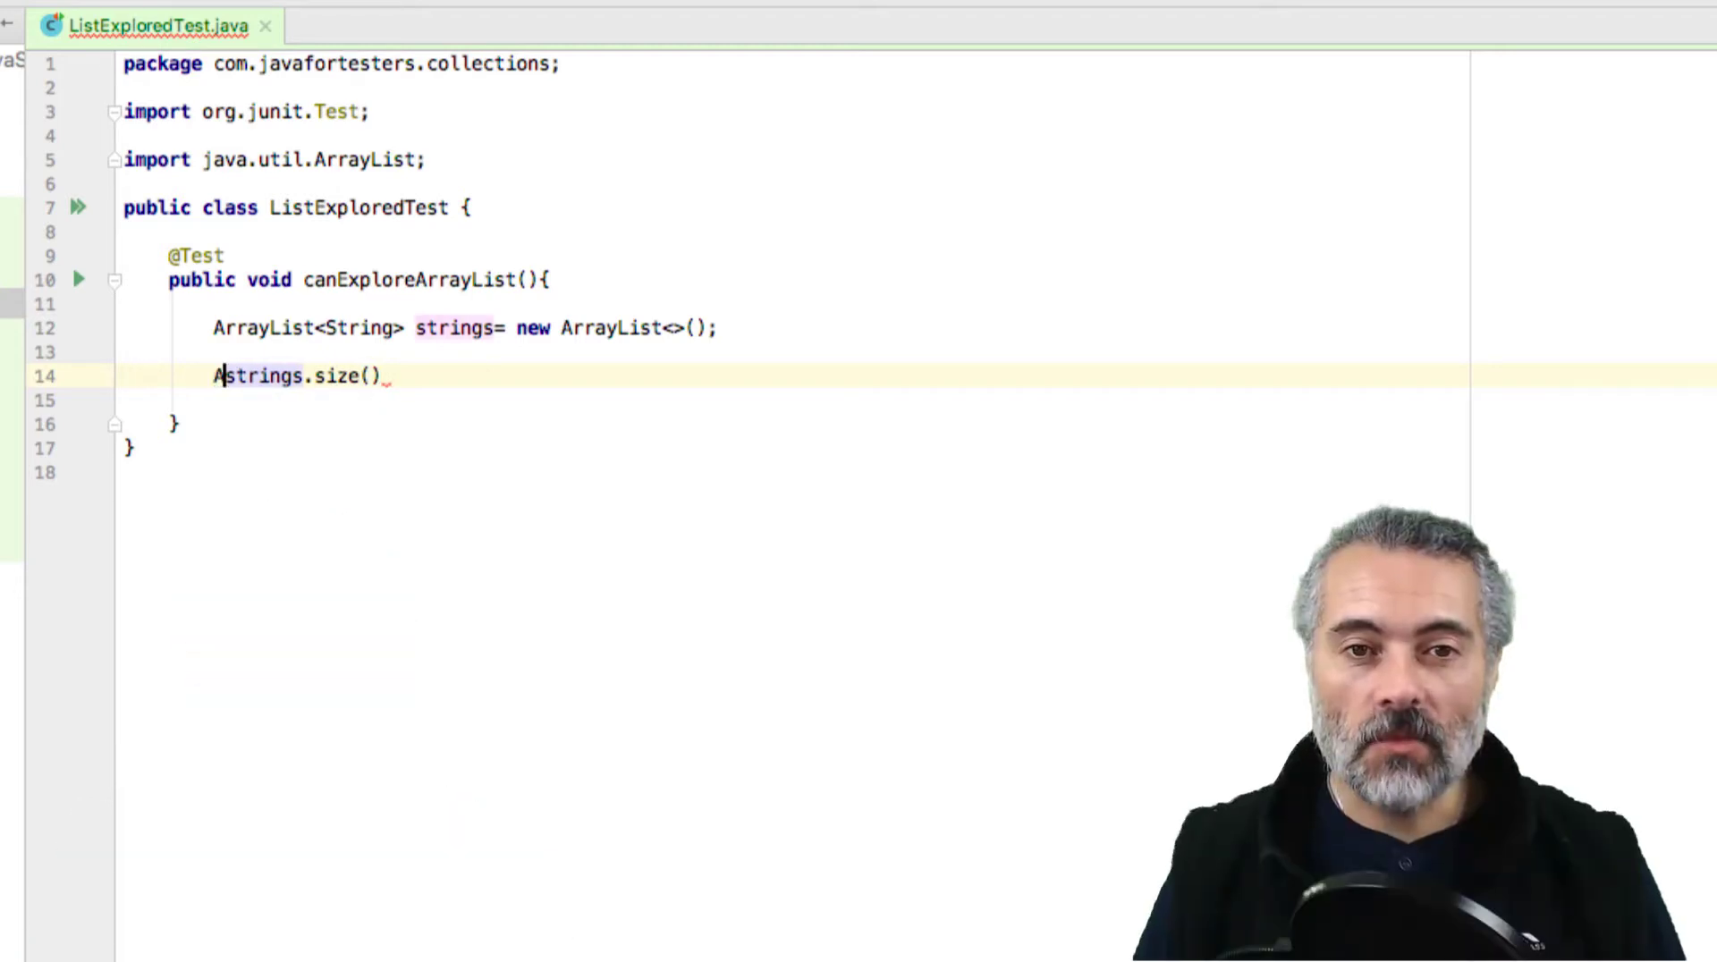
pyautogui.write('ssert.assertEquals(0')
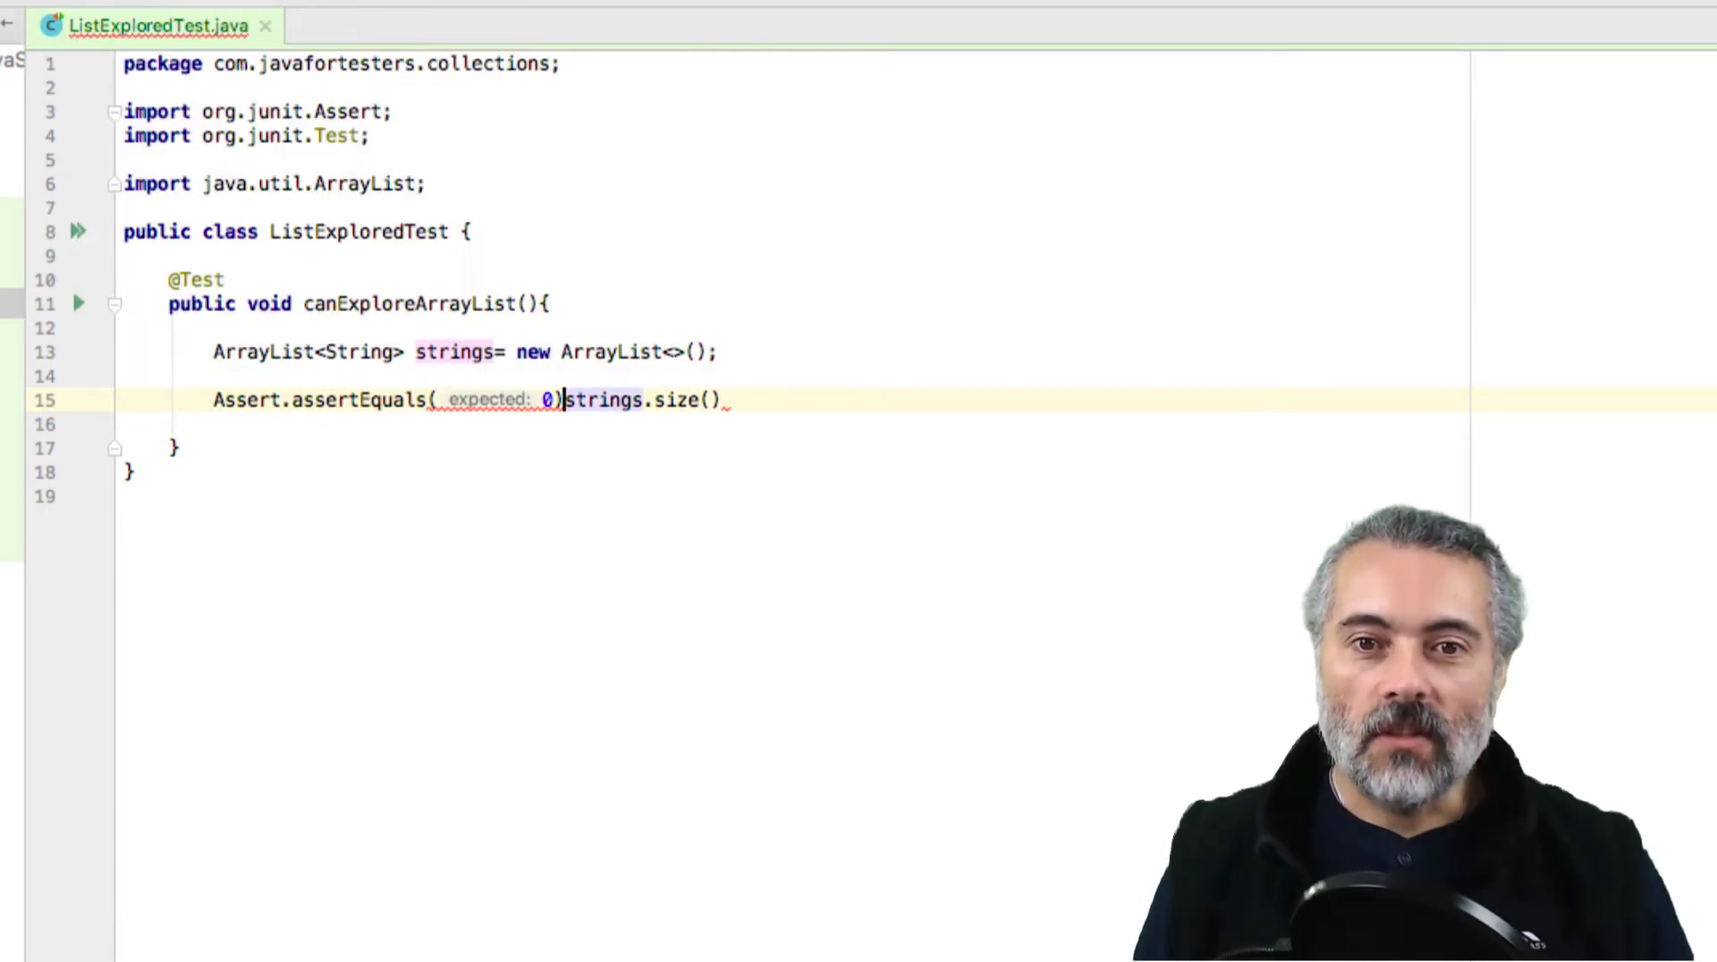
pyautogui.write(',')
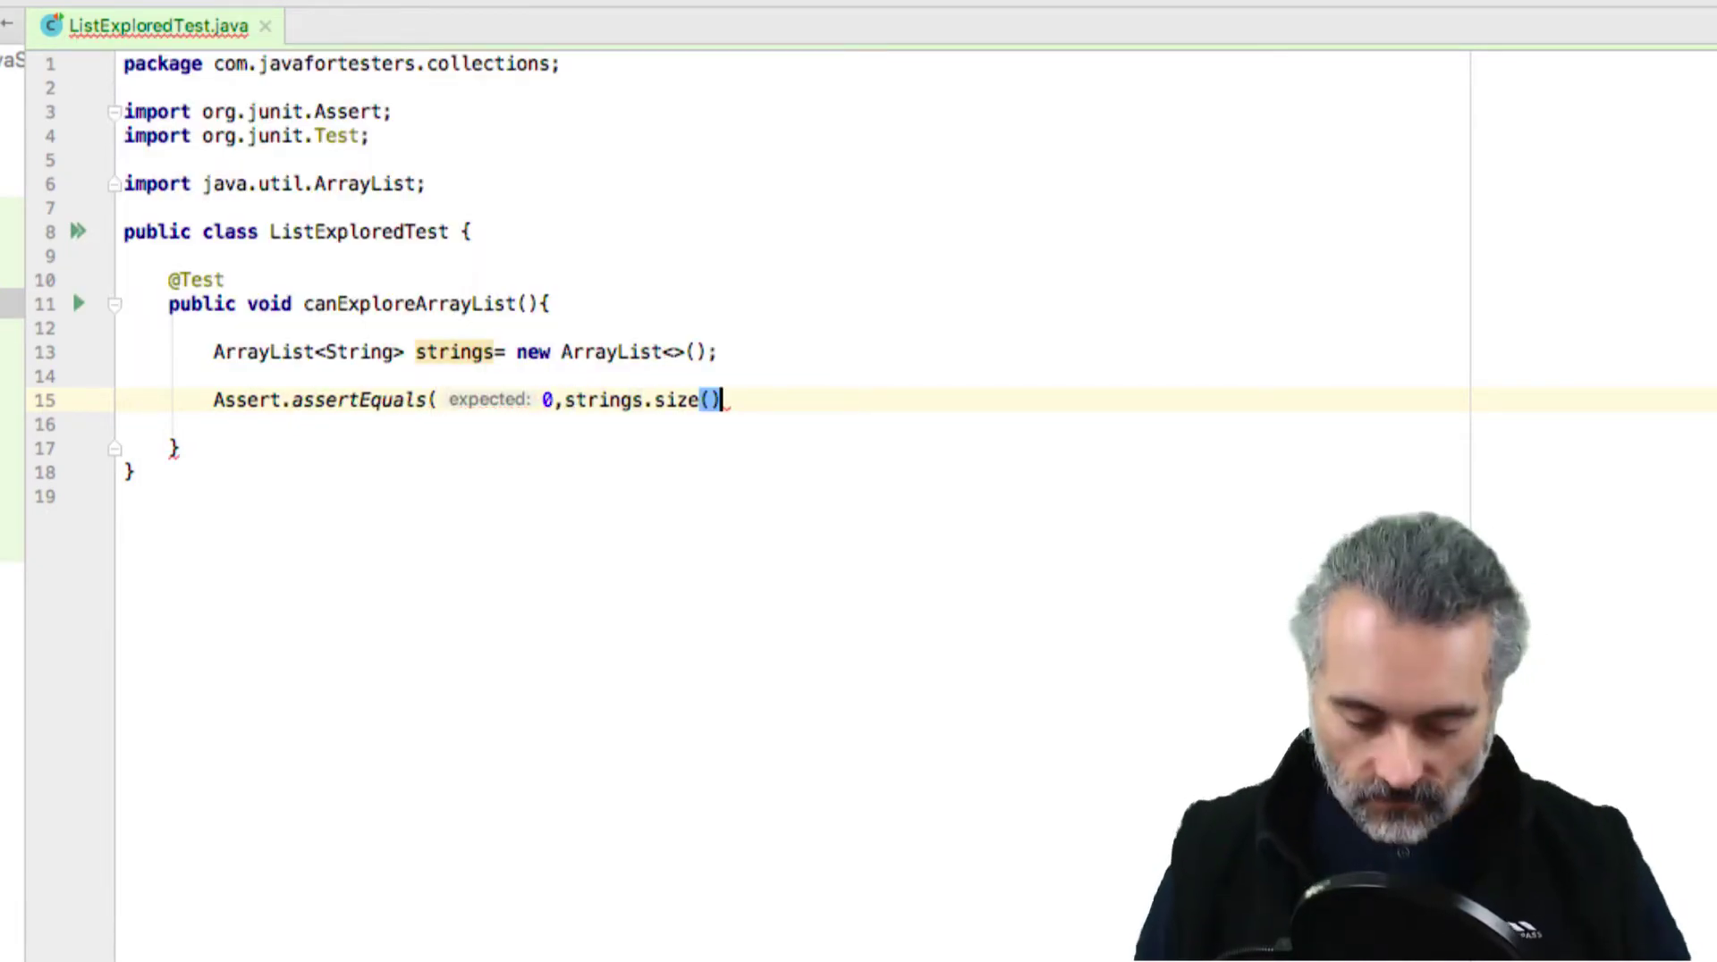
pyautogui.write(');')
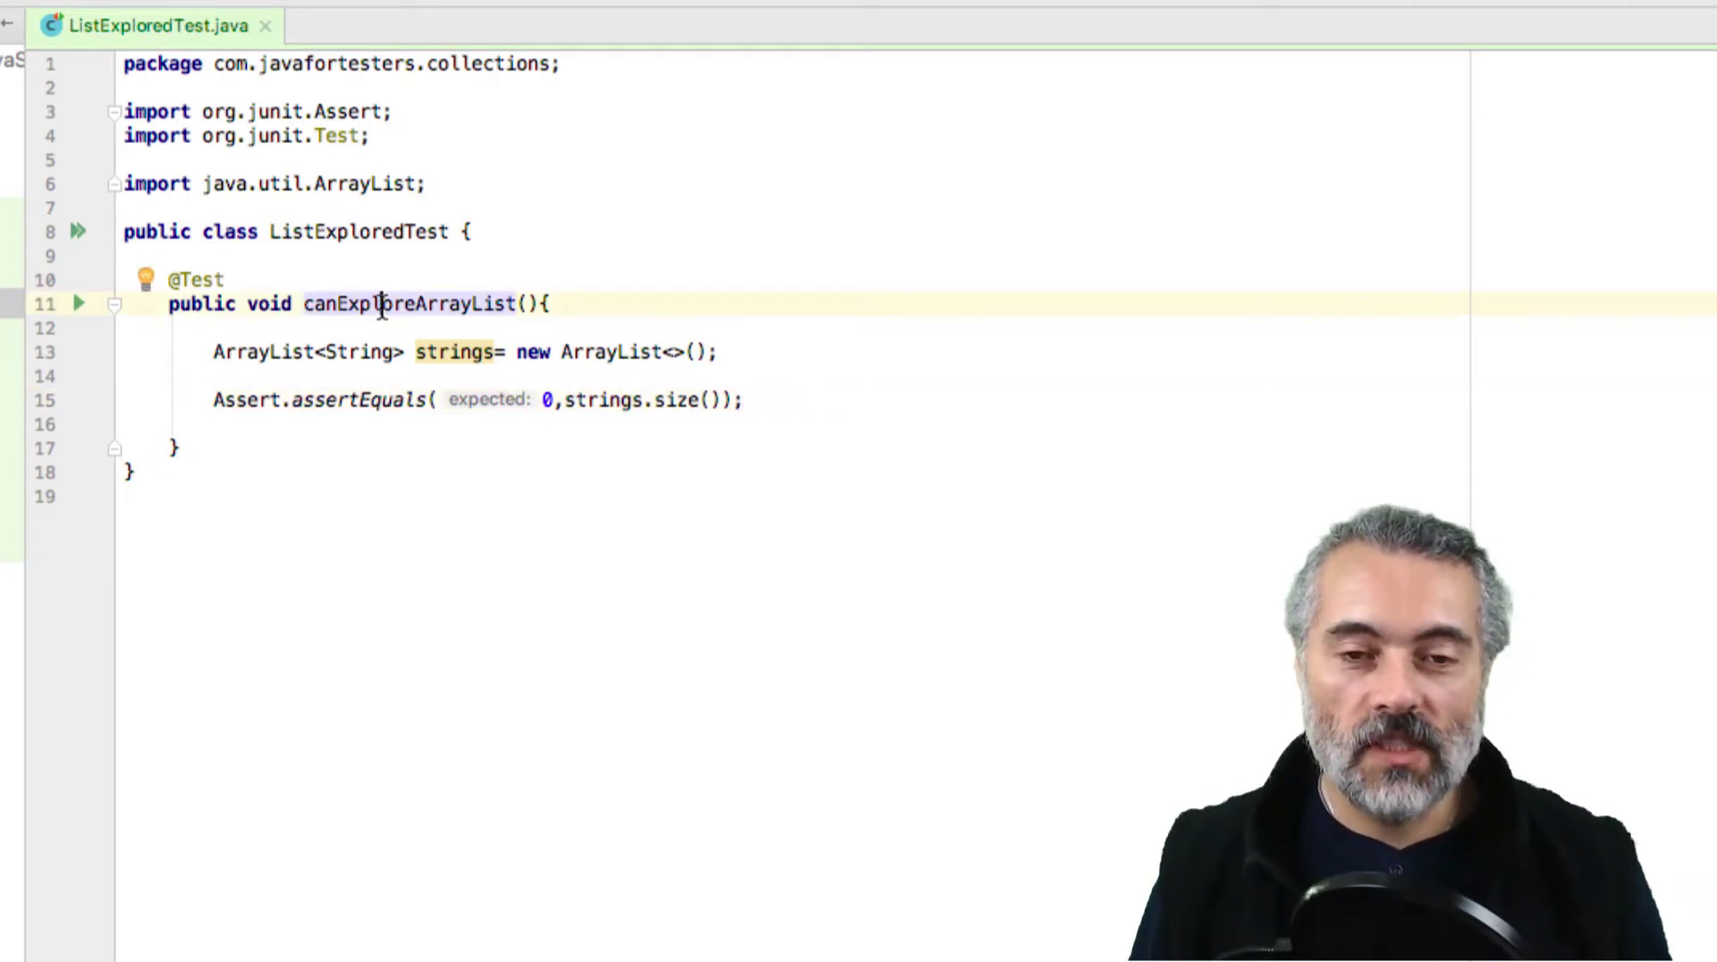
# - Run canExploreArrayList from the method's context menu and see 1 test pass
pyautogui.rightClick(380, 303)
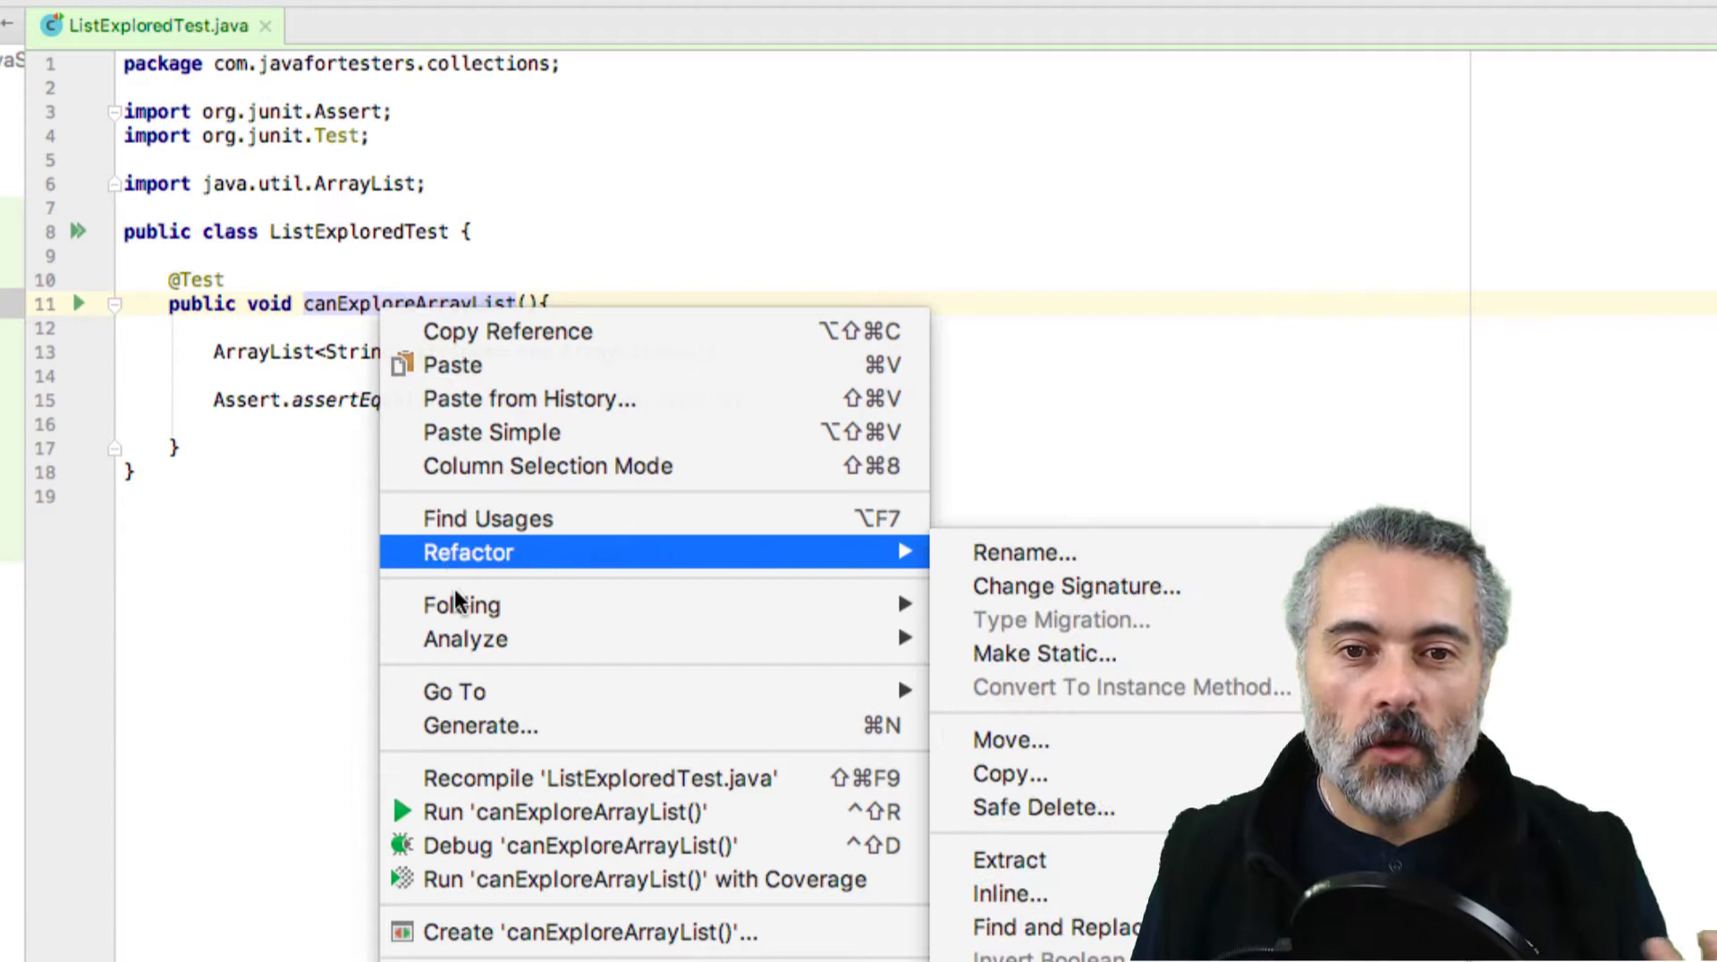
pyautogui.moveTo(537, 811)
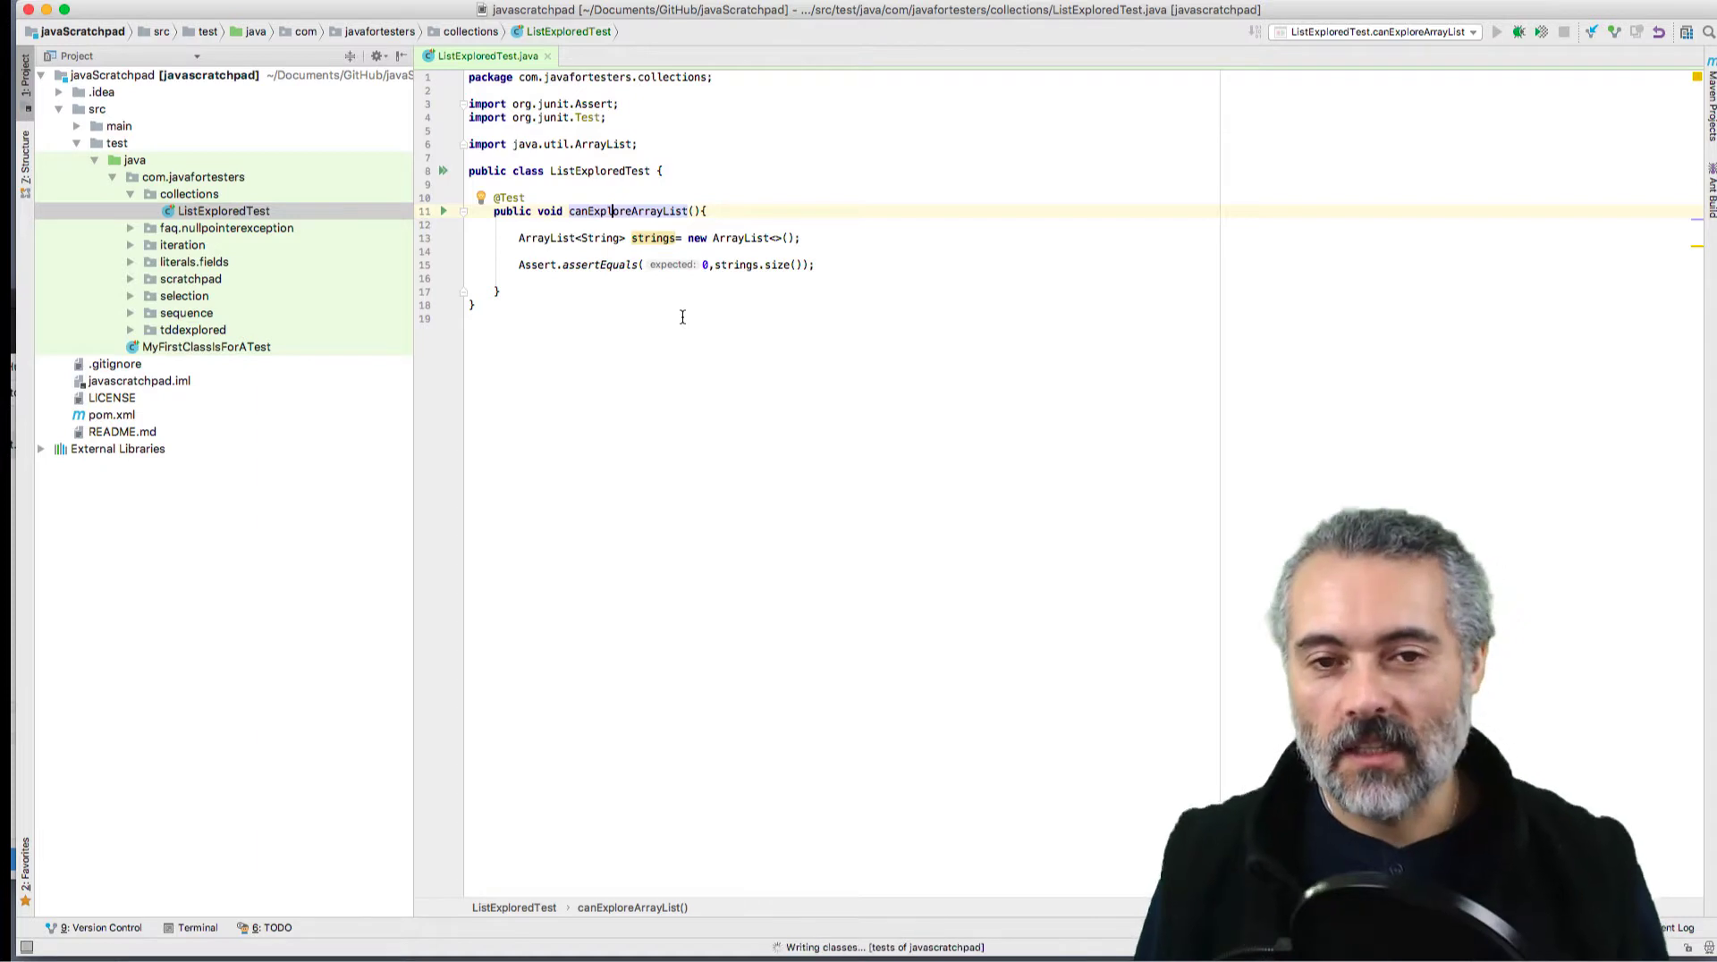
pyautogui.click(1497, 30)
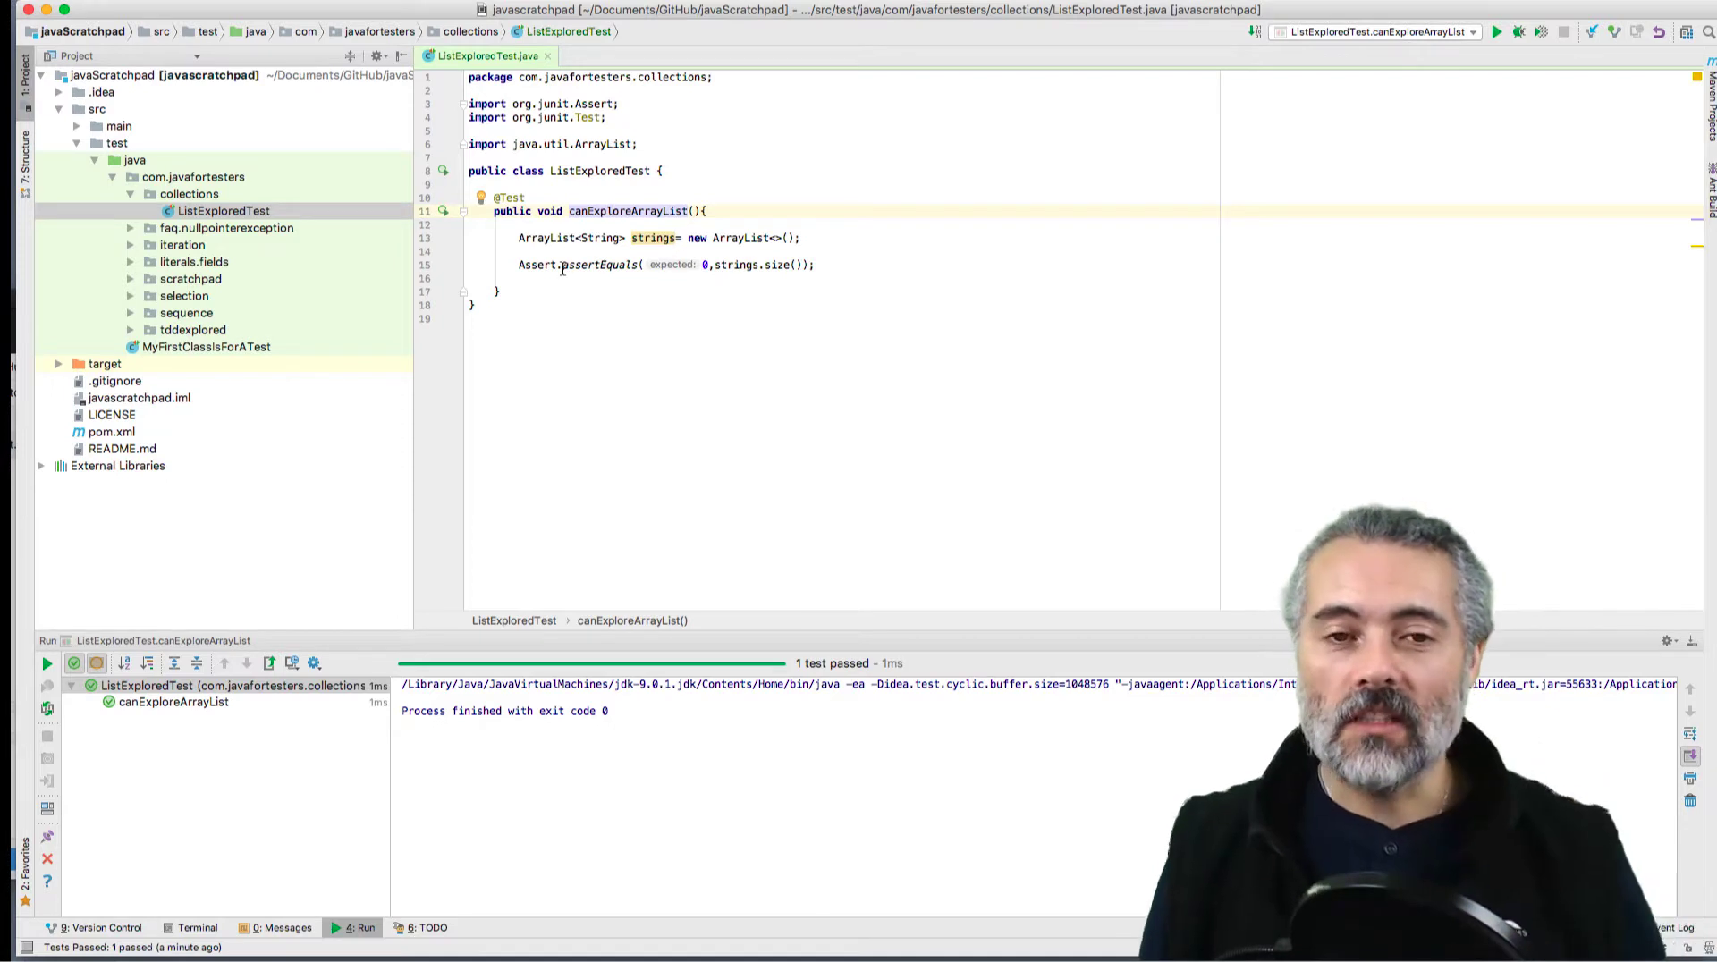
# - Set a breakpoint on the size assertion line and launch the test in Debug
pyautogui.click(446, 263)
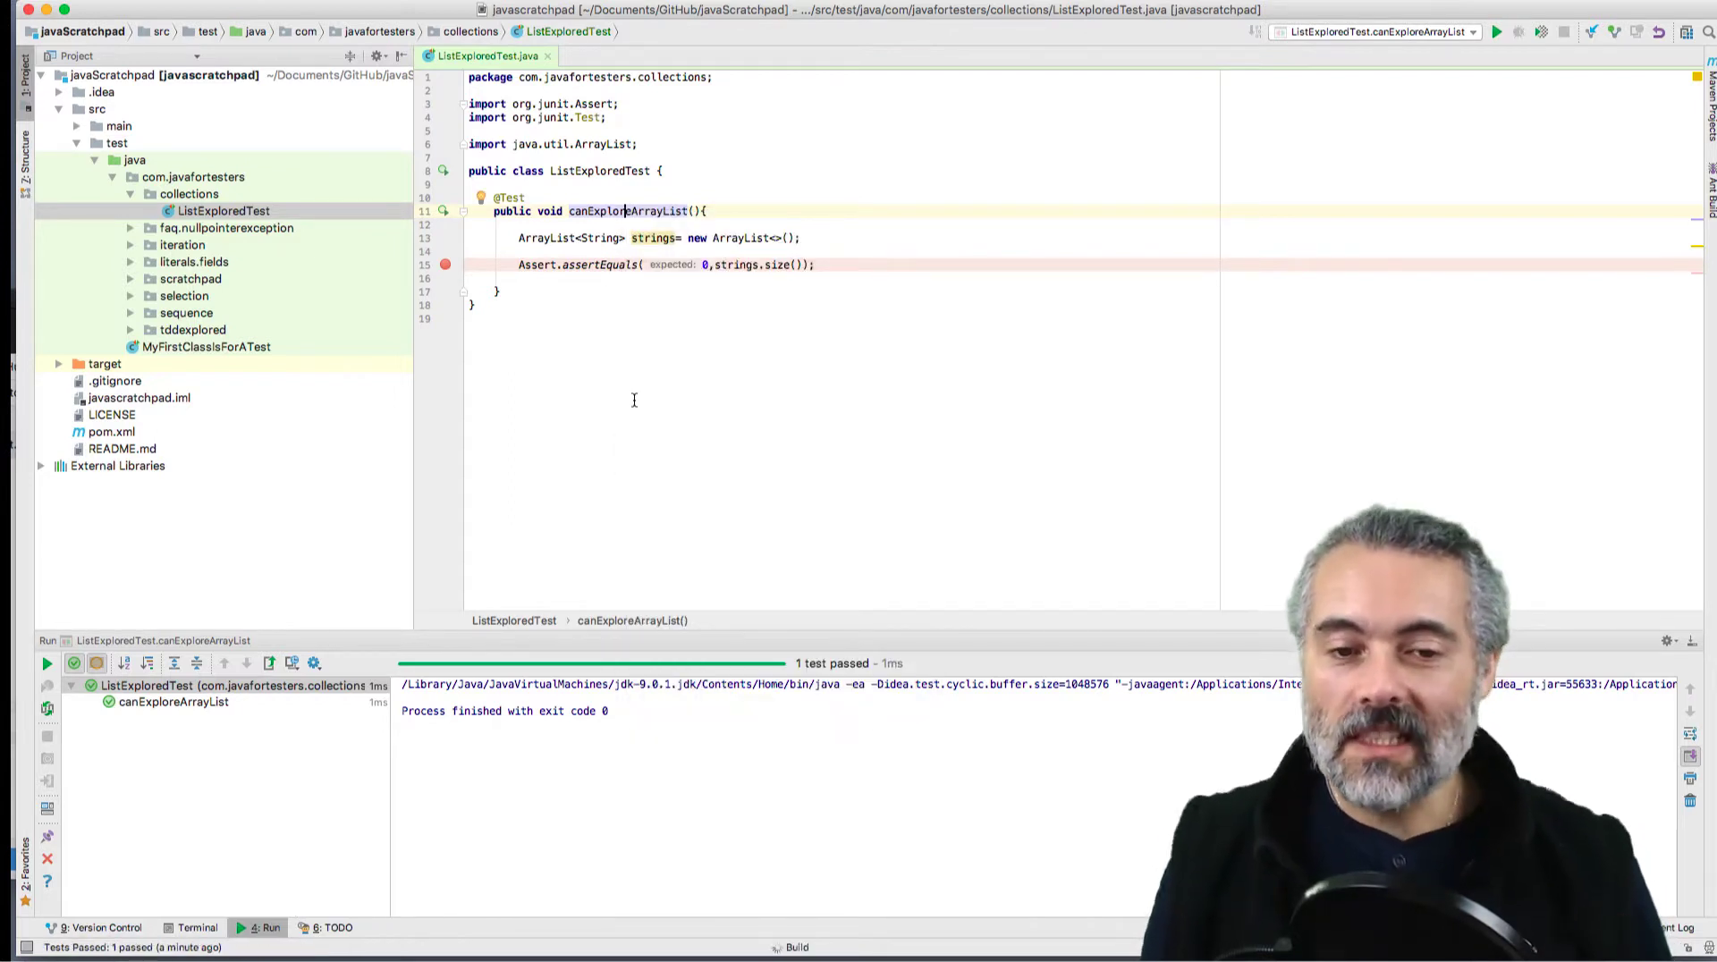
pyautogui.click(1519, 31)
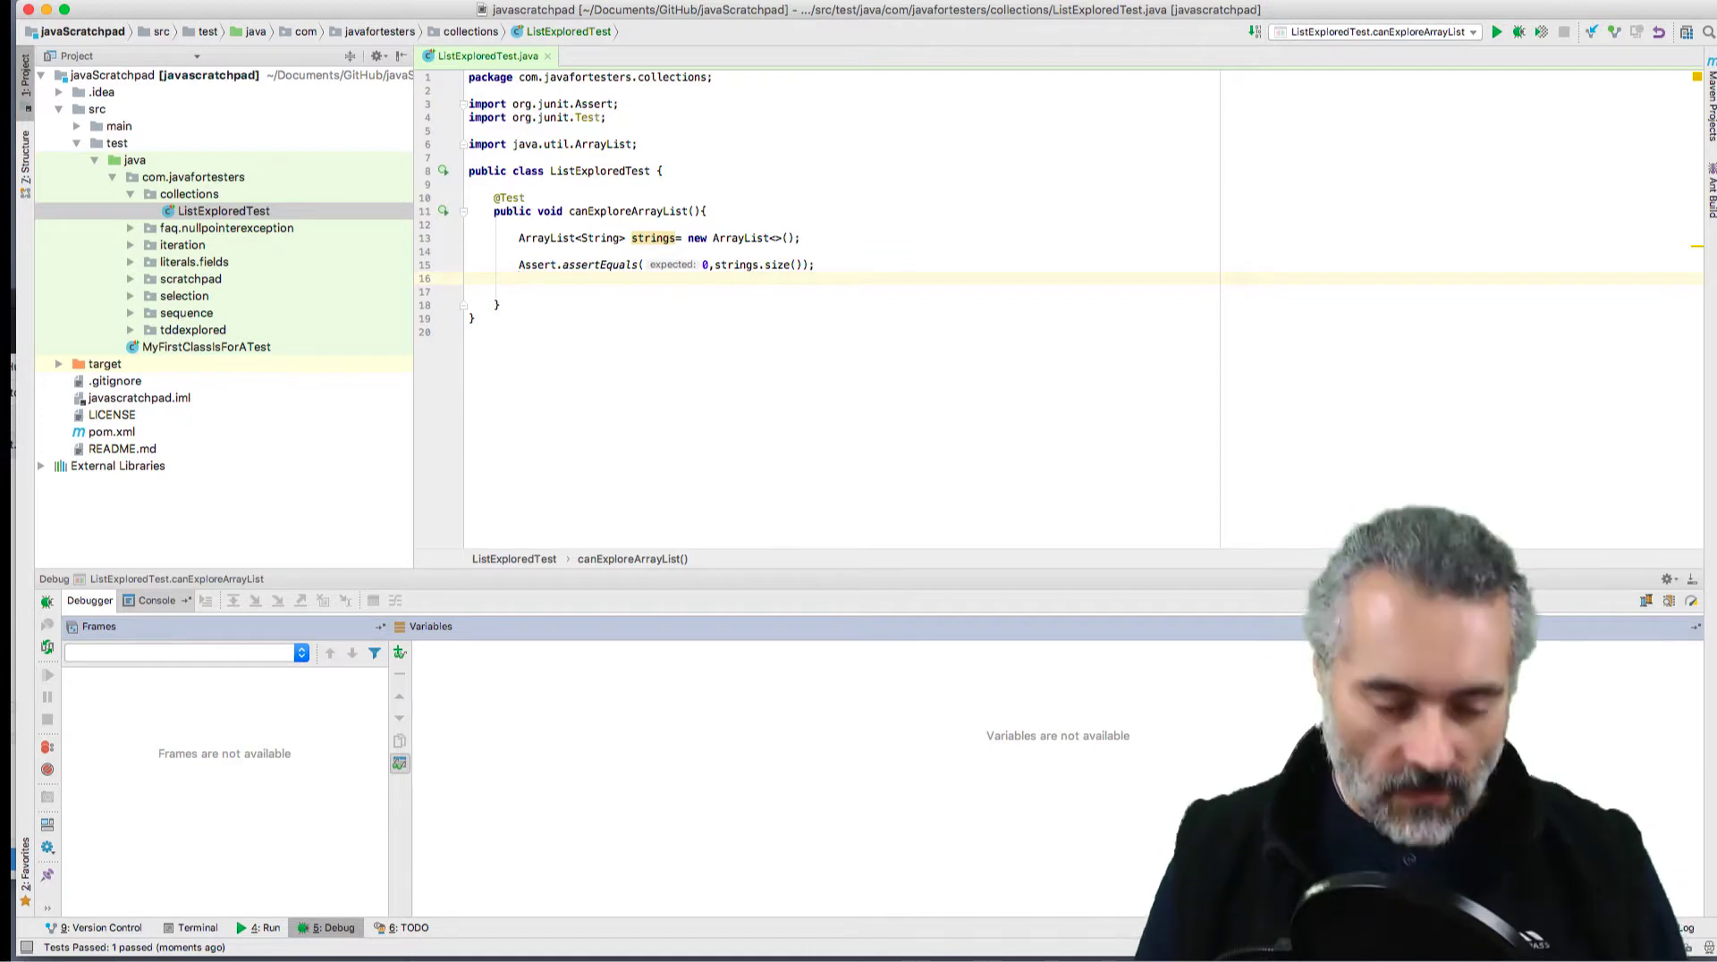
# - Add "Test" to strings and assert its size becomes 1
pyautogui.write('strings.')
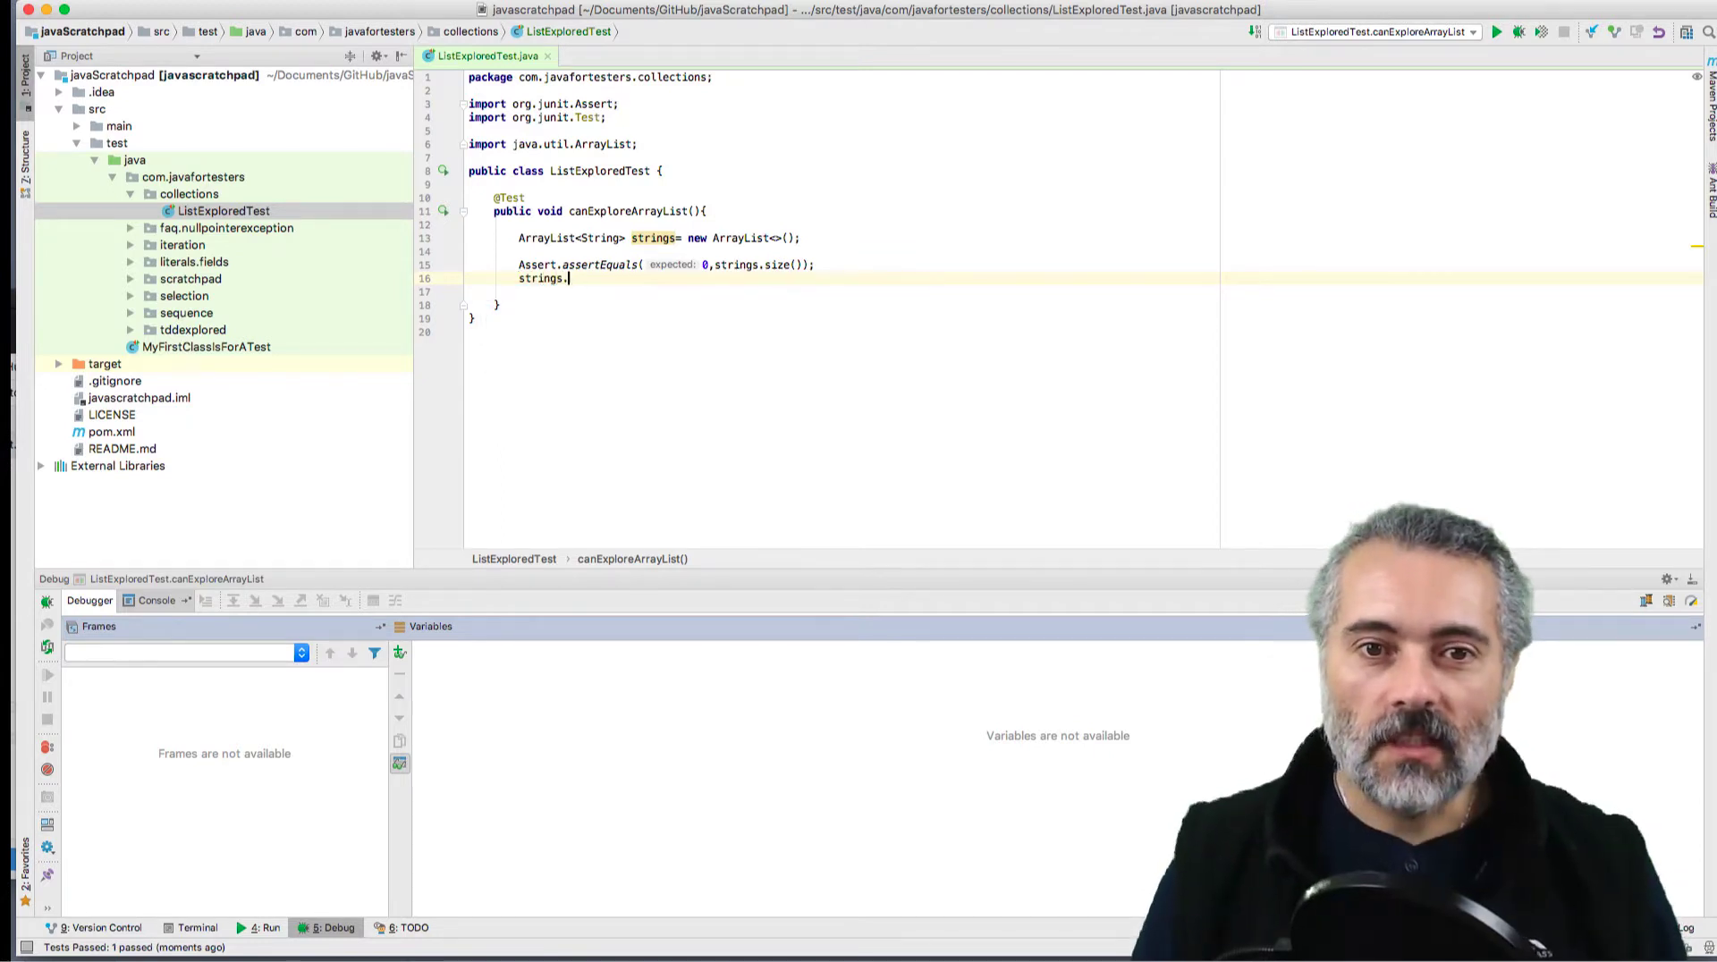
pyautogui.write('.')
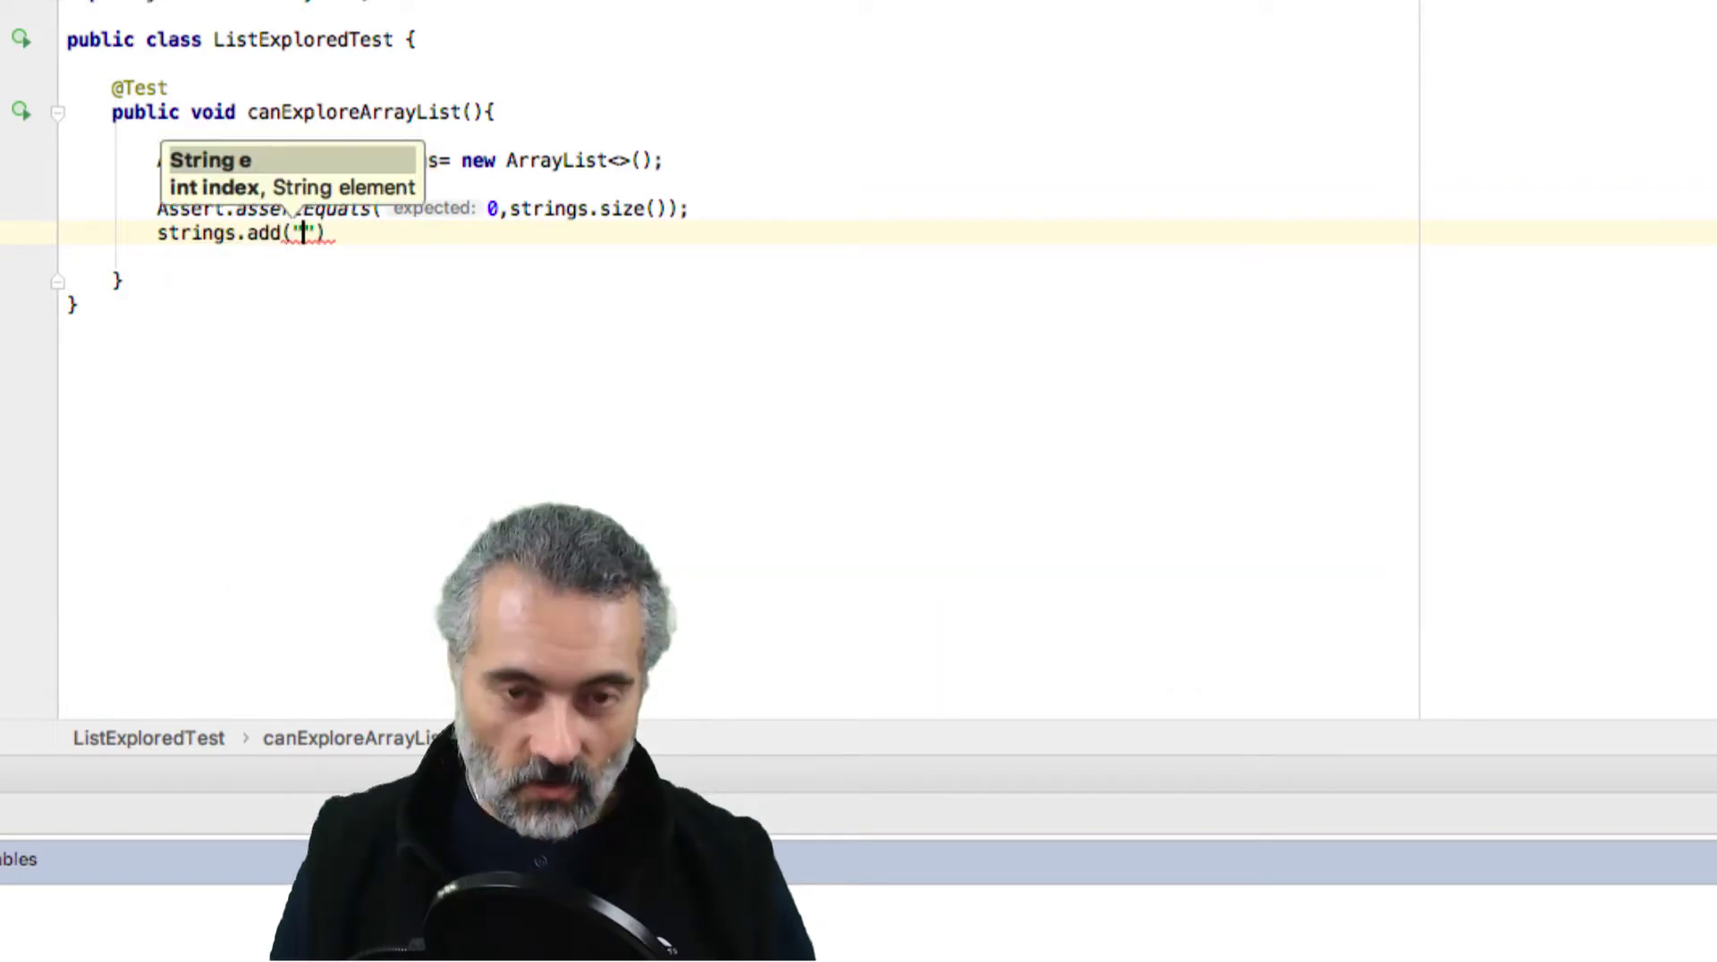
pyautogui.write('Test')
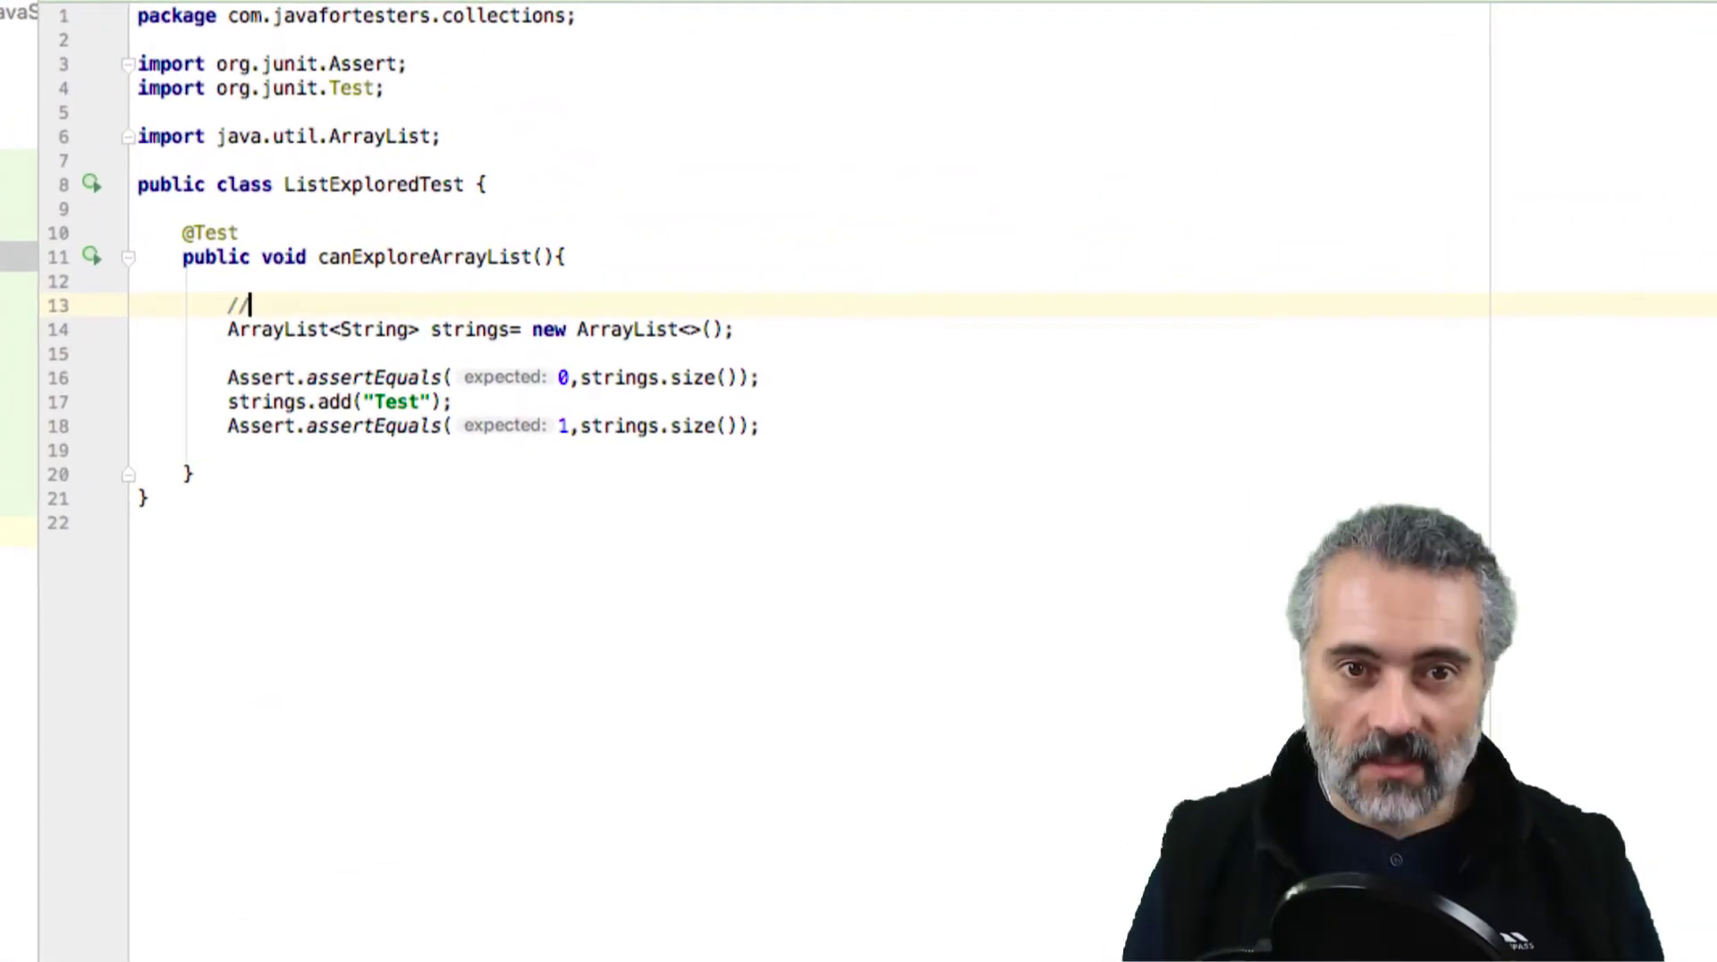
# - Jot test-name comments whenArrayListCreatedItHas and canAddToEmptyList above the declaration
pyautogui.write('whenAr')
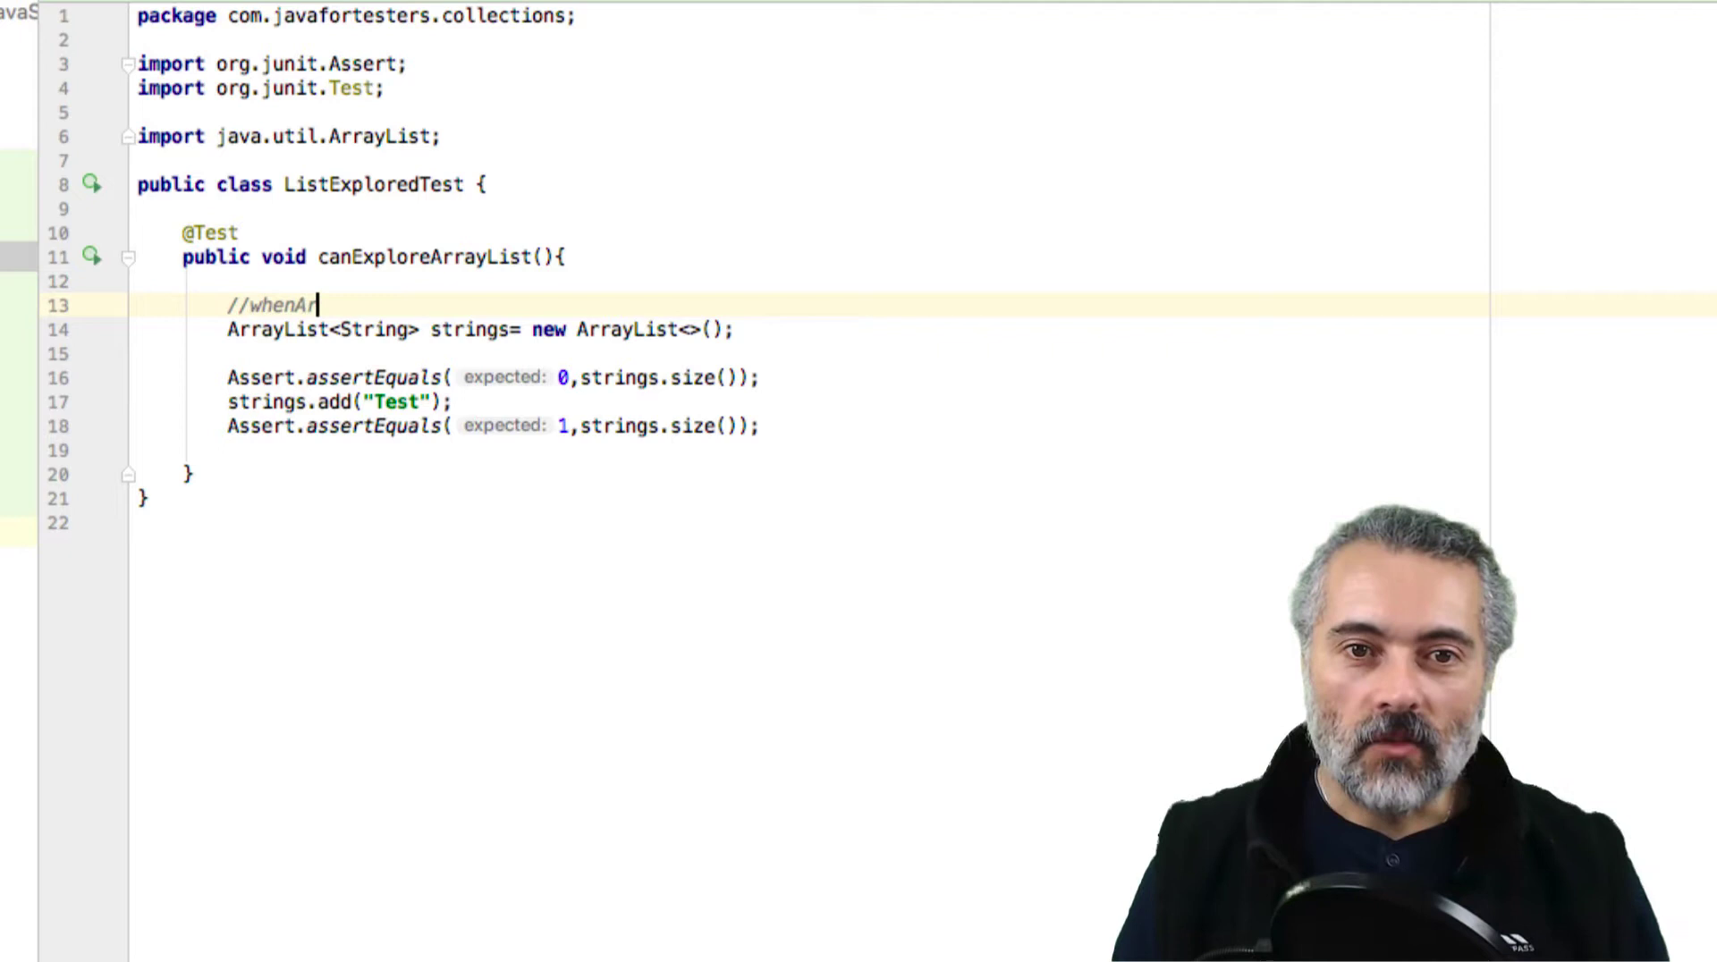
pyautogui.write('rayListCreatee')
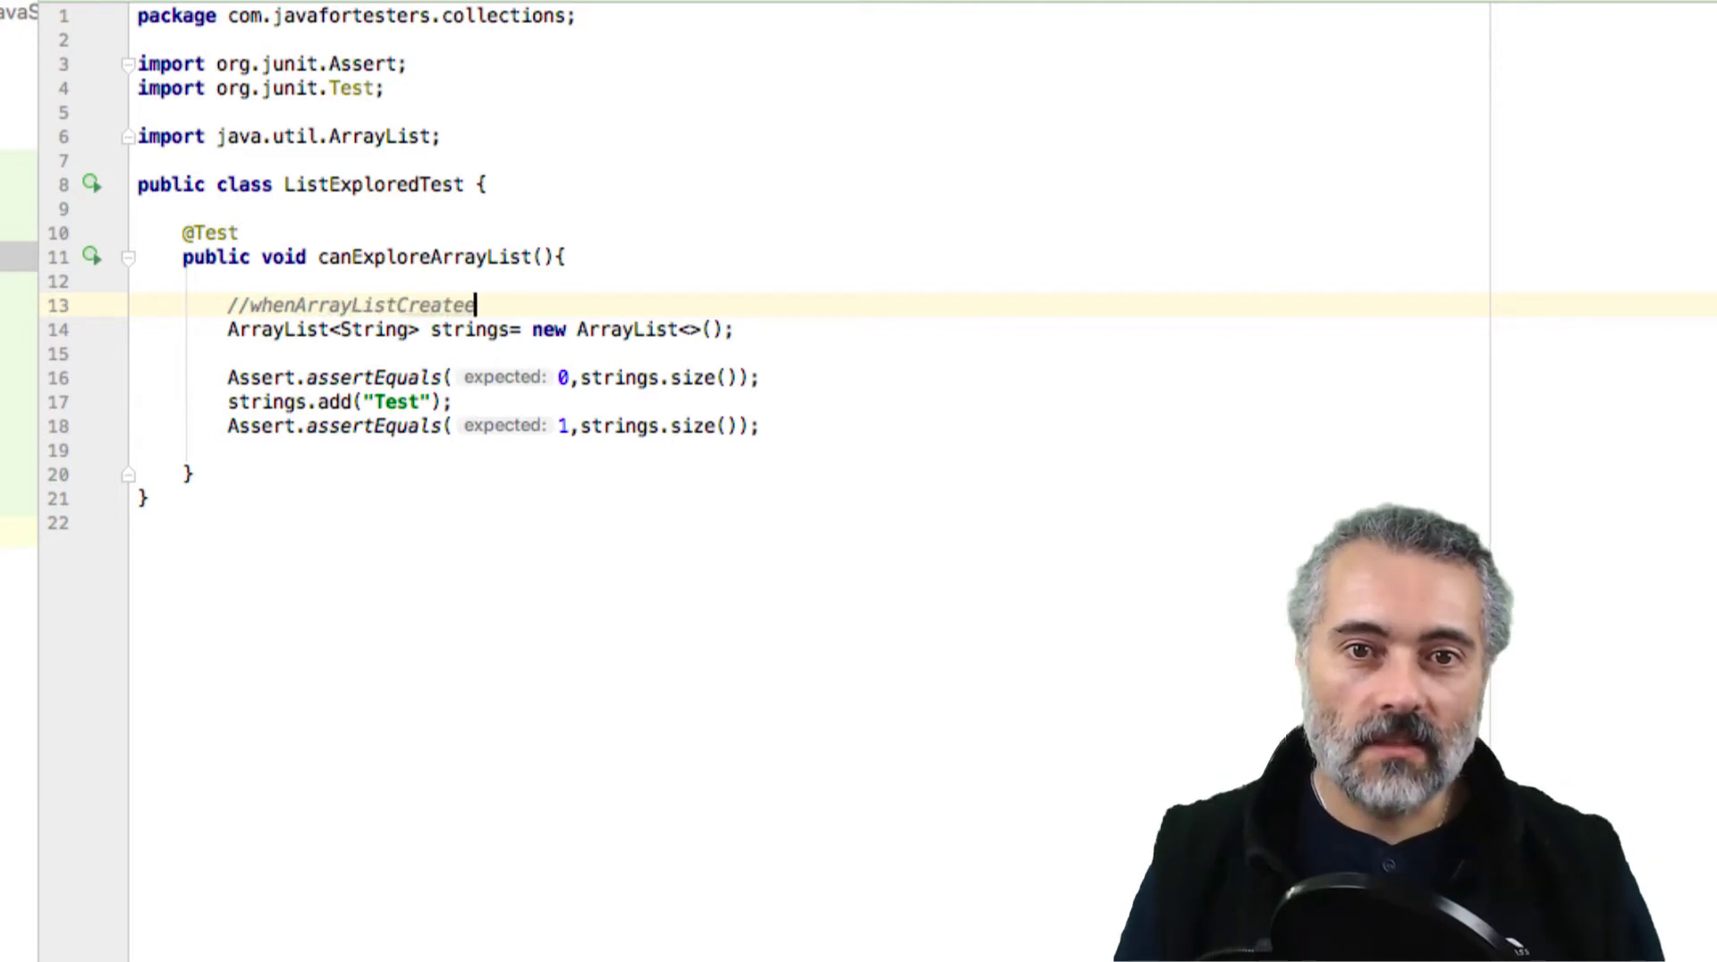
pyautogui.write('ItHas0Elements')
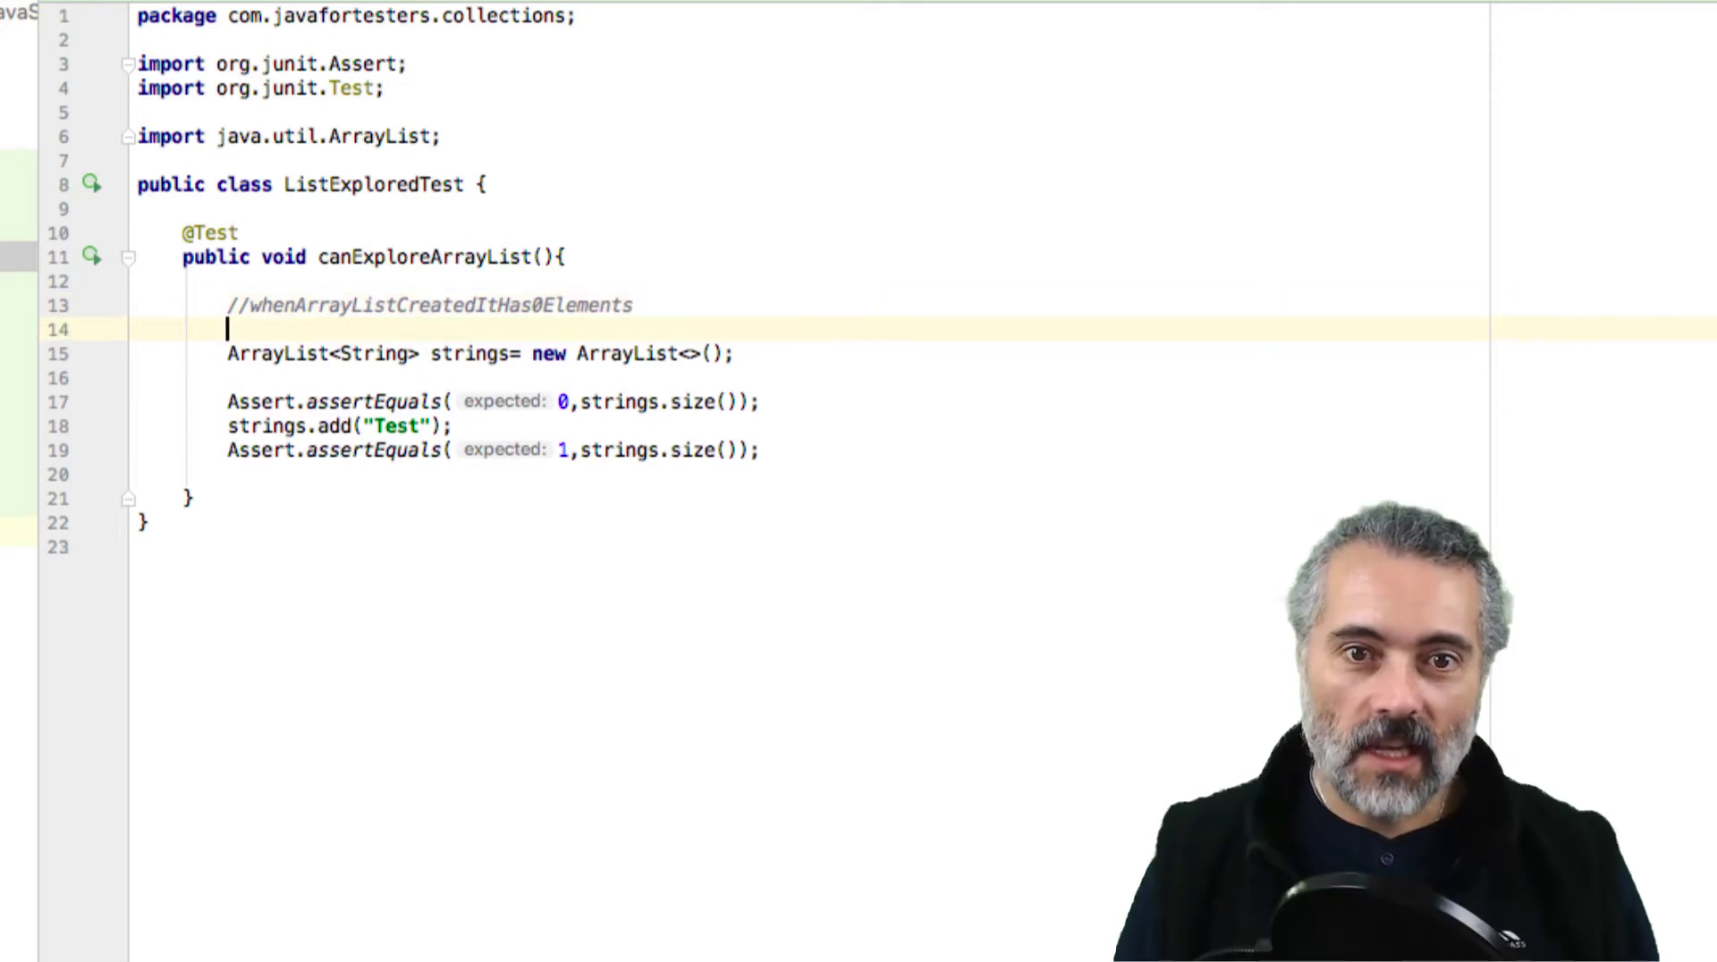
pyautogui.write('//can')
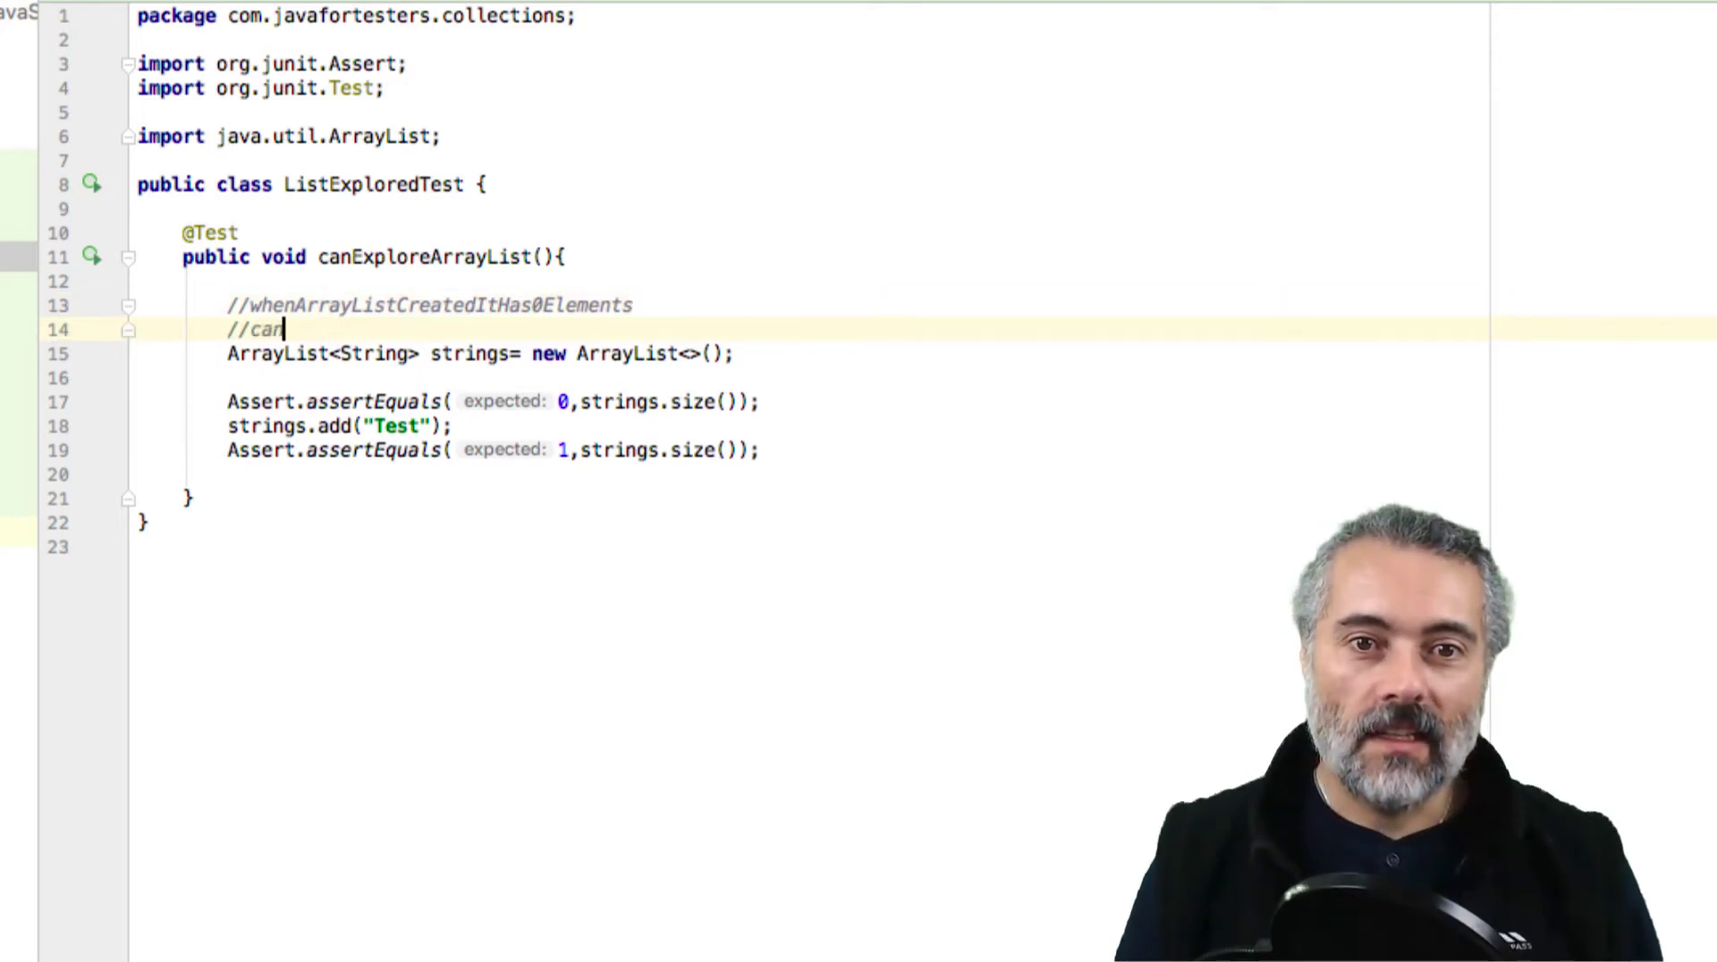
pyautogui.write('AddTo')
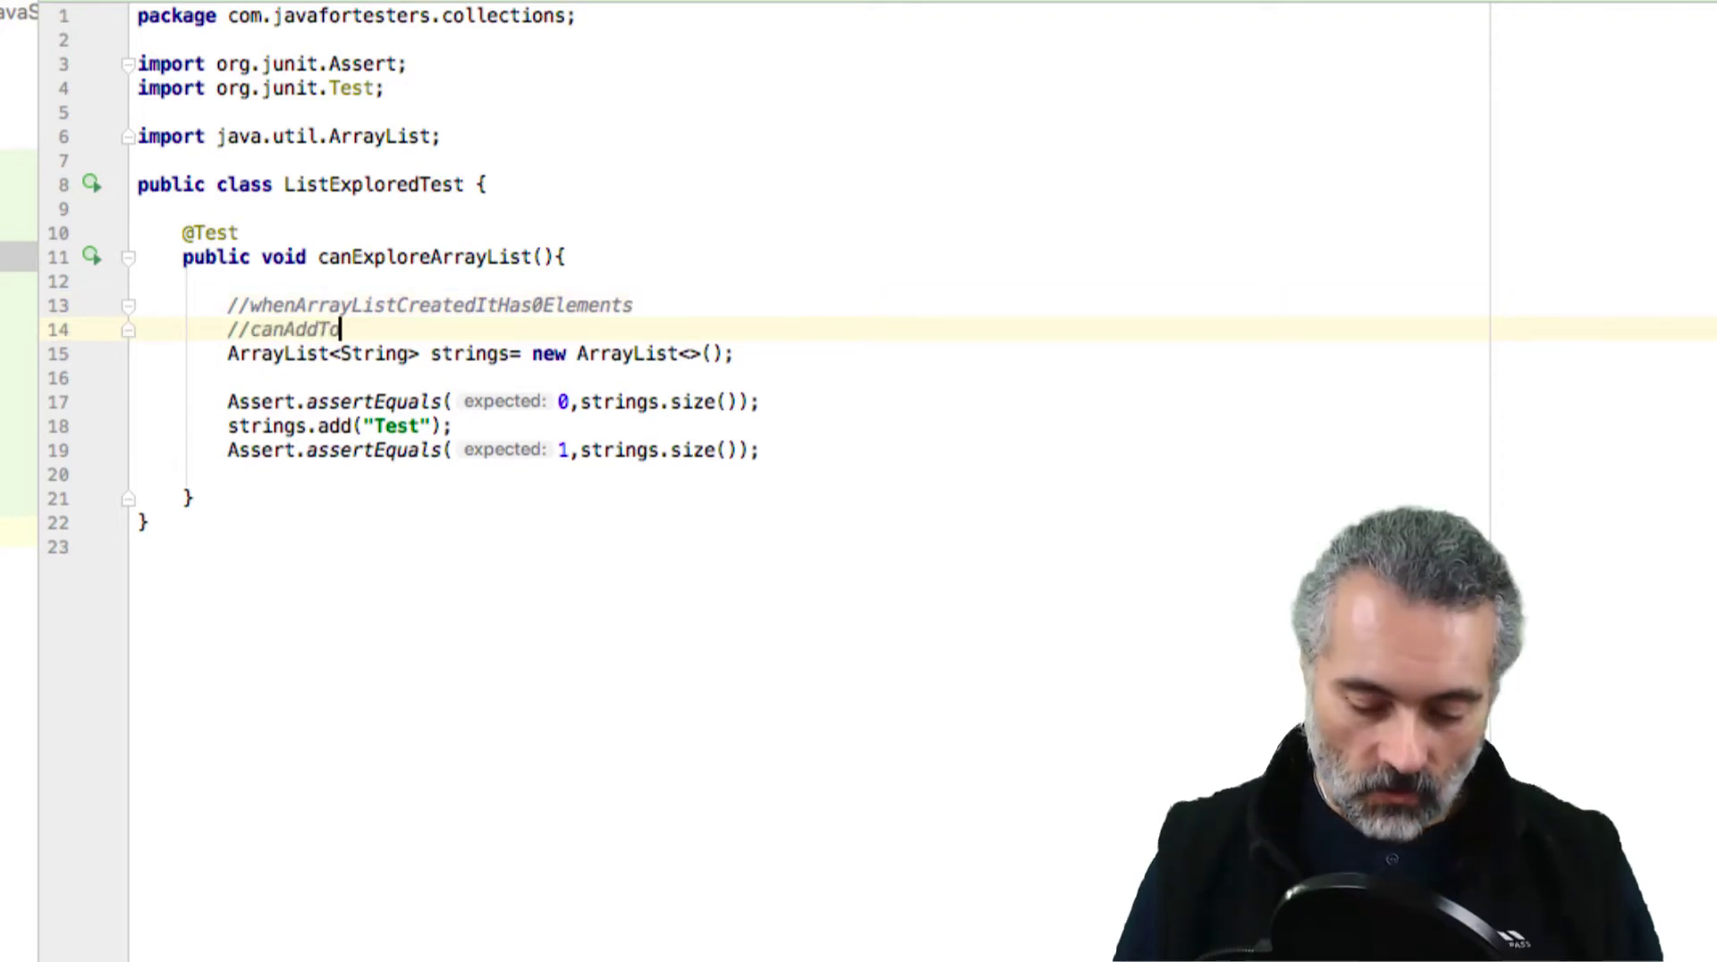
pyautogui.write('EmptyList')
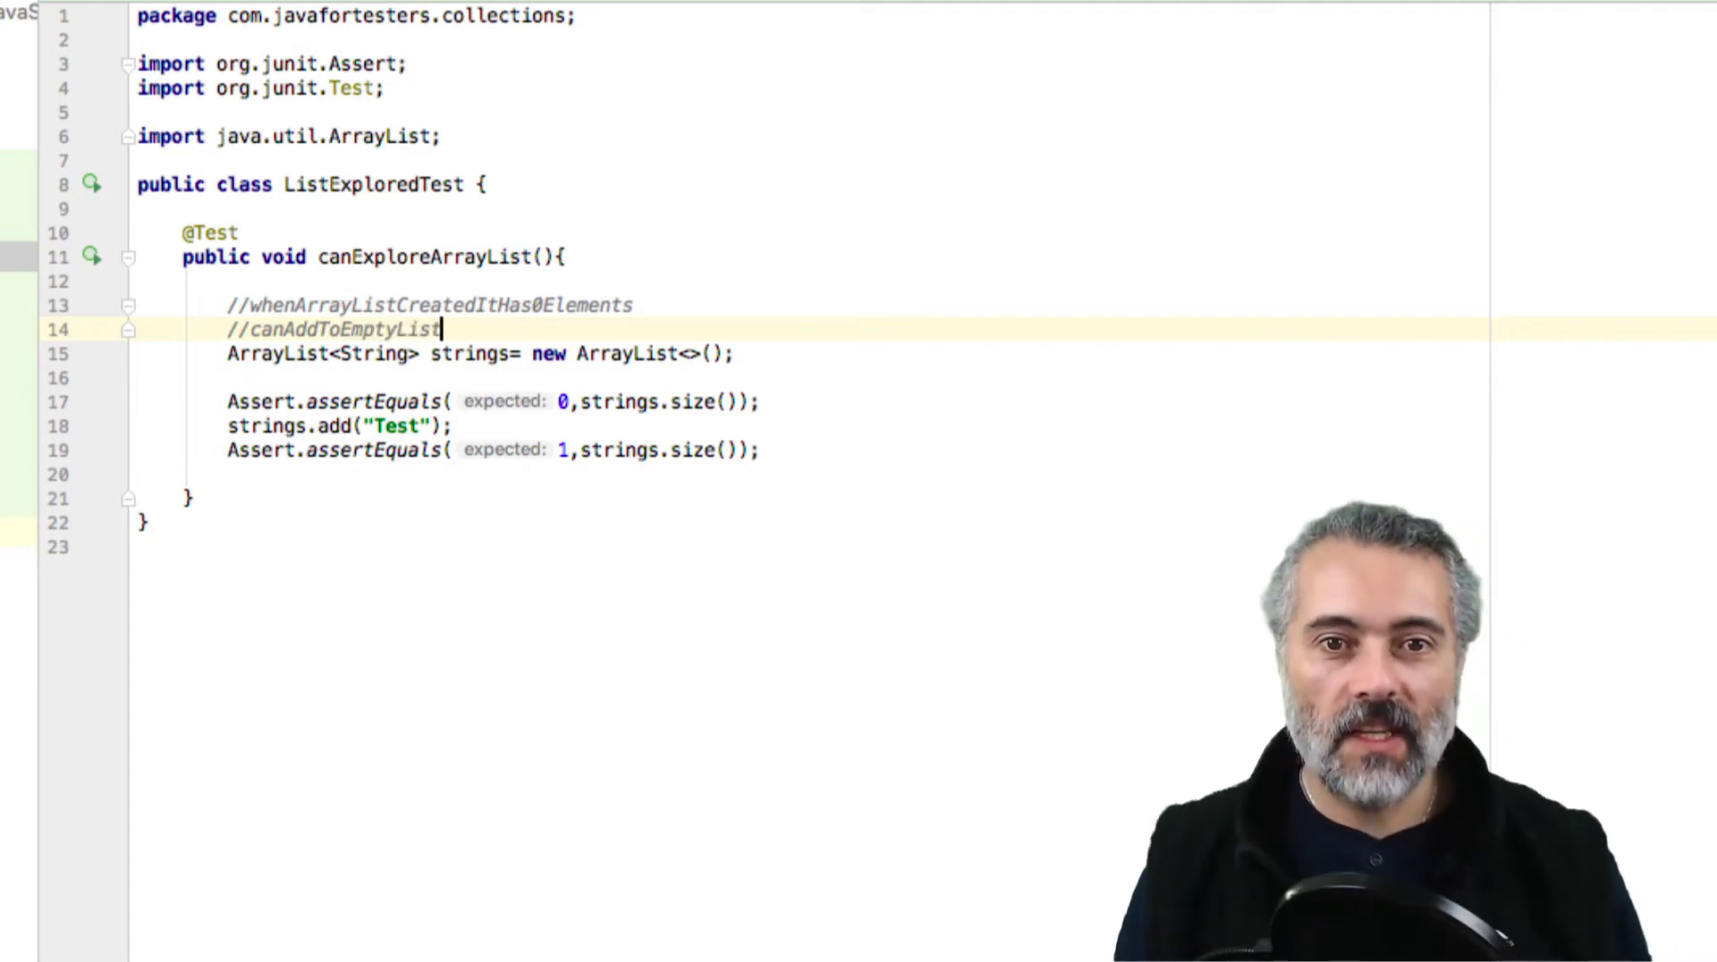
pyautogui.press('enter')
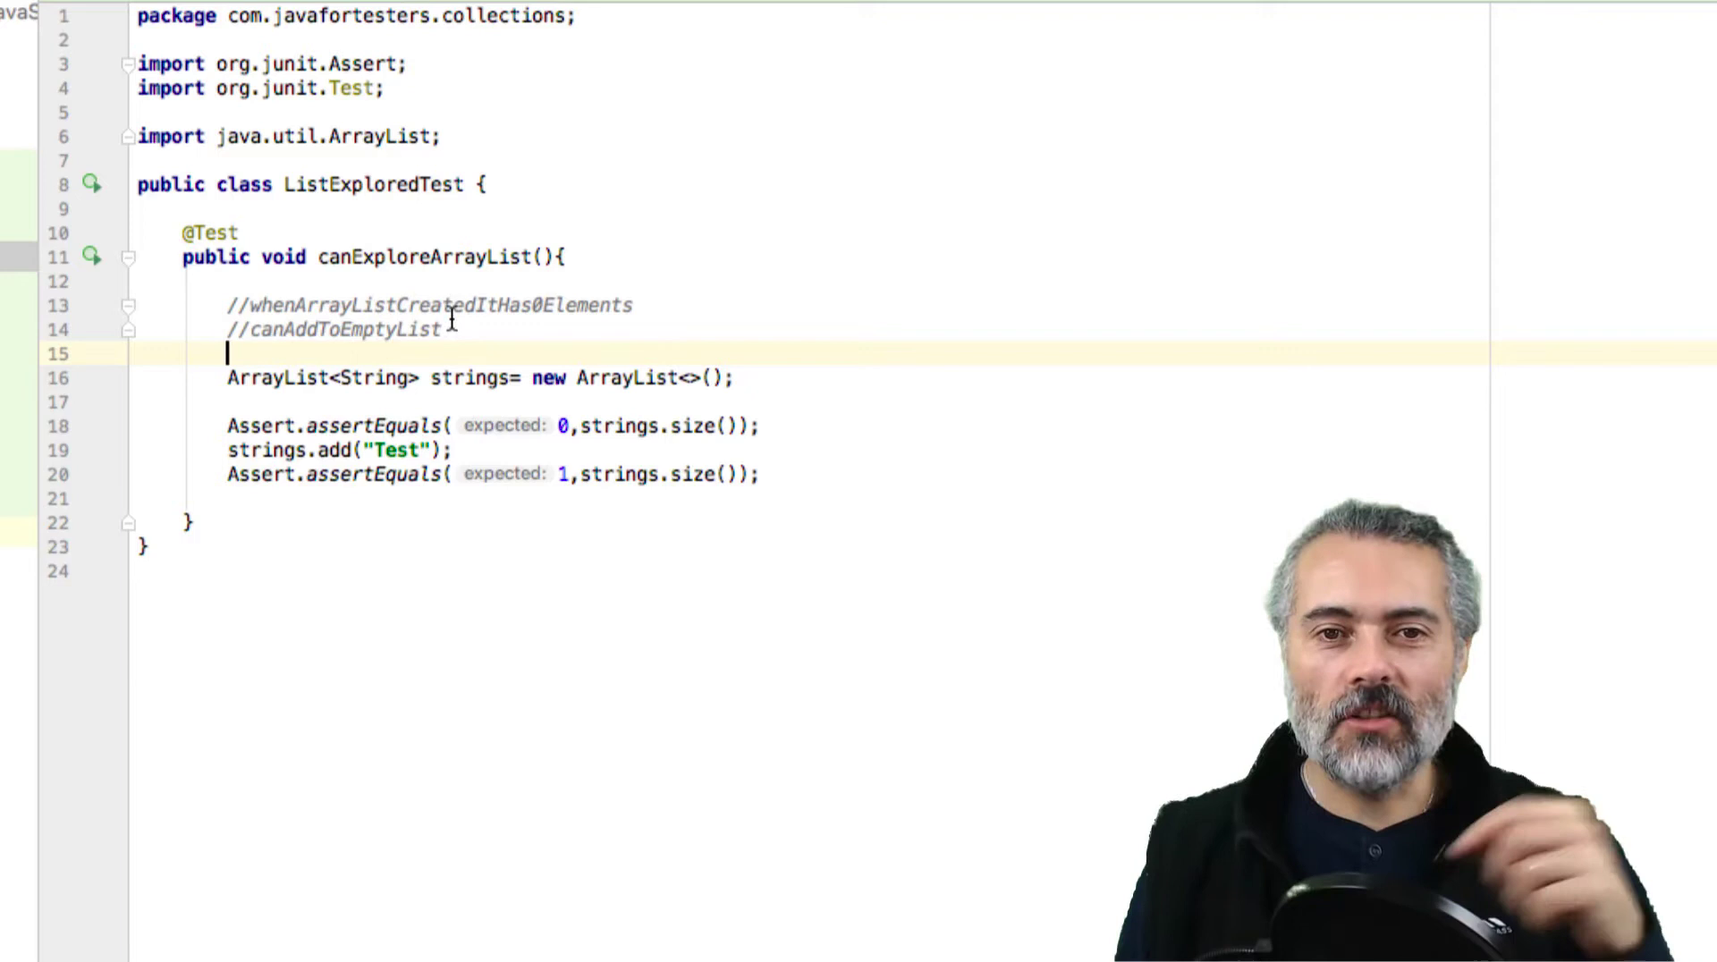
pyautogui.doubleClick(438, 306)
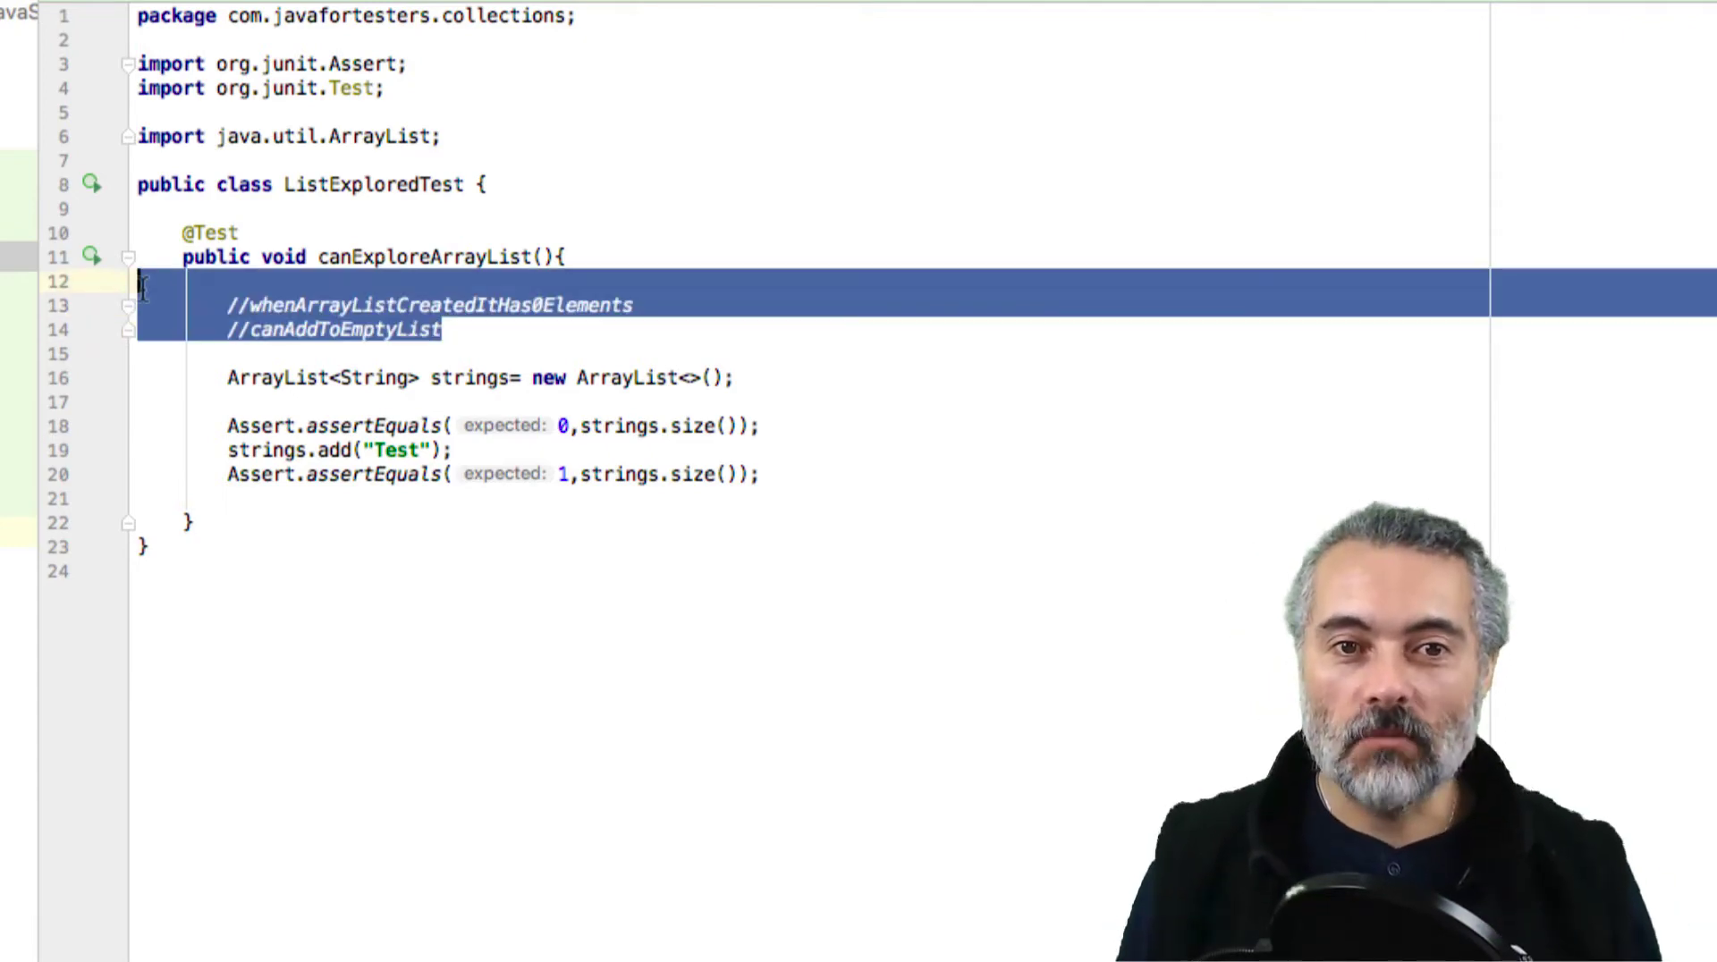
# - Delete the two comment lines and open a blank line after the size-1 assertion
pyautogui.press('Delete')
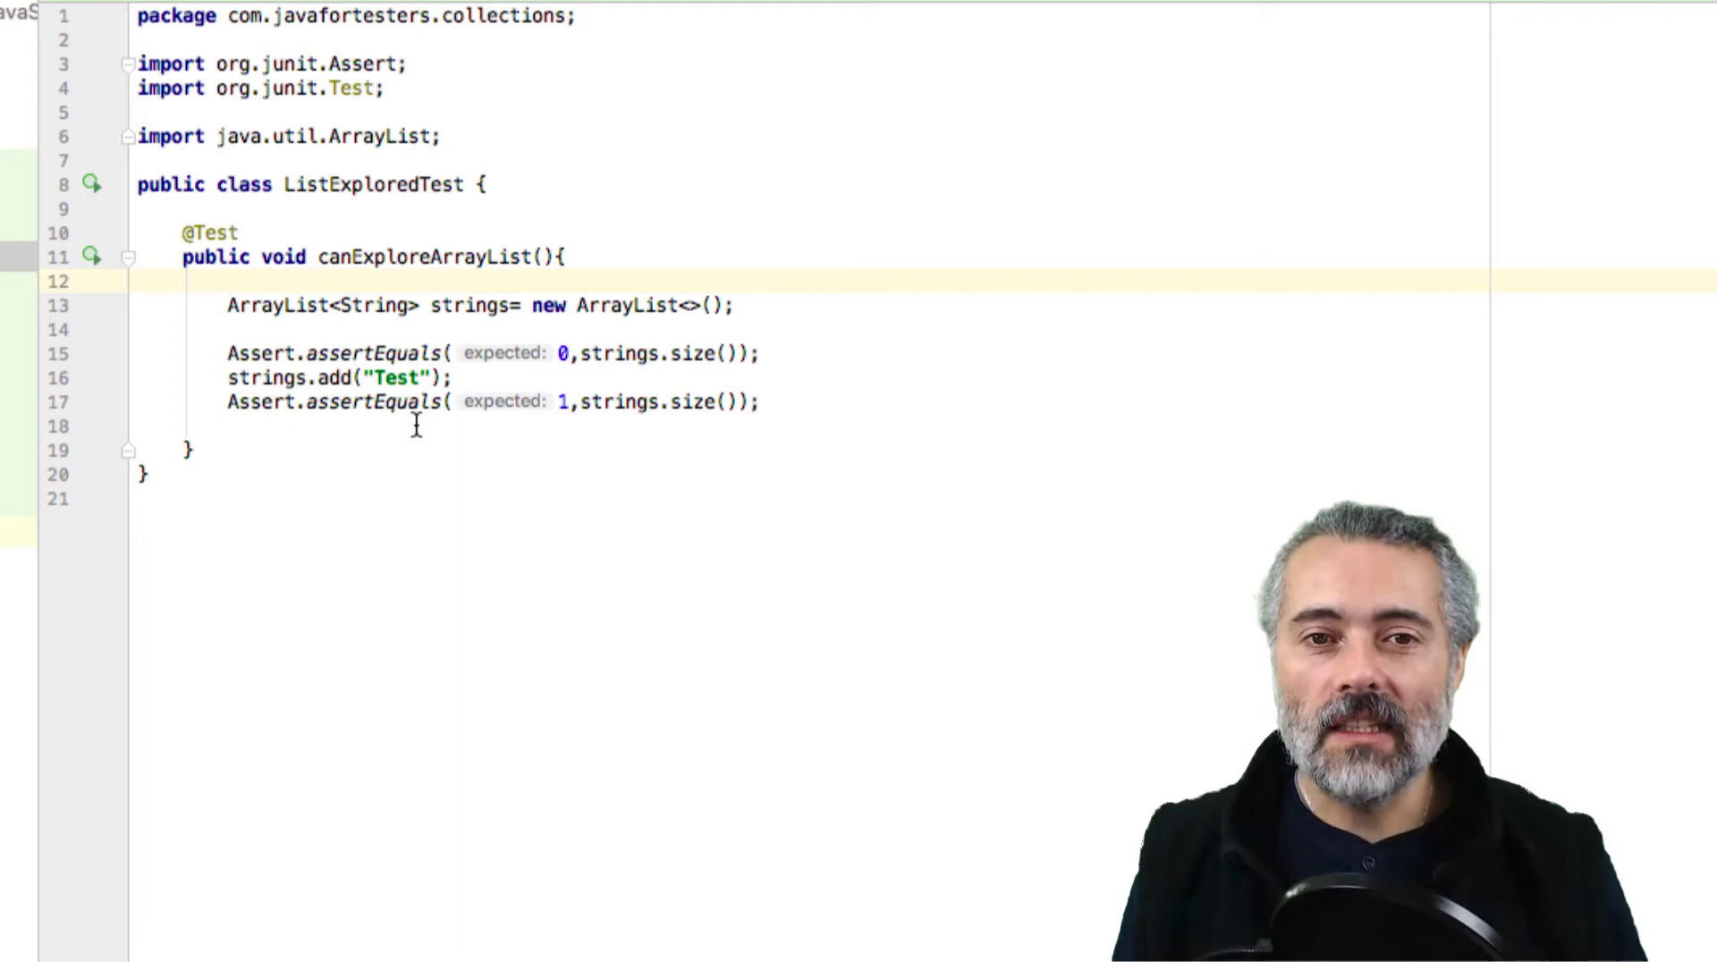
pyautogui.moveTo(882, 403)
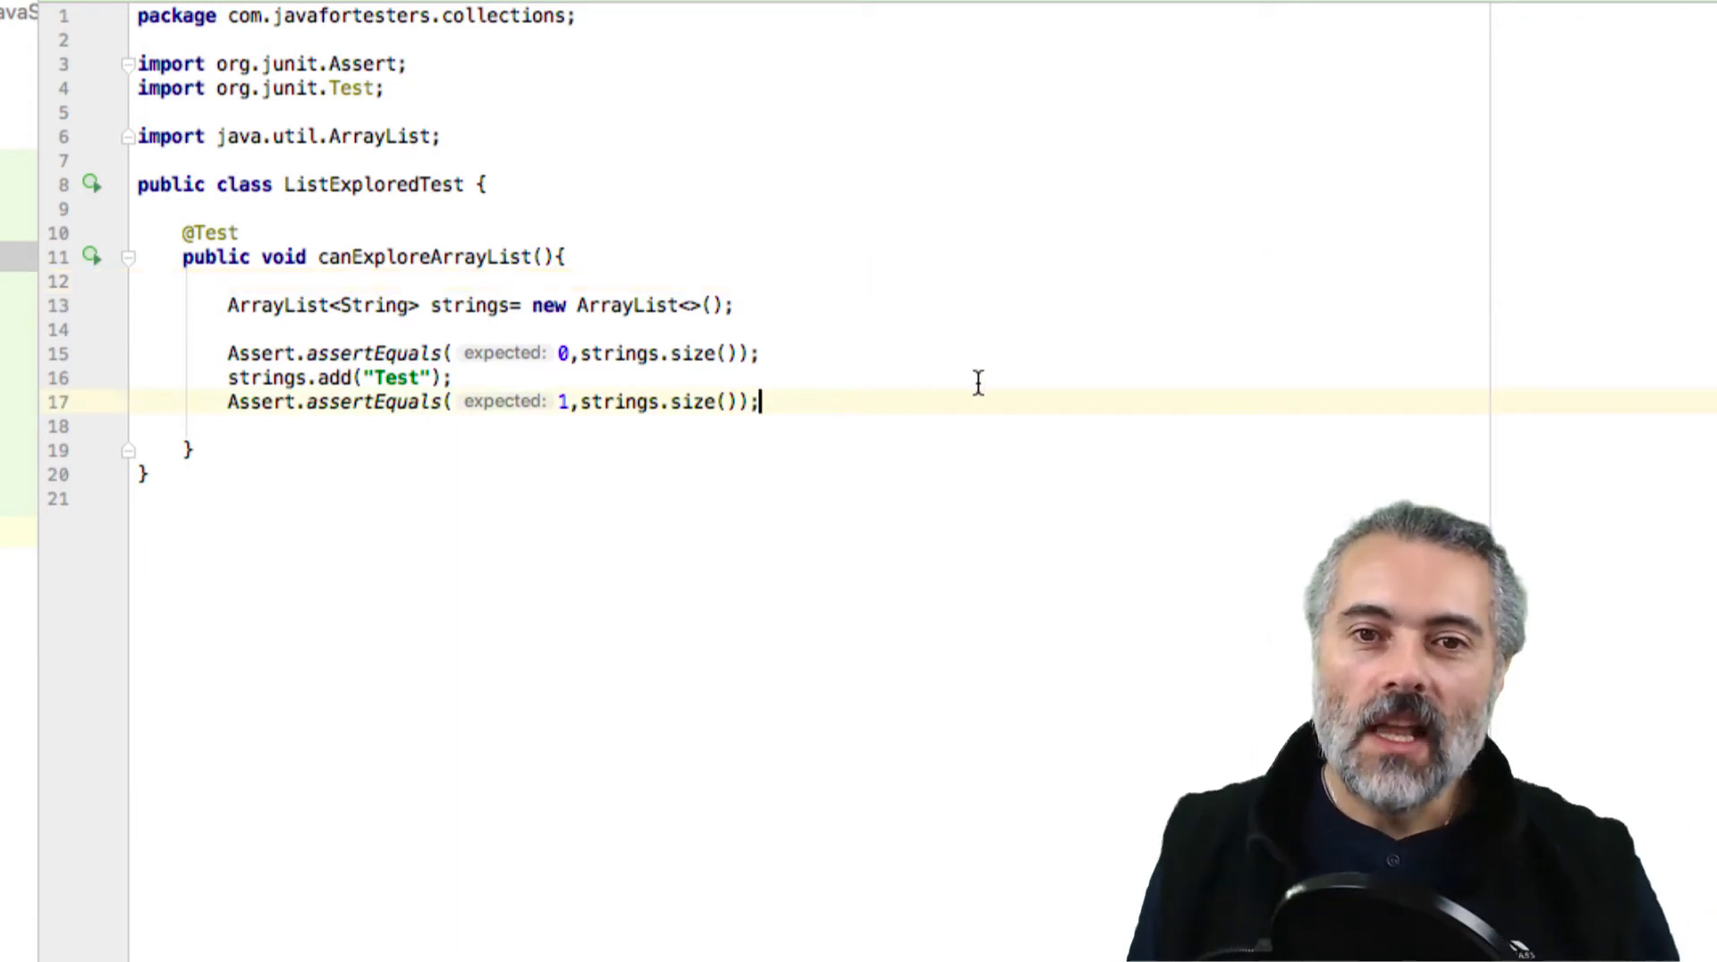
pyautogui.press('enter')
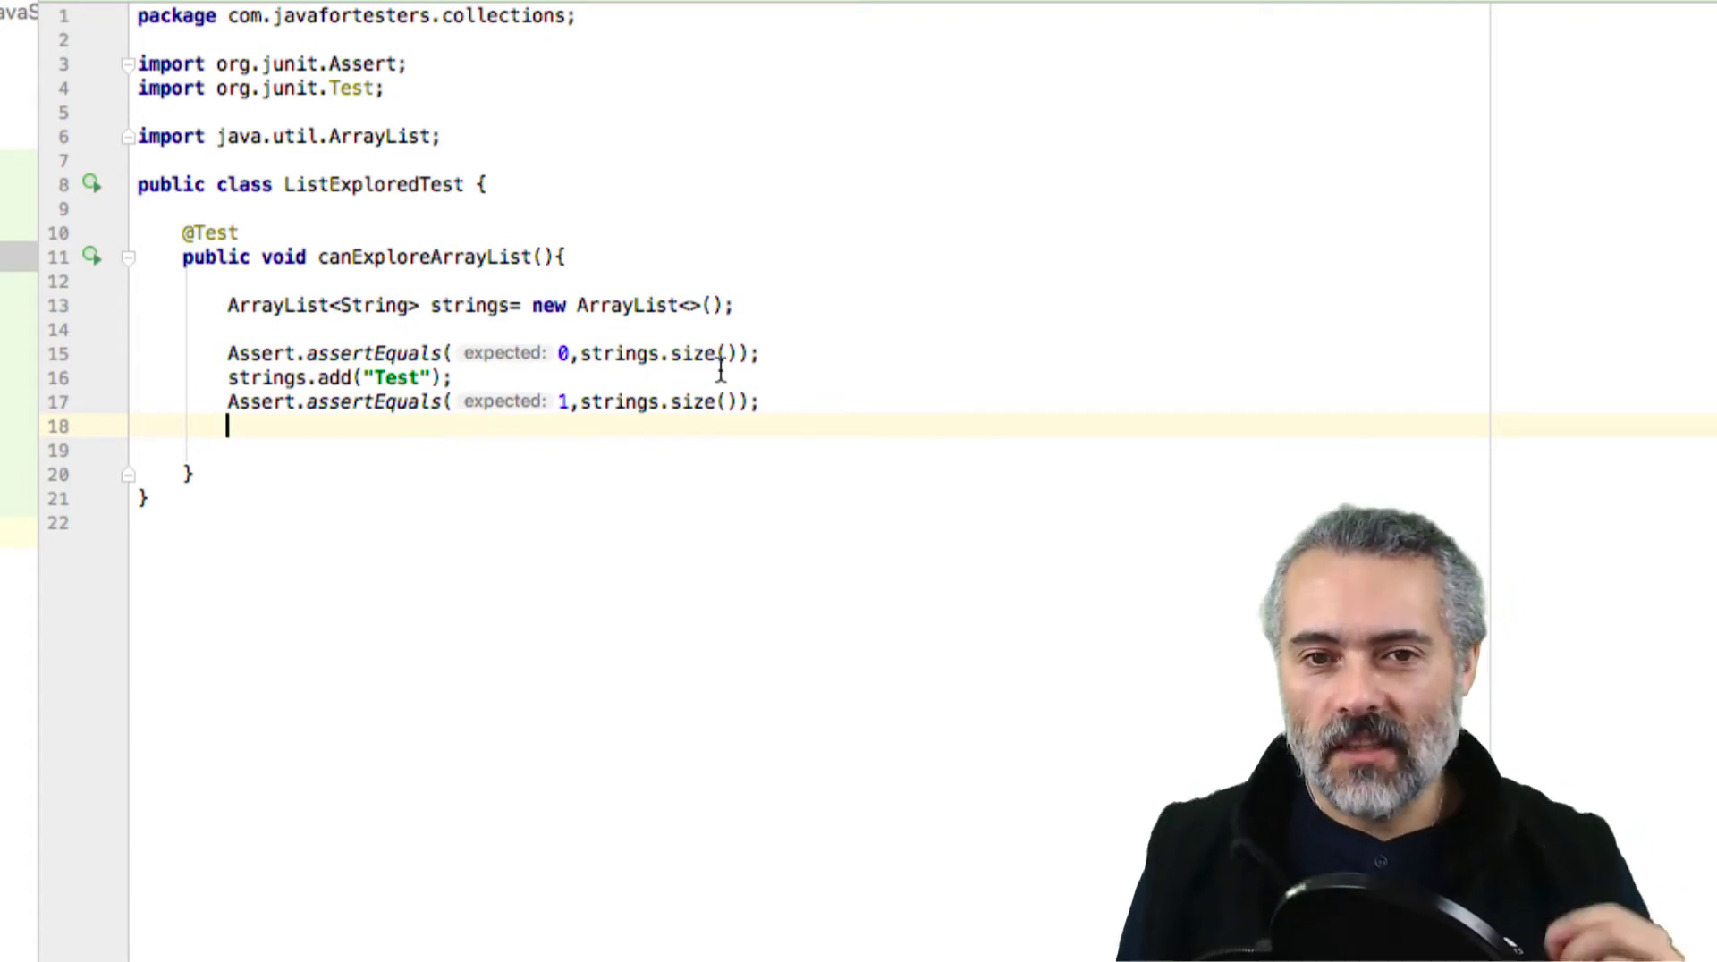
pyautogui.moveTo(552, 306)
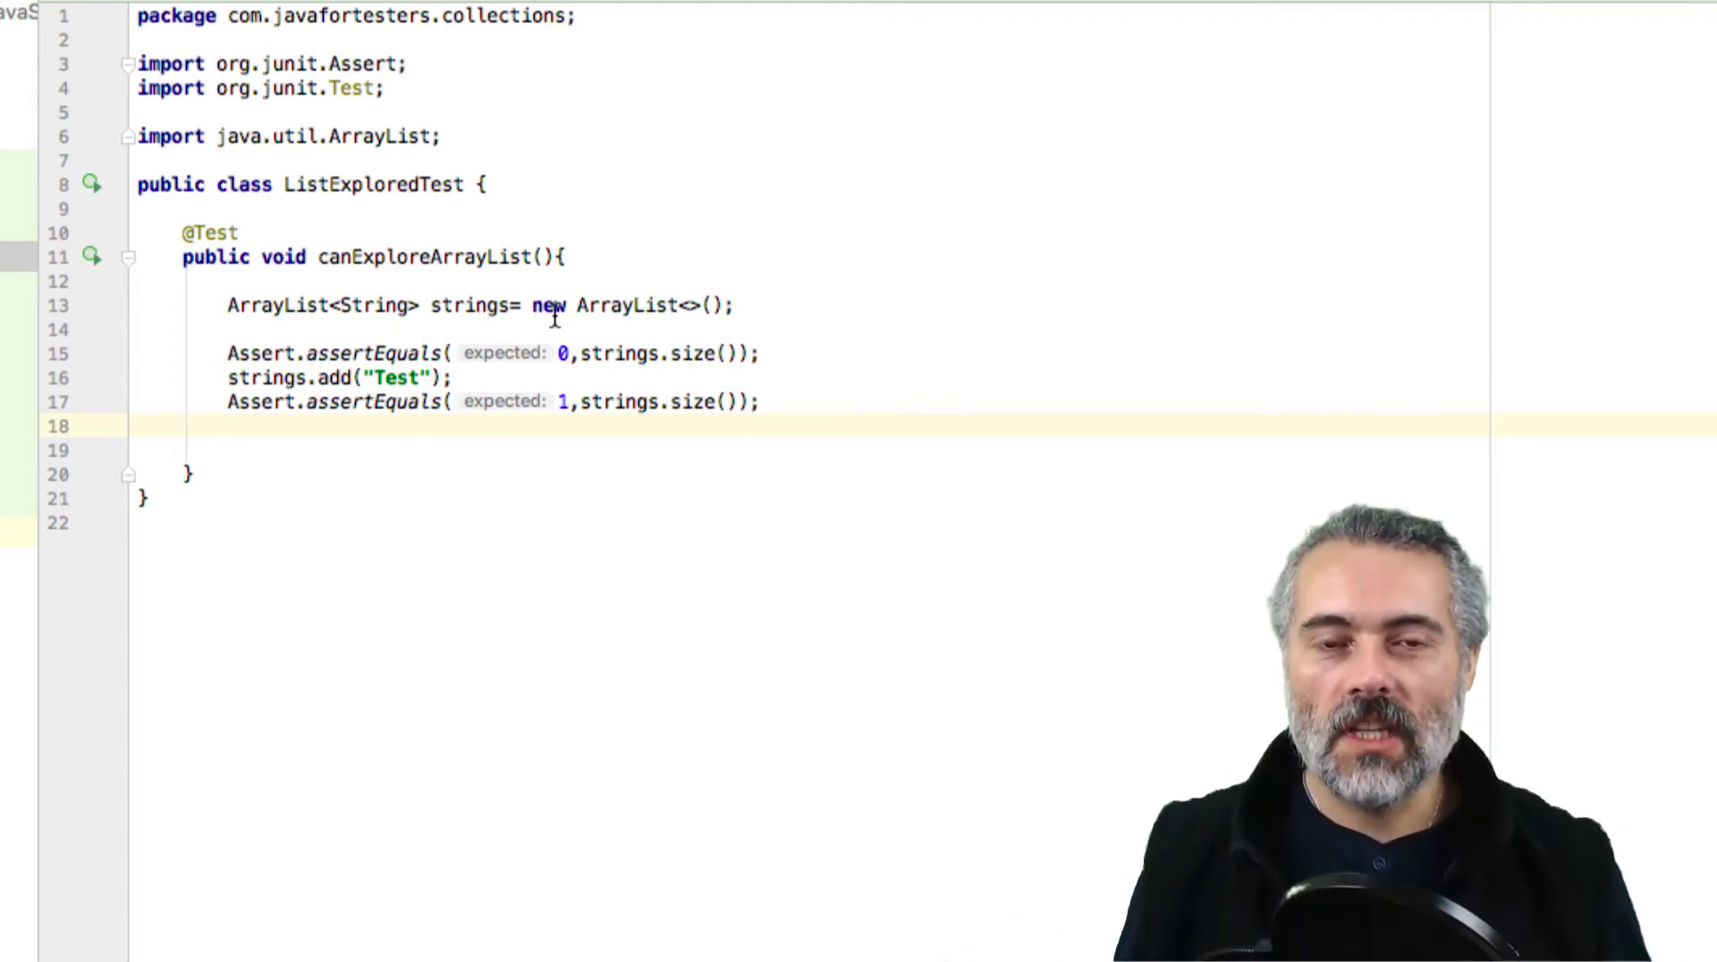
pyautogui.doubleClick(277, 306)
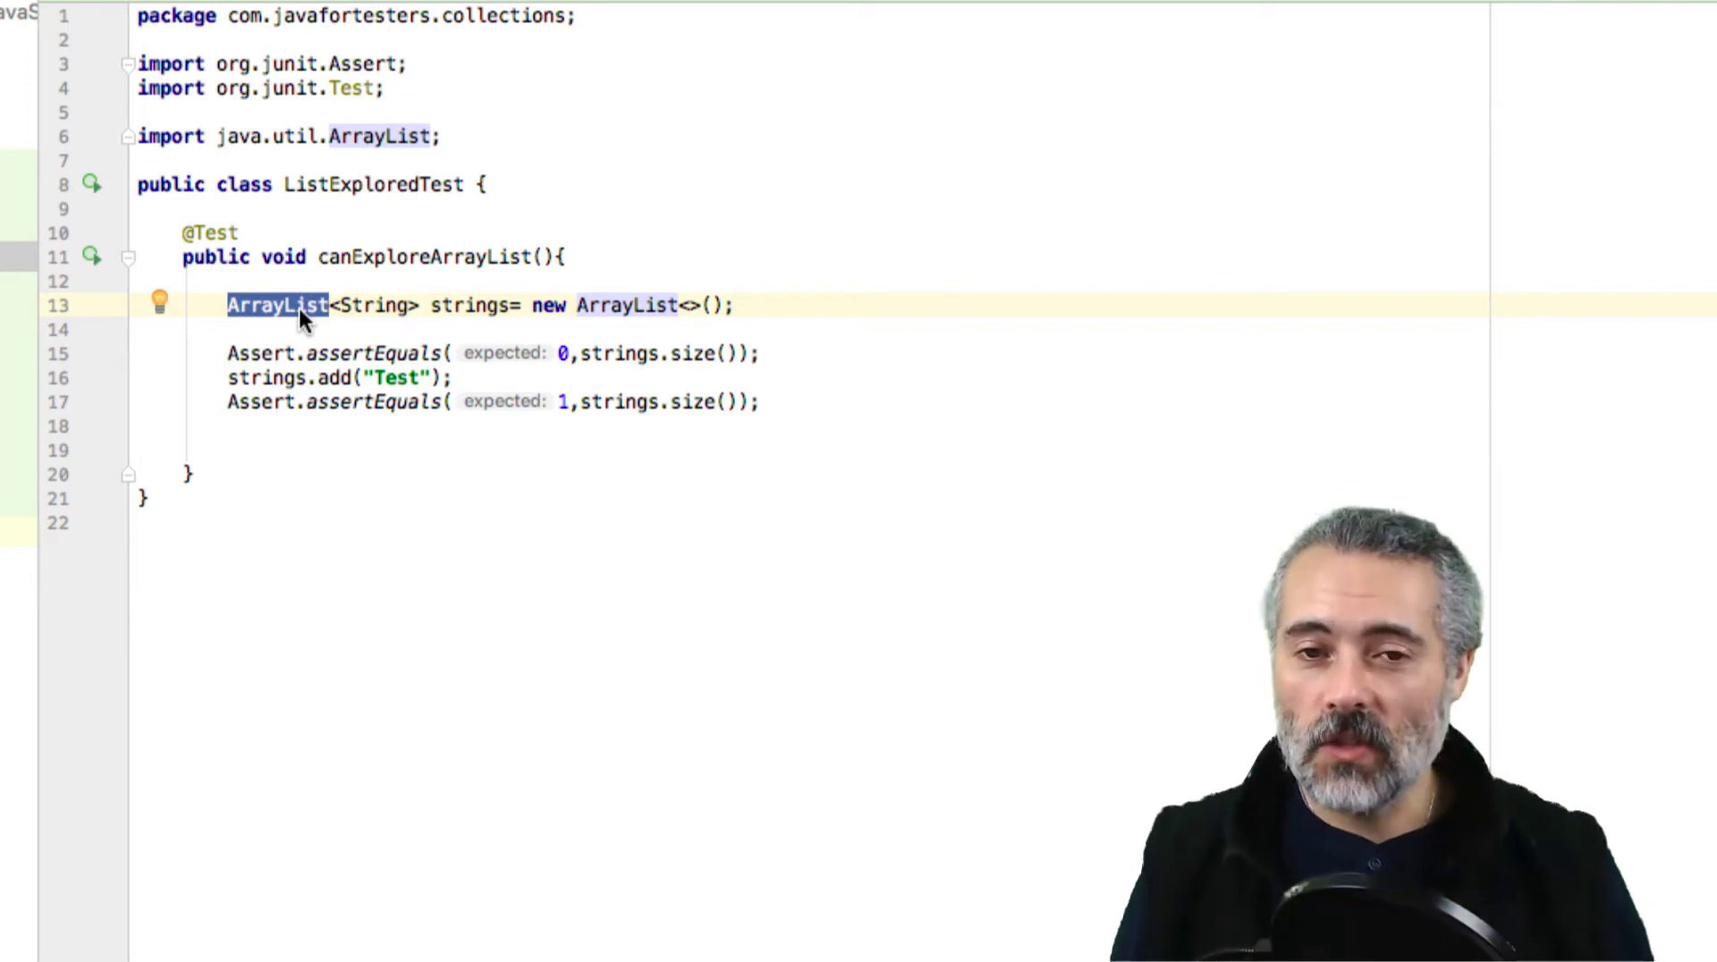
# - Replace the ArrayList type with Collection and import java.util.Collection
pyautogui.write('Co')
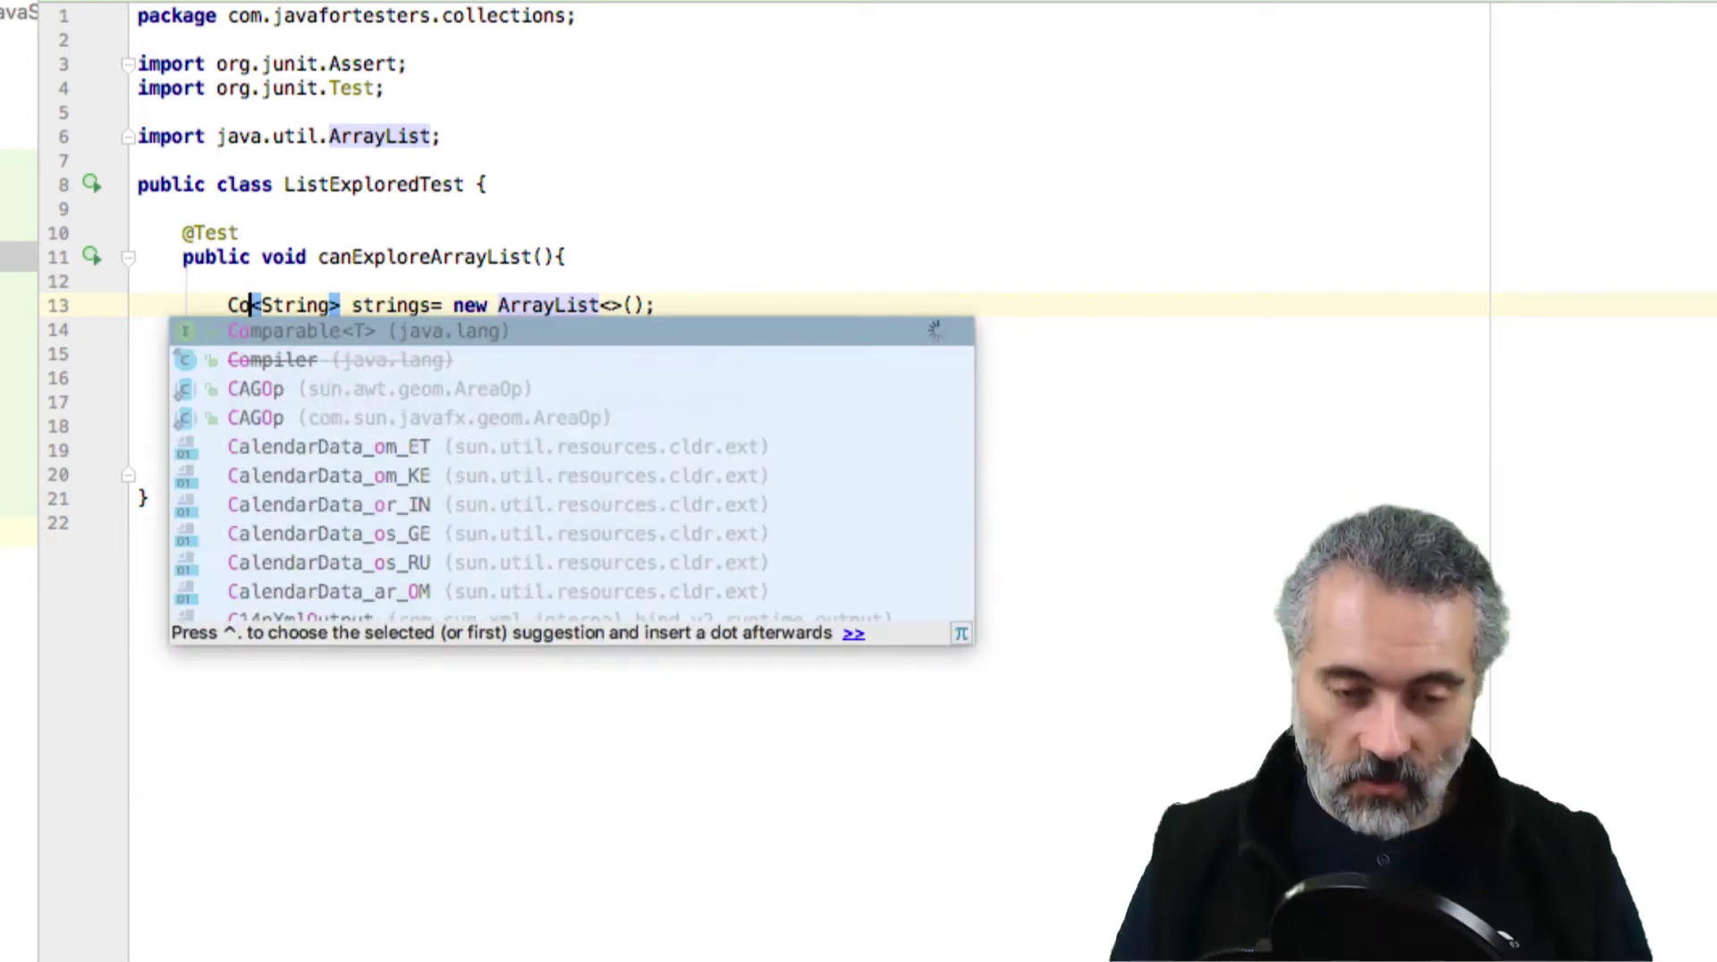
pyautogui.write('llection')
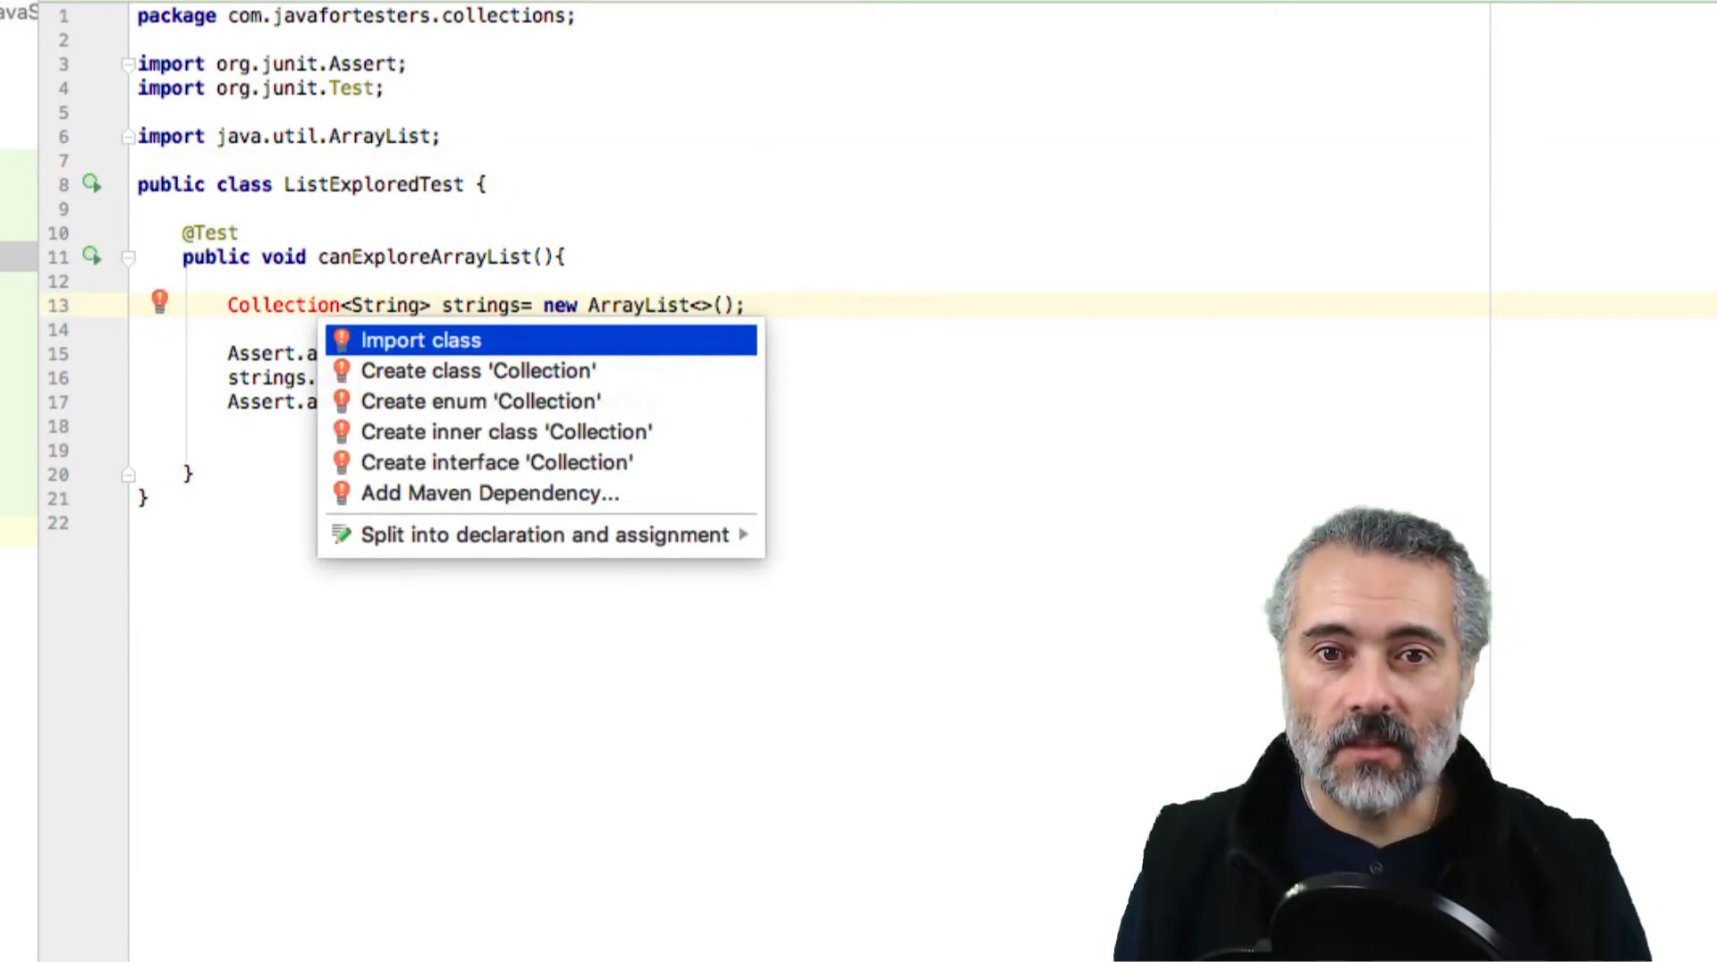
pyautogui.click(419, 339)
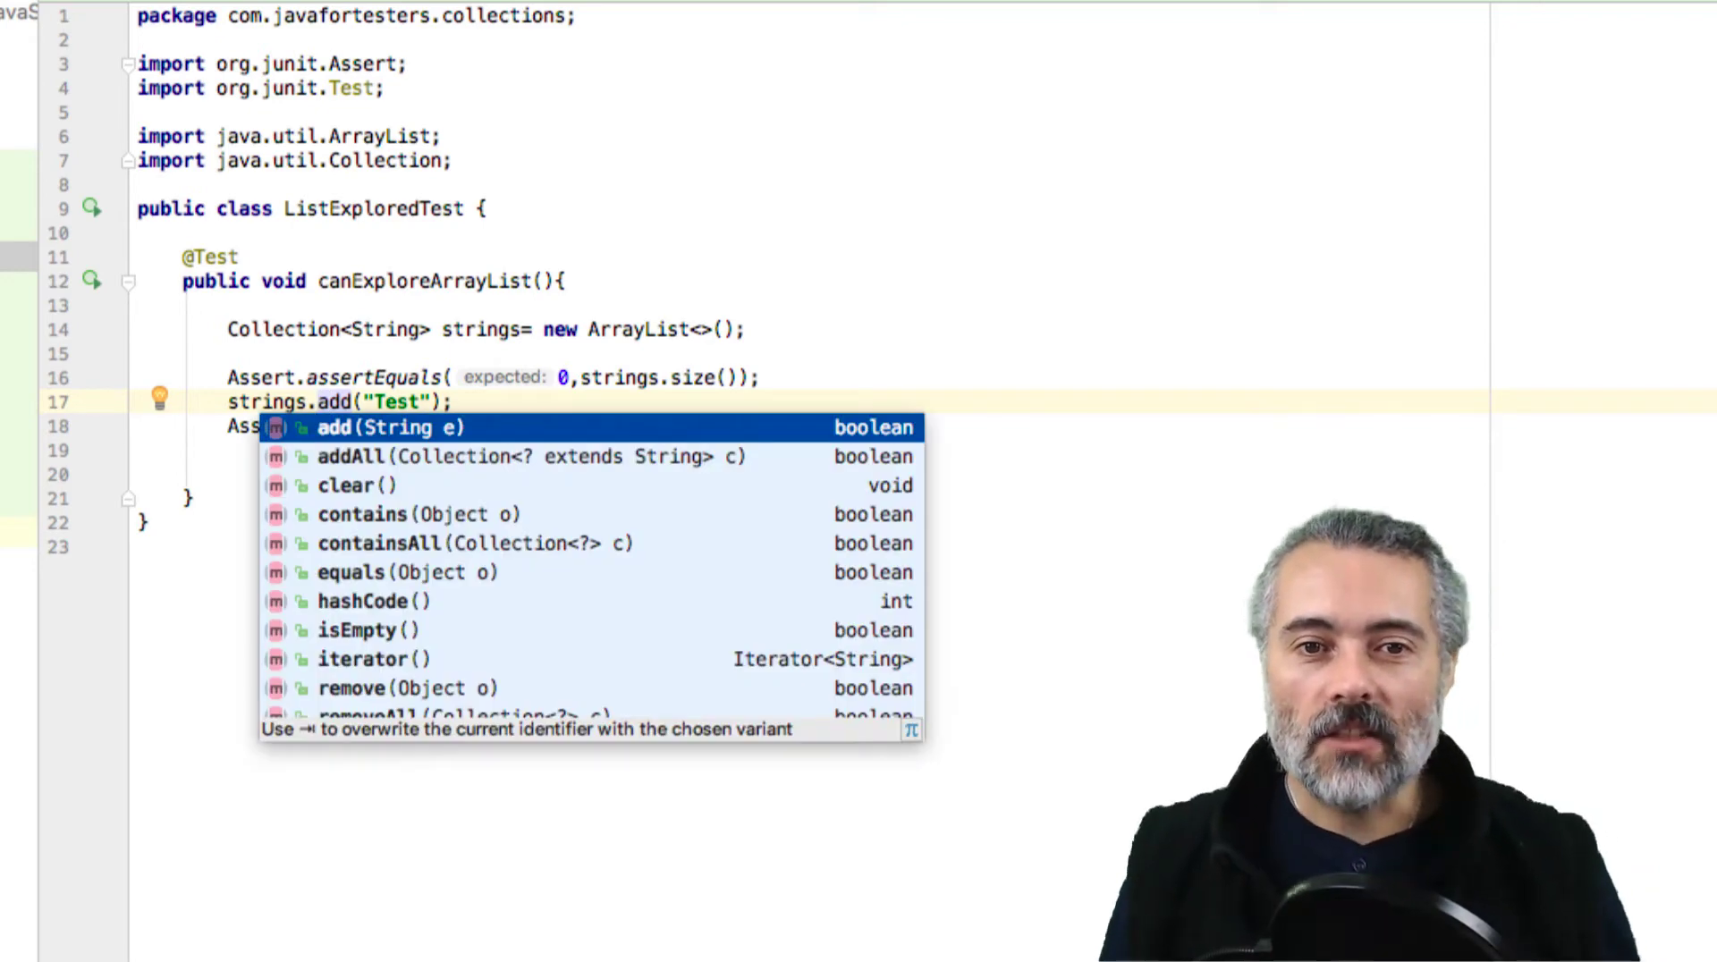
pyautogui.moveTo(411, 468)
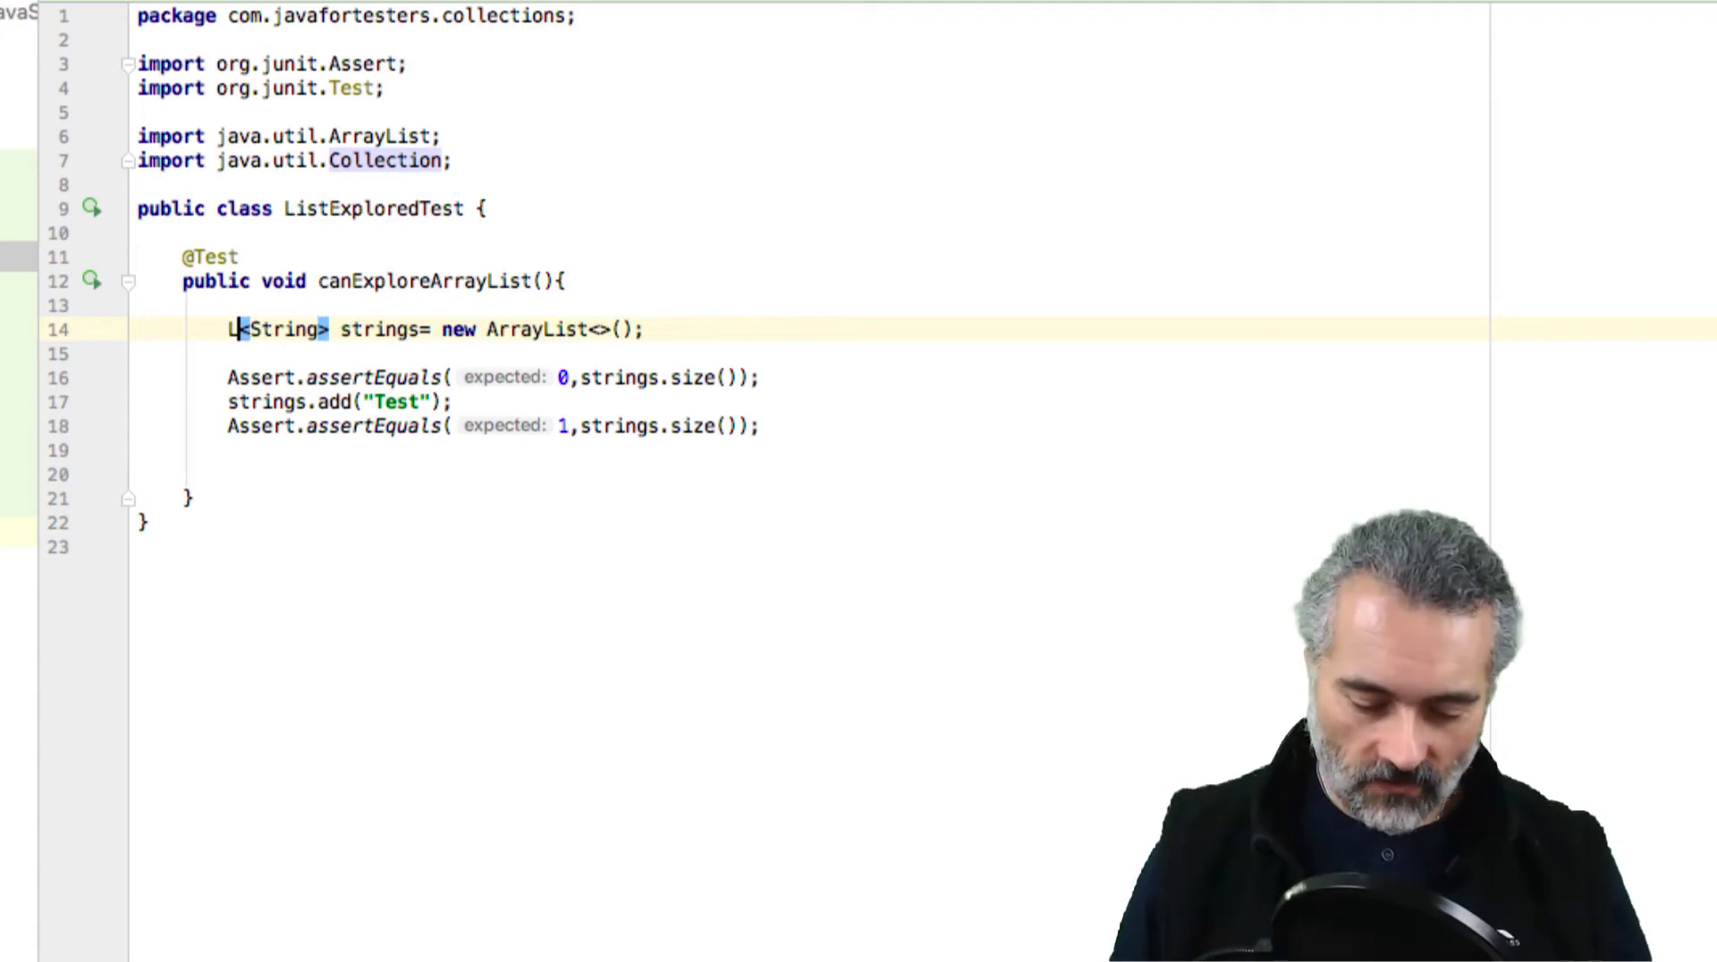
# - Change the declared type to List and dismiss the method suggestions
pyautogui.write('ist')
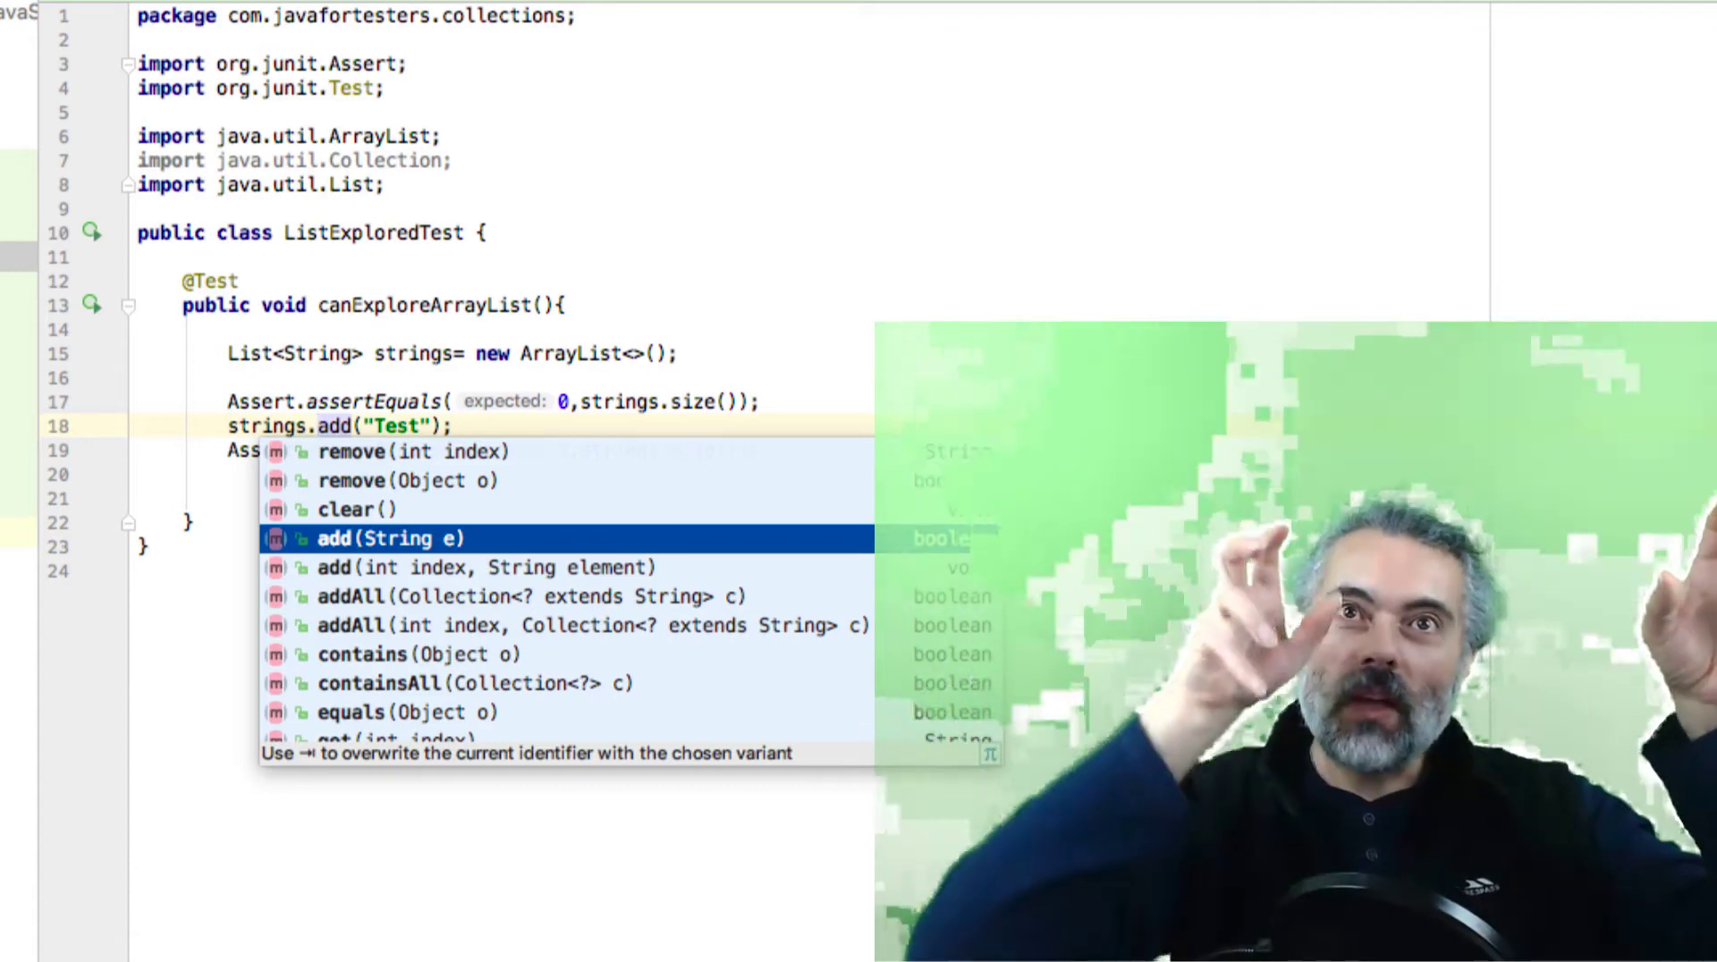
pyautogui.press('down')
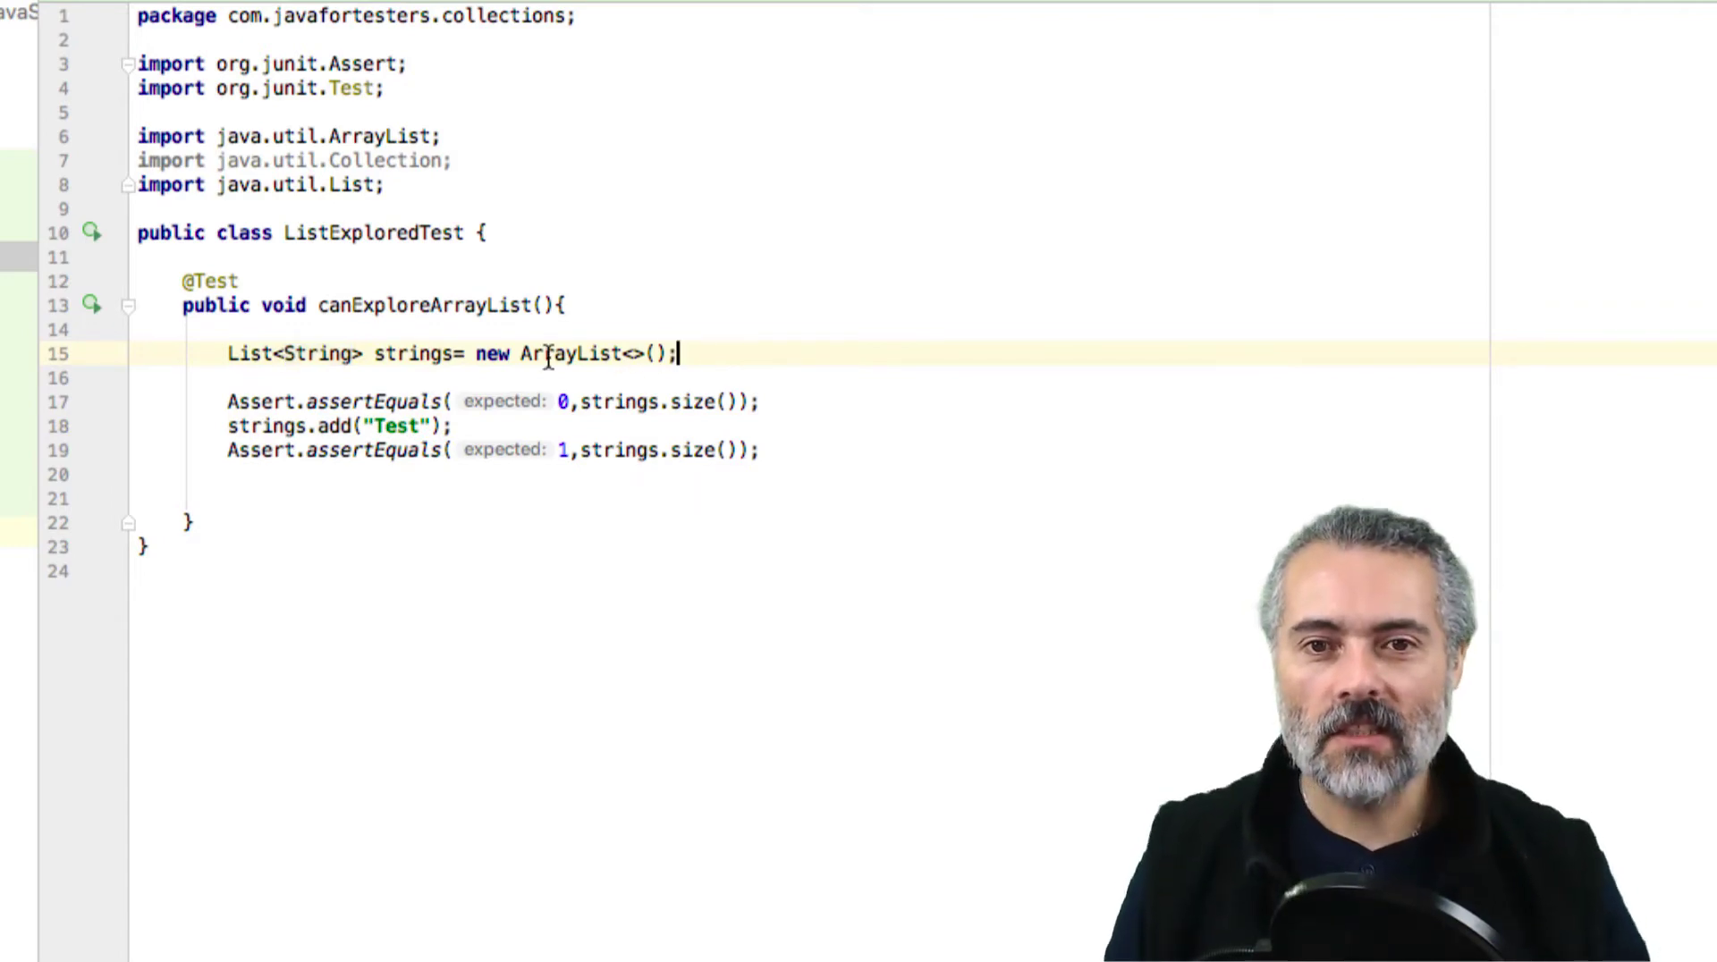
pyautogui.moveTo(805, 362)
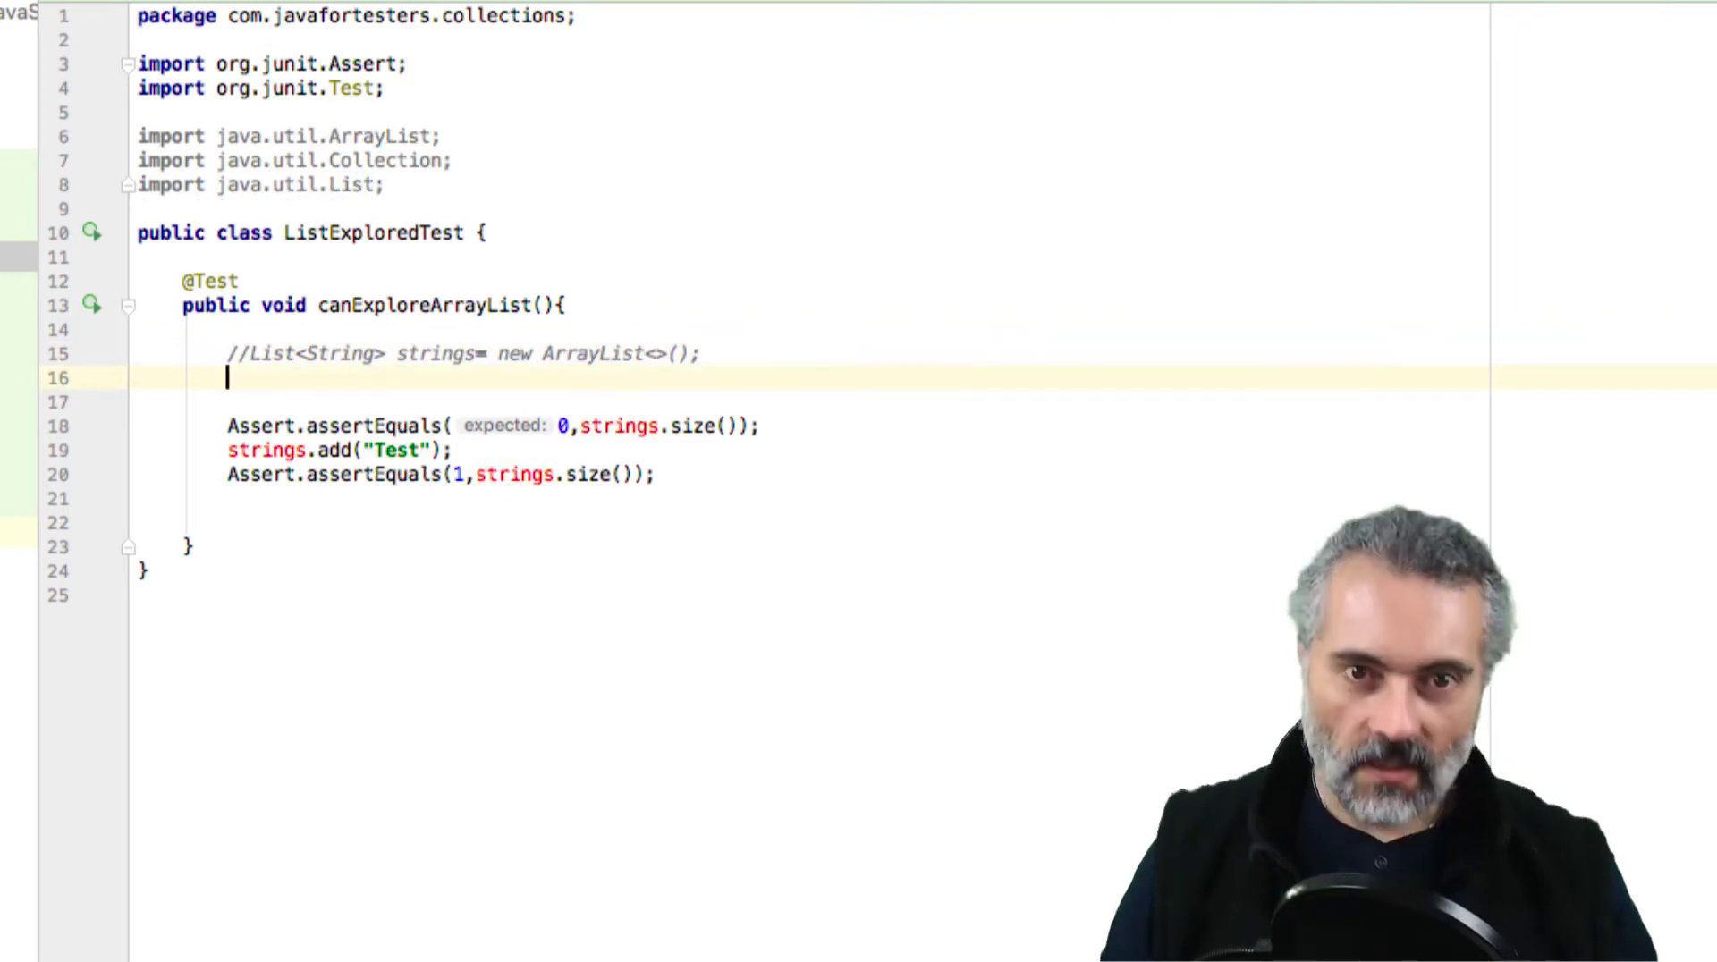
# - Replace the commented-out ArrayList declaration with strings as a new Vector<>(), importing java.util.Vector
pyautogui.write('List<String> strings= new ArrayList<>();')
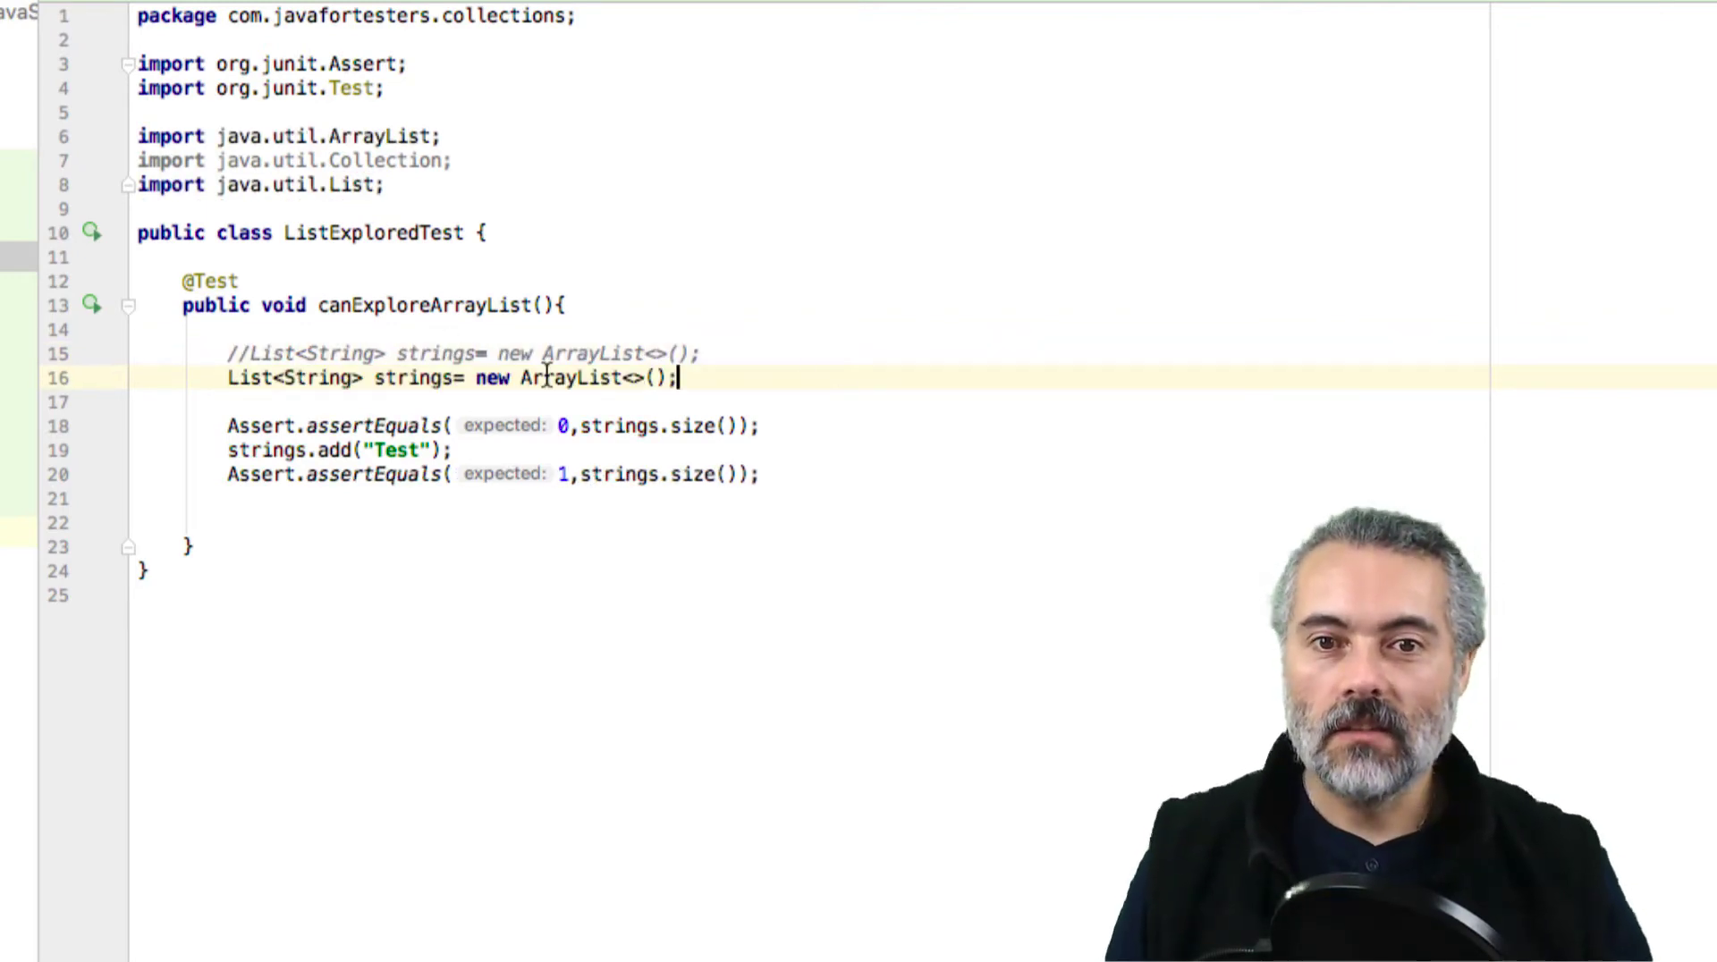
pyautogui.write('Vecto')
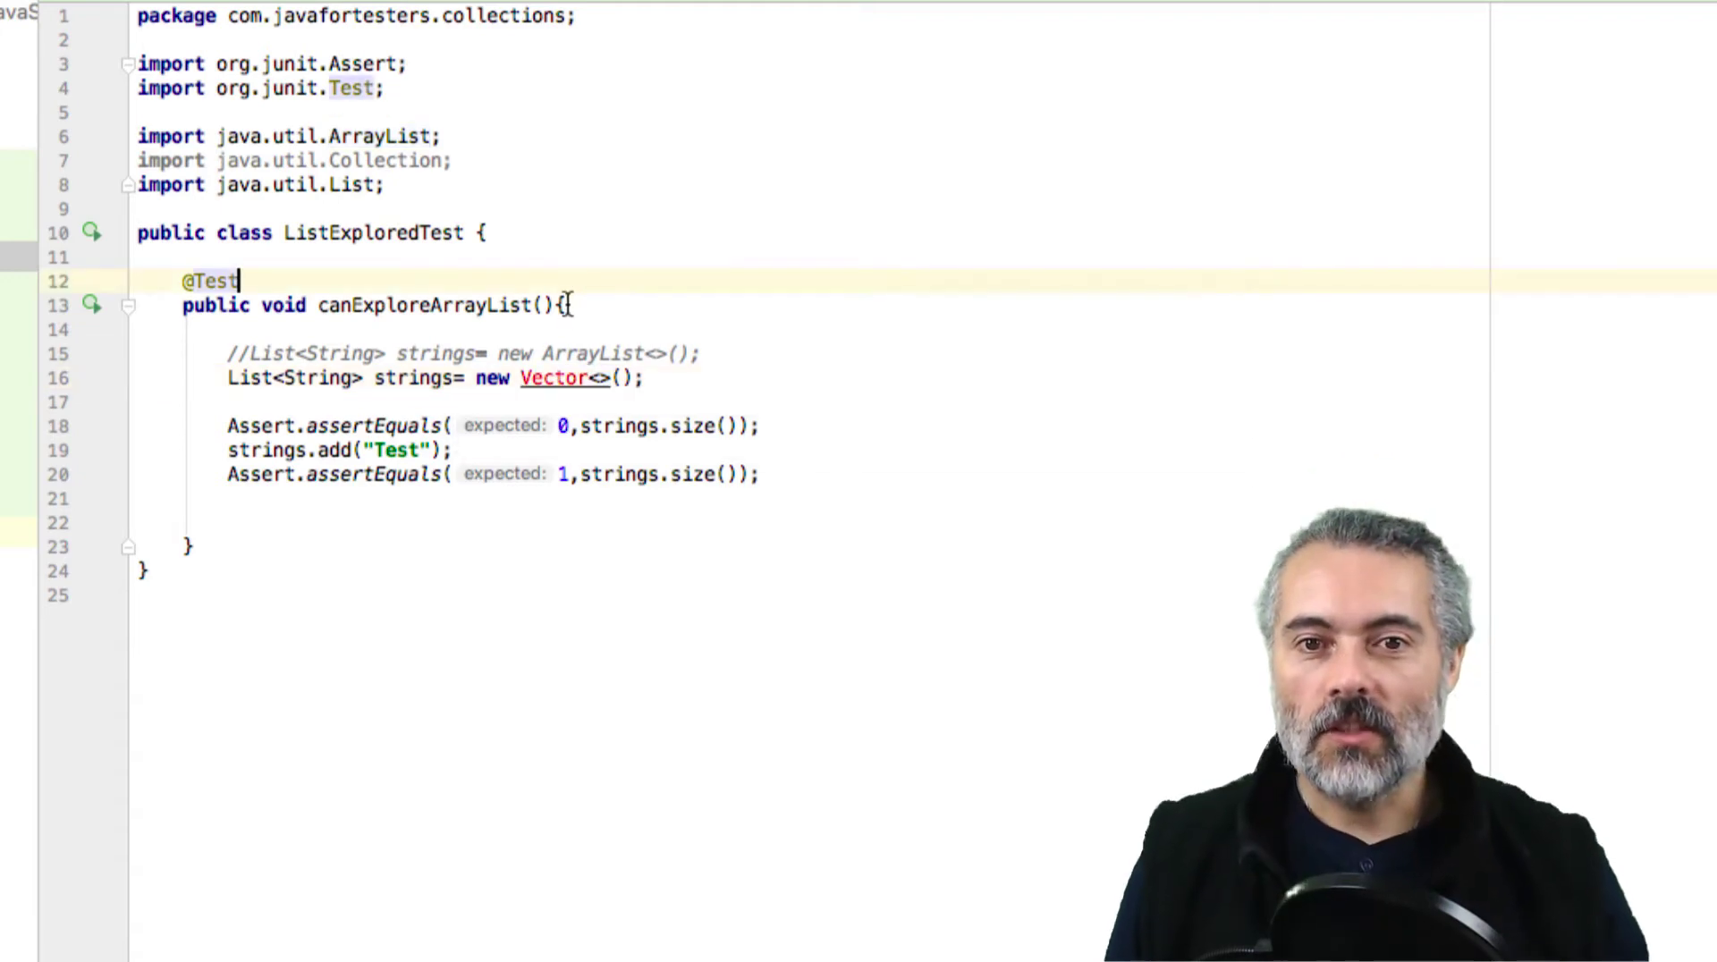
pyautogui.click(557, 377)
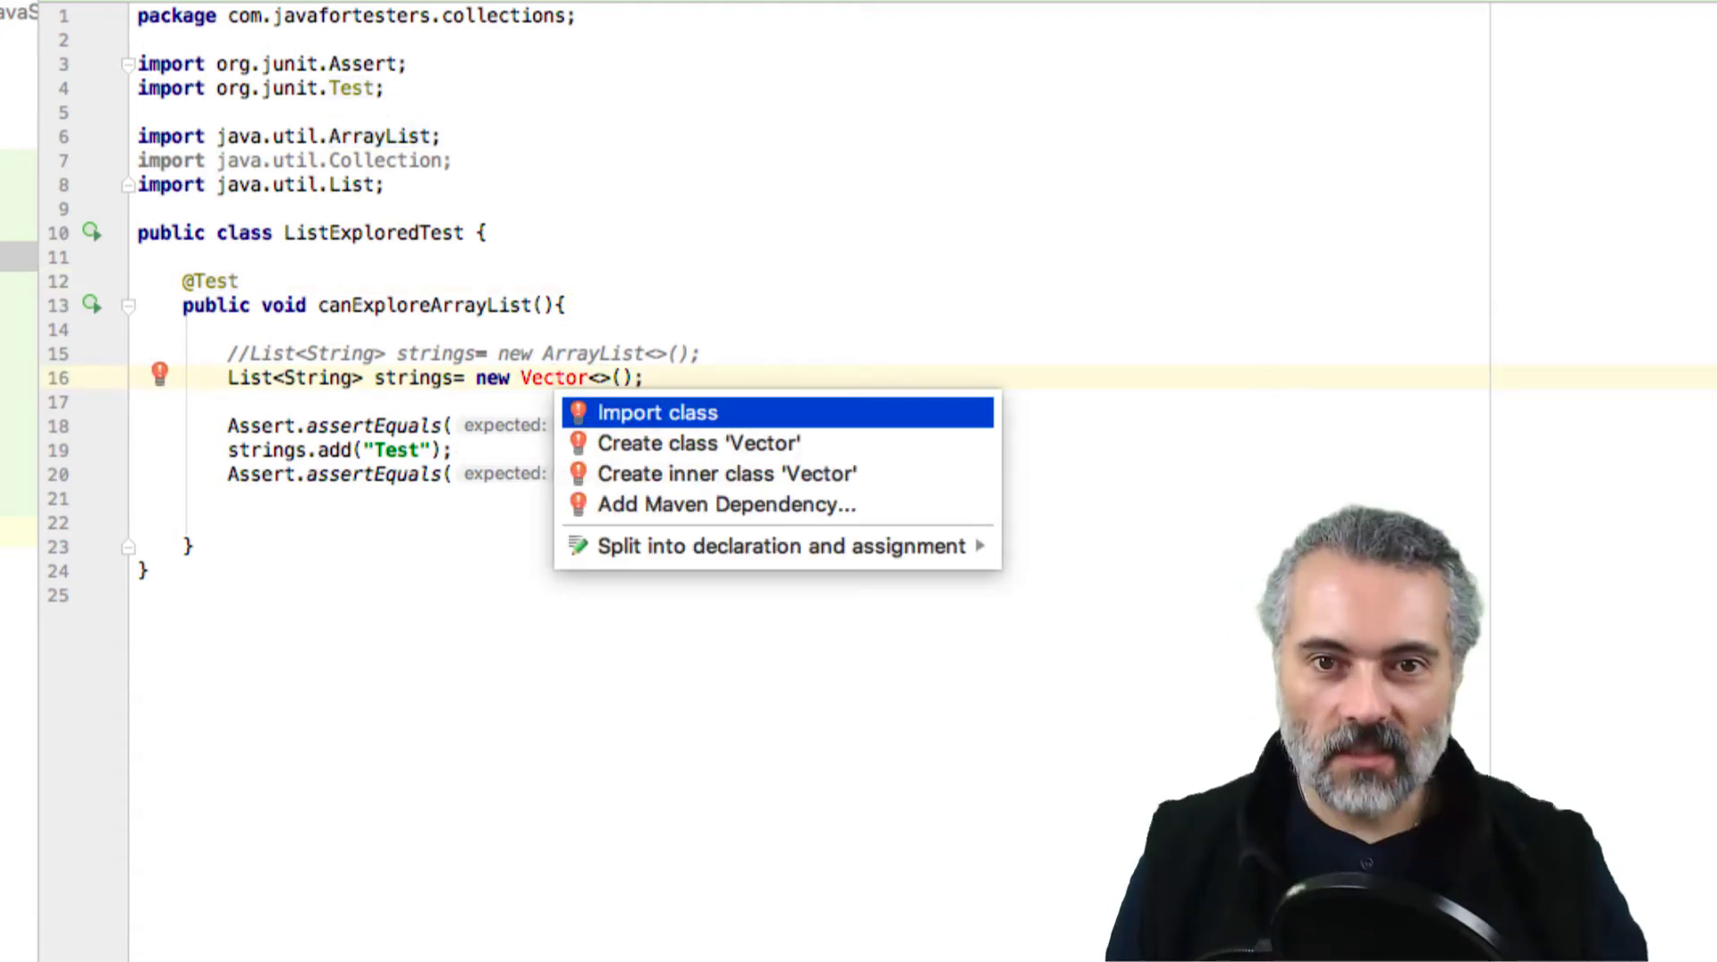
pyautogui.click(658, 412)
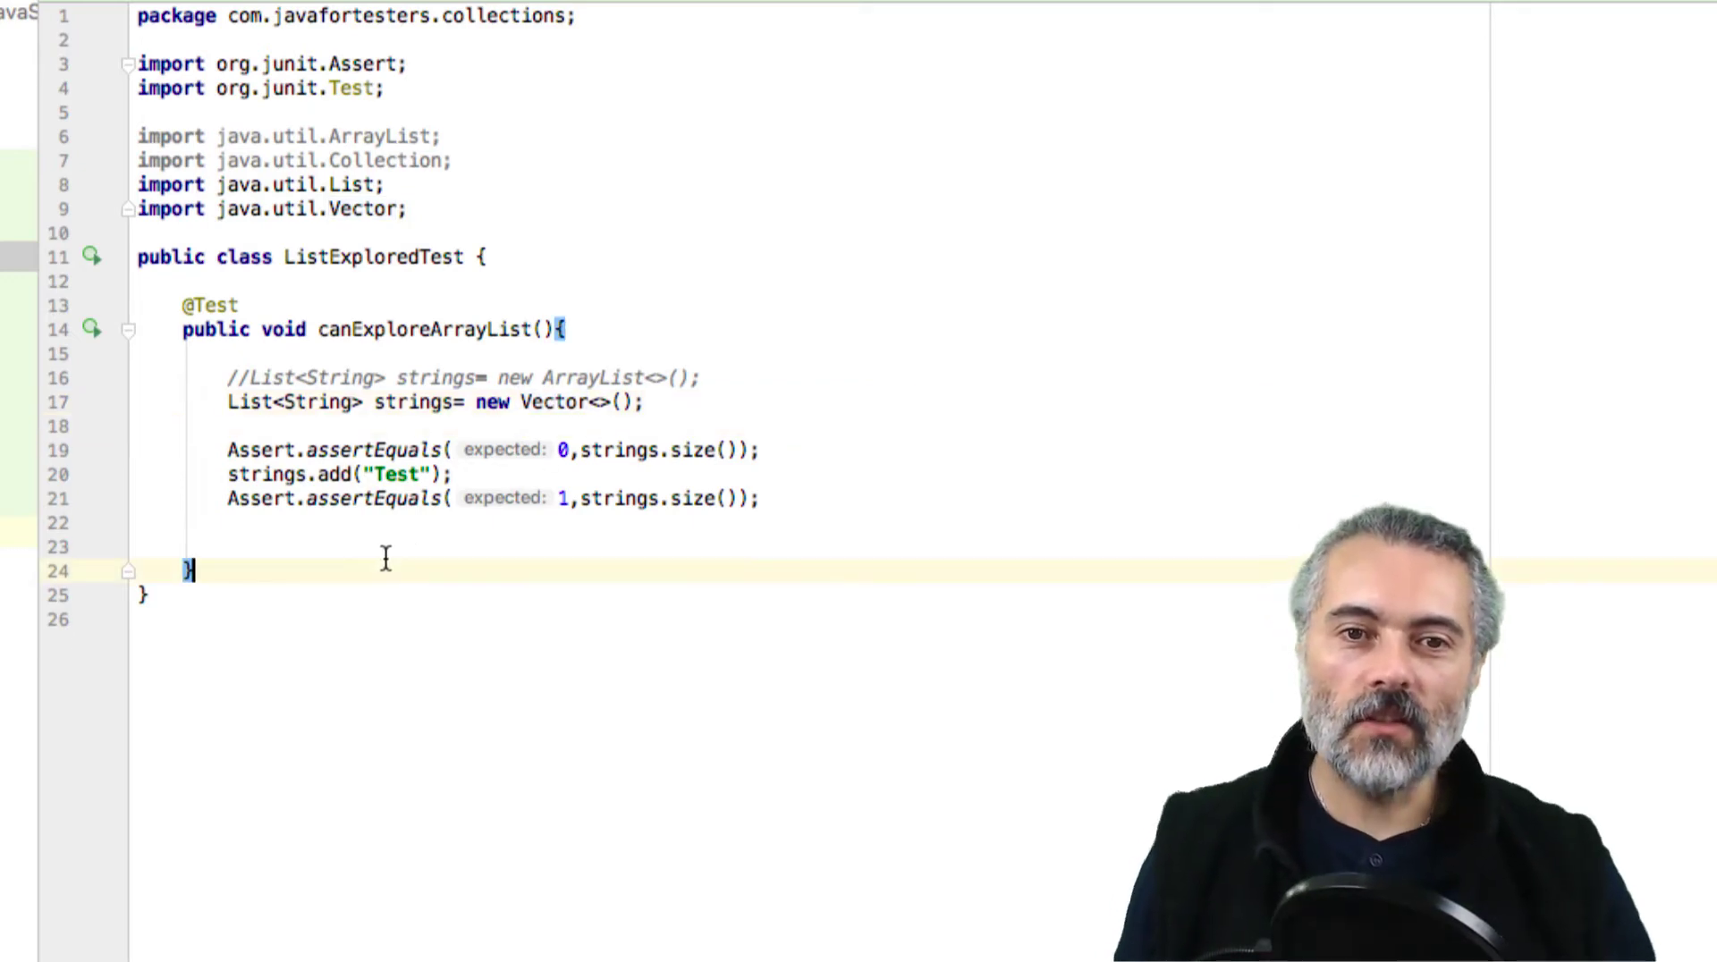
pyautogui.write('@Test')
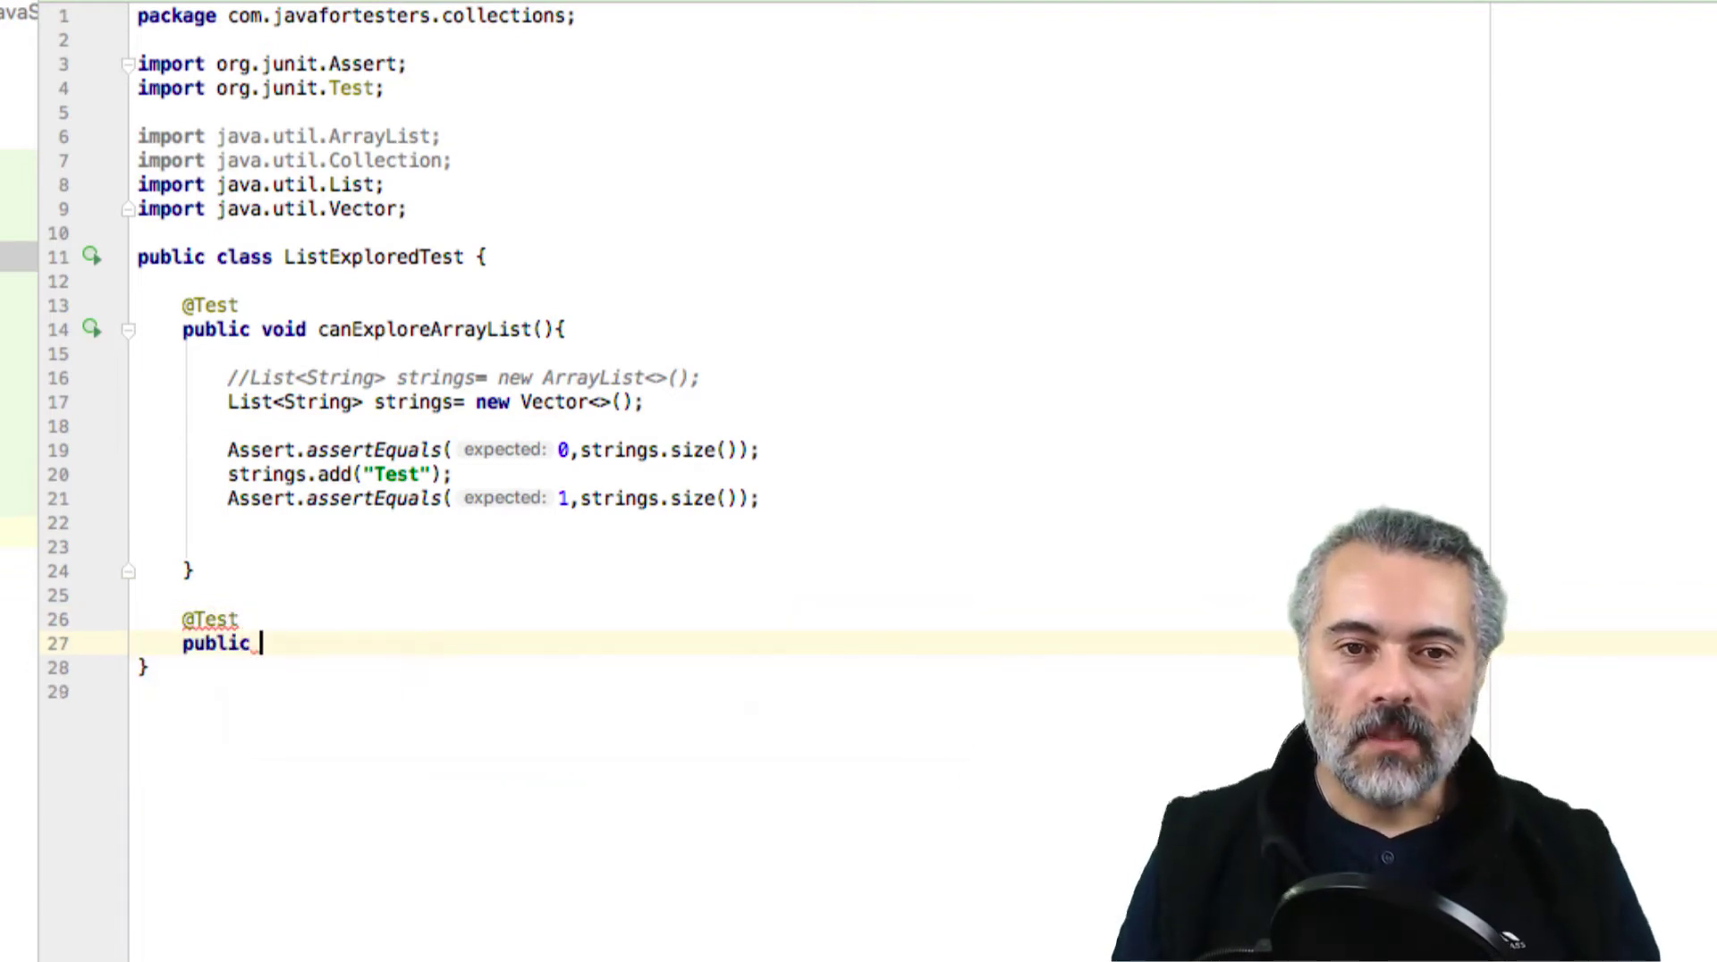
pyautogui.write('void canCreate')
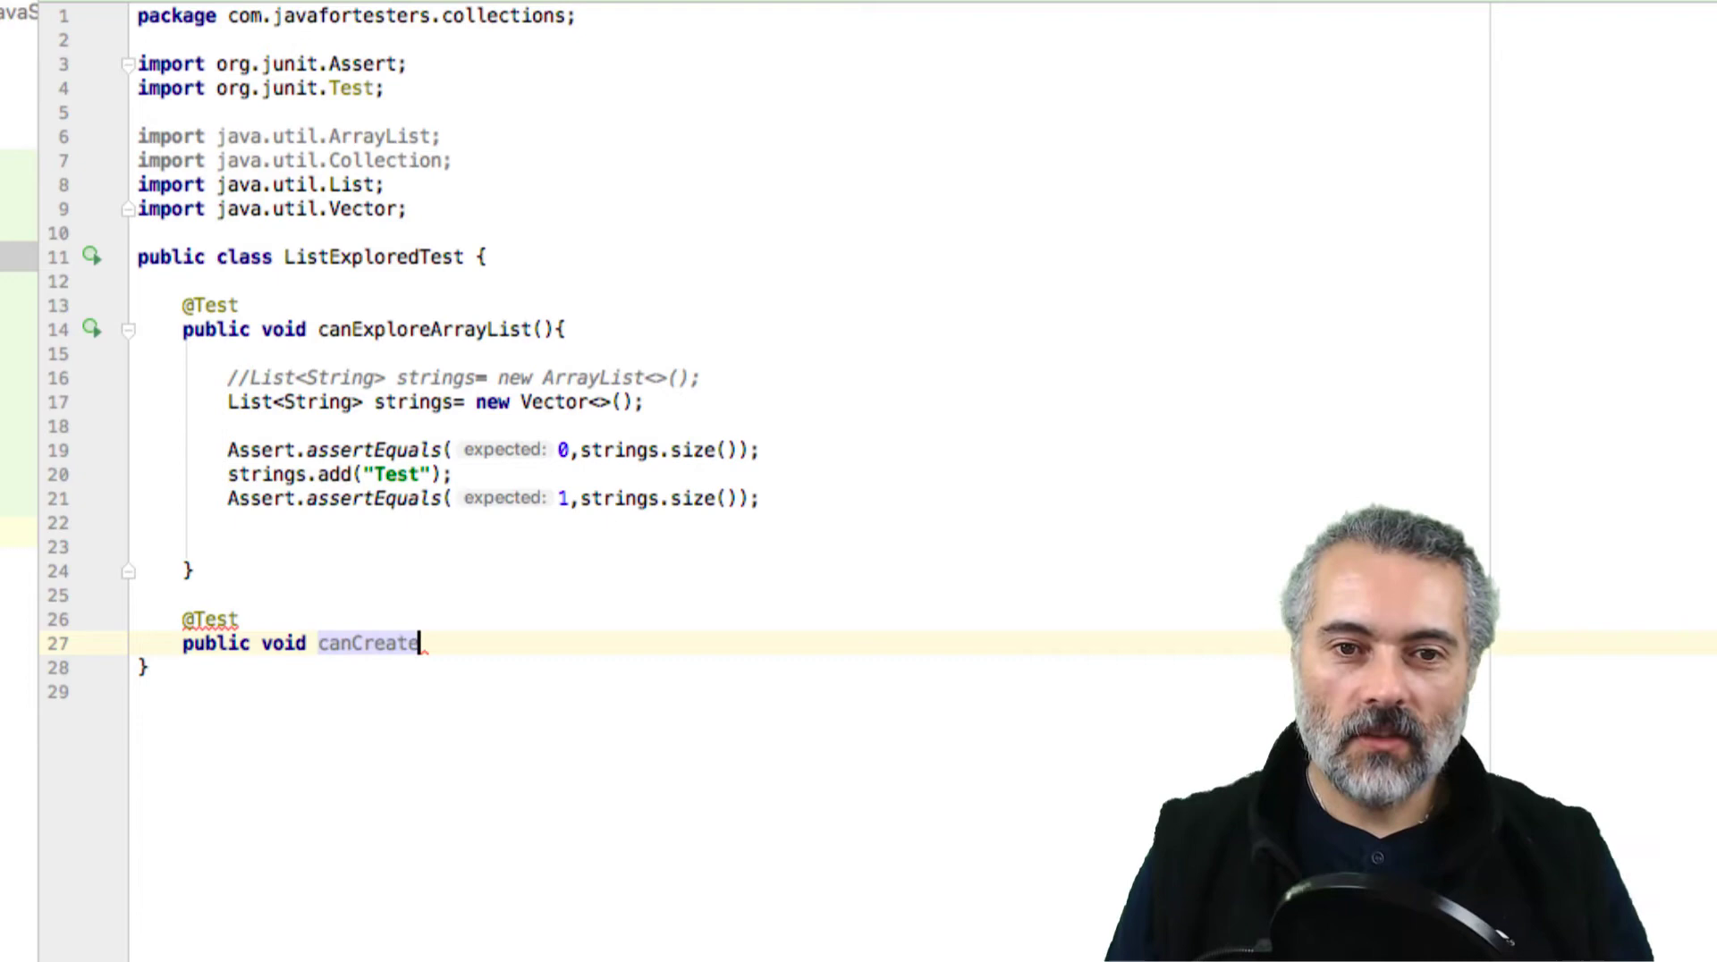
pyautogui.write('canFil')
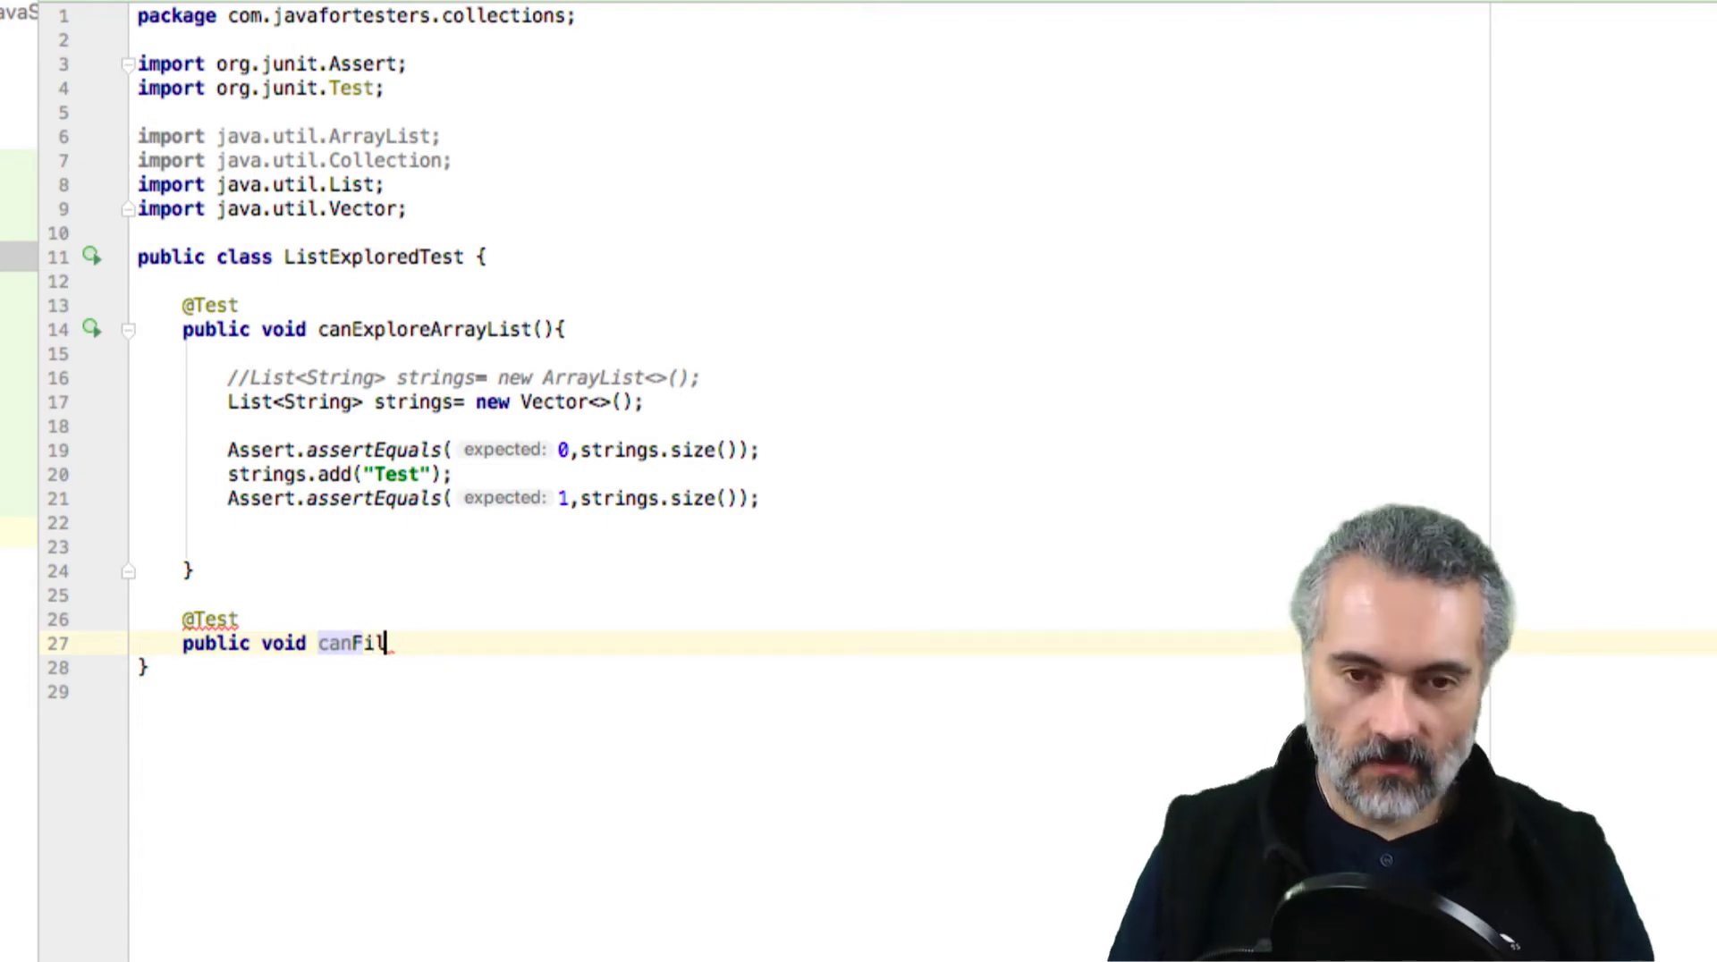
pyautogui.write('llAList')
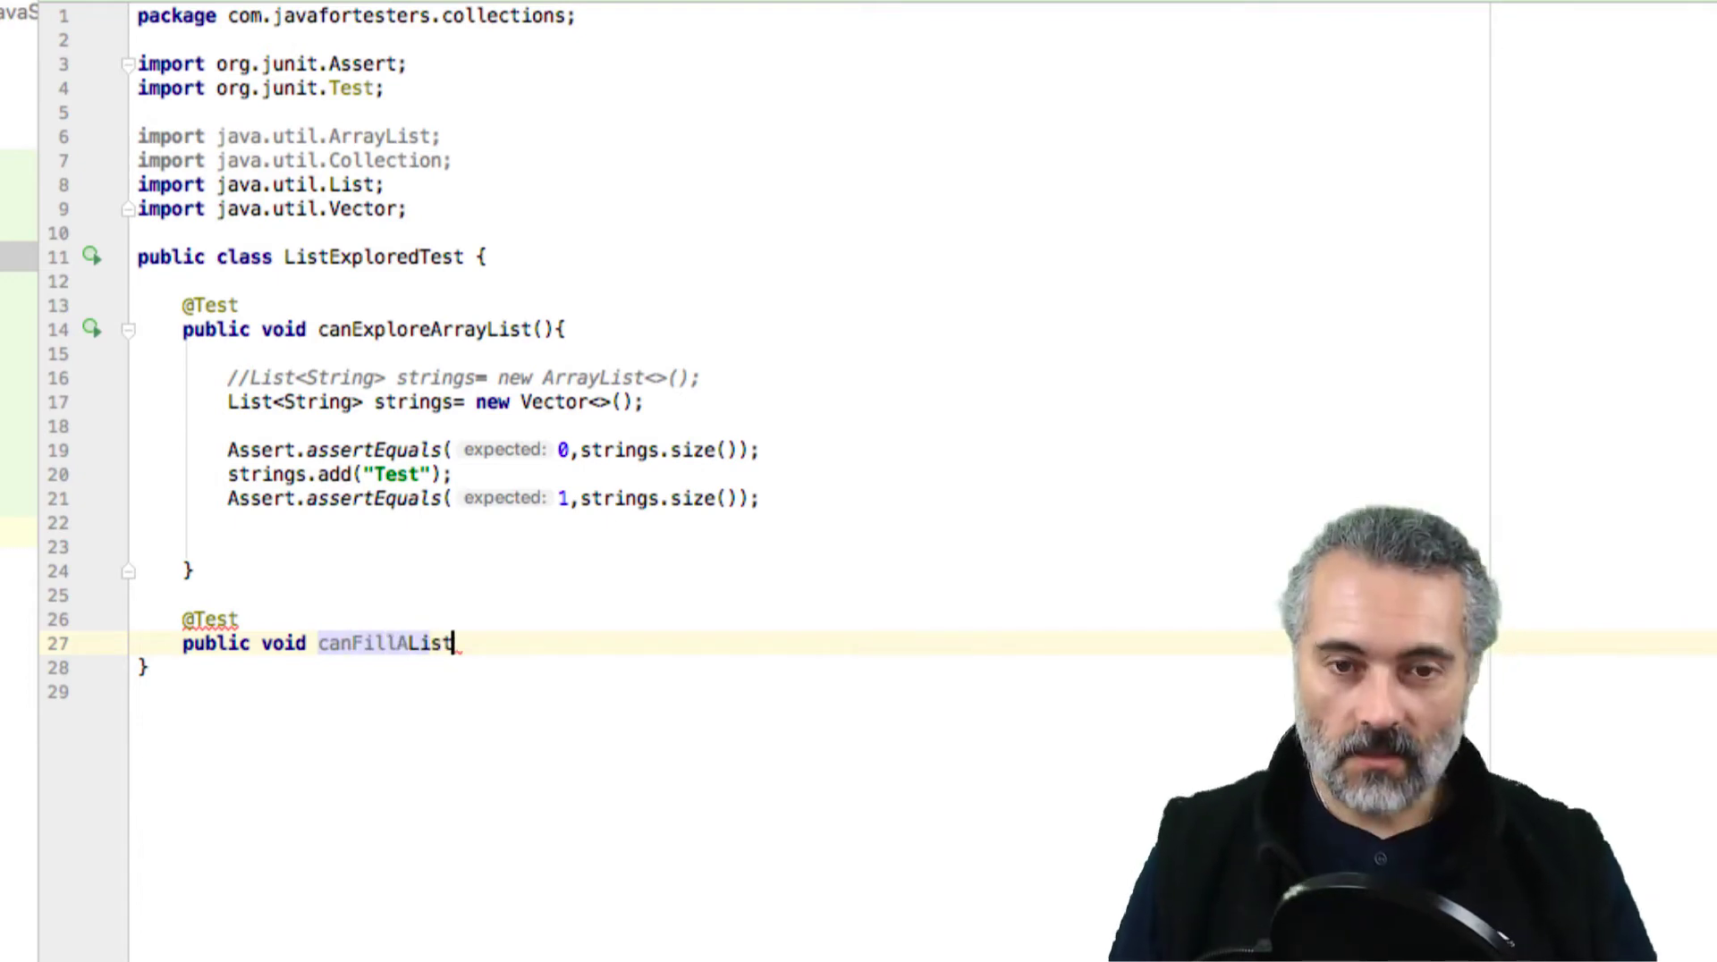
pyautogui.write('(){')
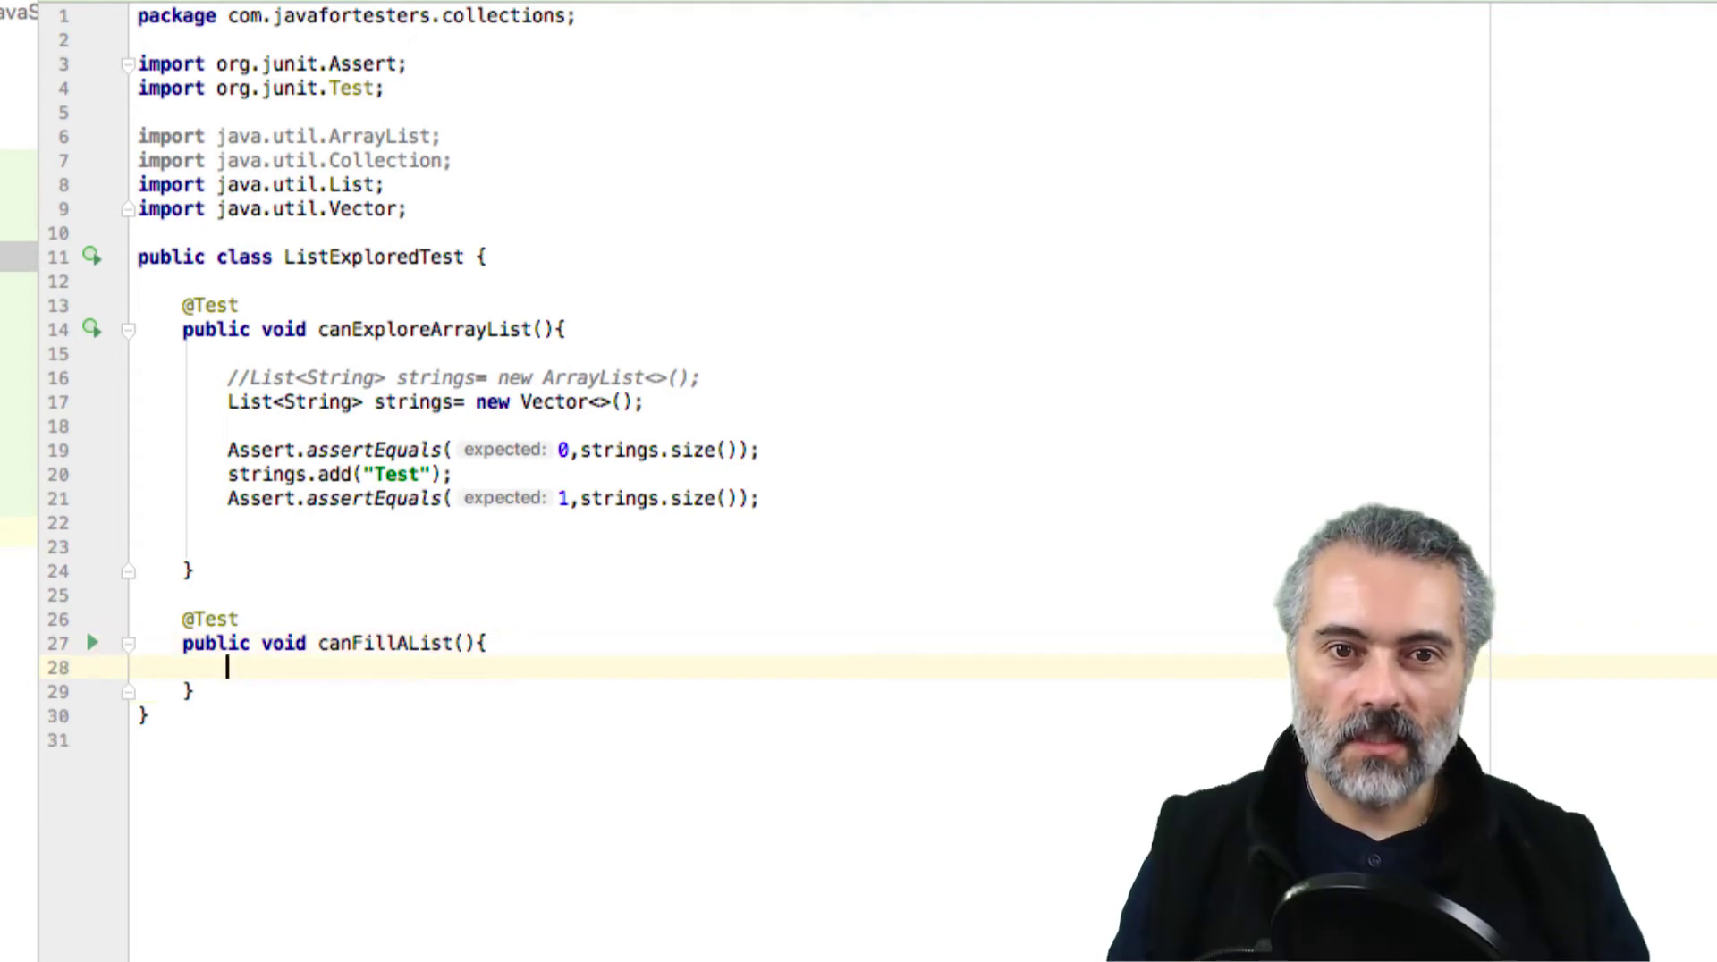
# - Declare strings as a new ArrayList, call fillList(strings, 40), and generate the fillList helper
pyautogui.write('List<>')
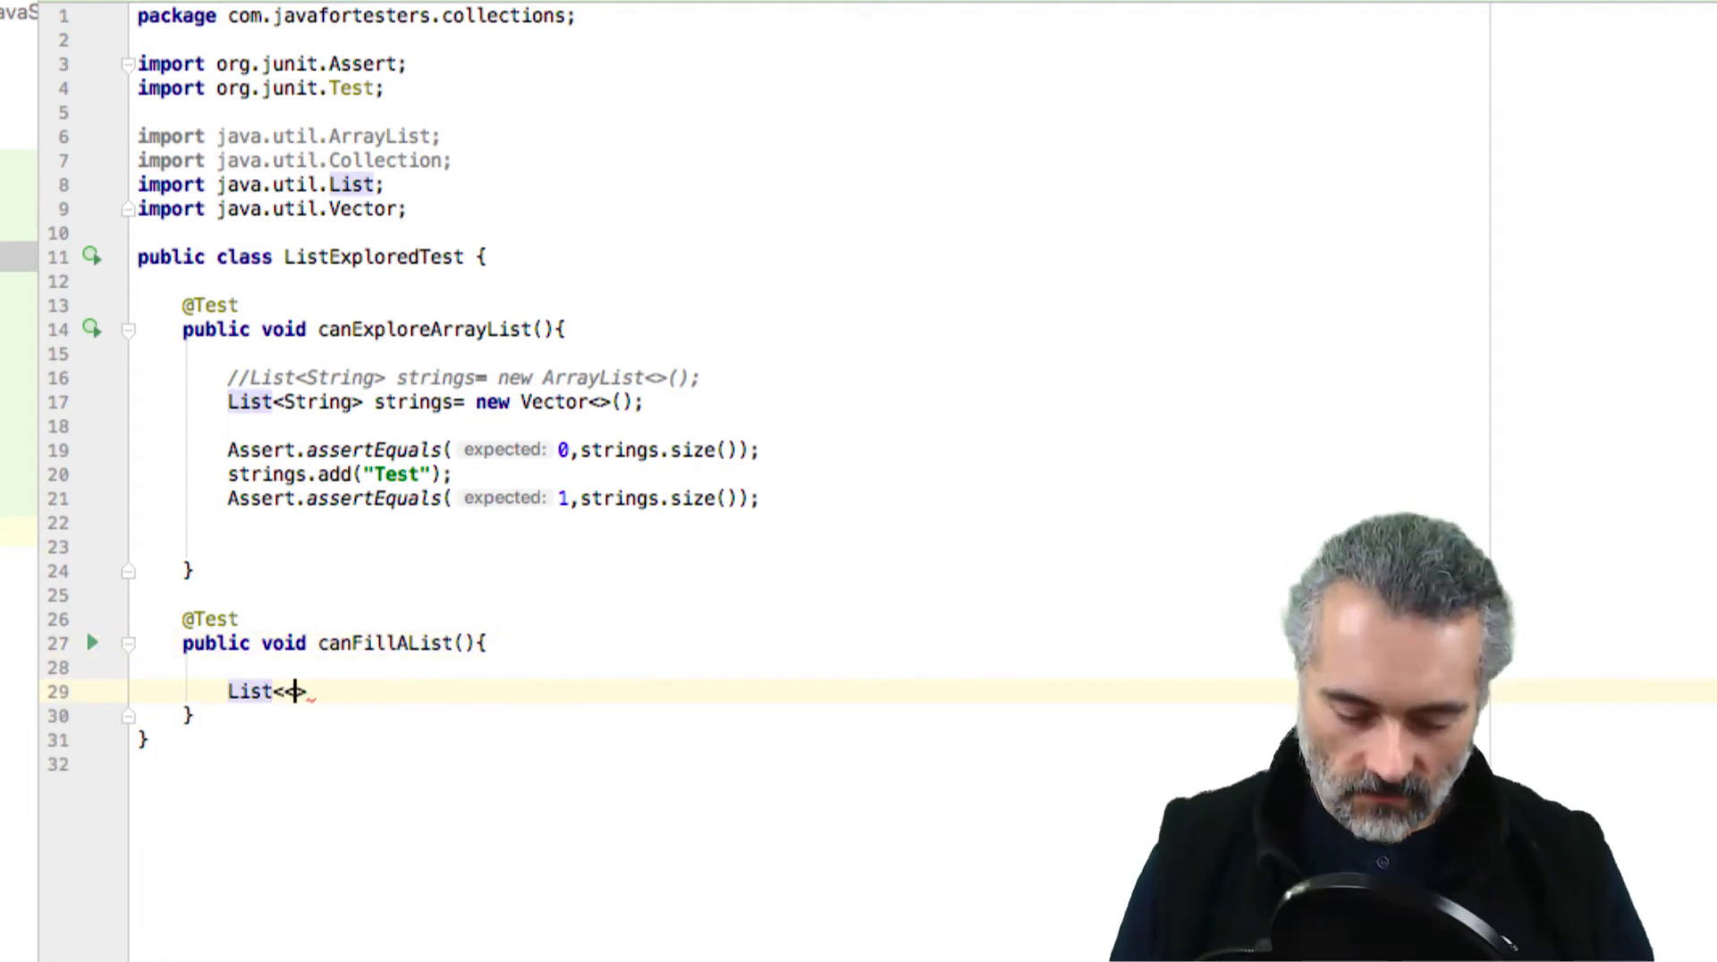
pyautogui.write('String')
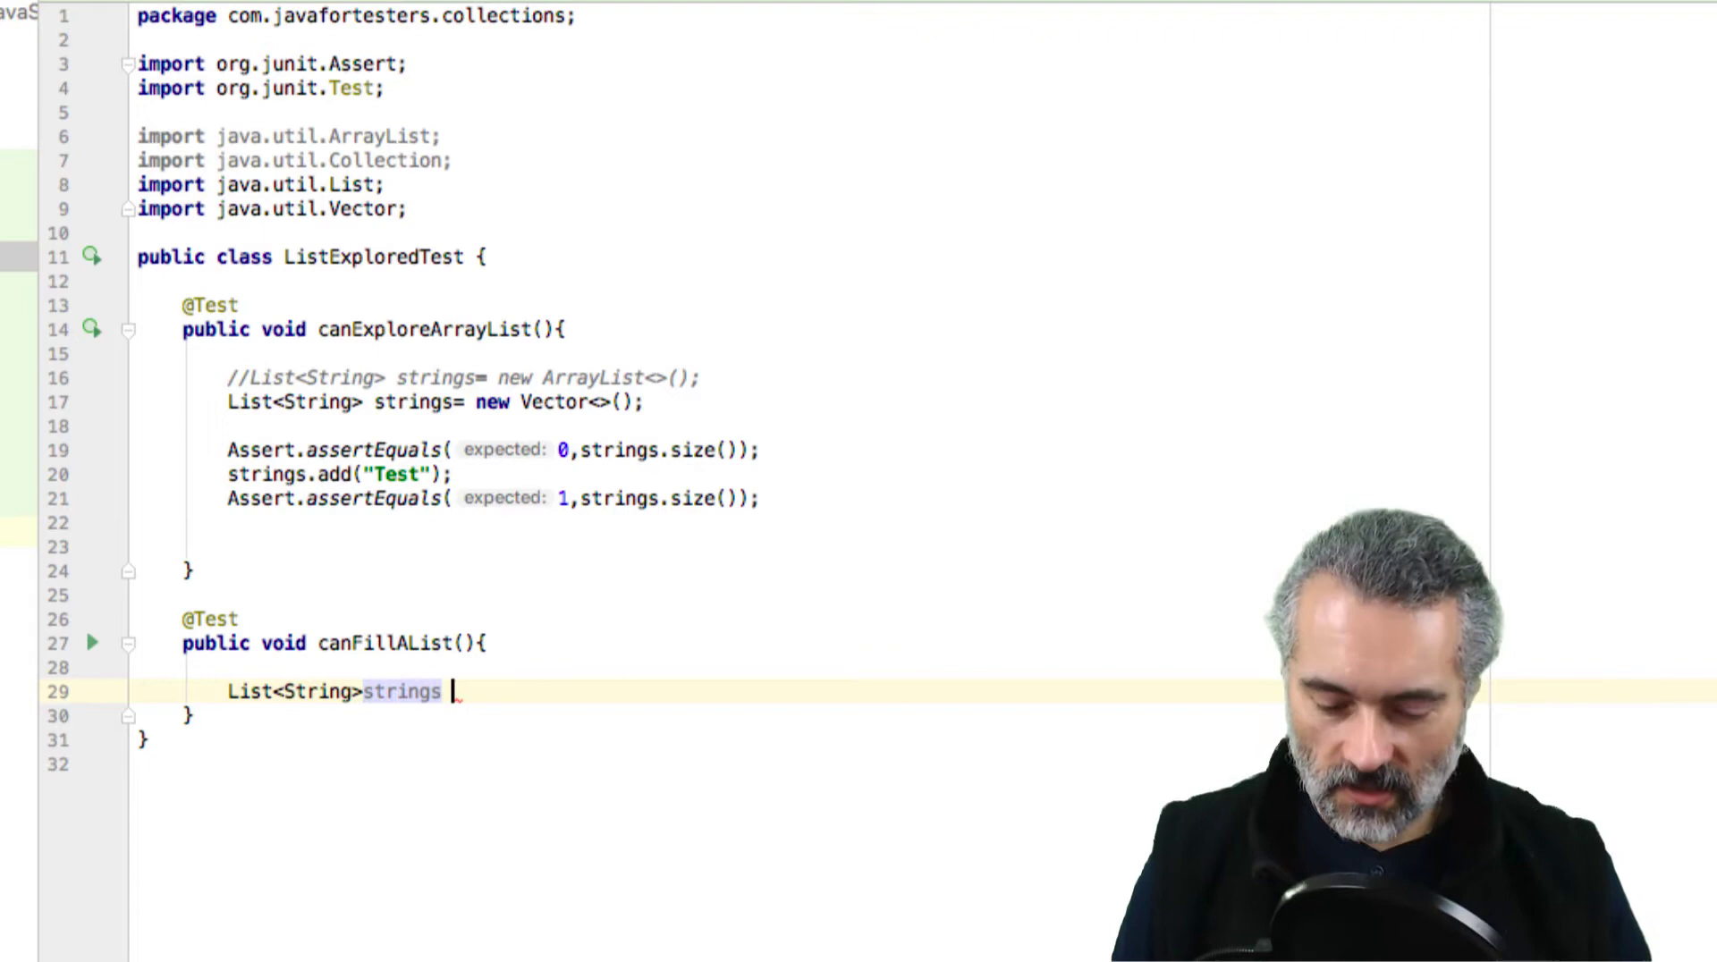
pyautogui.write('= new ArrayList<>();')
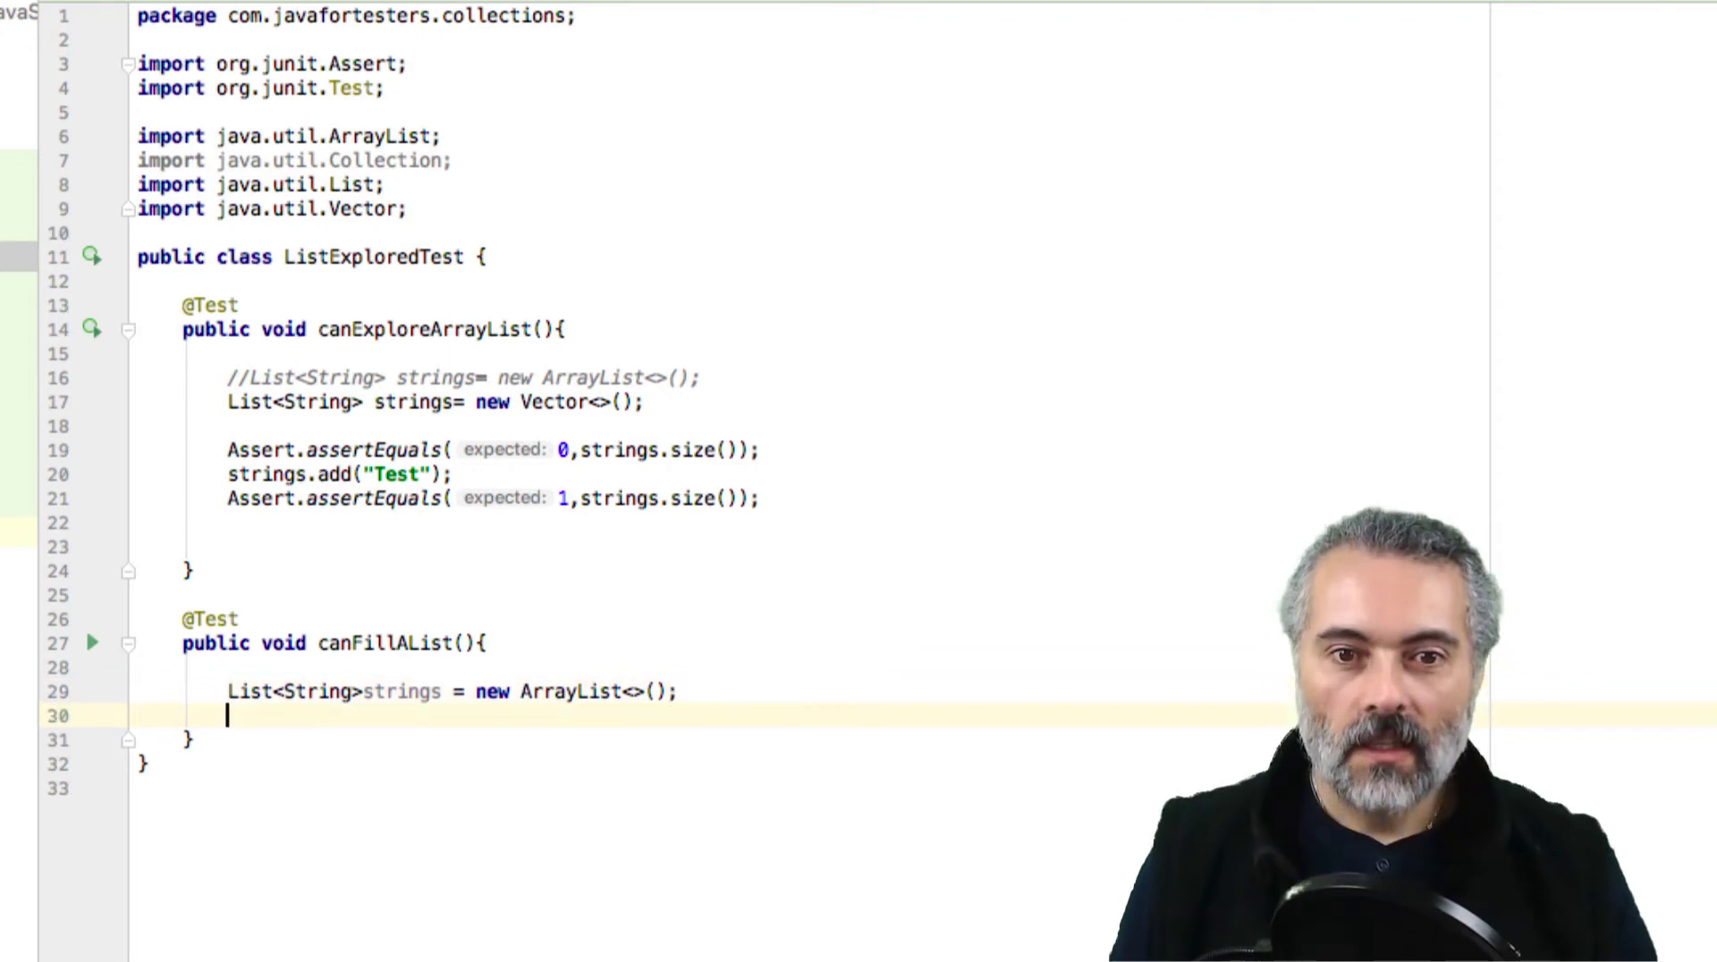
pyautogui.write('fillList(')
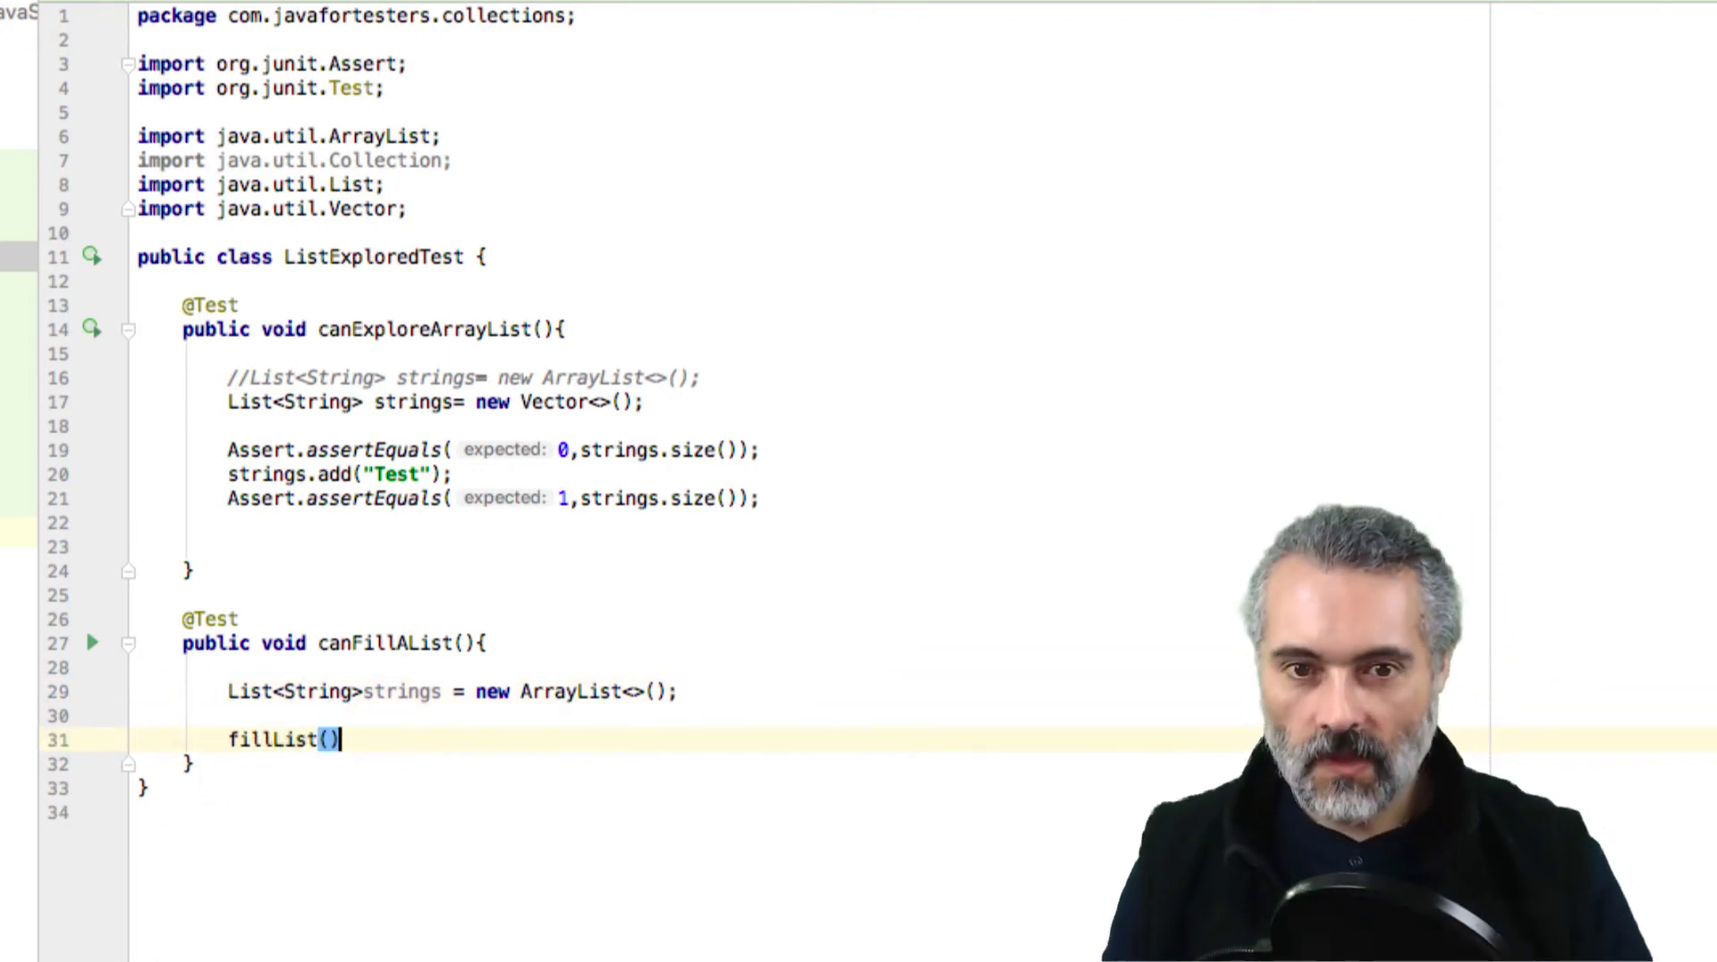
pyautogui.write('strings,')
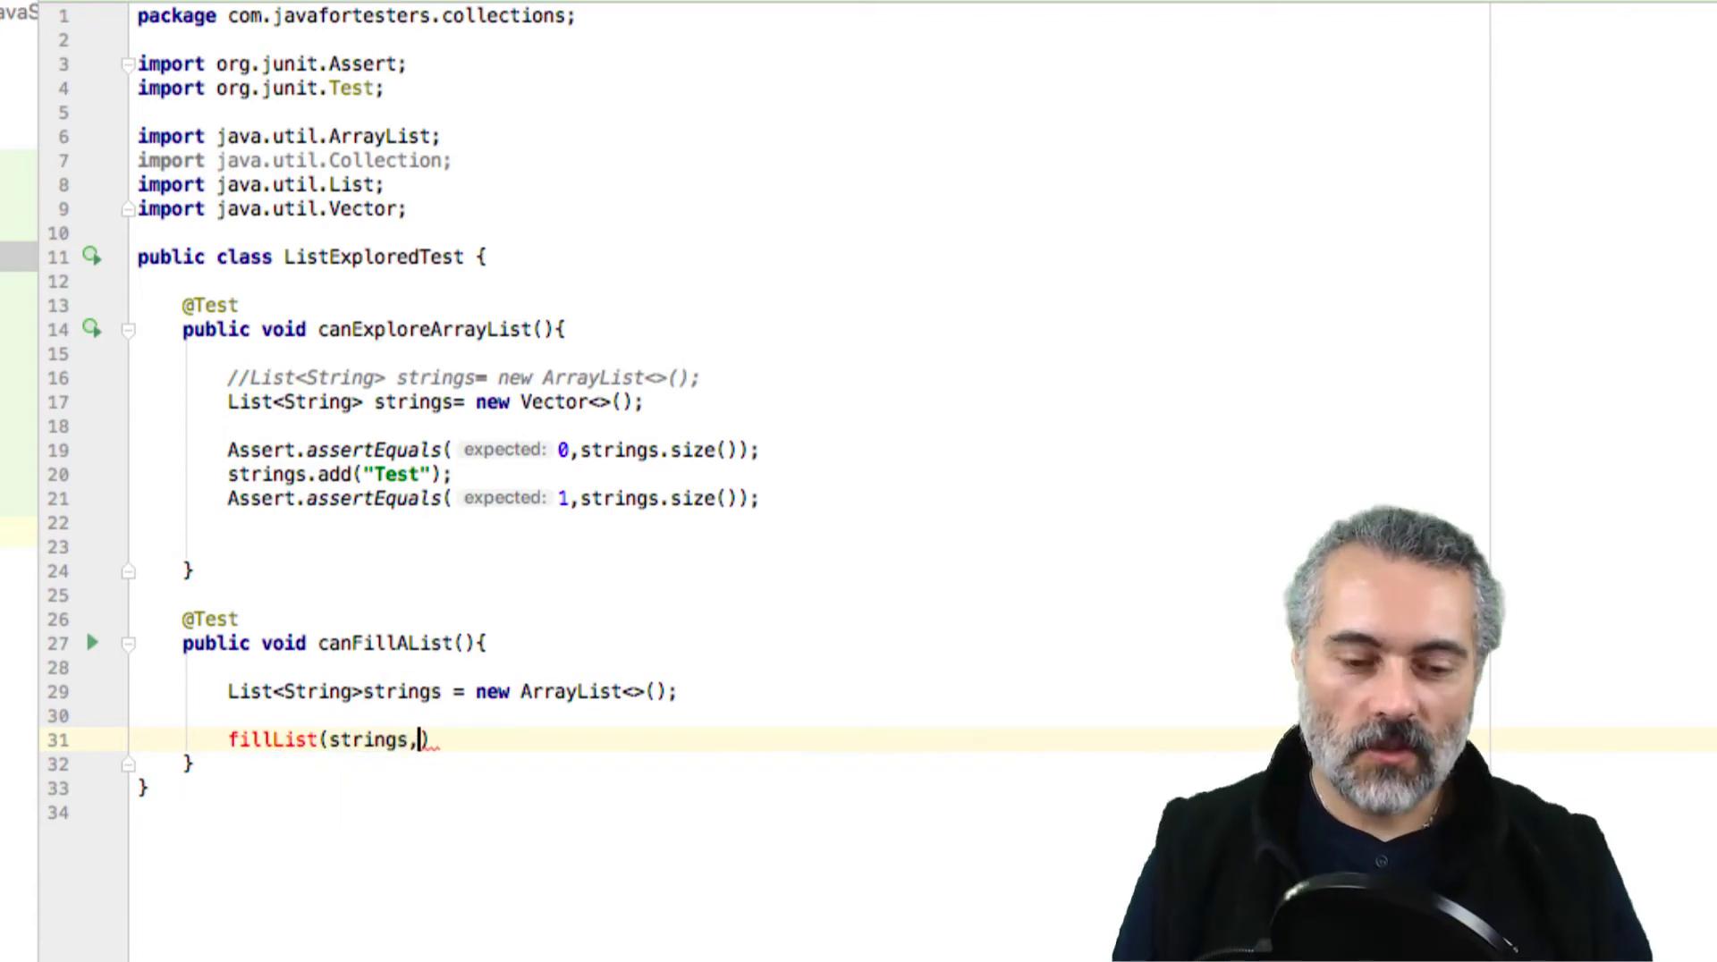
pyautogui.write('40')
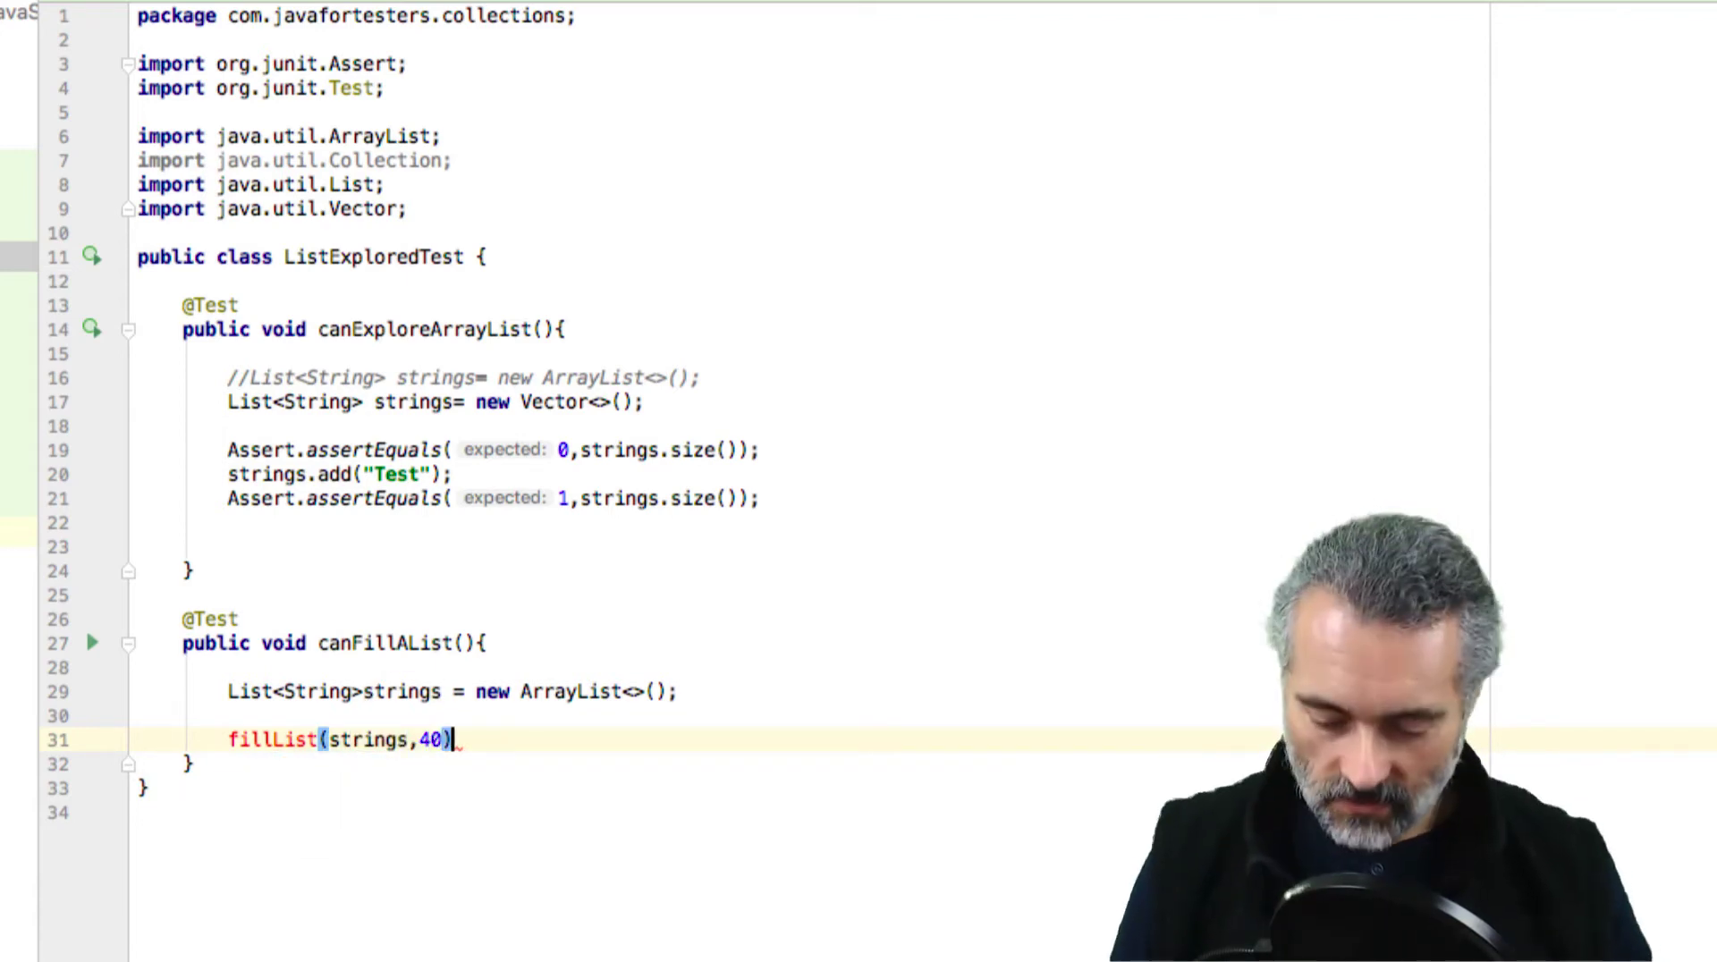
pyautogui.write(';')
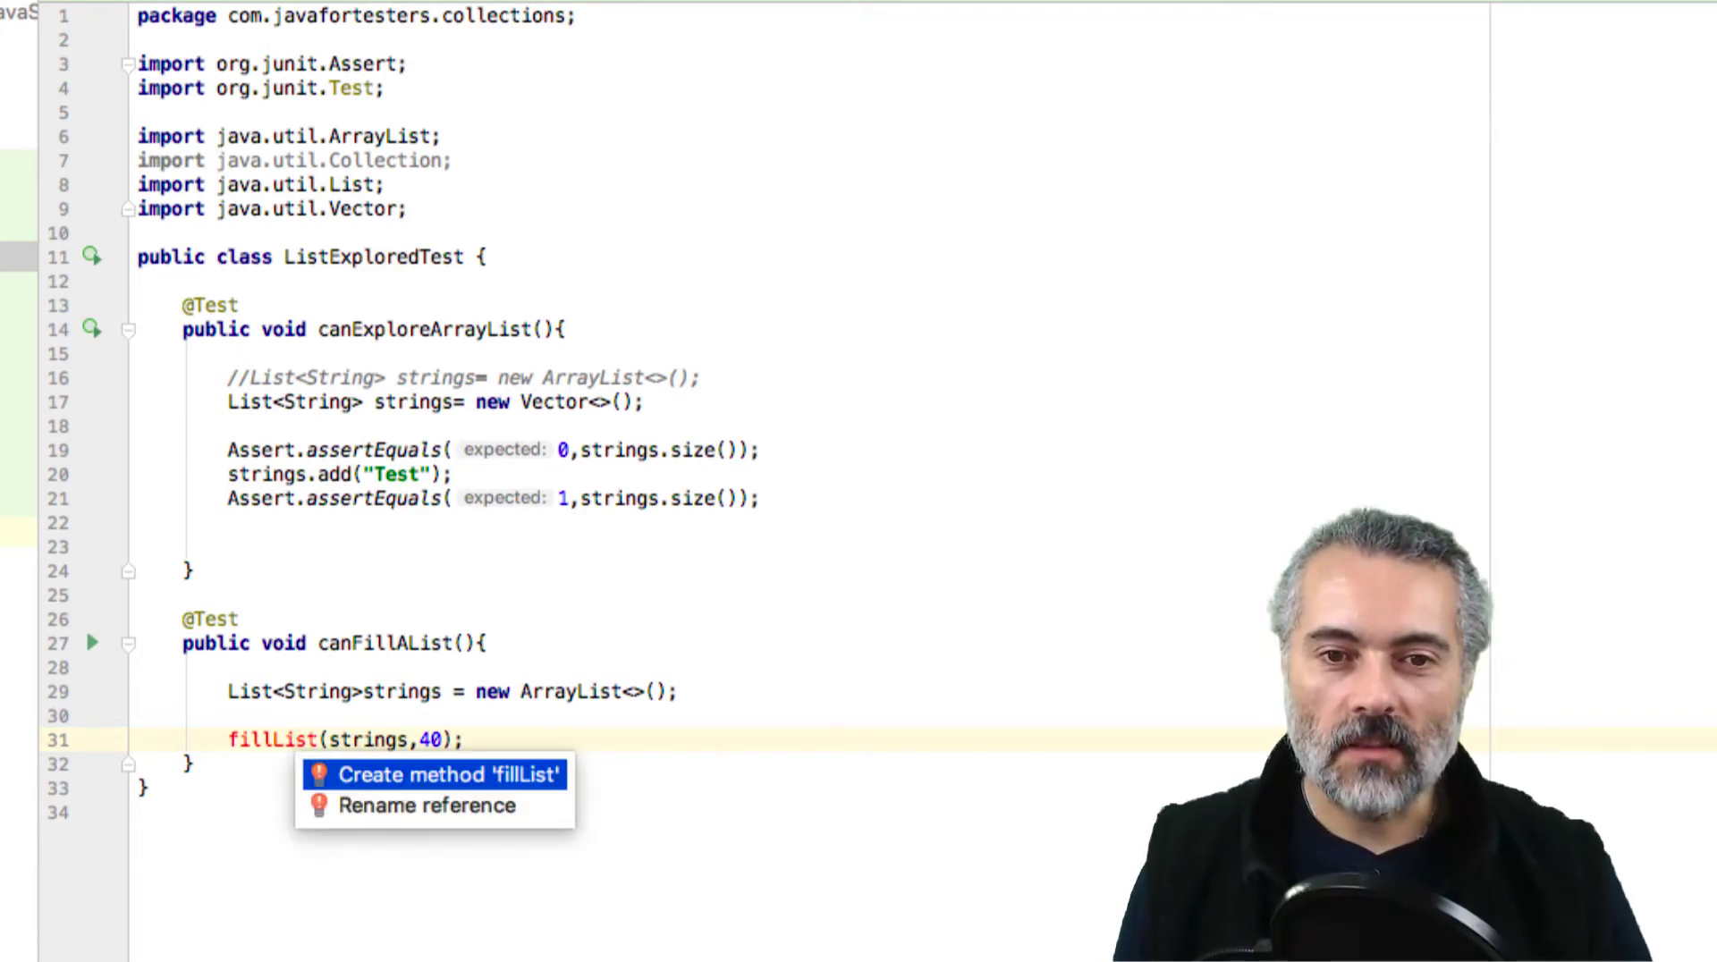
pyautogui.click(446, 775)
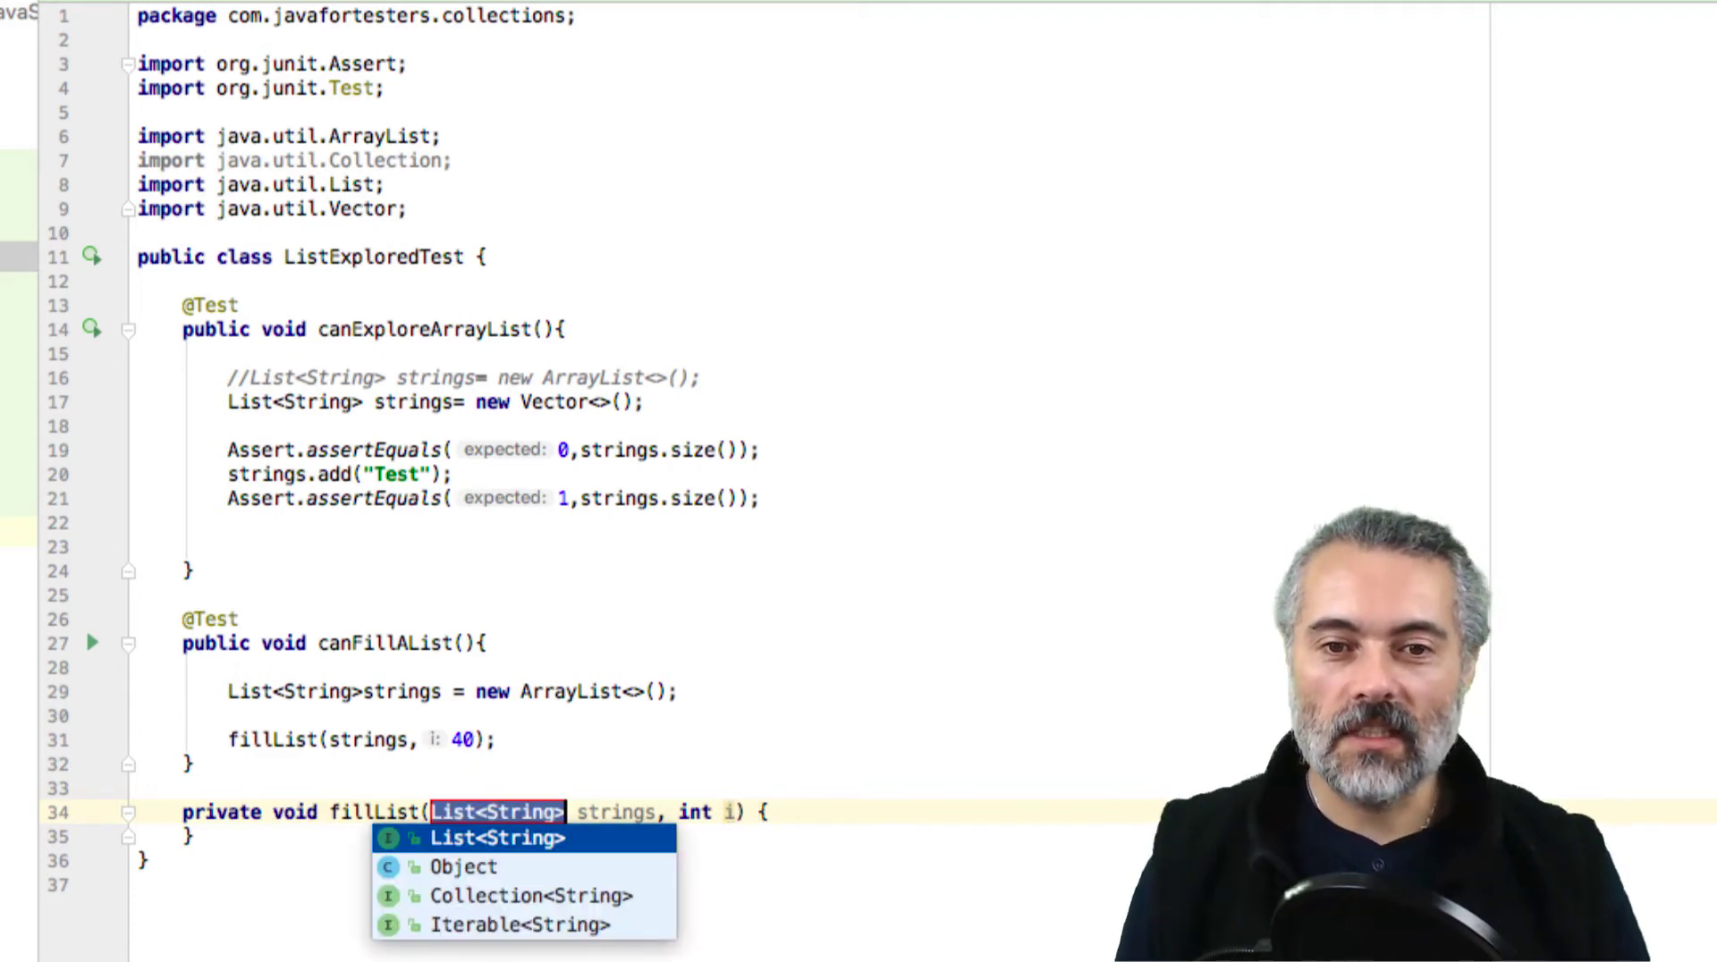
# - Name fillList's int parameter howMany and loop howMany times adding "String"+x to strings
pyautogui.write('howMany')
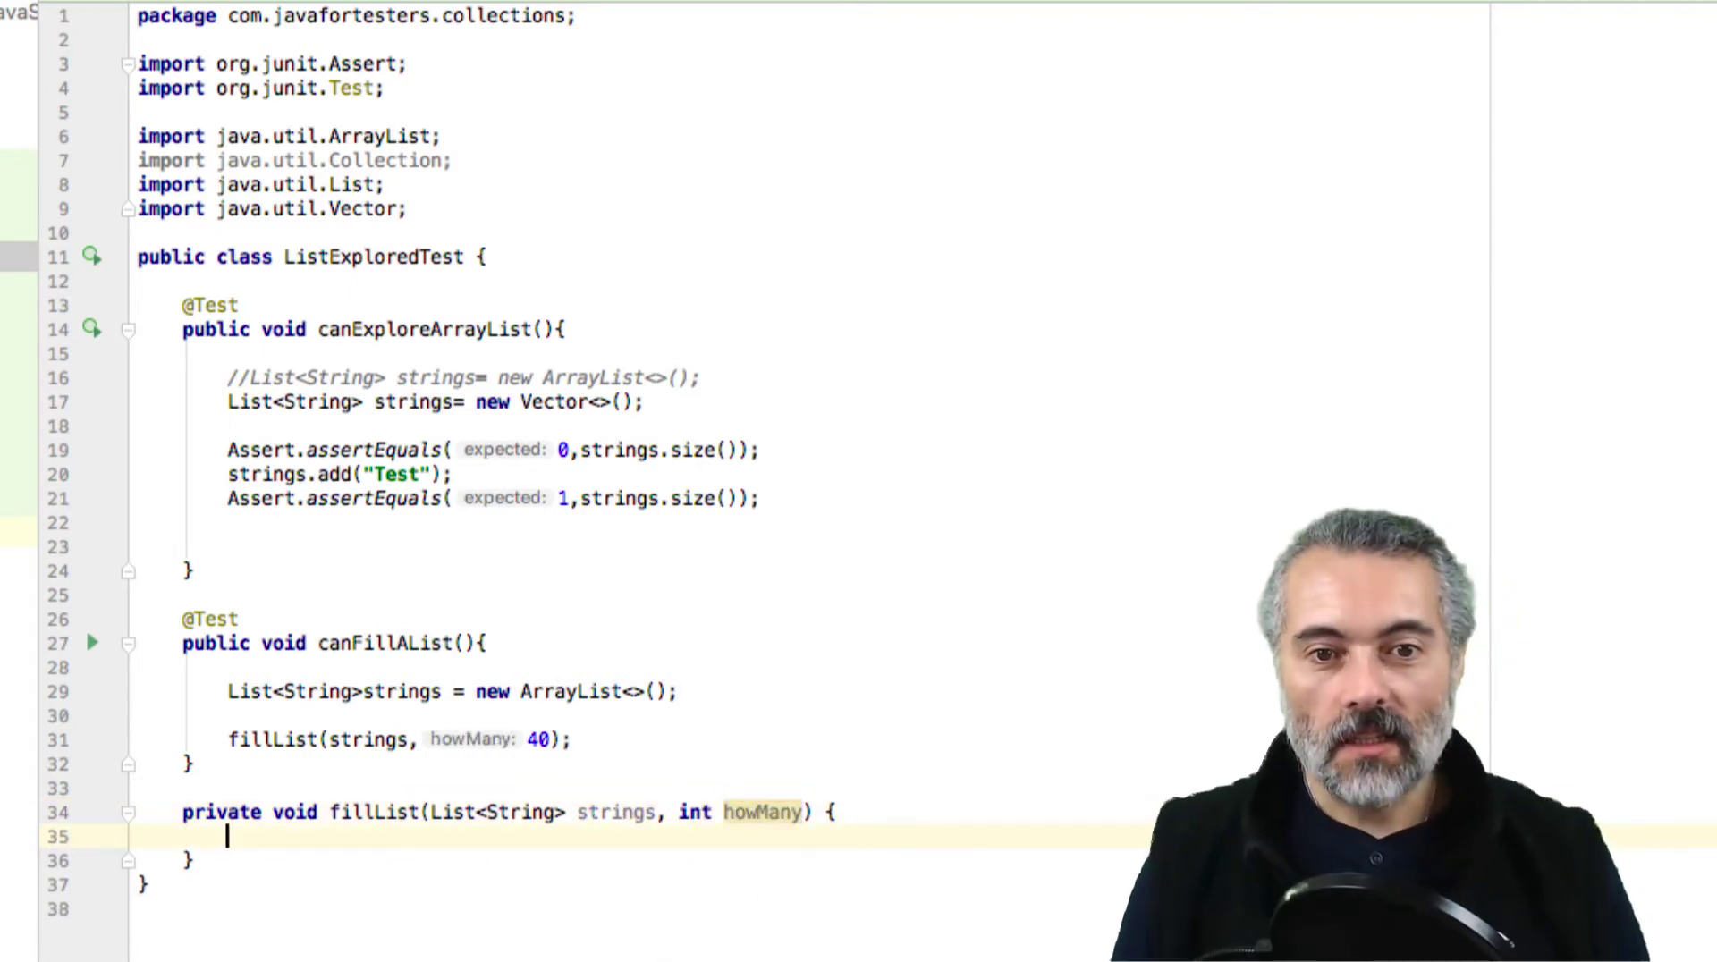
pyautogui.write('for(int x; x<')
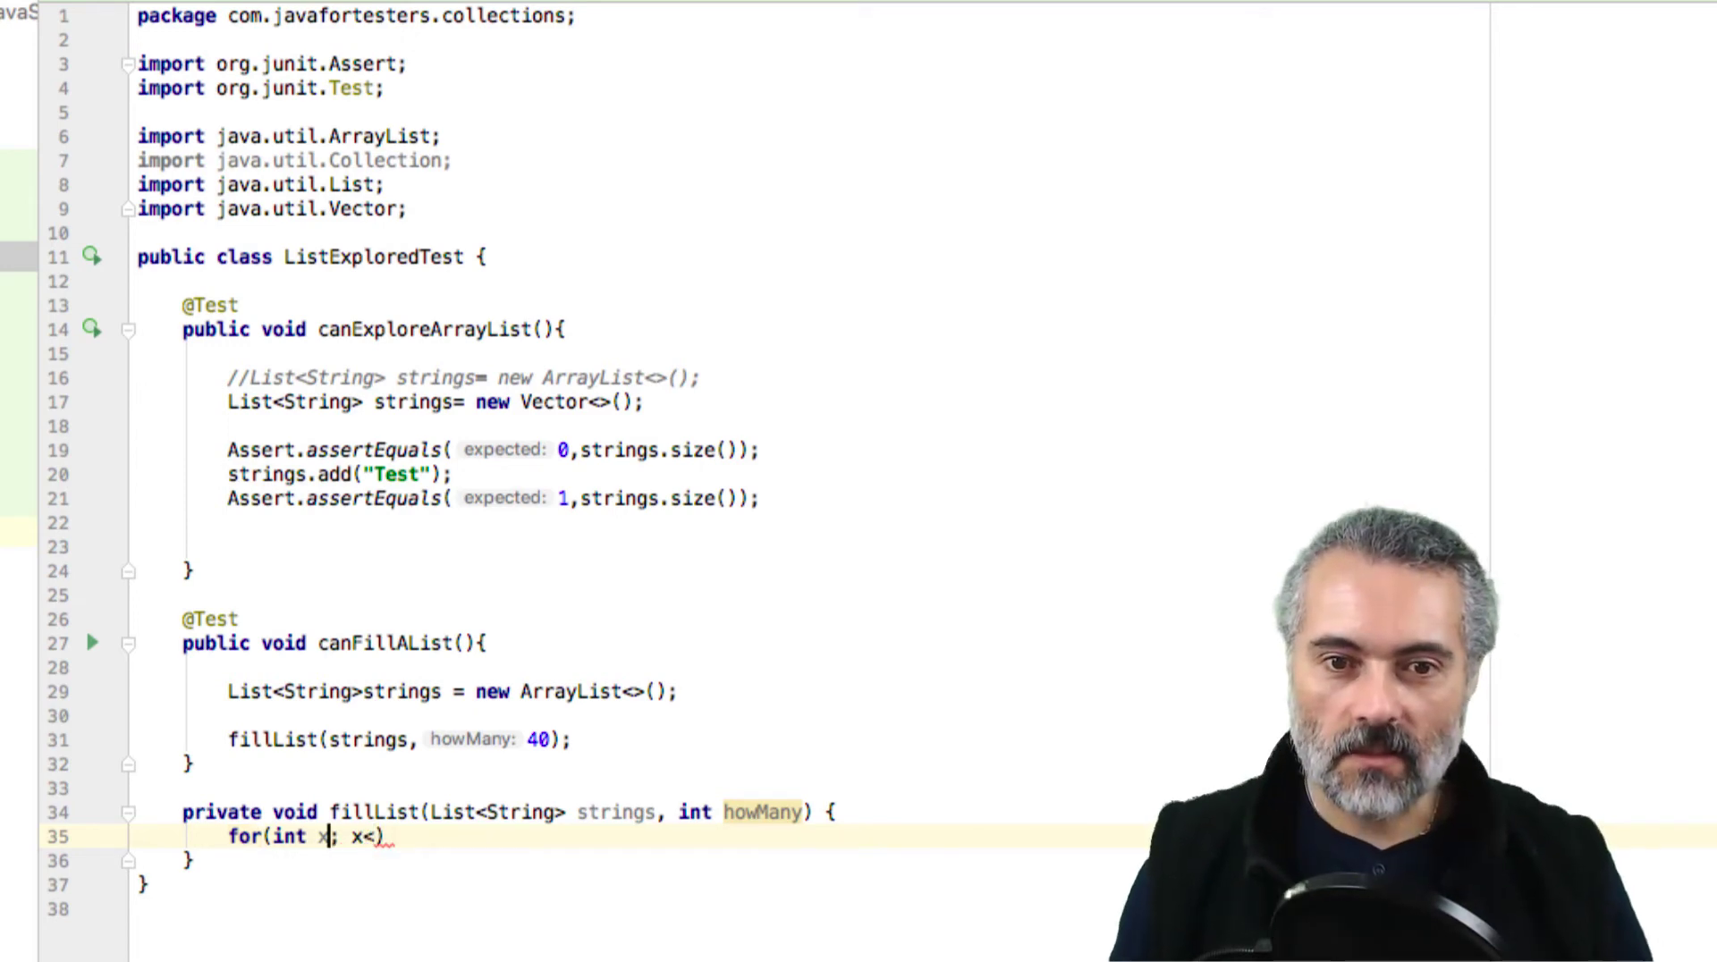
pyautogui.write('=0')
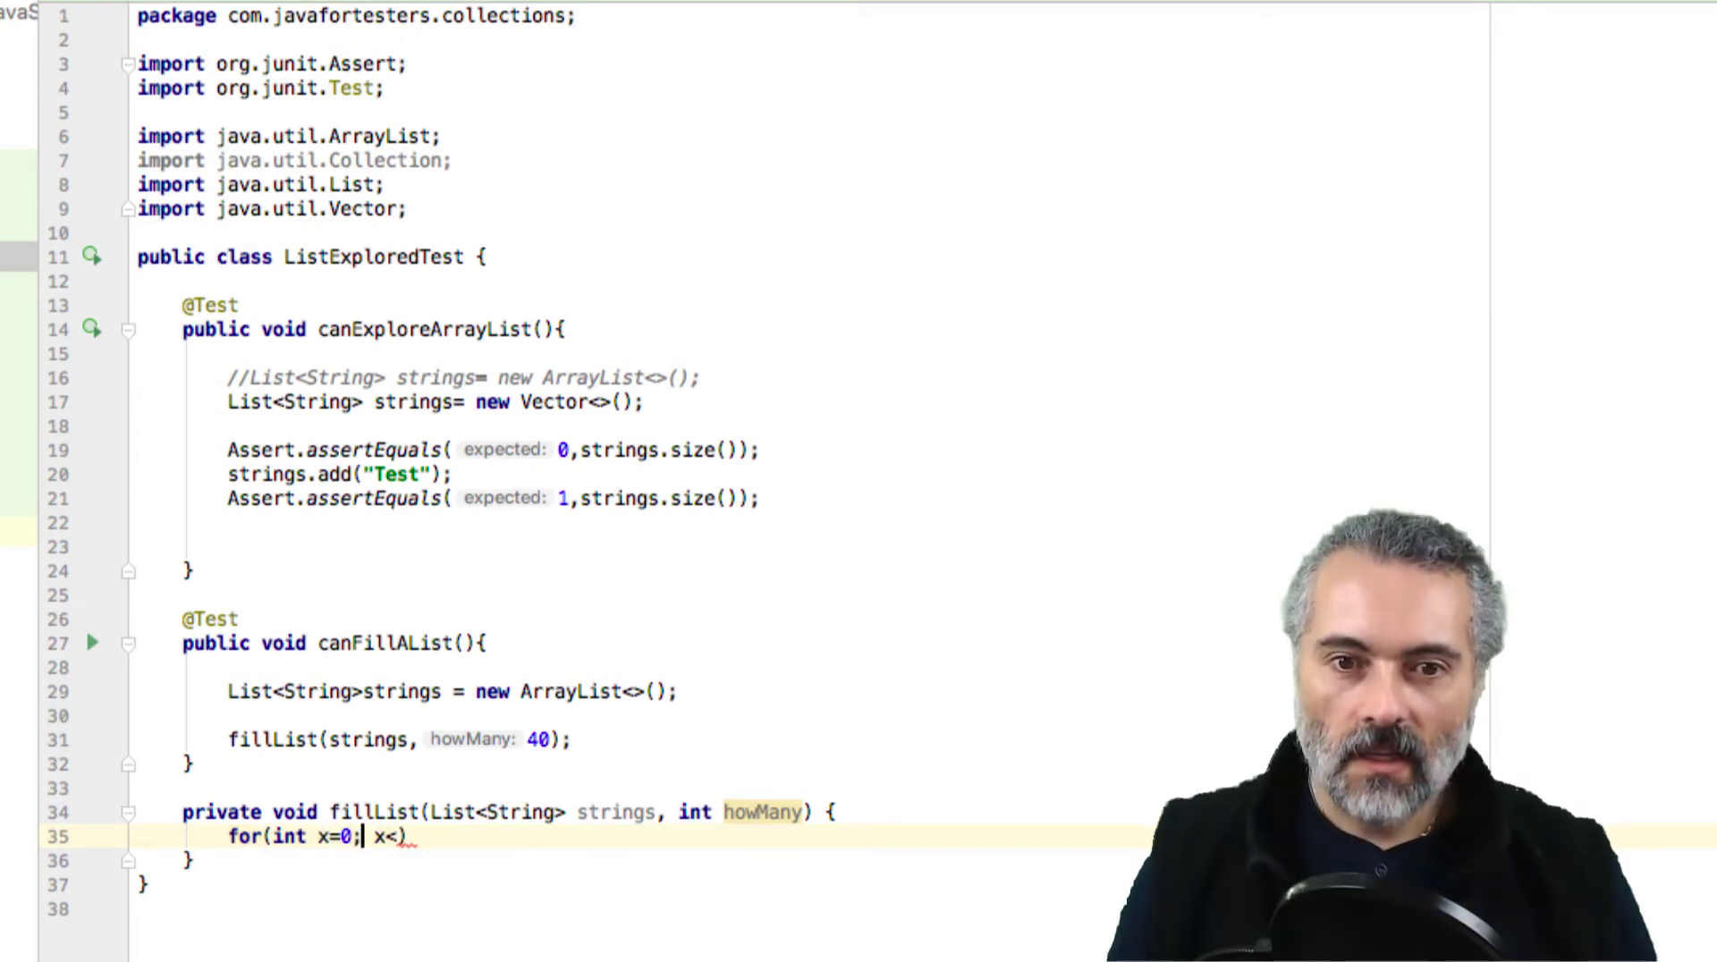
pyautogui.write('howMany)')
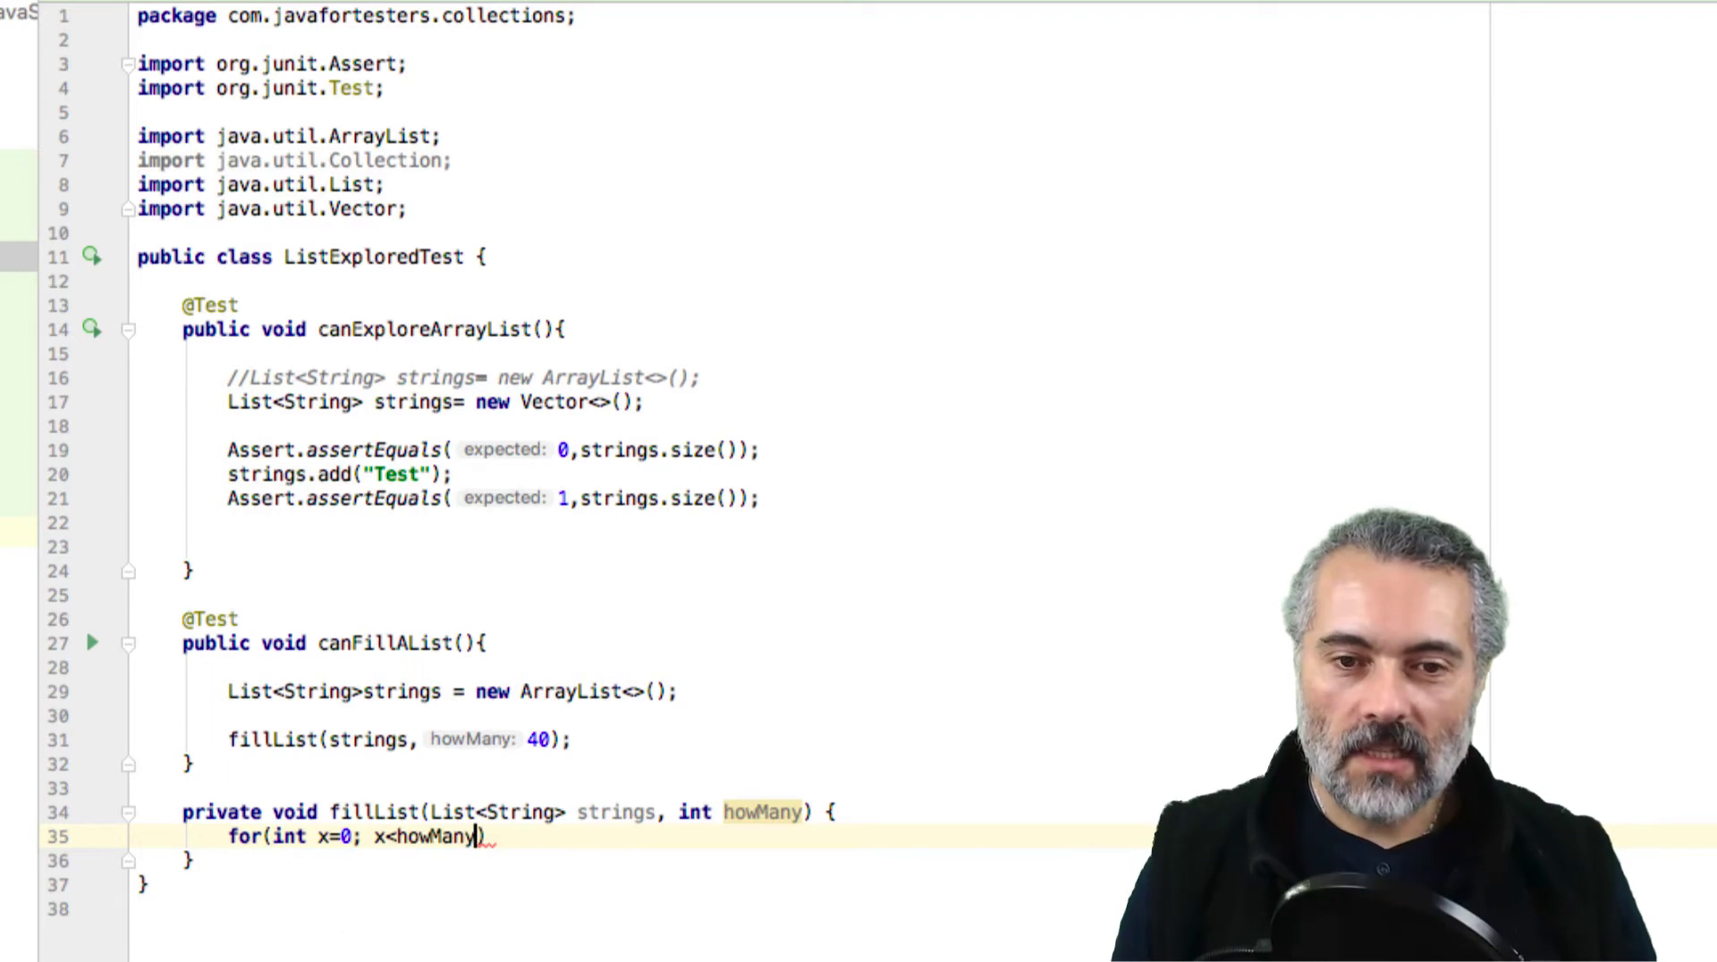
pyautogui.write('; x++')
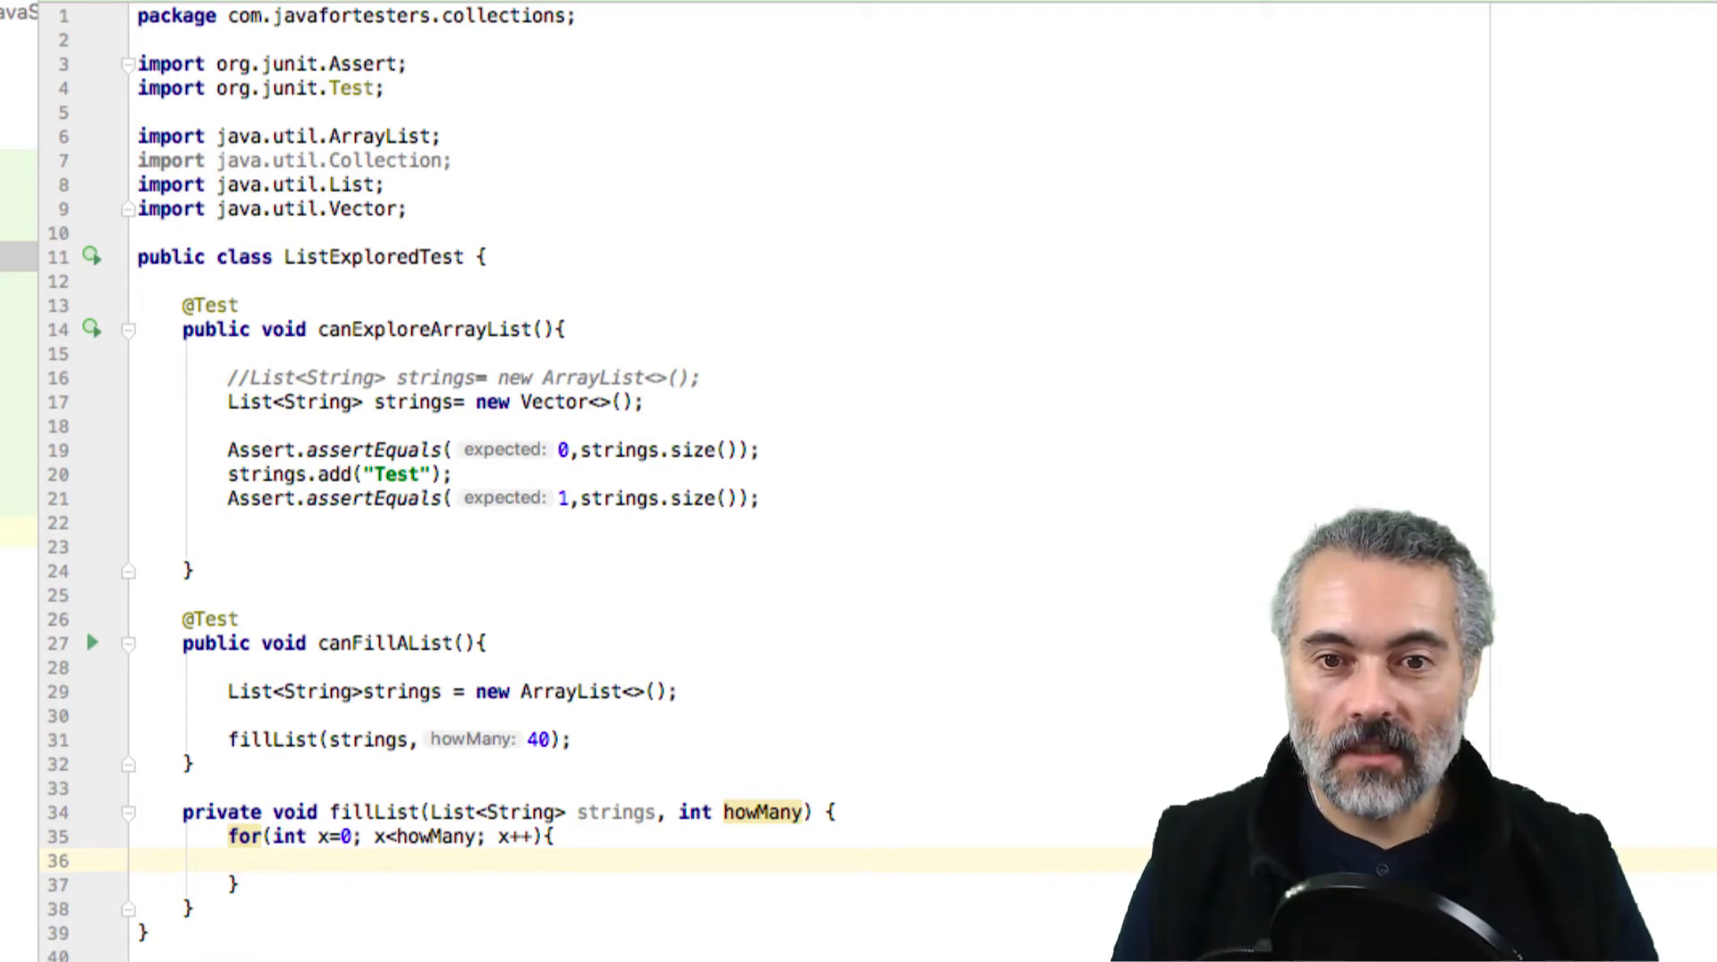
pyautogui.write('strings.add("String")')
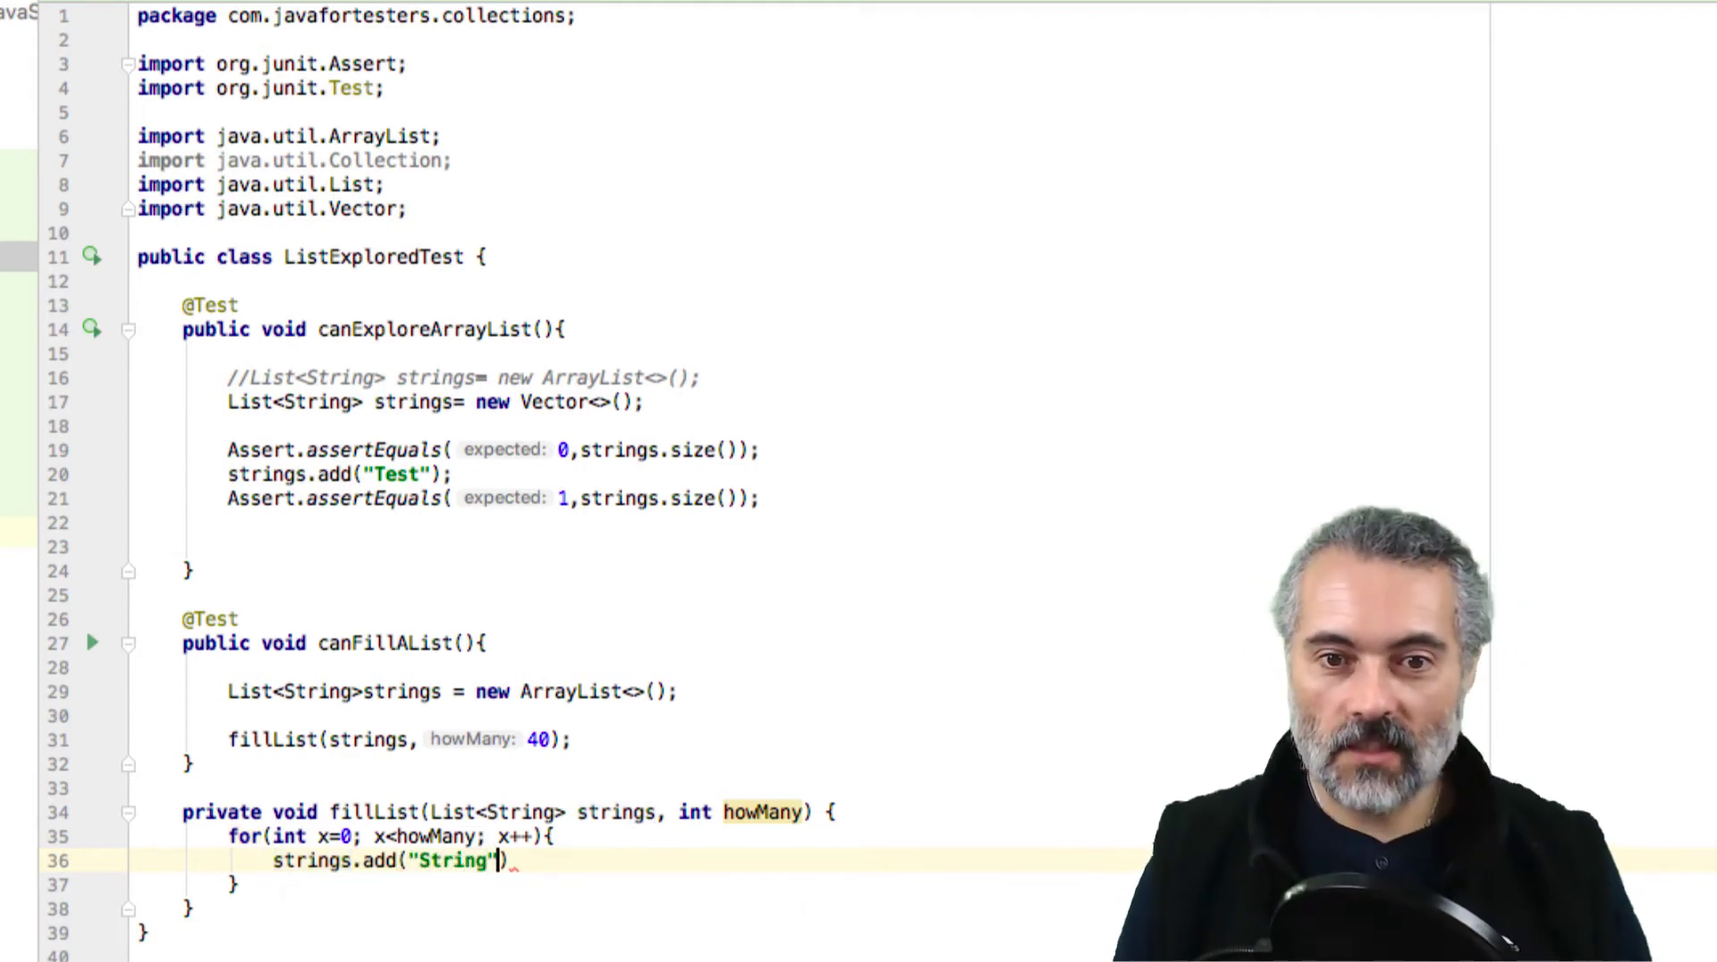
pyautogui.write('+')
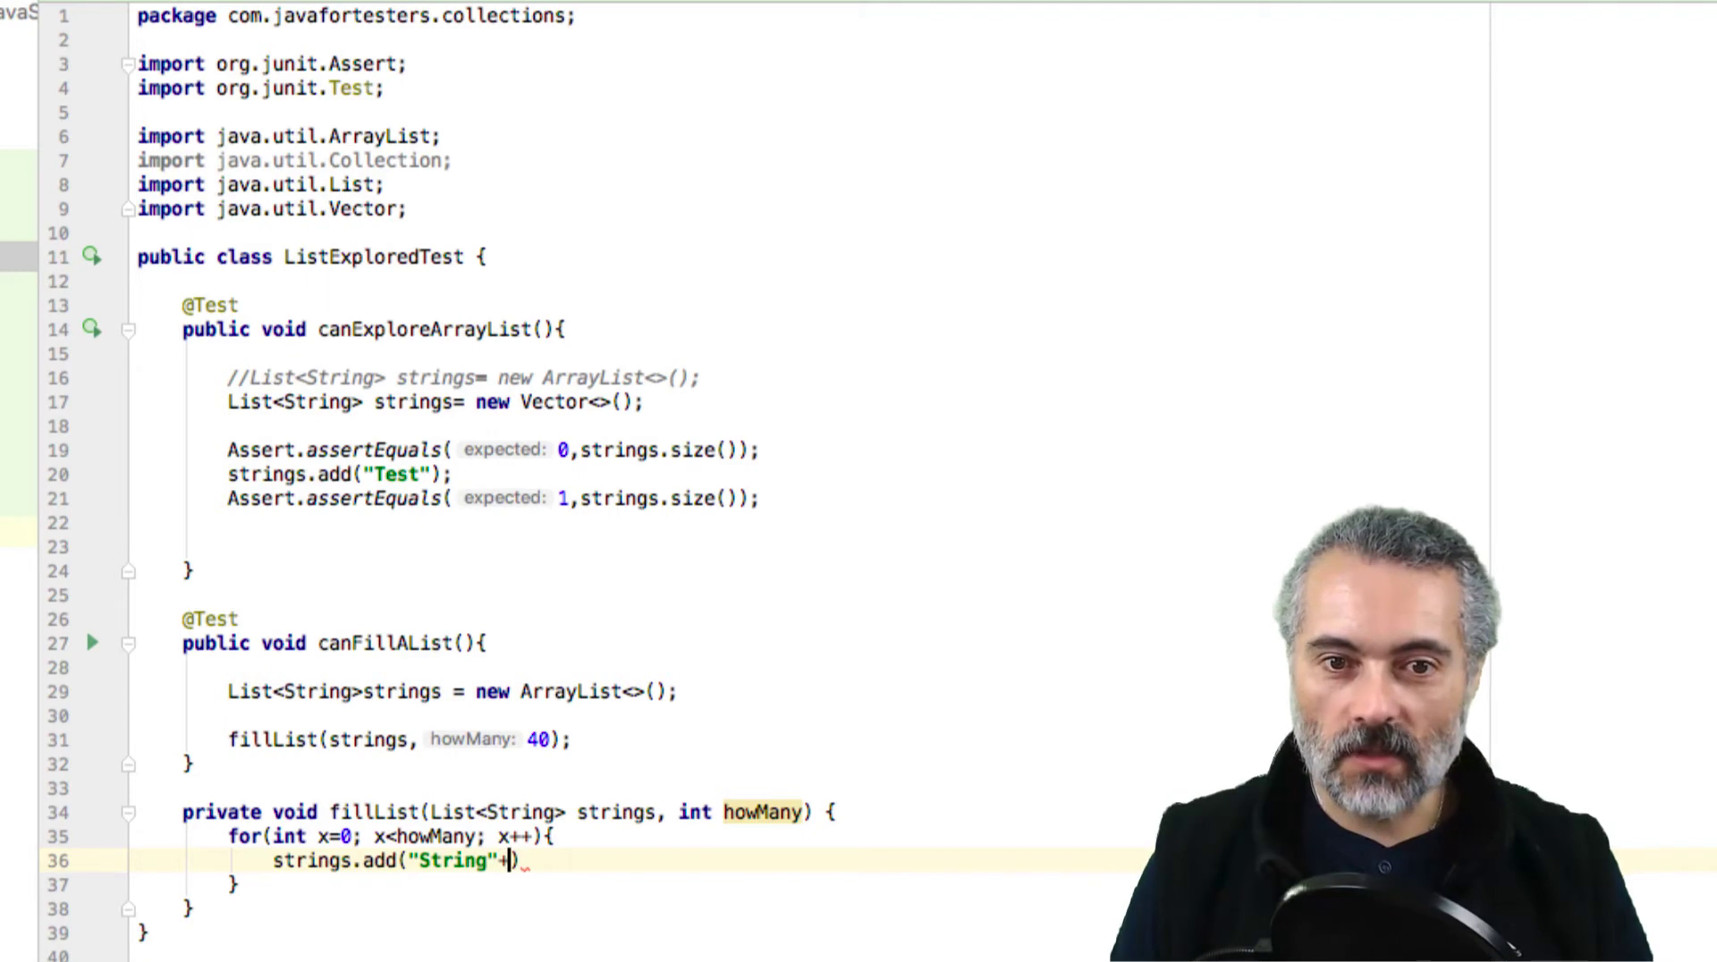
pyautogui.write('x);')
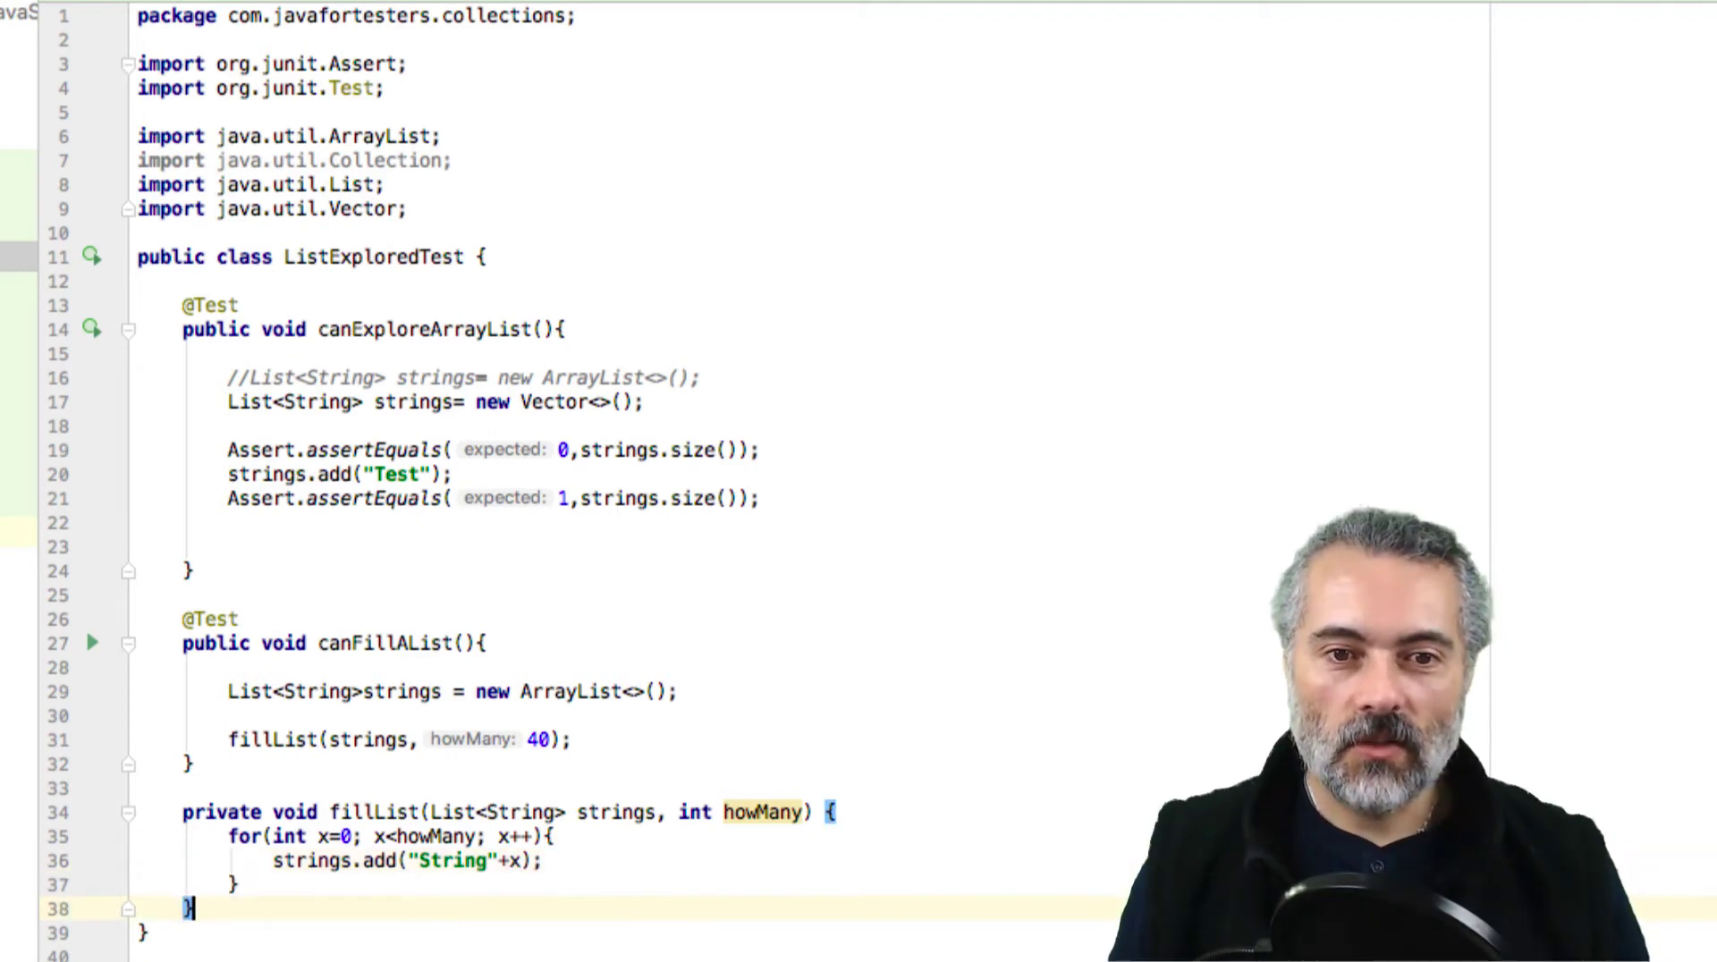
# - Assert strings.size() equals 40 after the fillList call and rerun canFillAList
pyautogui.click(284, 739)
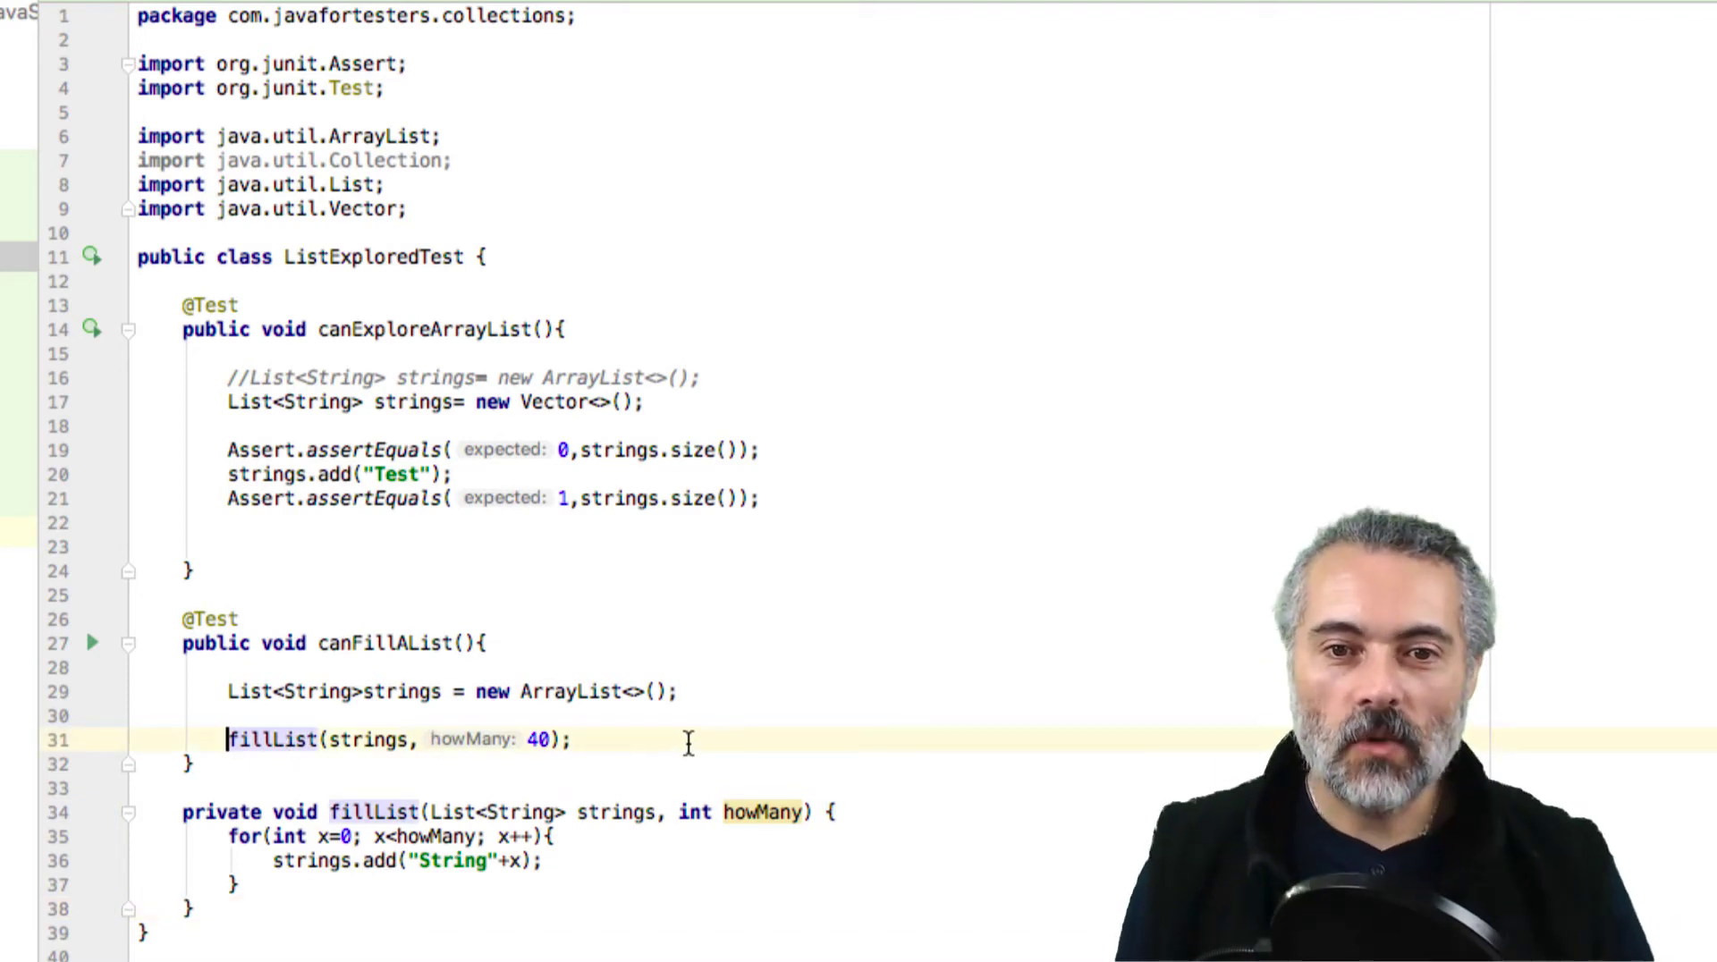
pyautogui.write('Assert.assertEquals();')
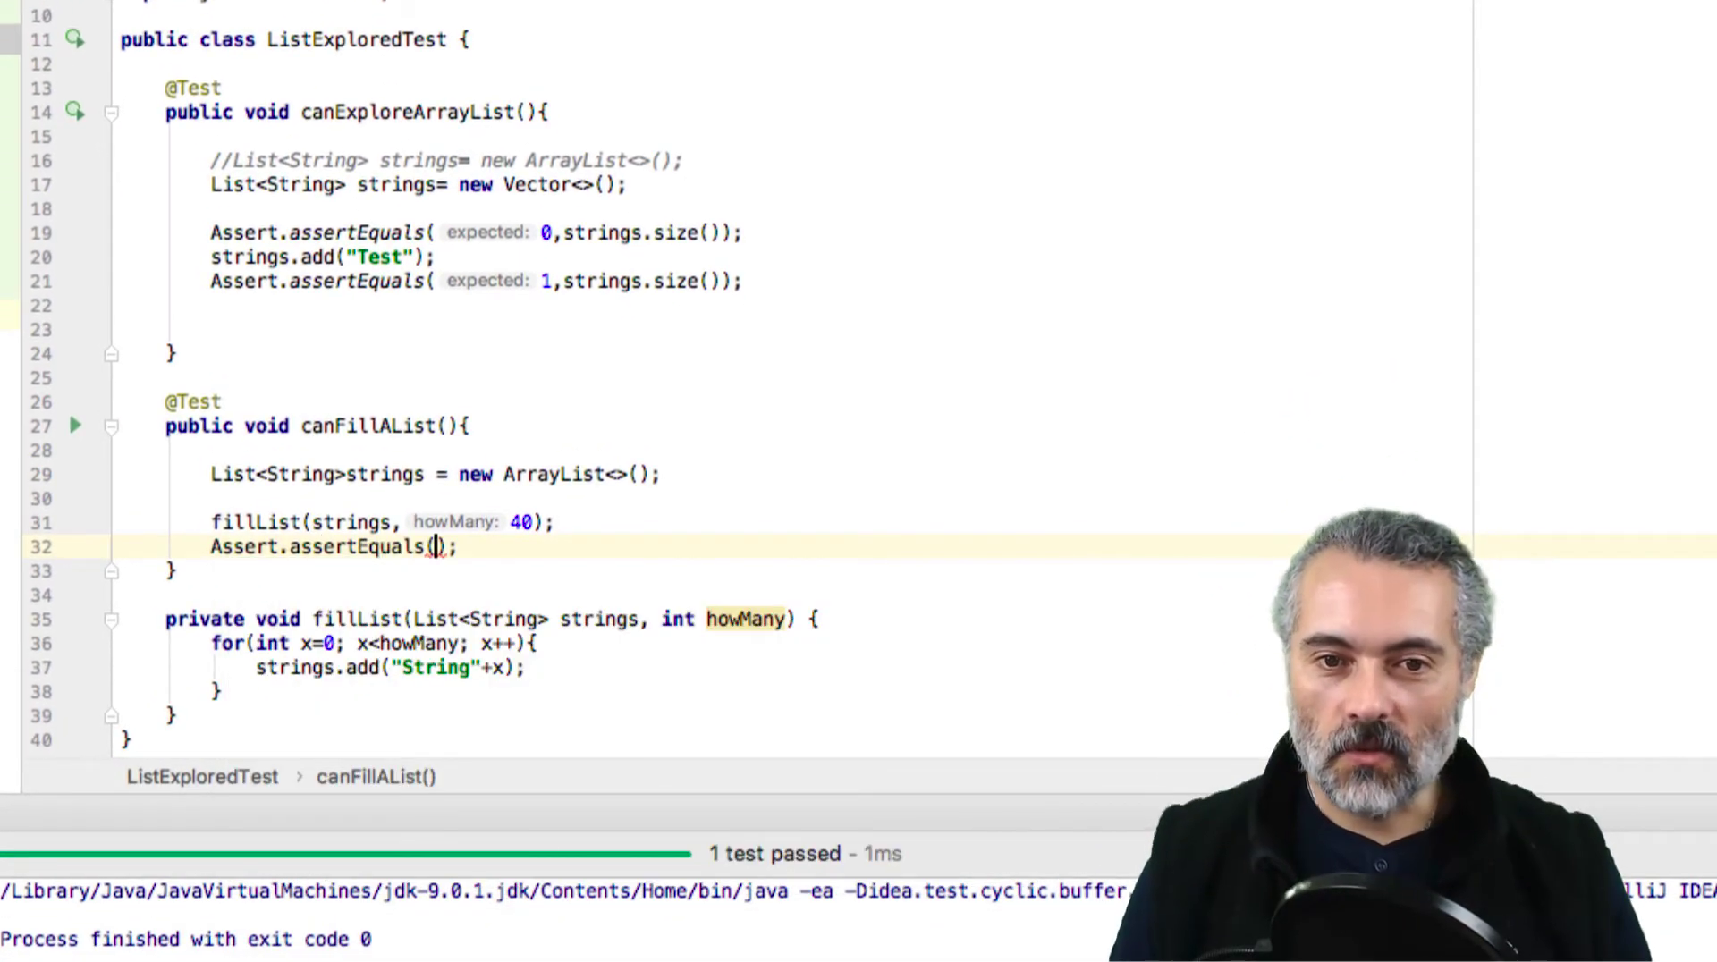
pyautogui.write('40')
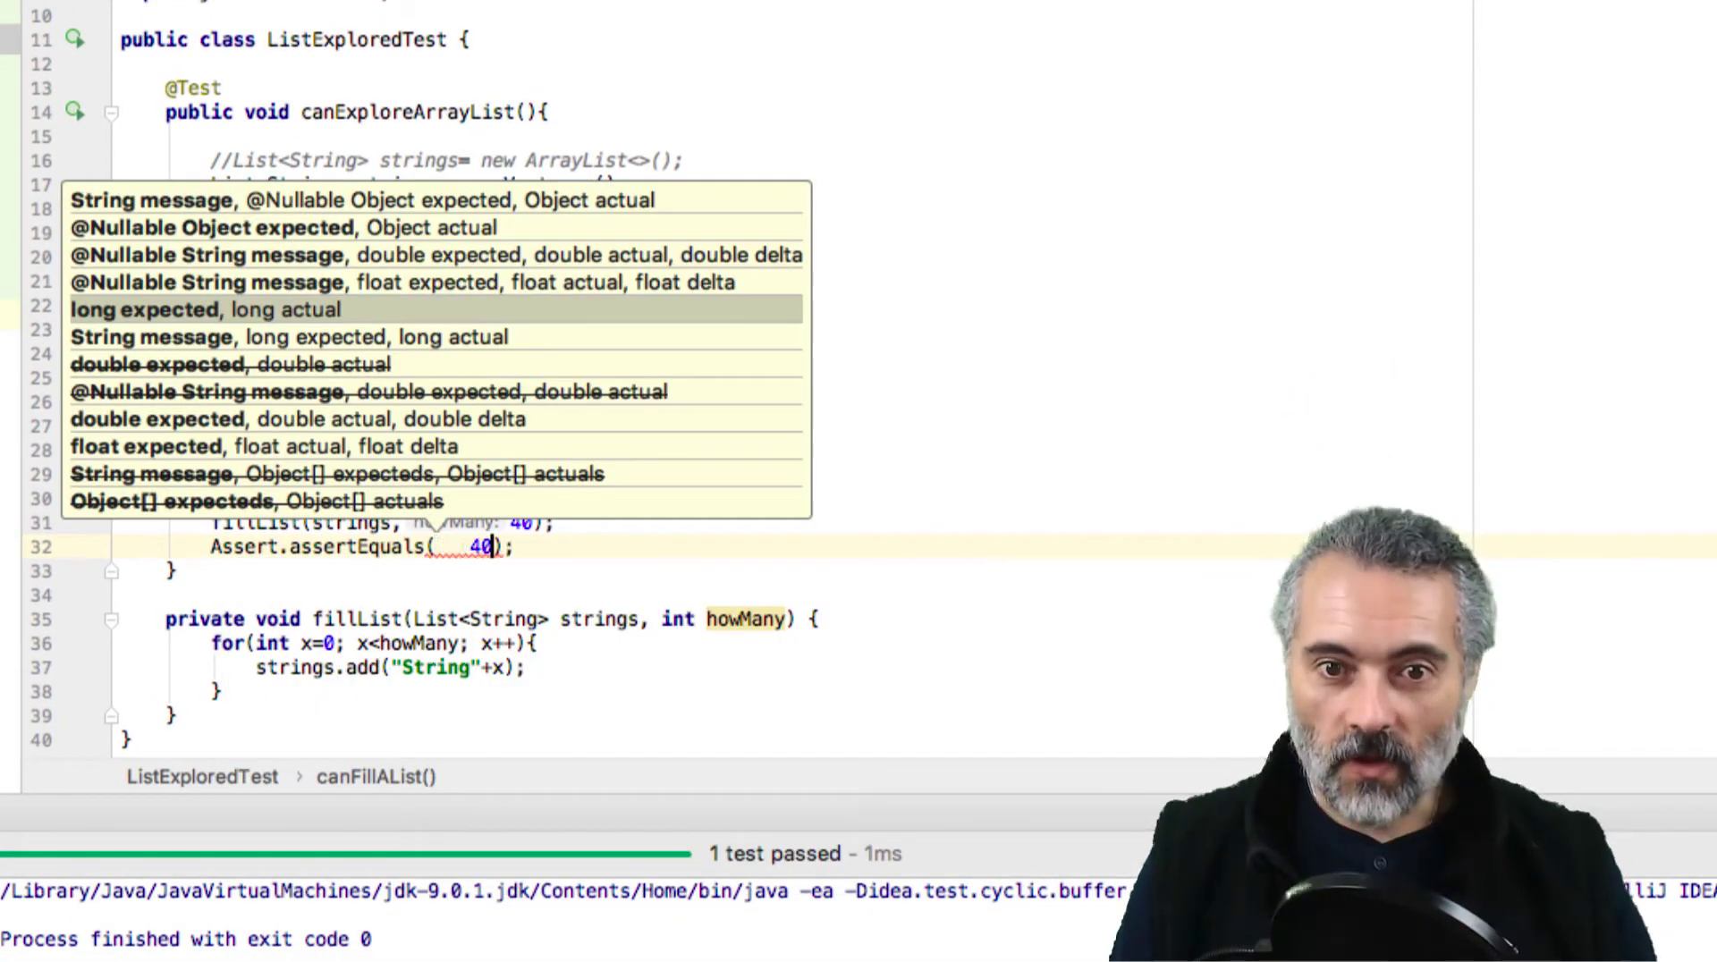
pyautogui.write('strings.se')
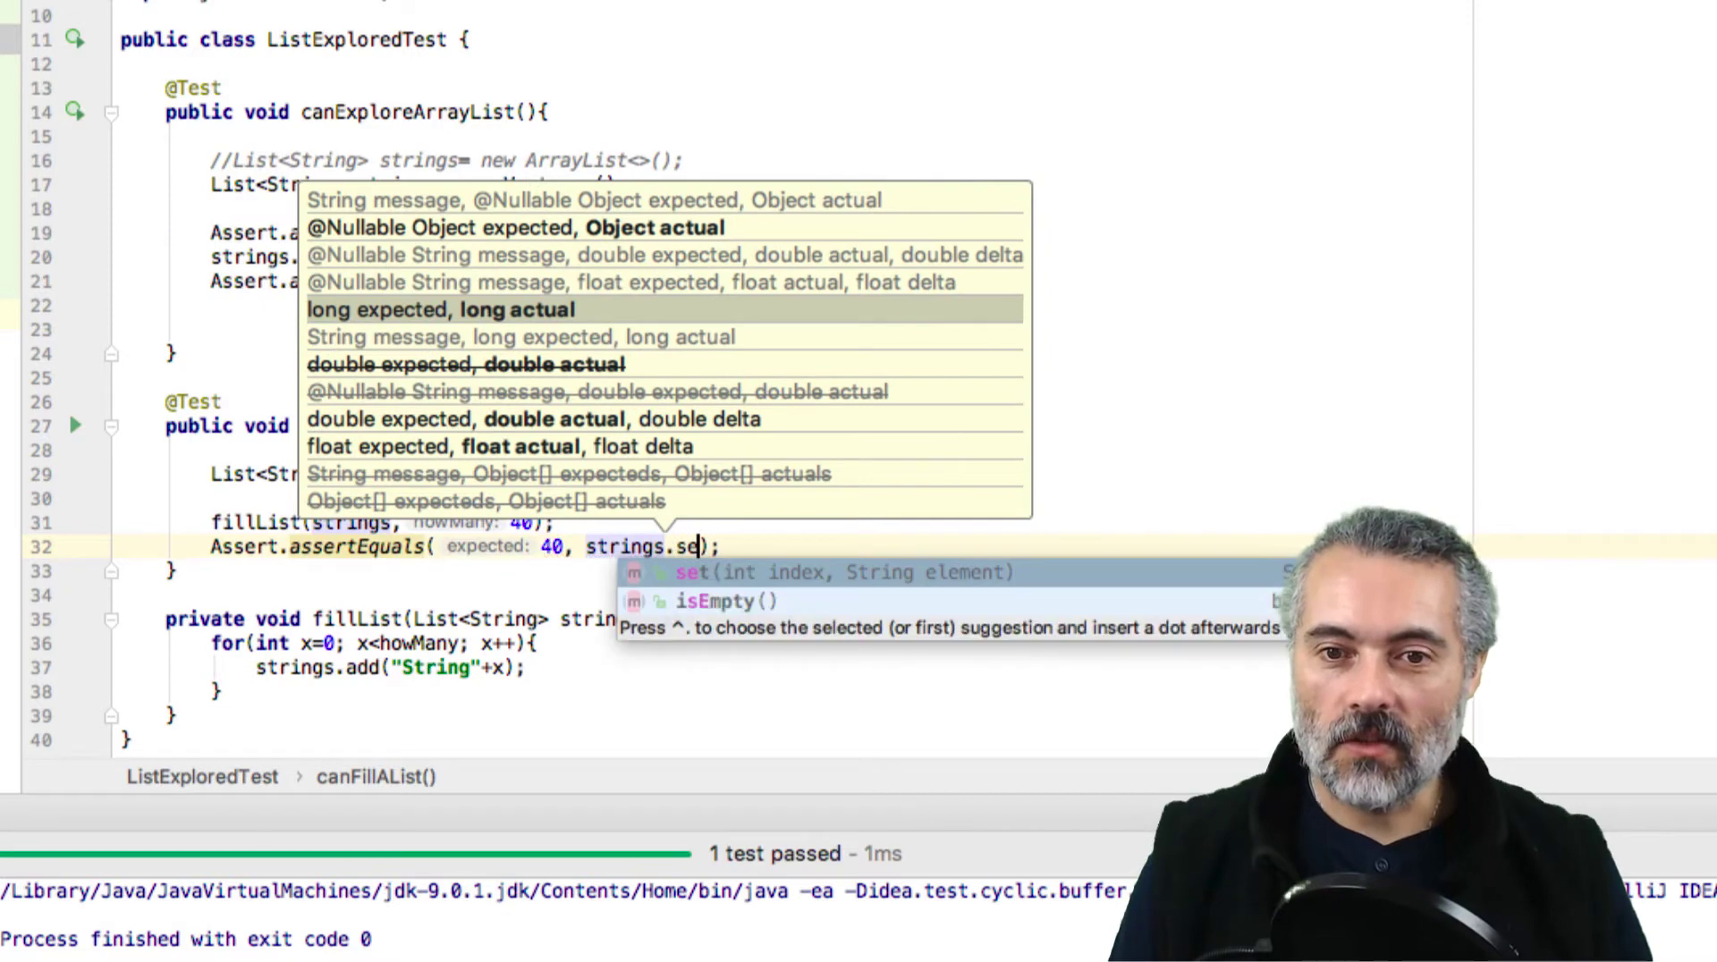
pyautogui.write('ize(')
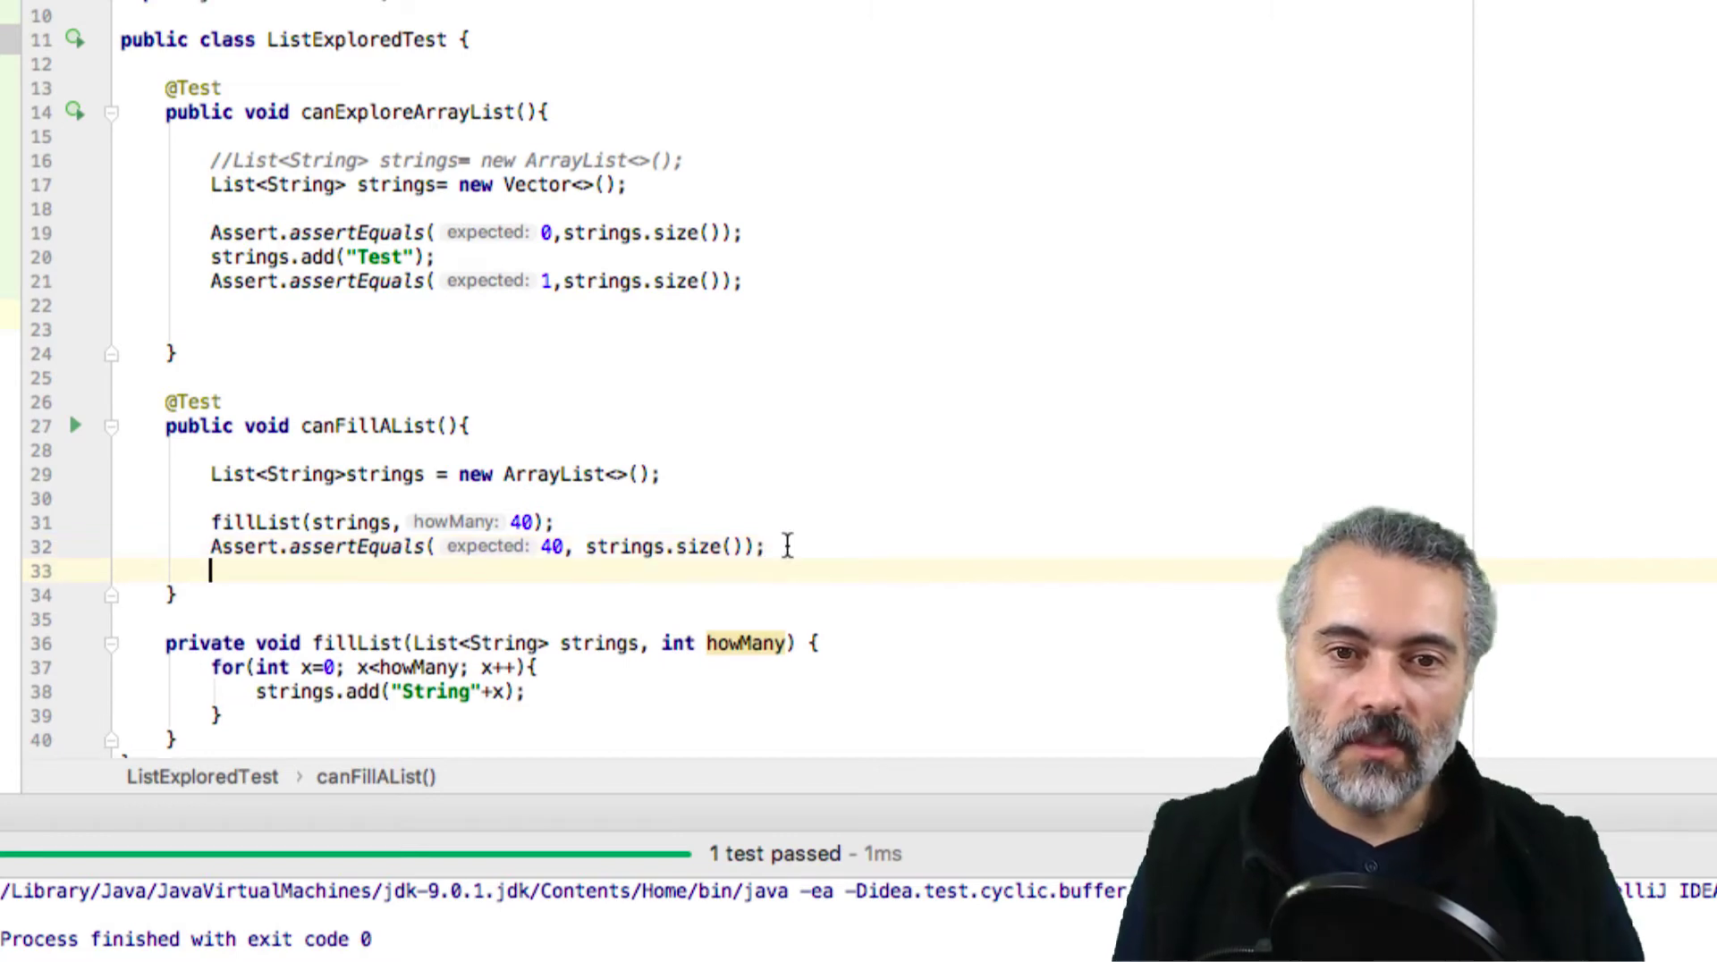
pyautogui.rightClick(384, 425)
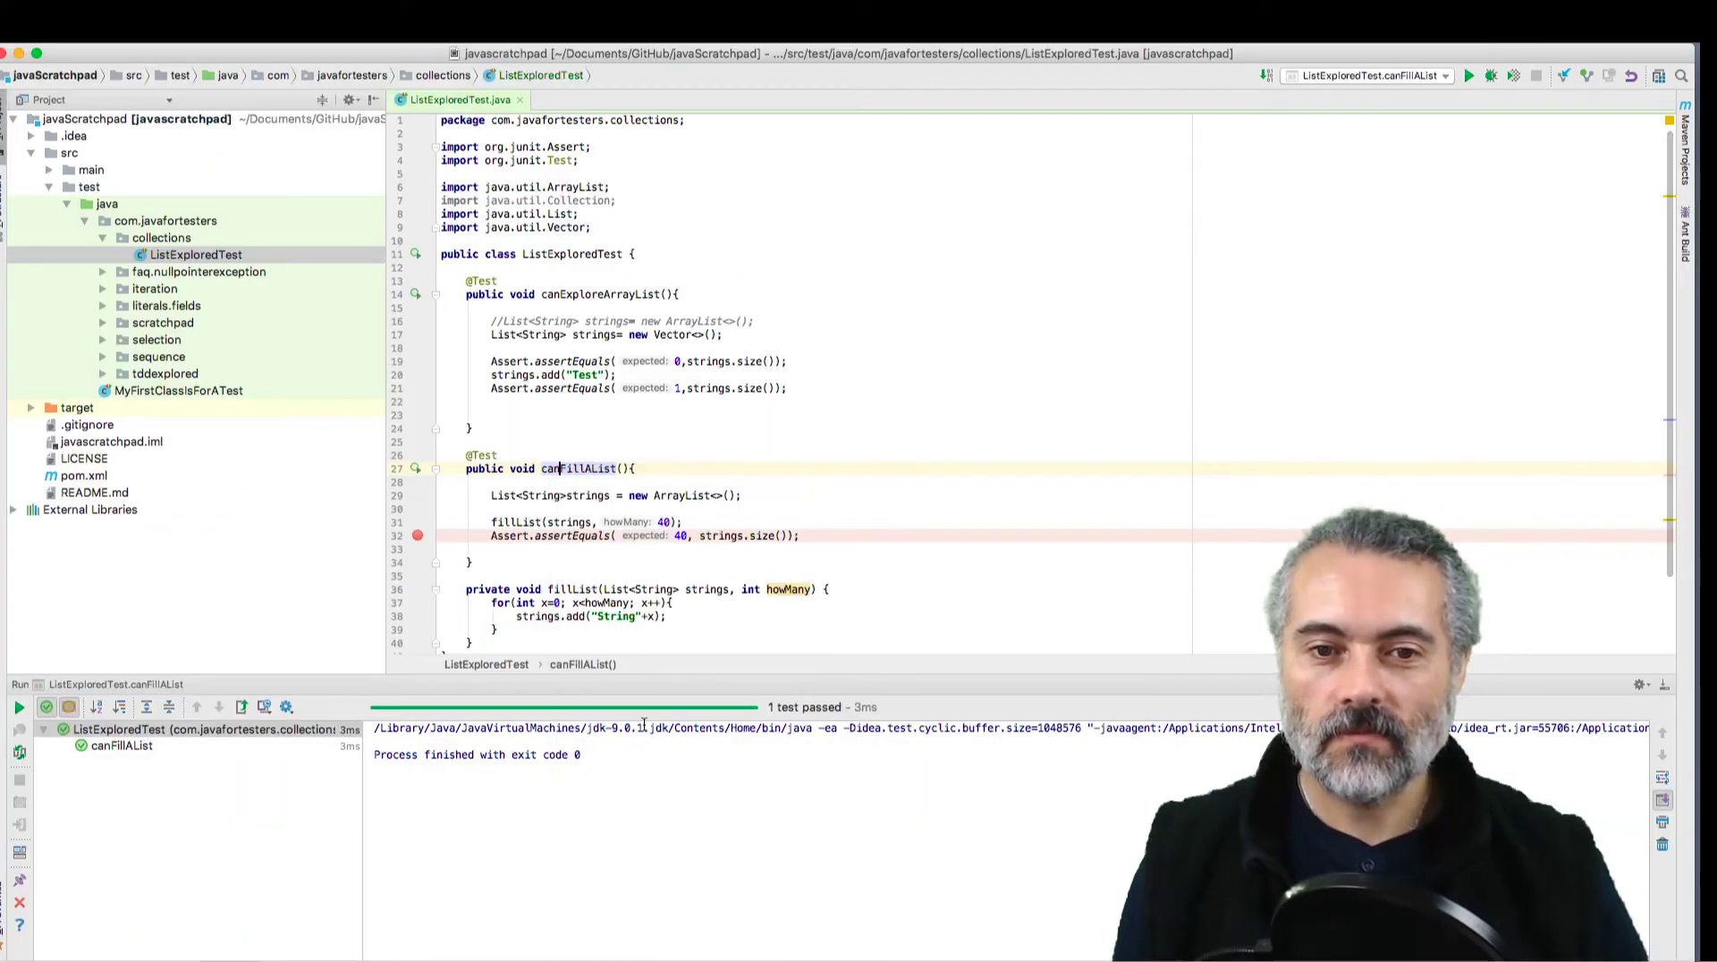
# - Debug canFillAList to the assertion and expand strings to see String0, String1, String2…
pyautogui.click(1489, 75)
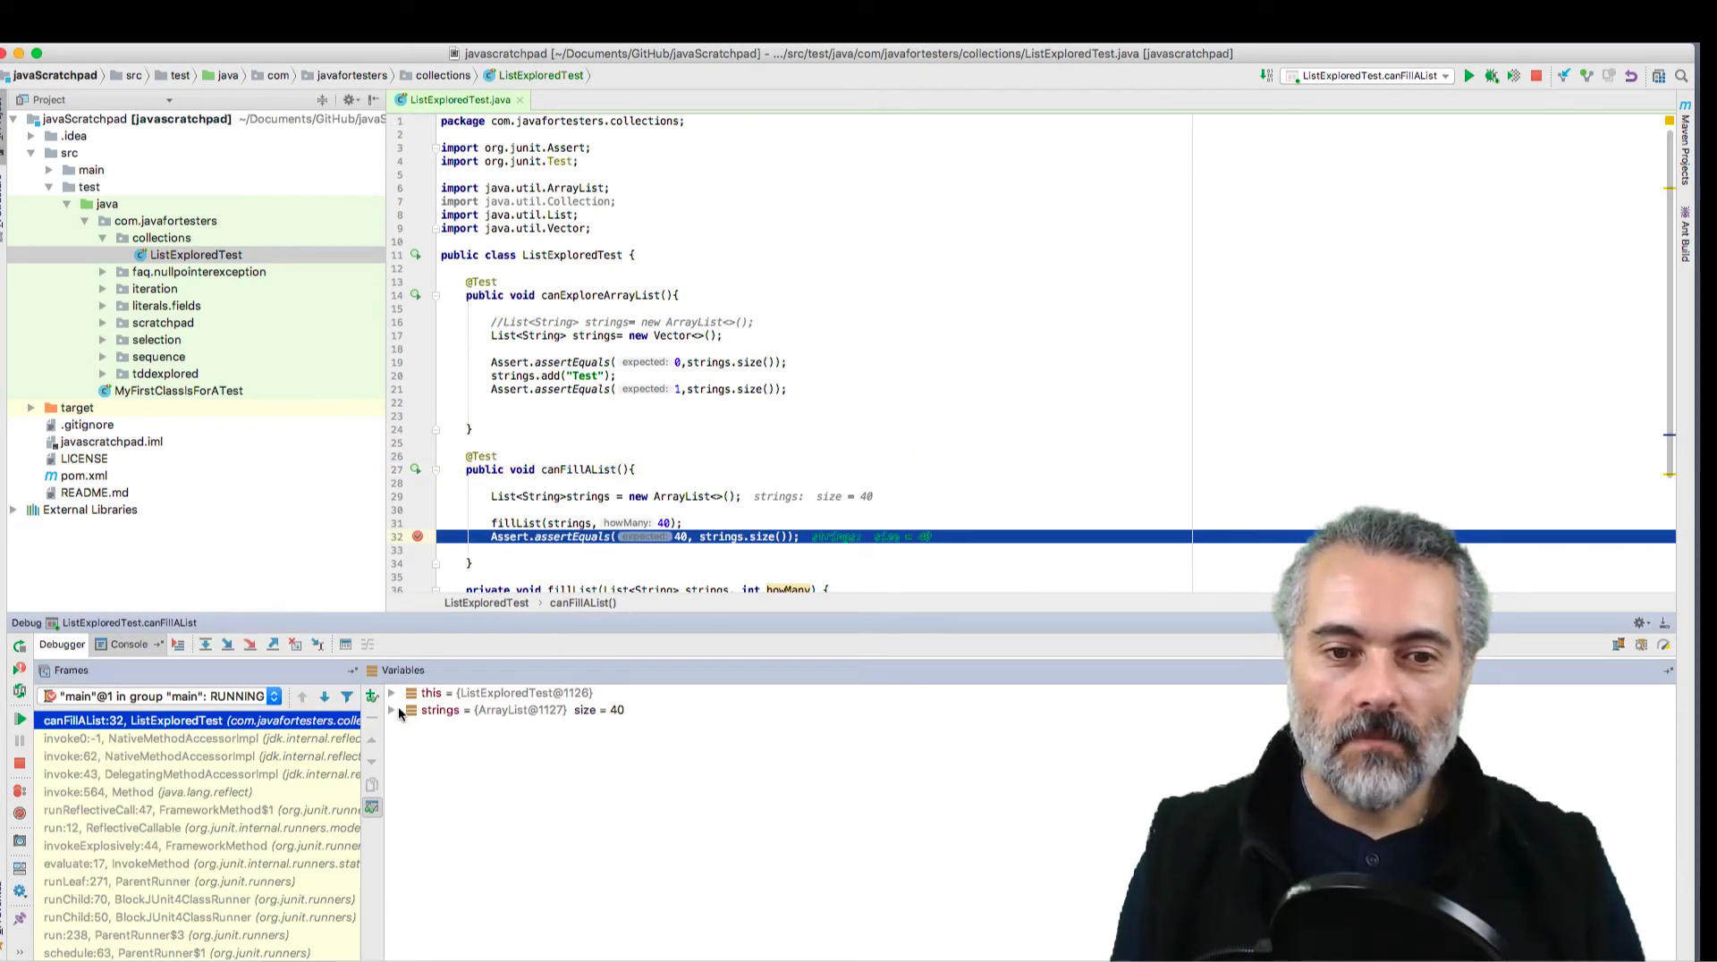
pyautogui.click(391, 709)
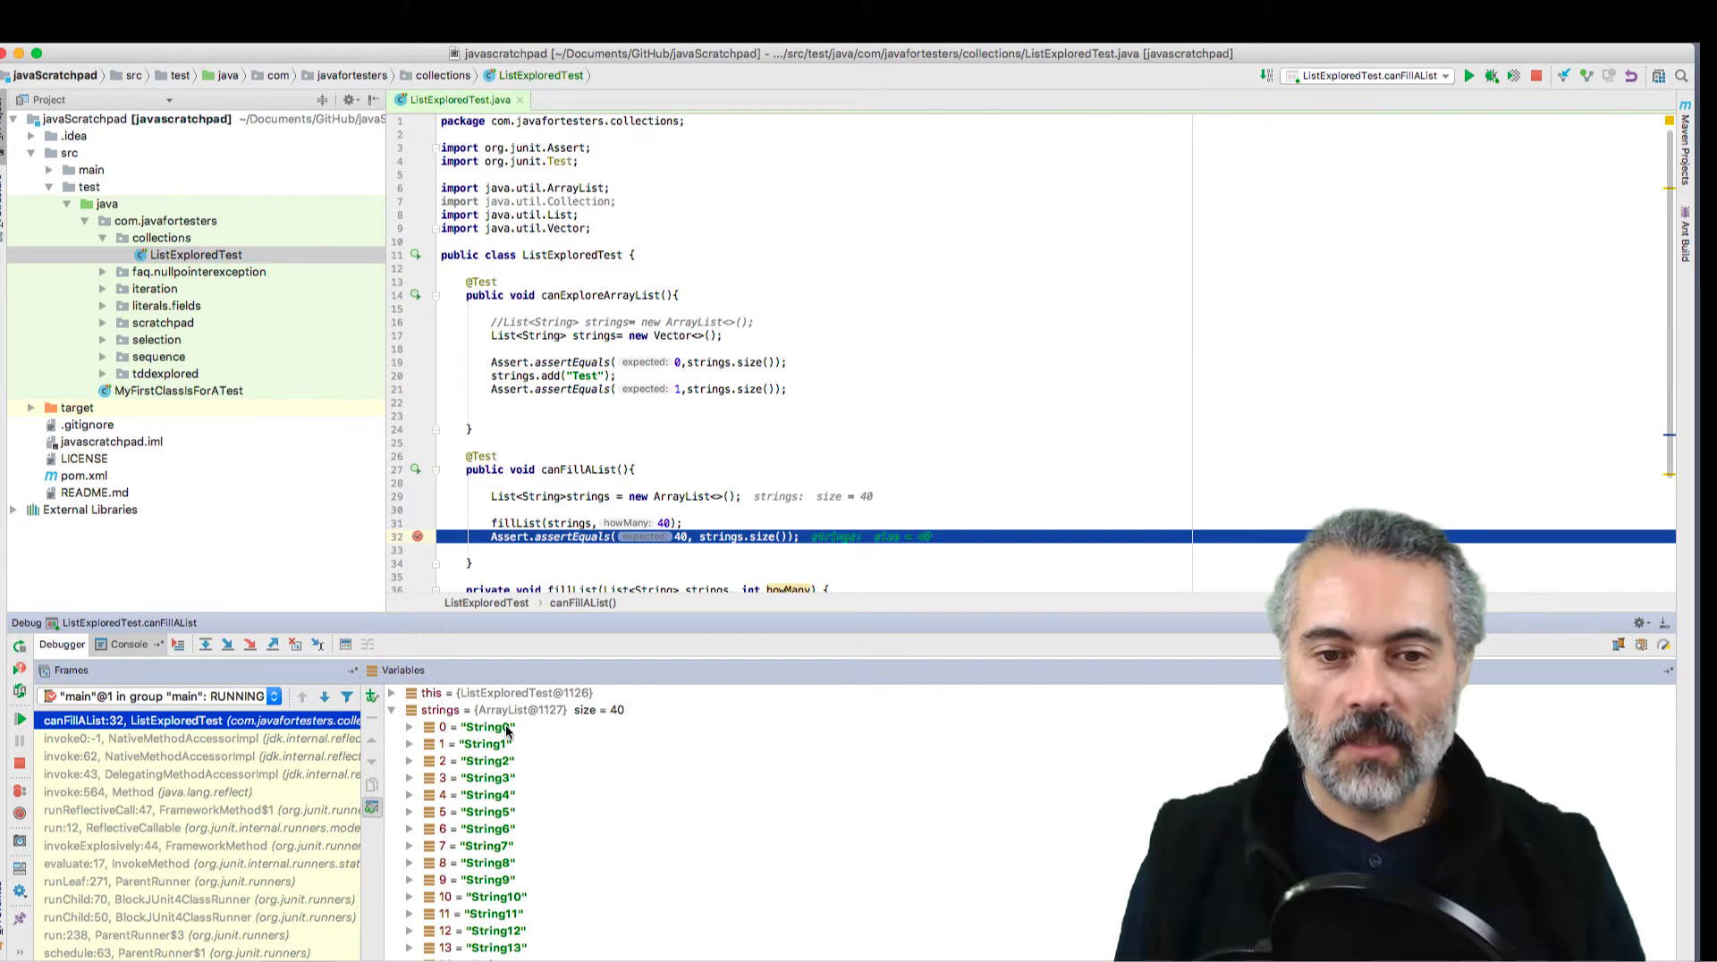
pyautogui.scroll(-3)
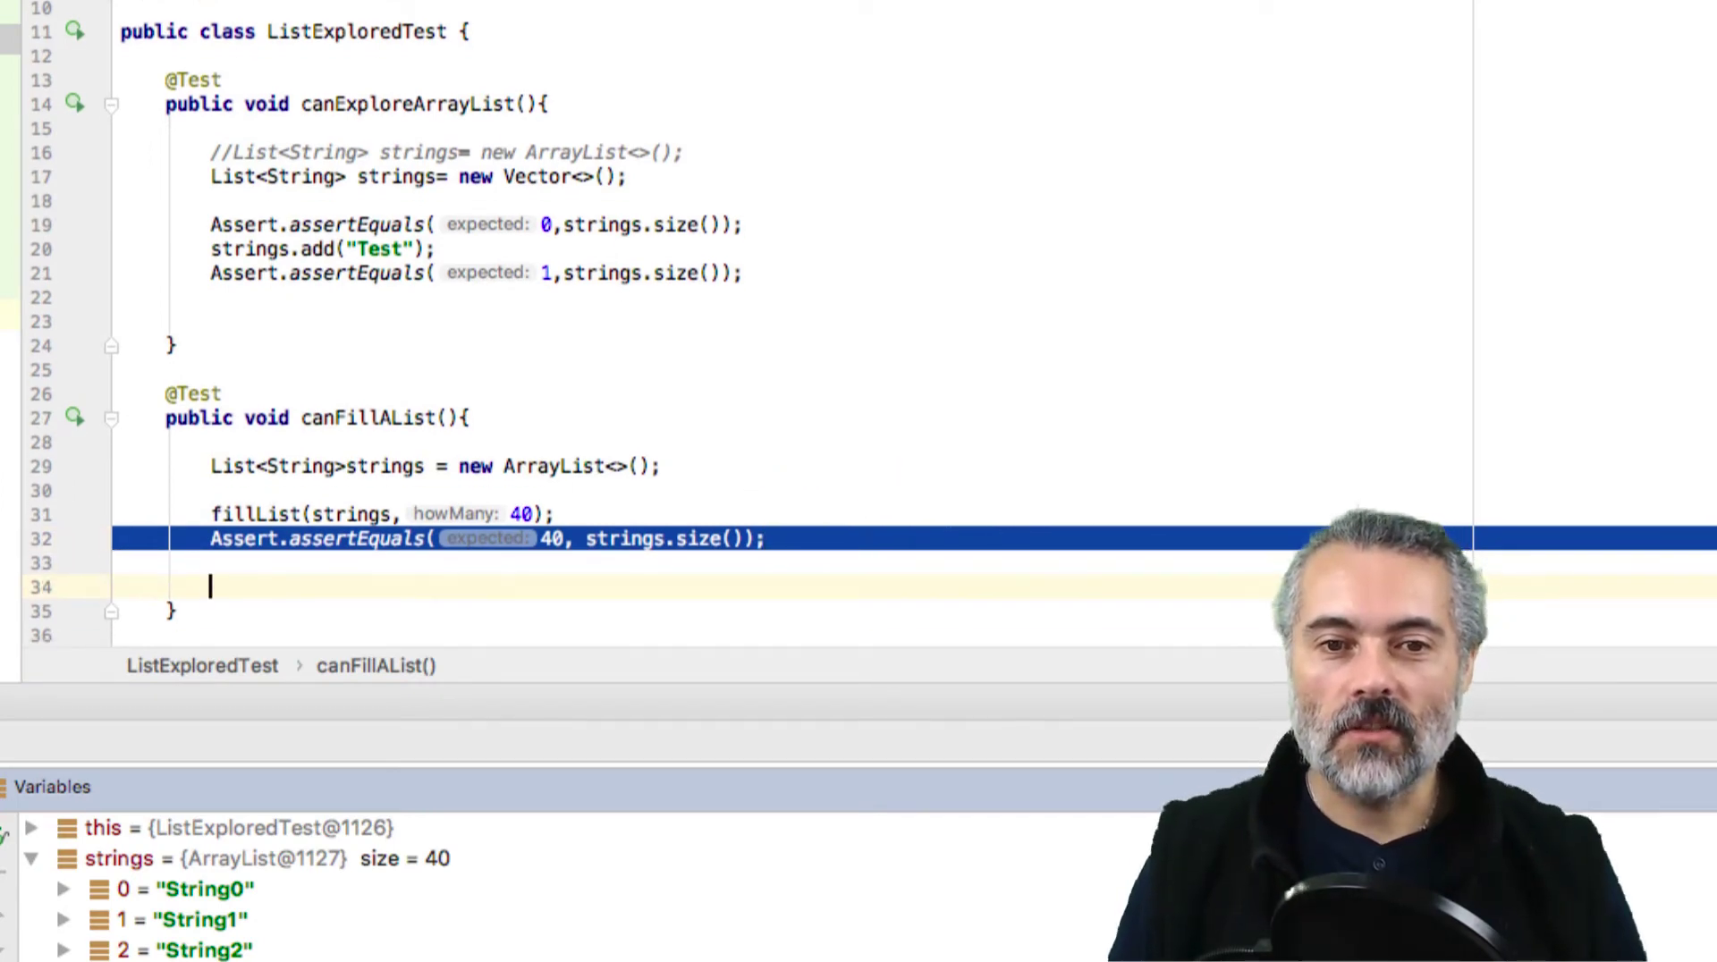
# - Add assertEquals("String0", strings.get(0)) and reload the changed class into the session
pyautogui.write('A')
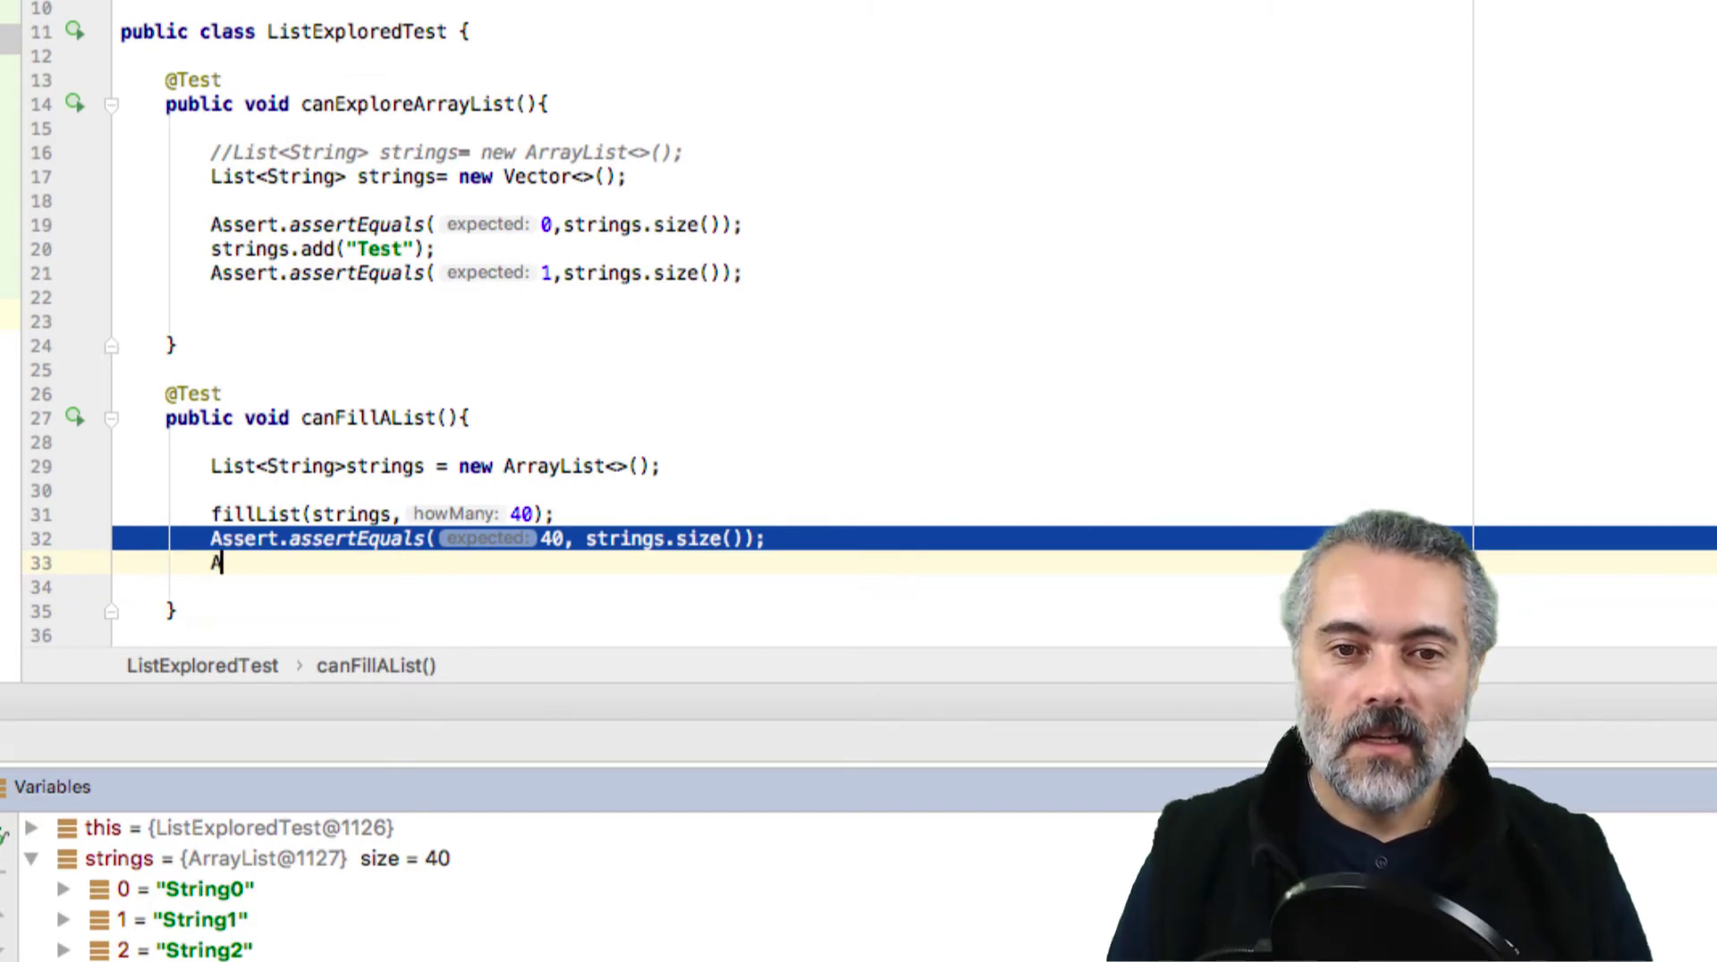
pyautogui.write('ssert.assertEa')
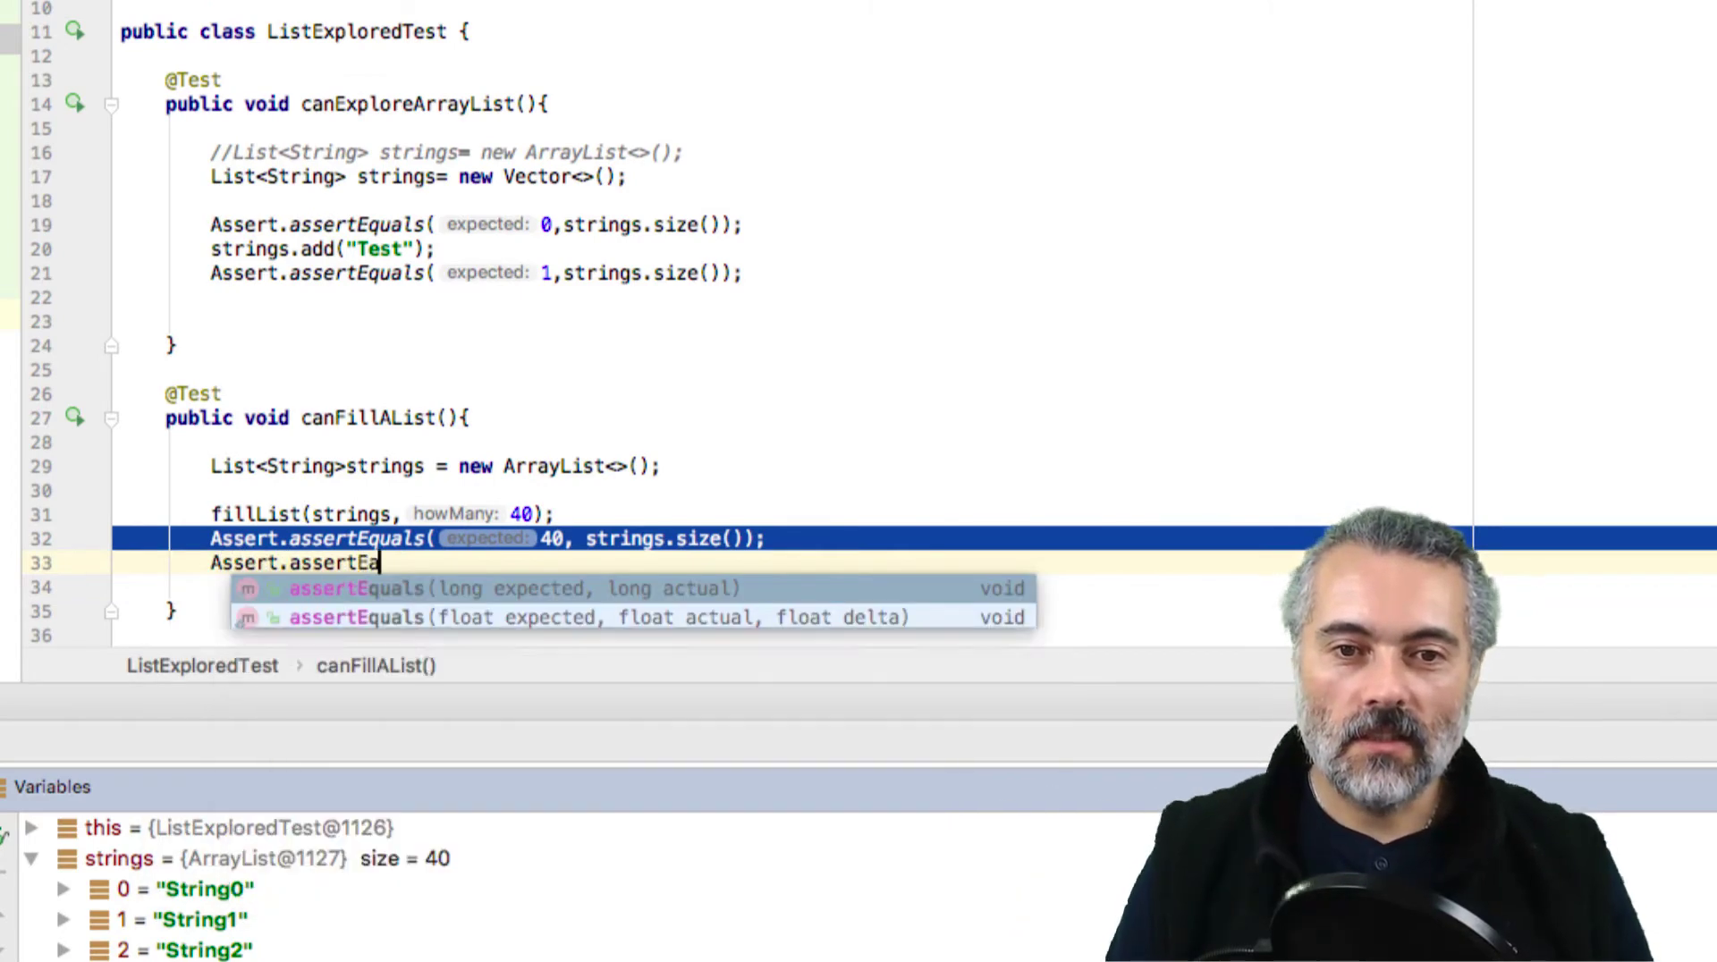
pyautogui.write('ls(')
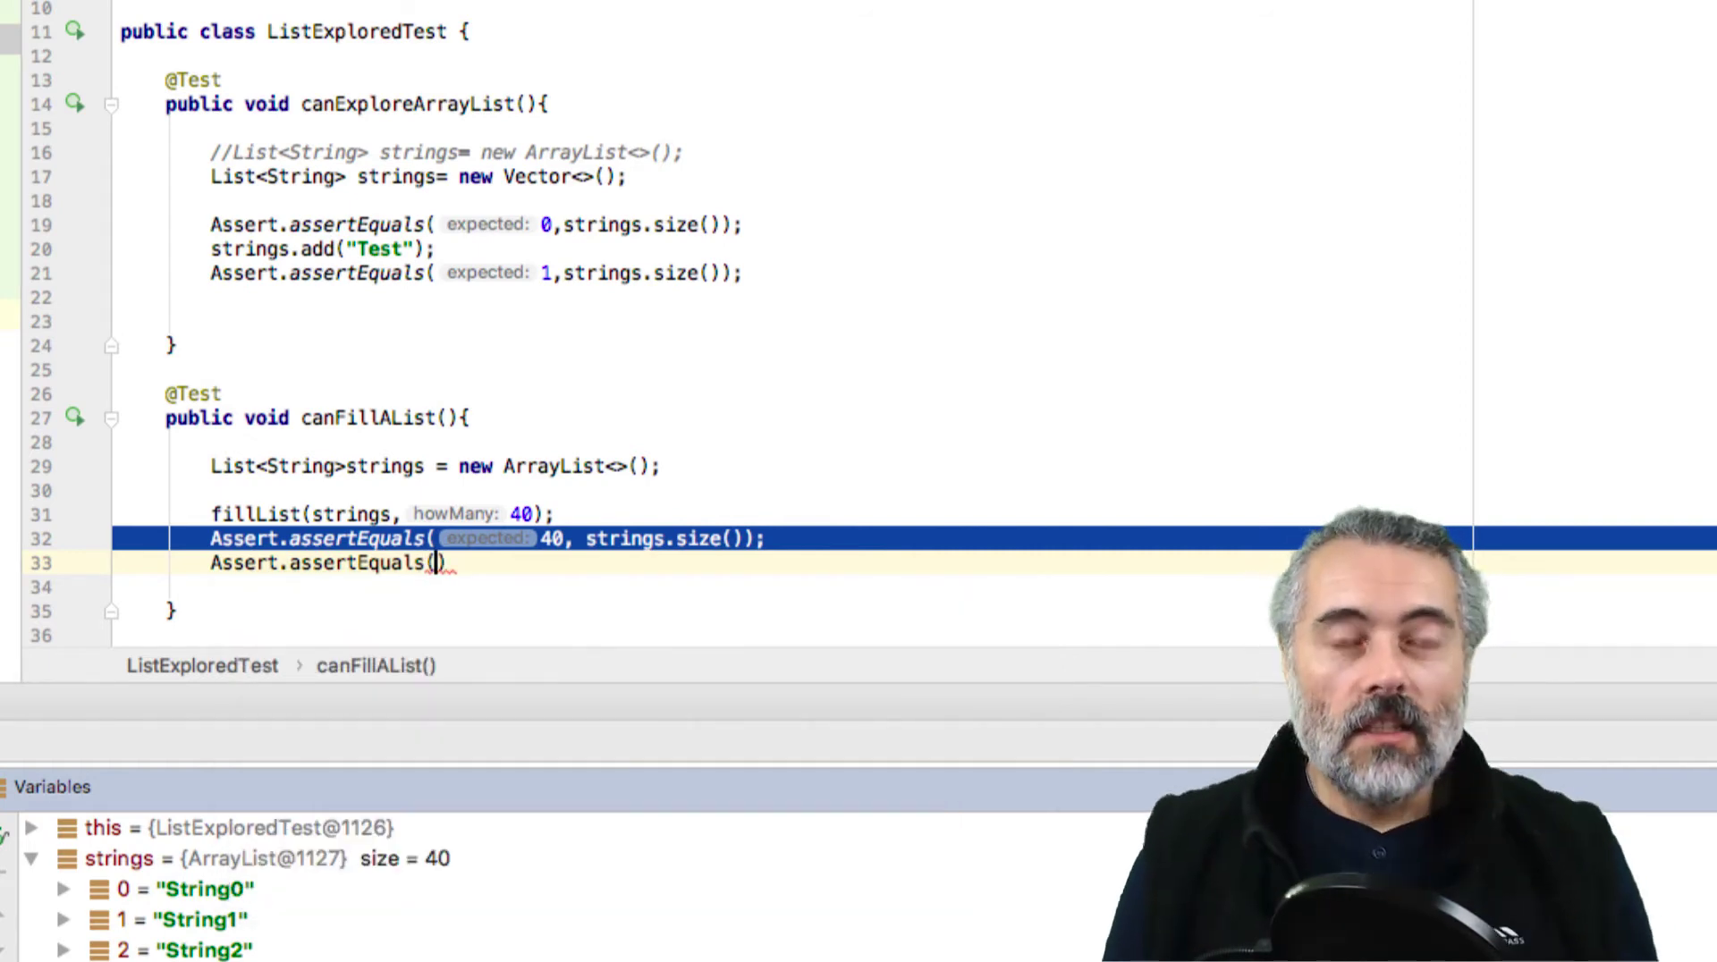
pyautogui.write('s')
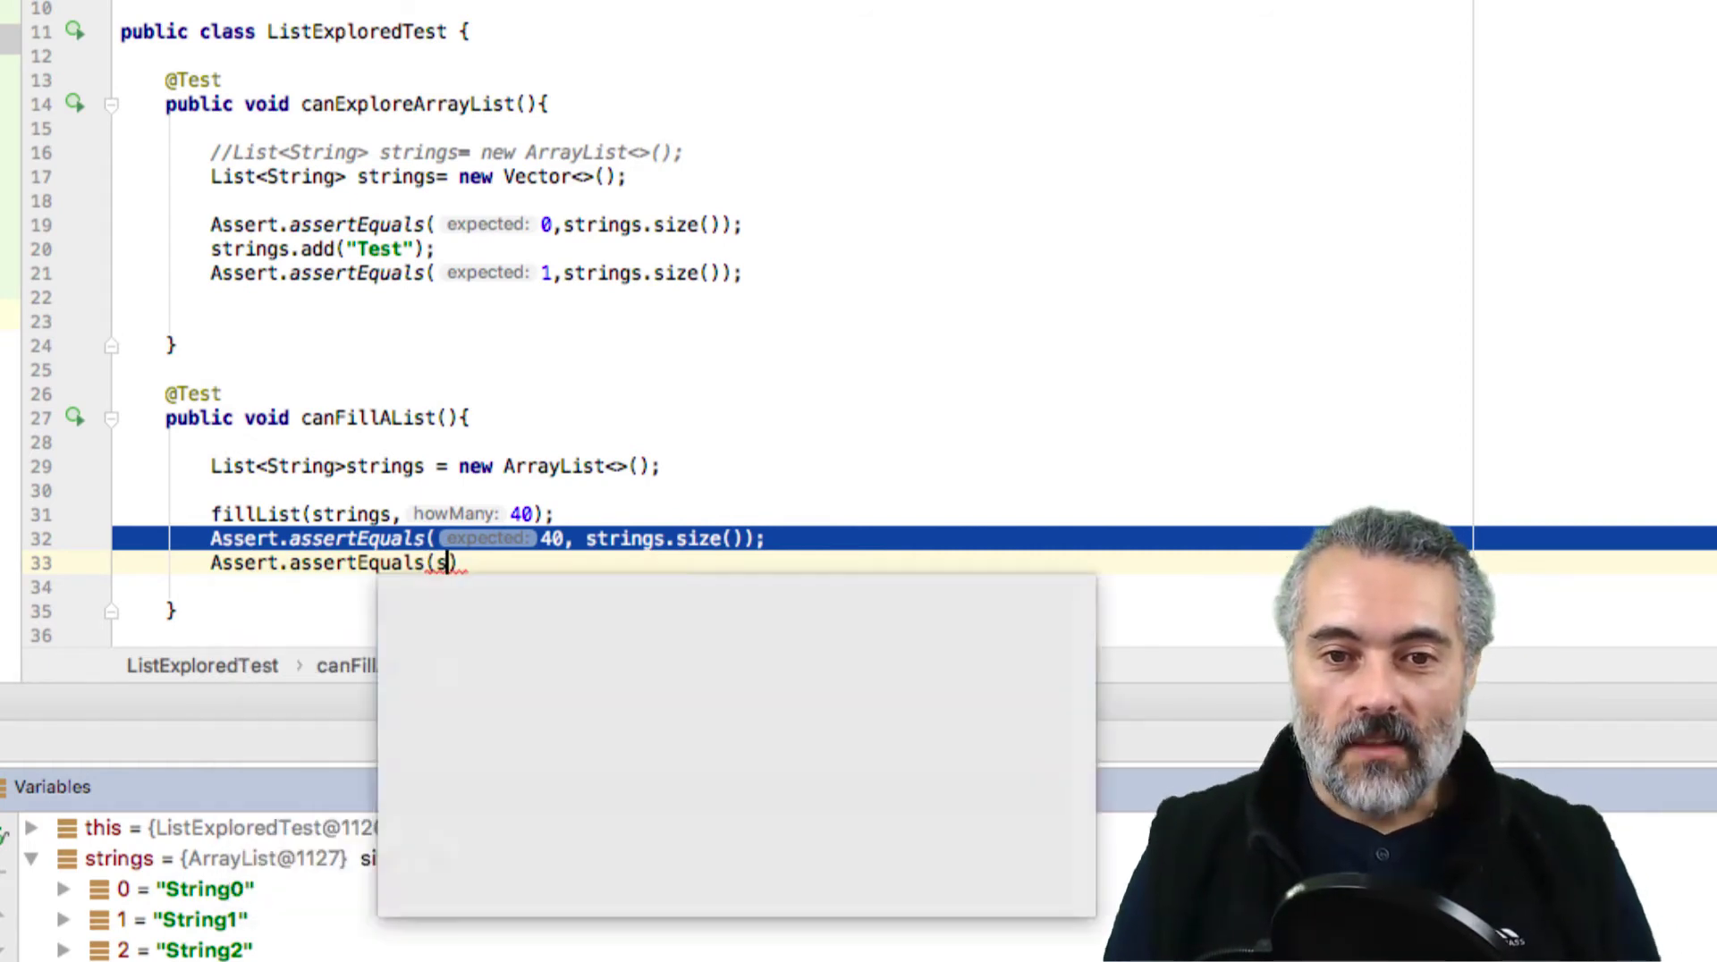
pyautogui.write('trings.get(0')
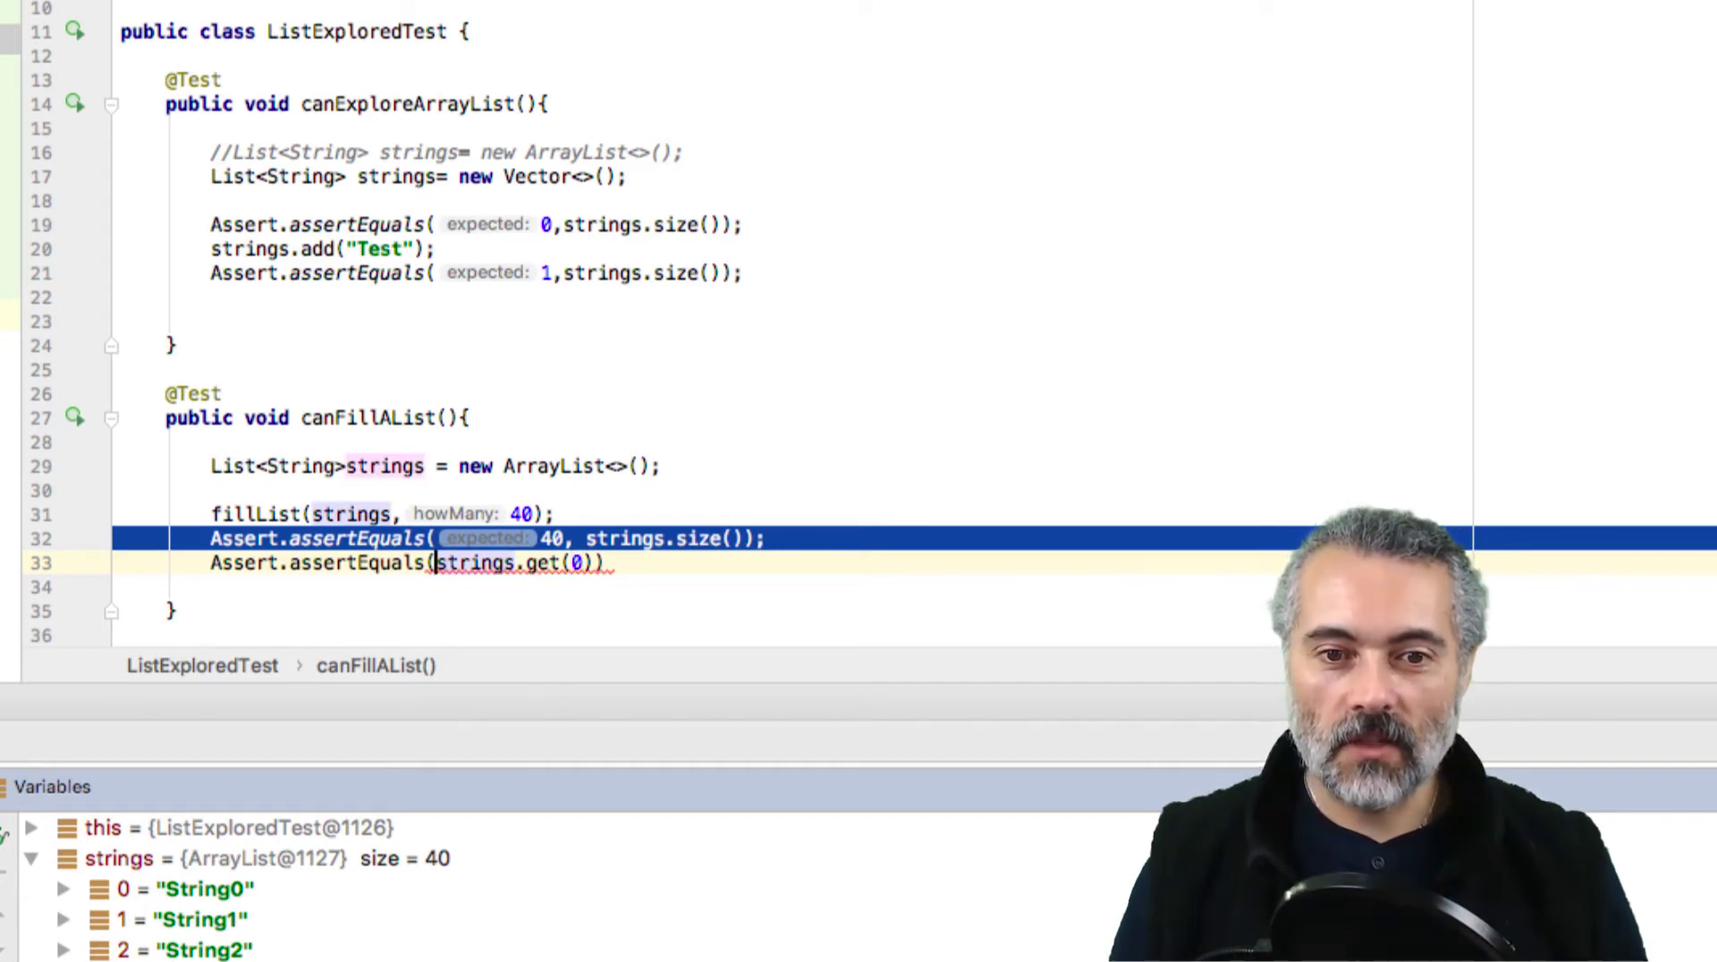
pyautogui.write('"S')
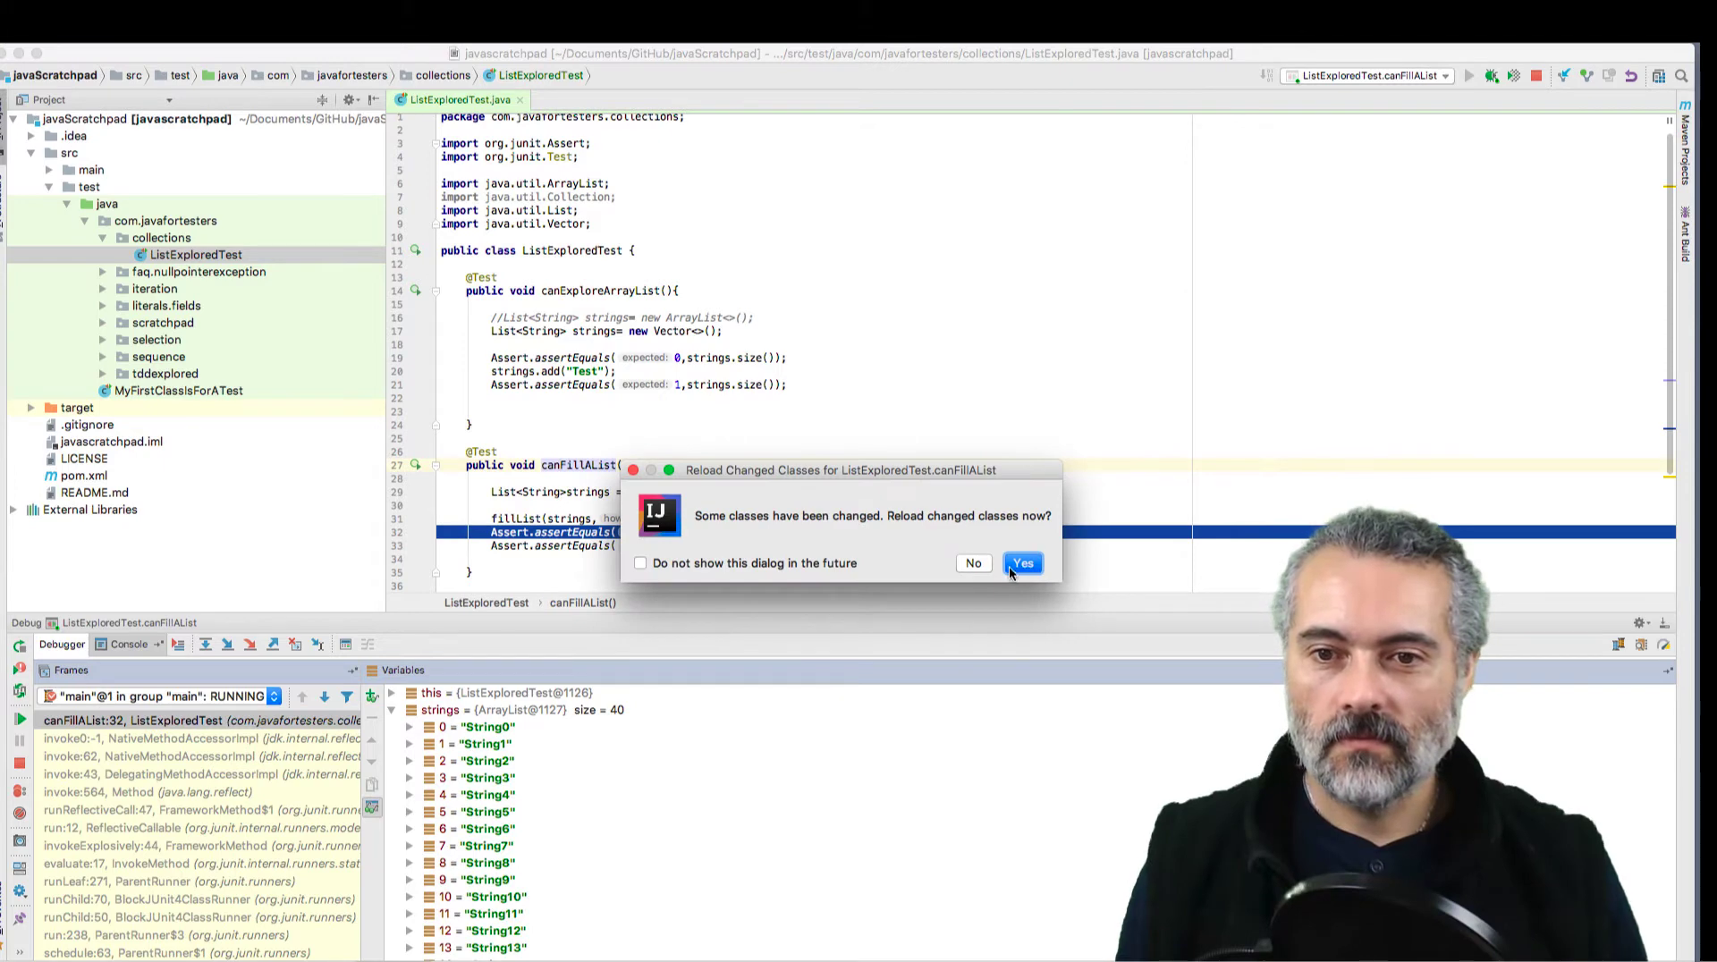
pyautogui.click(1021, 563)
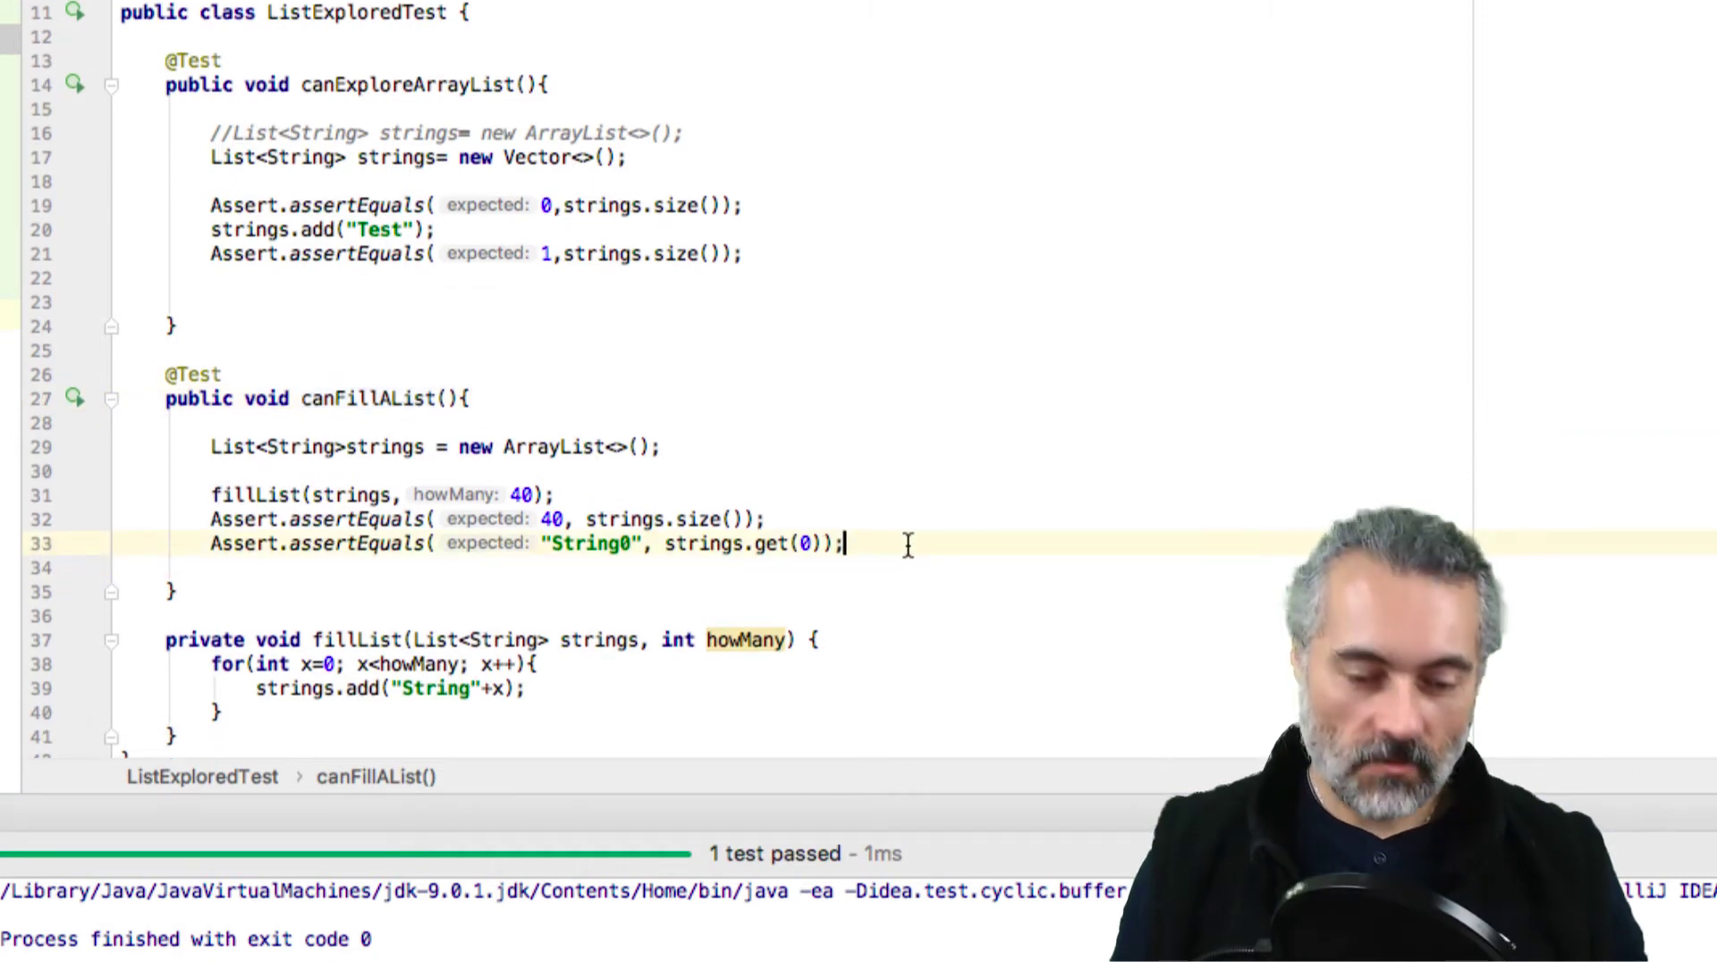
# - Duplicate the assertion to expect "String39" at get(39) and rerun canFillAList
pyautogui.press('enter')
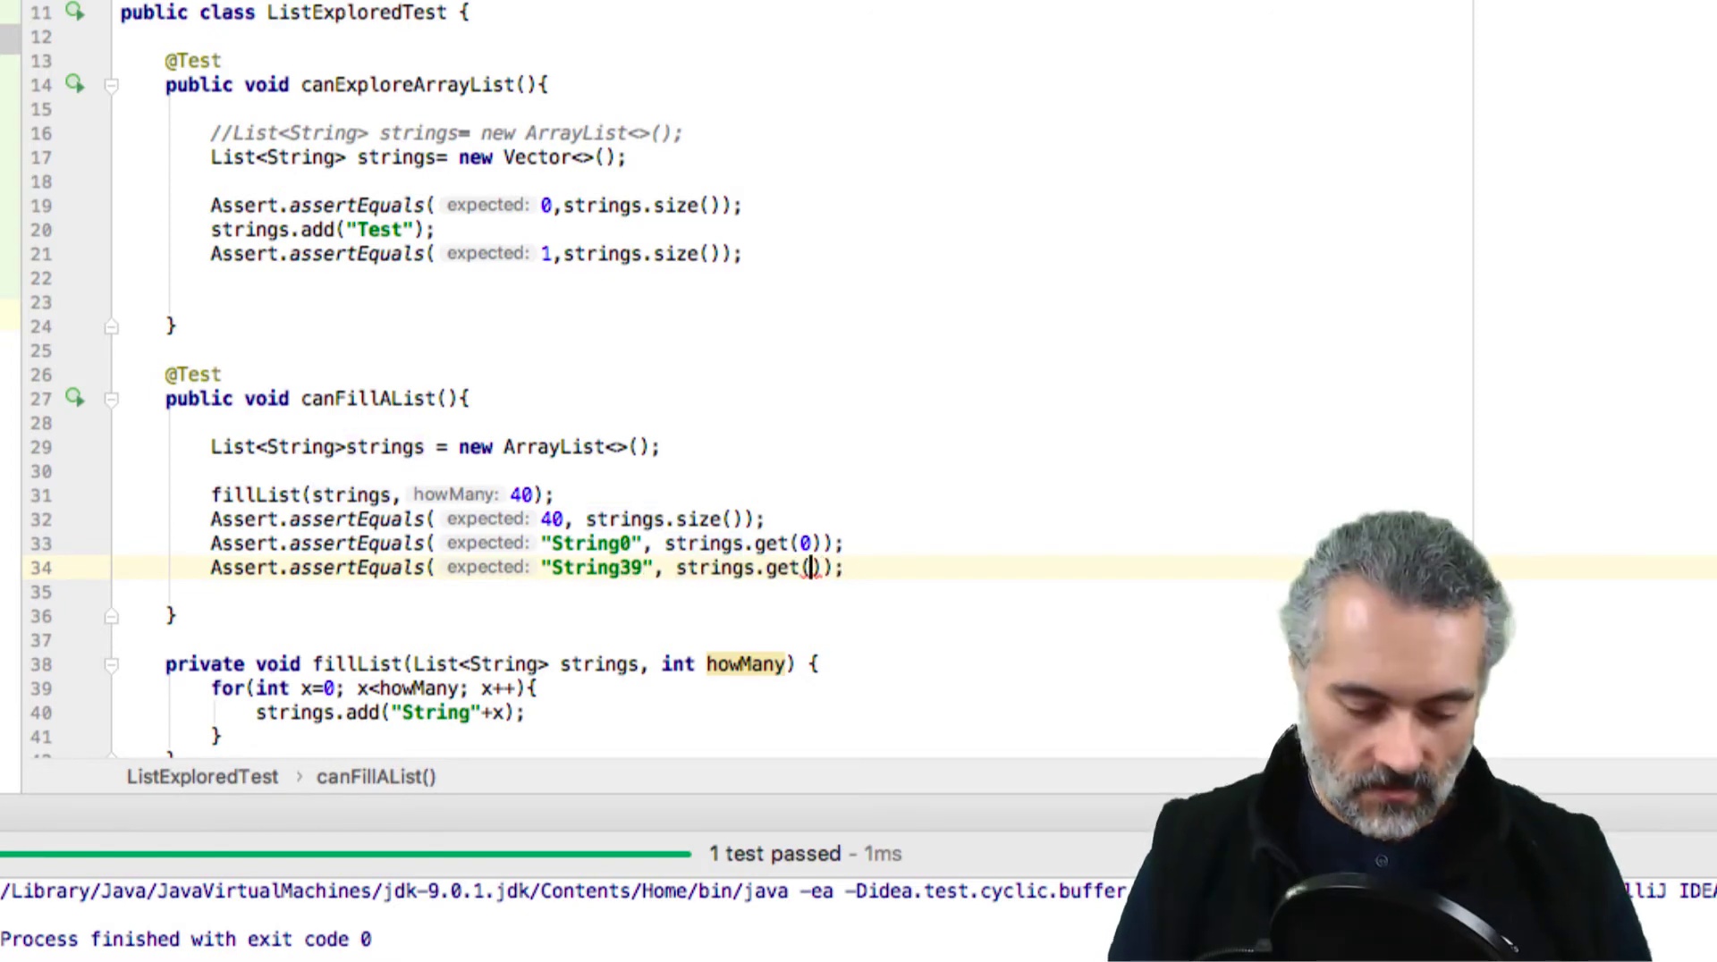
pyautogui.write('39')
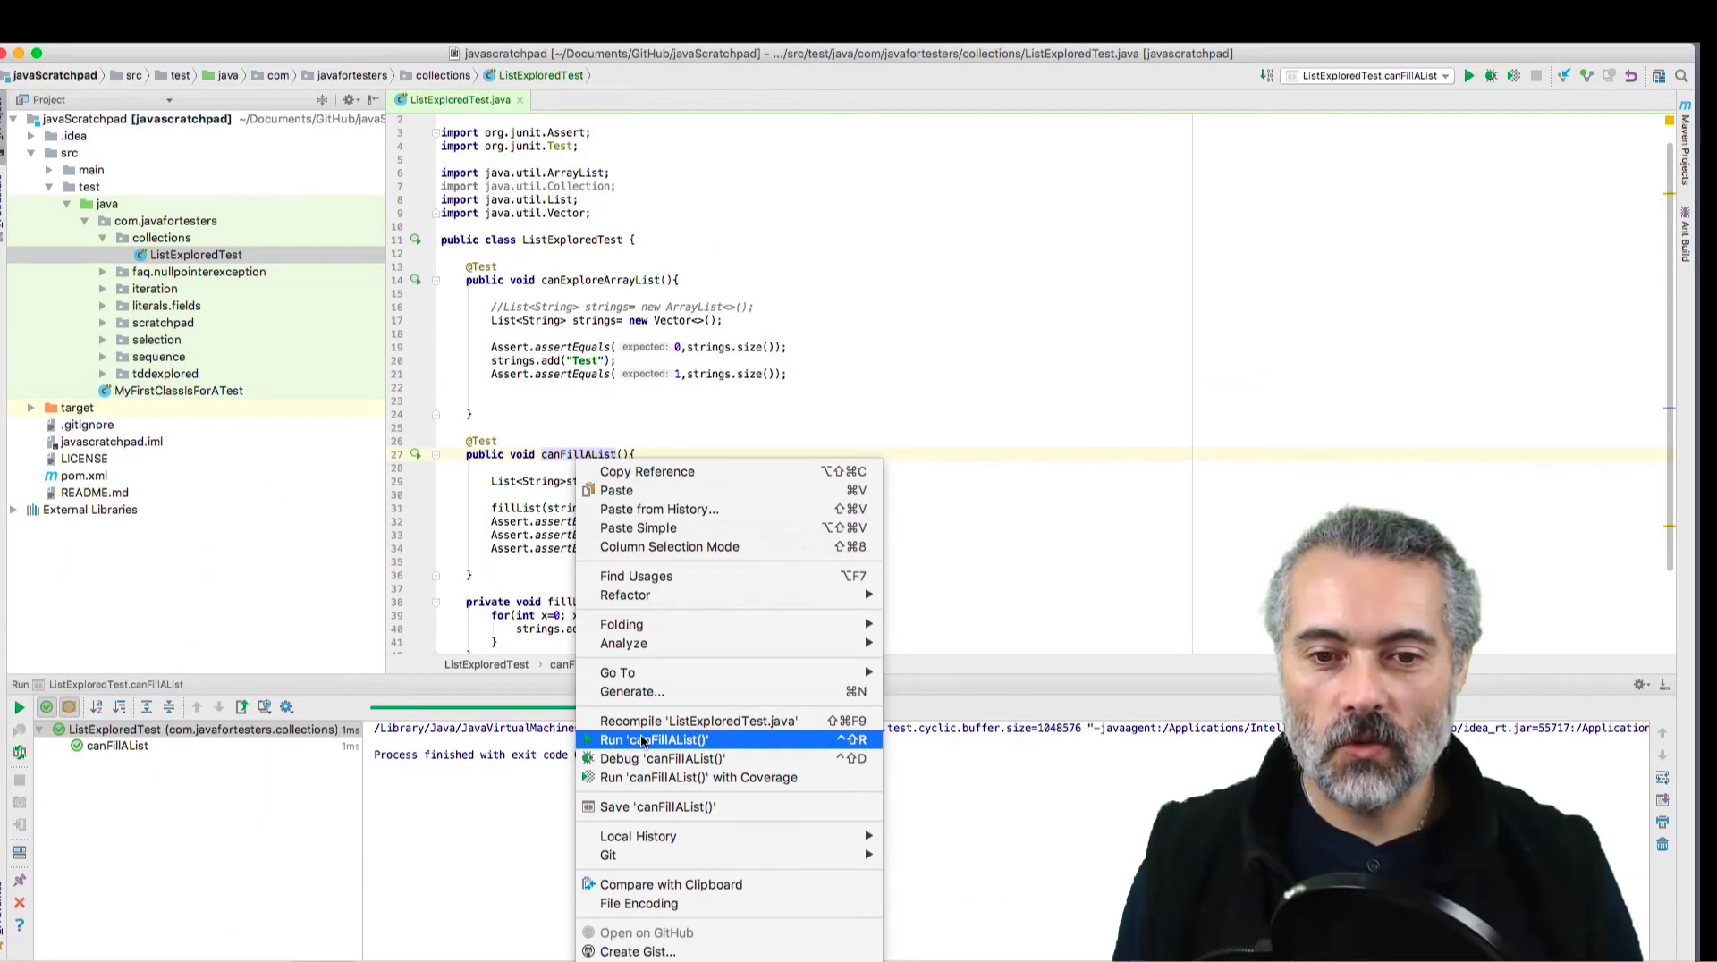
pyautogui.click(654, 741)
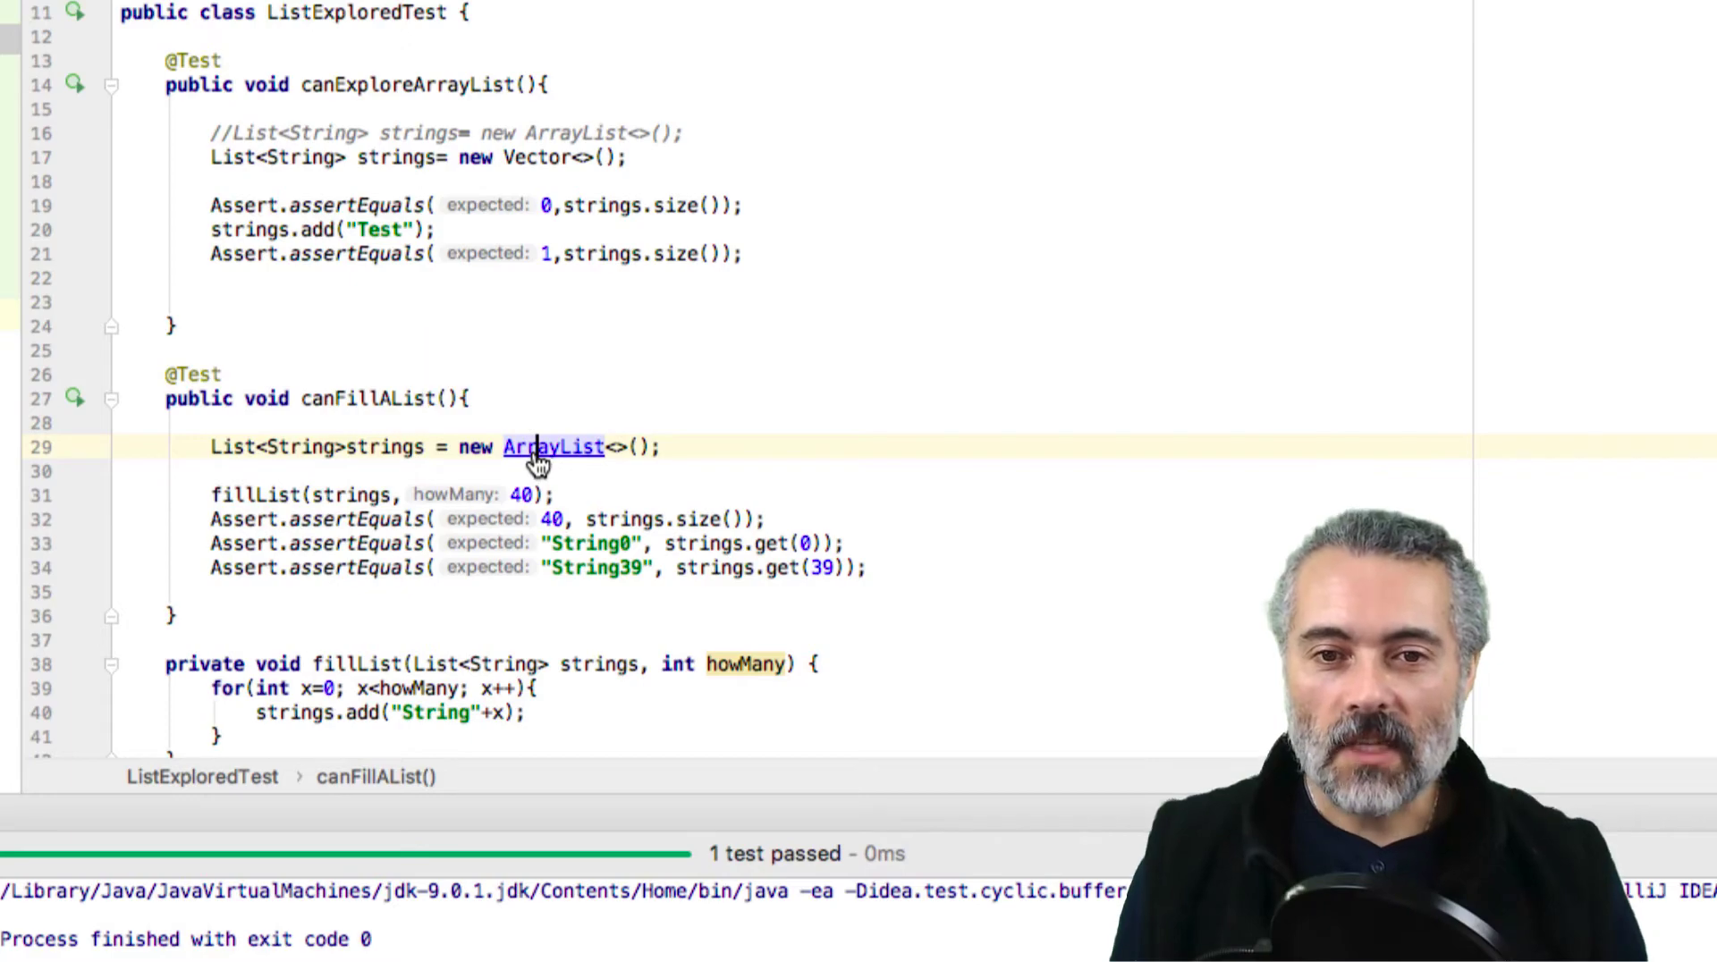
# - Open the ArrayList class source and scroll through its Javadoc
pyautogui.click(552, 446)
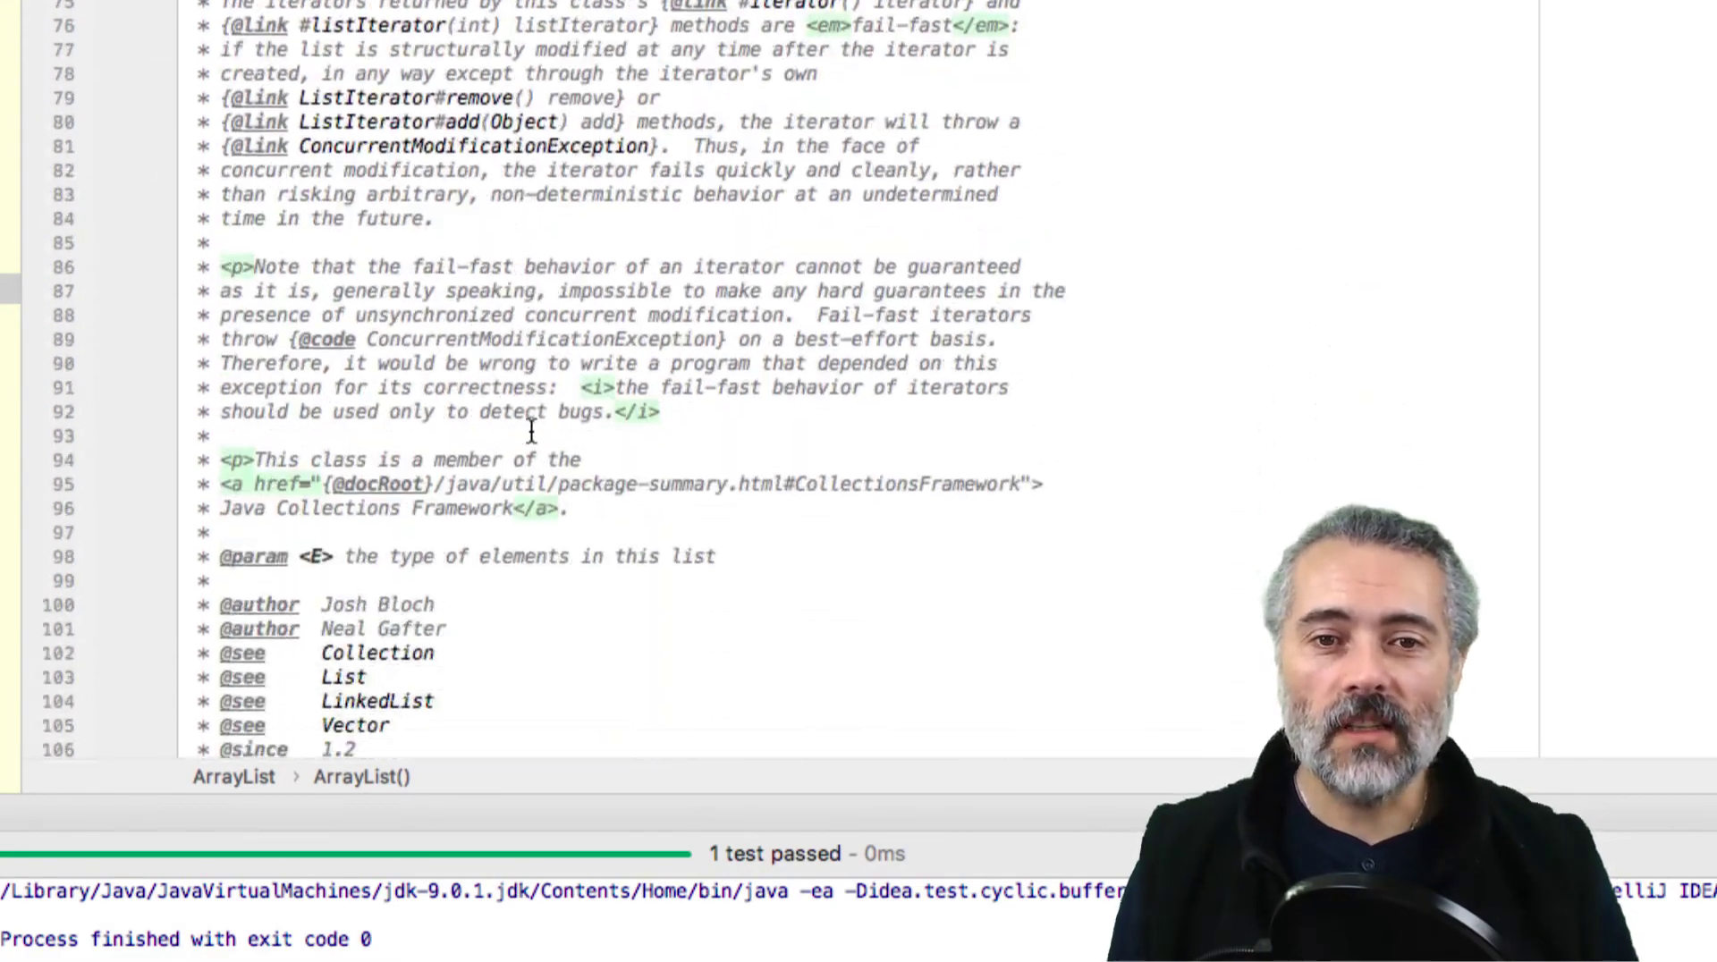
pyautogui.scroll(-3)
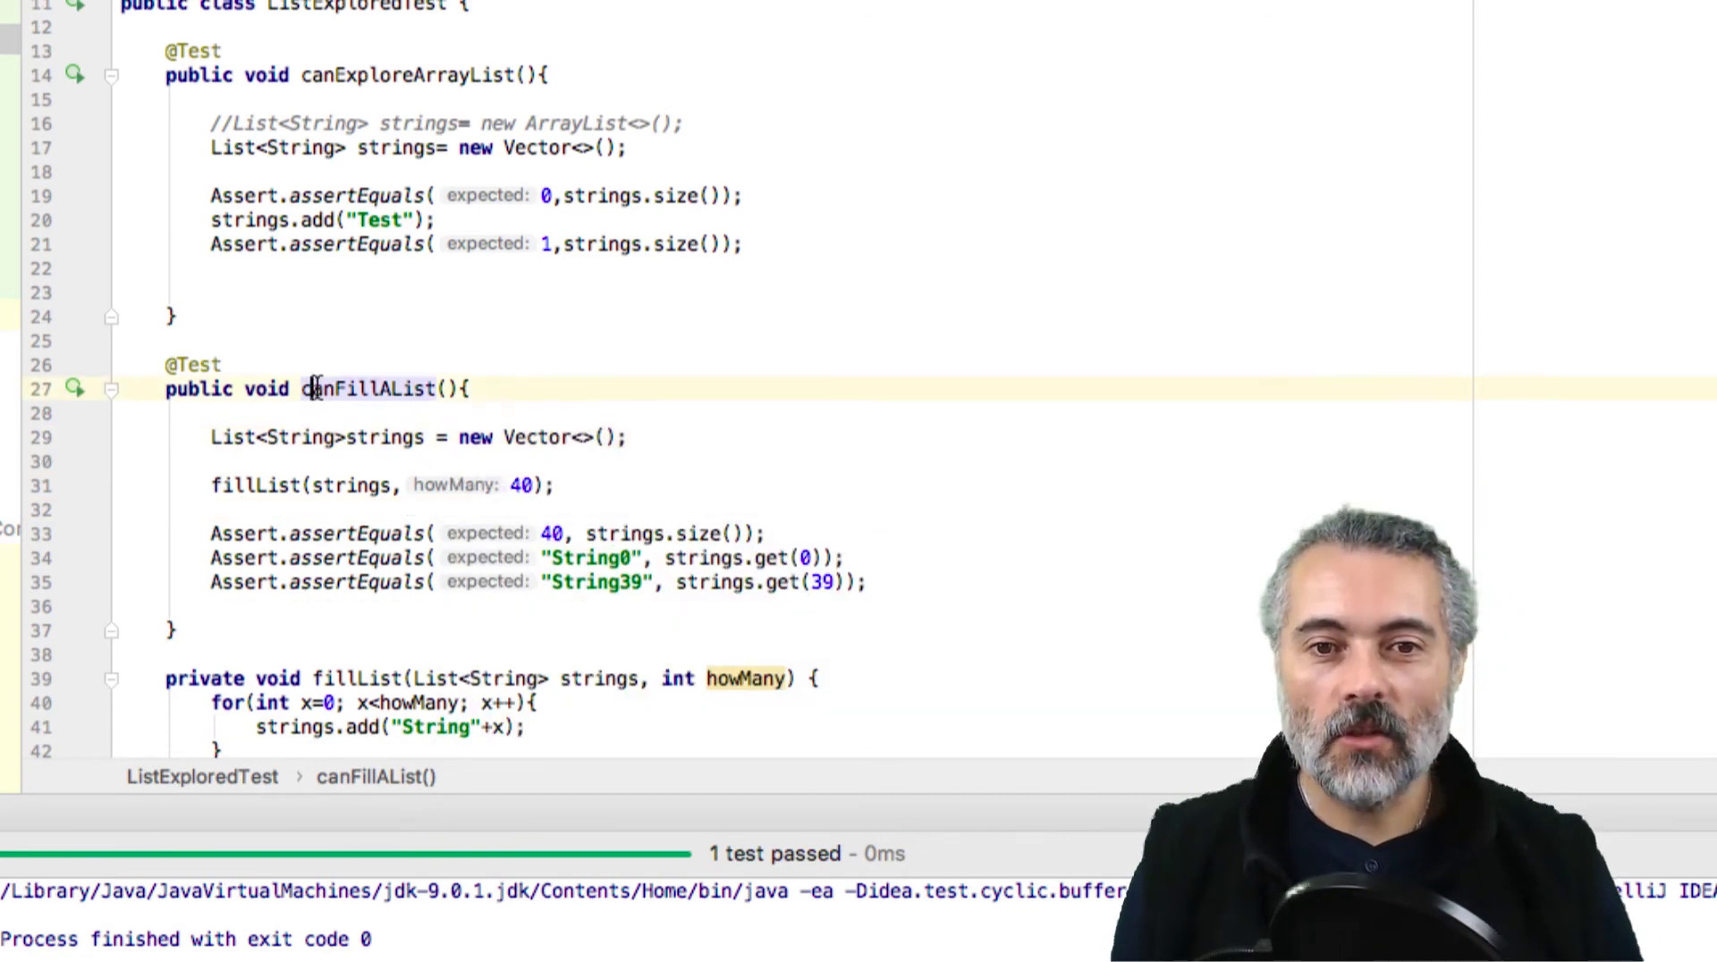
# - Rerun the Vector version, then declare strings as a Collection backed by a HashSet
pyautogui.rightClick(317, 387)
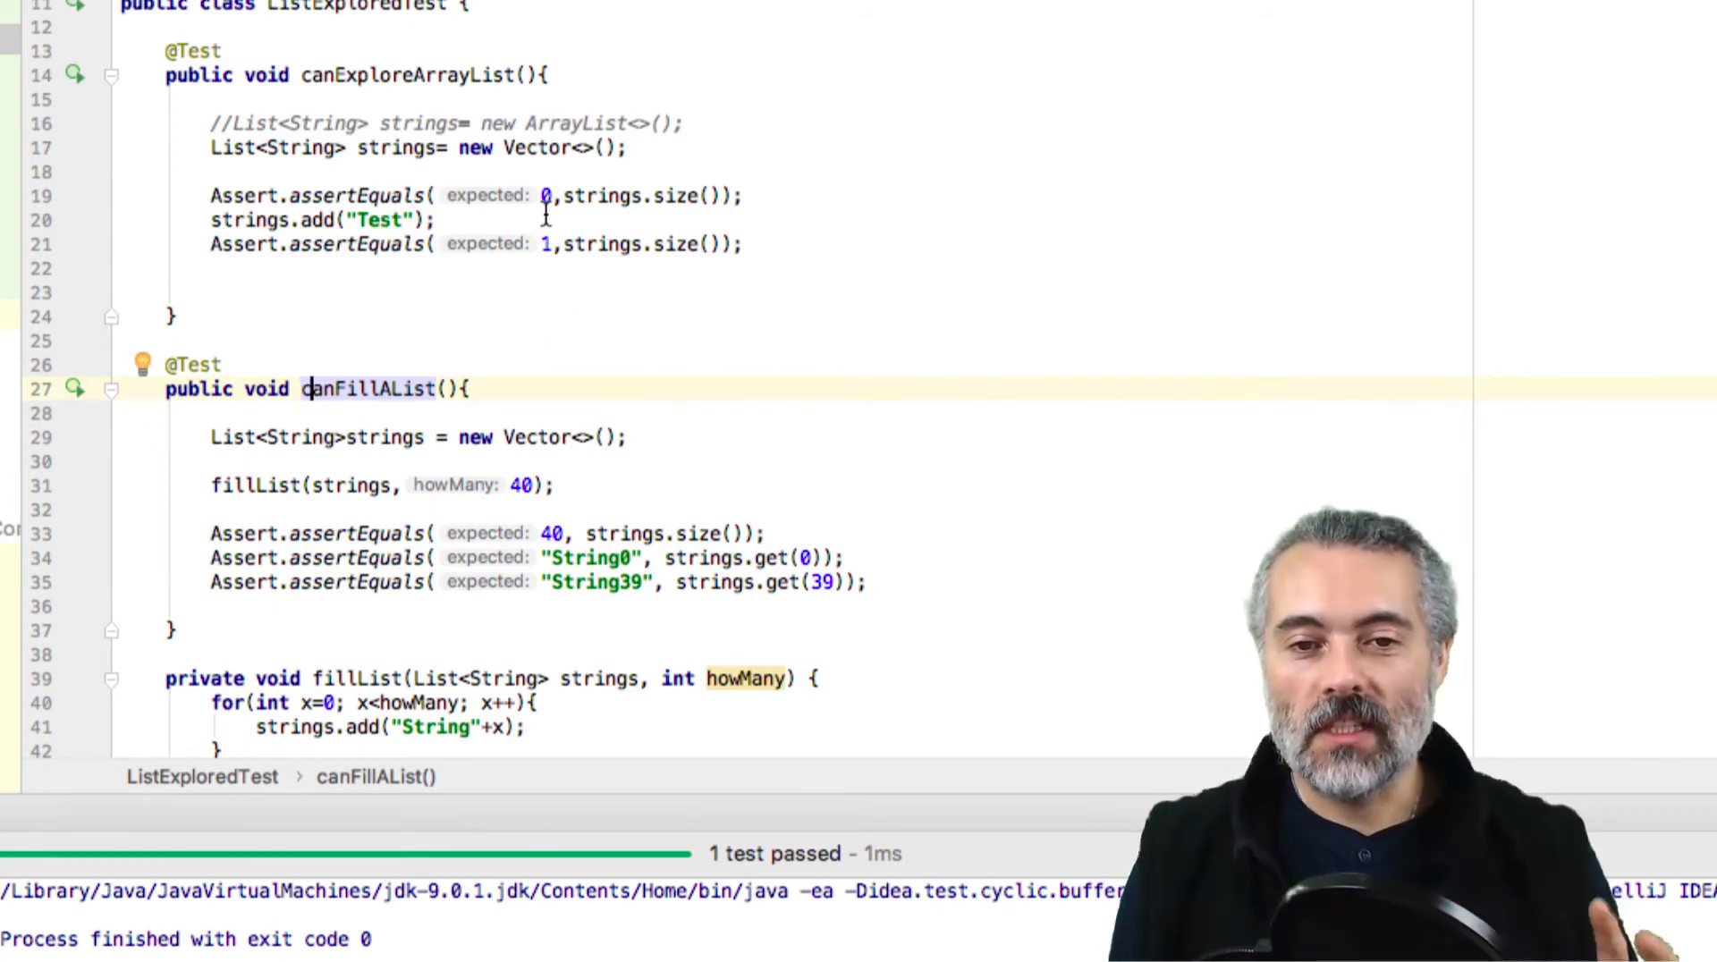
pyautogui.doubleClick(233, 439)
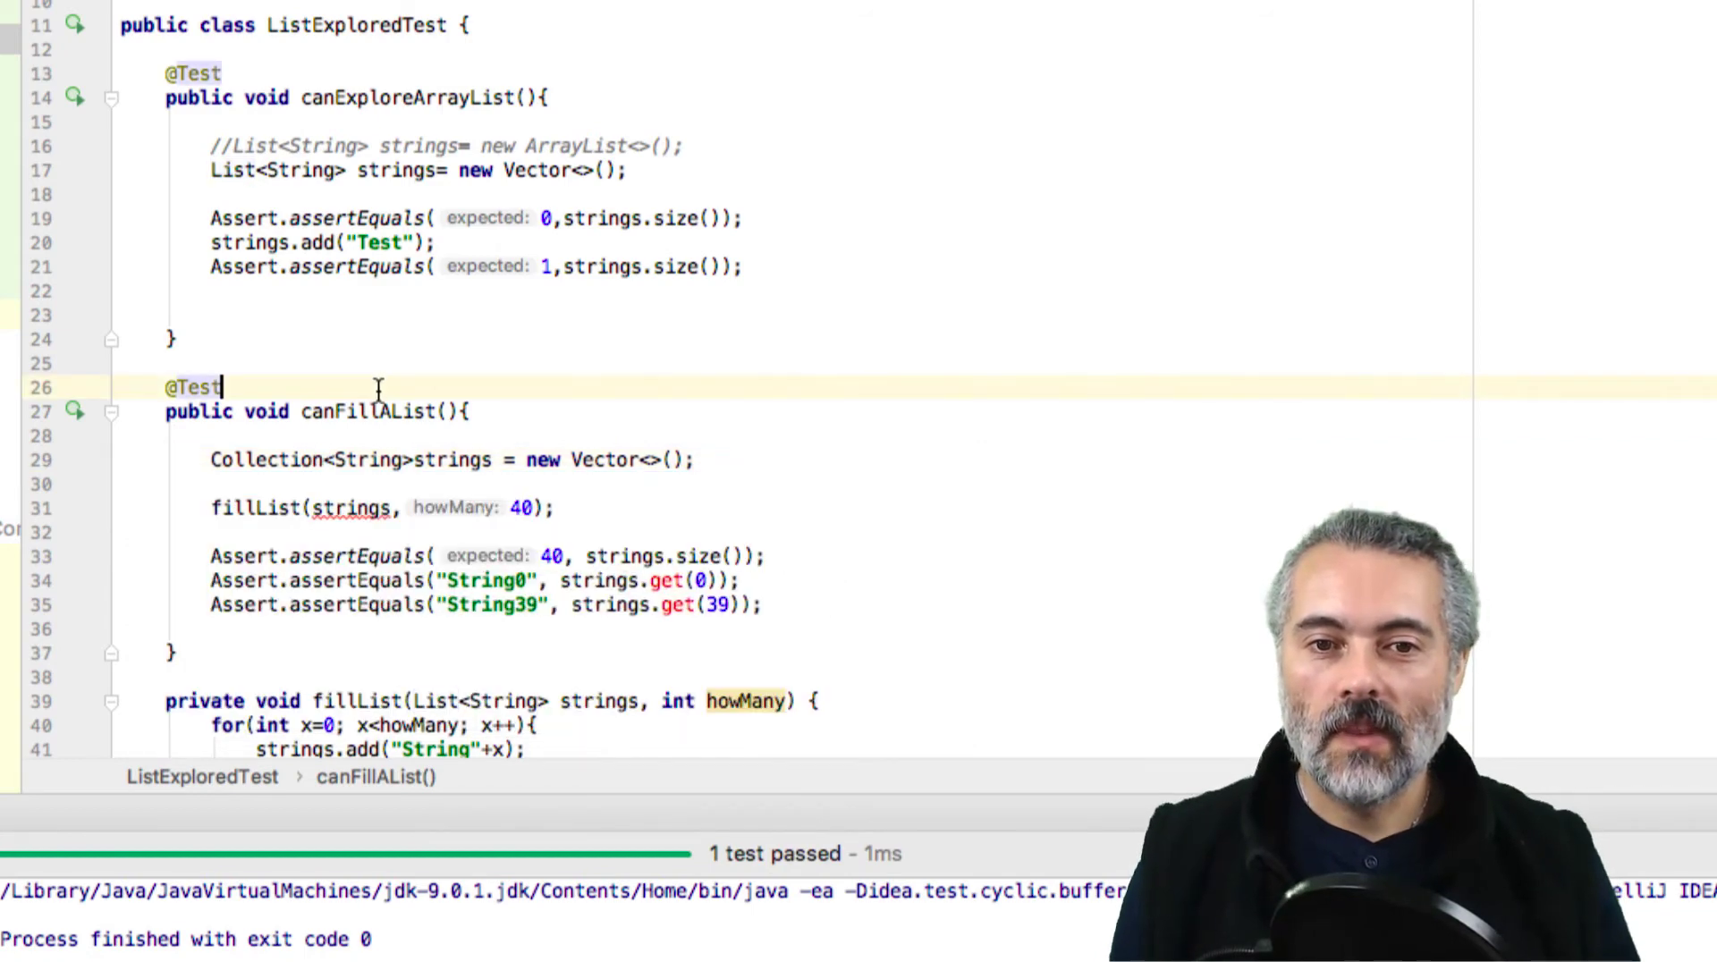
pyautogui.moveTo(526, 605)
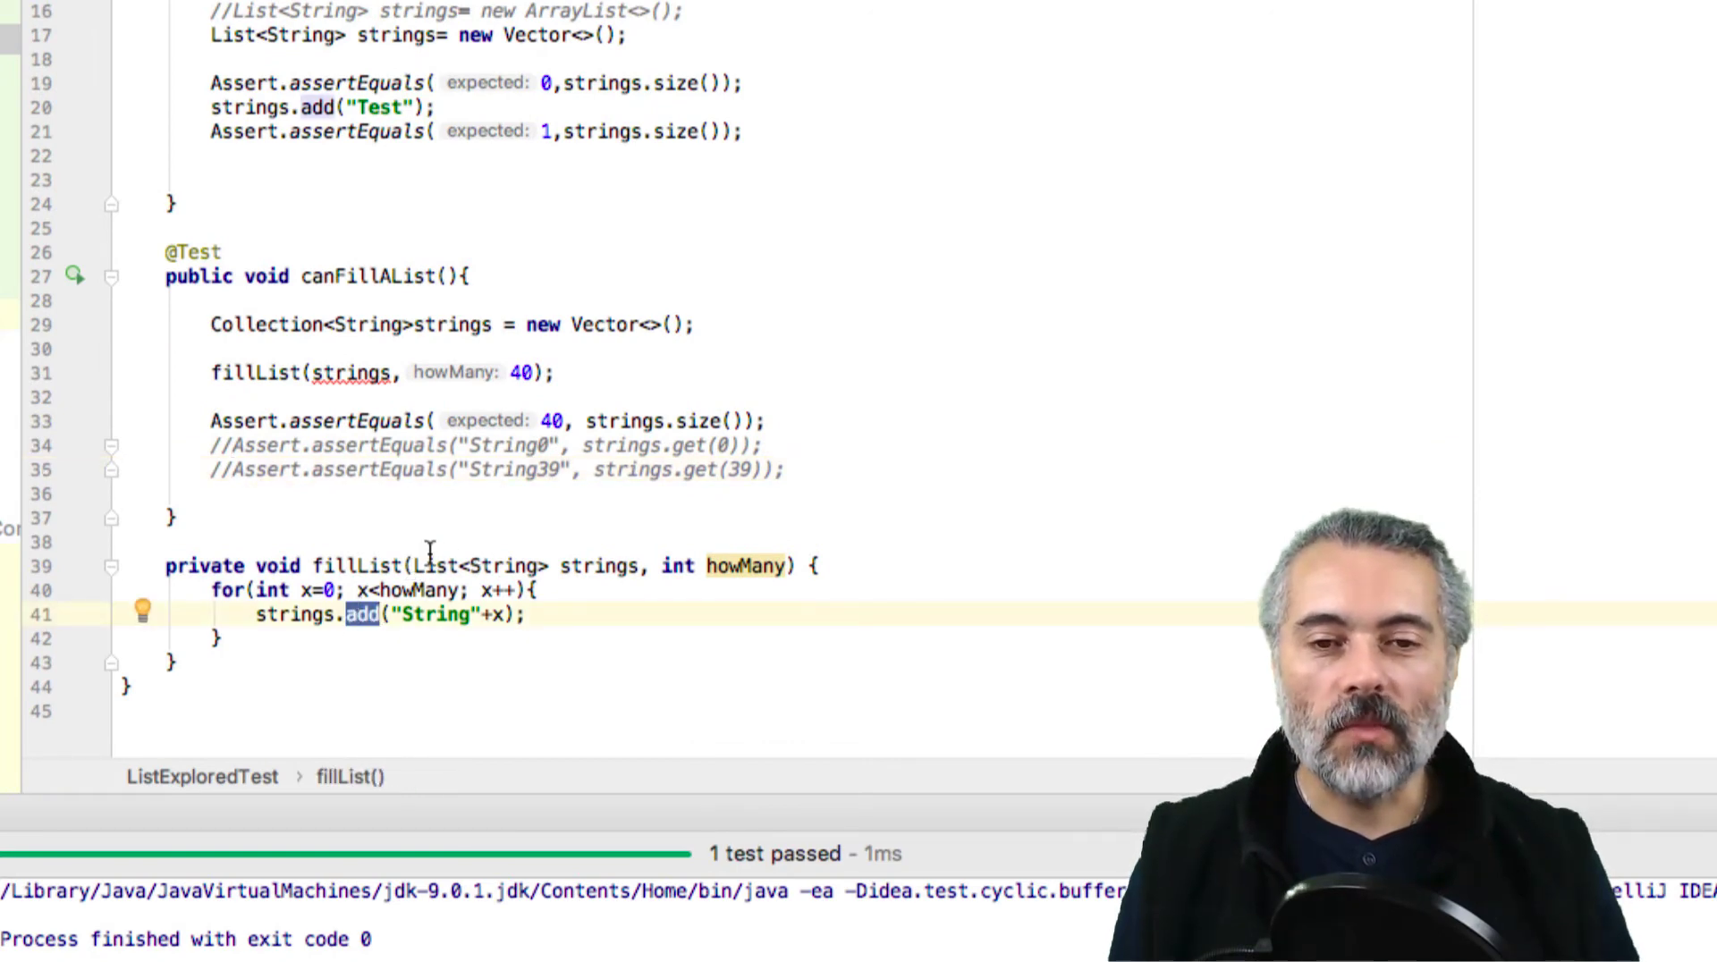
pyautogui.write('Collection')
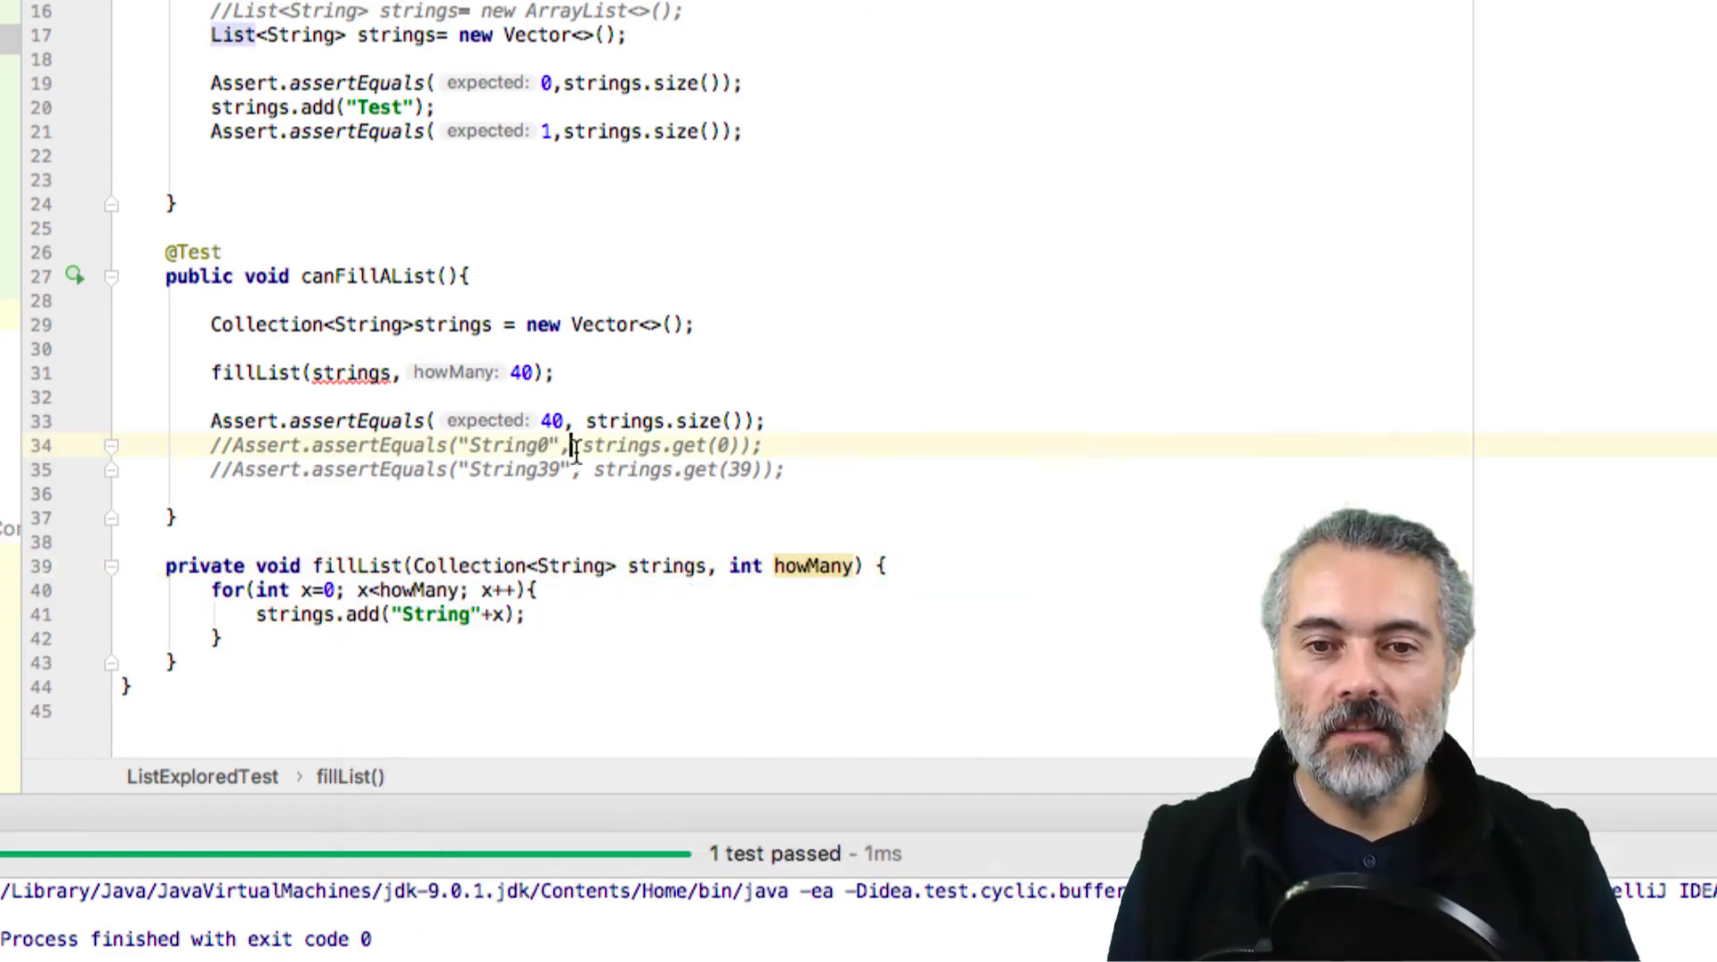
pyautogui.click(567, 445)
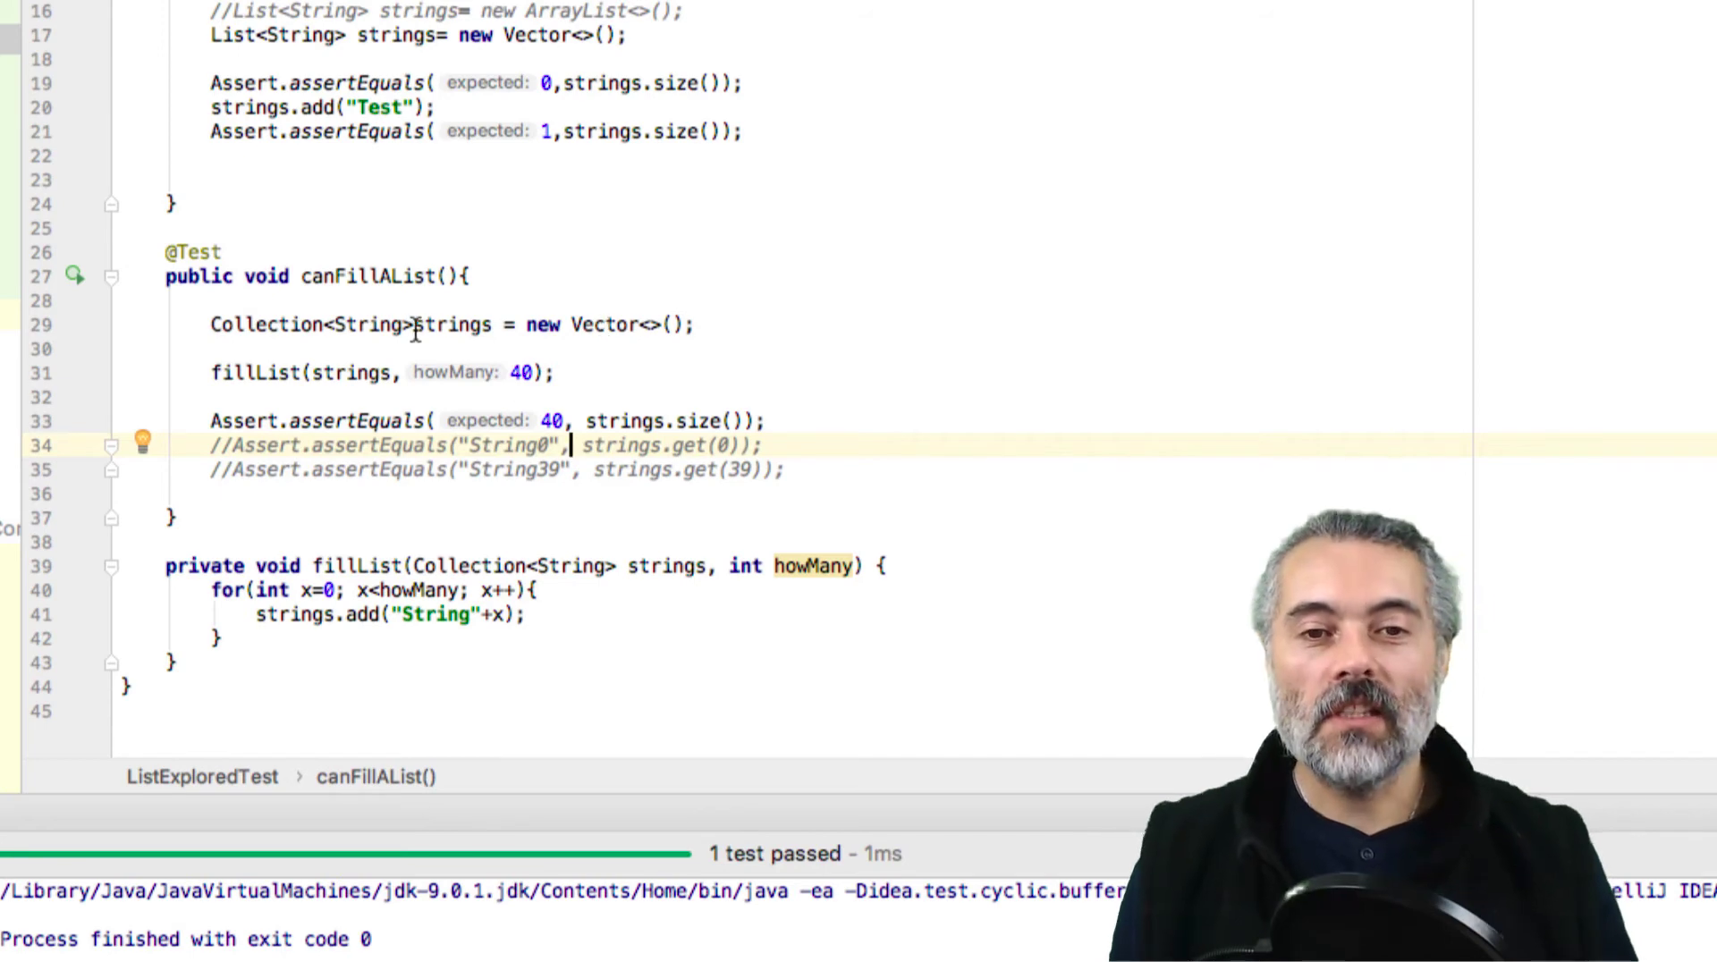
pyautogui.doubleClick(604, 324)
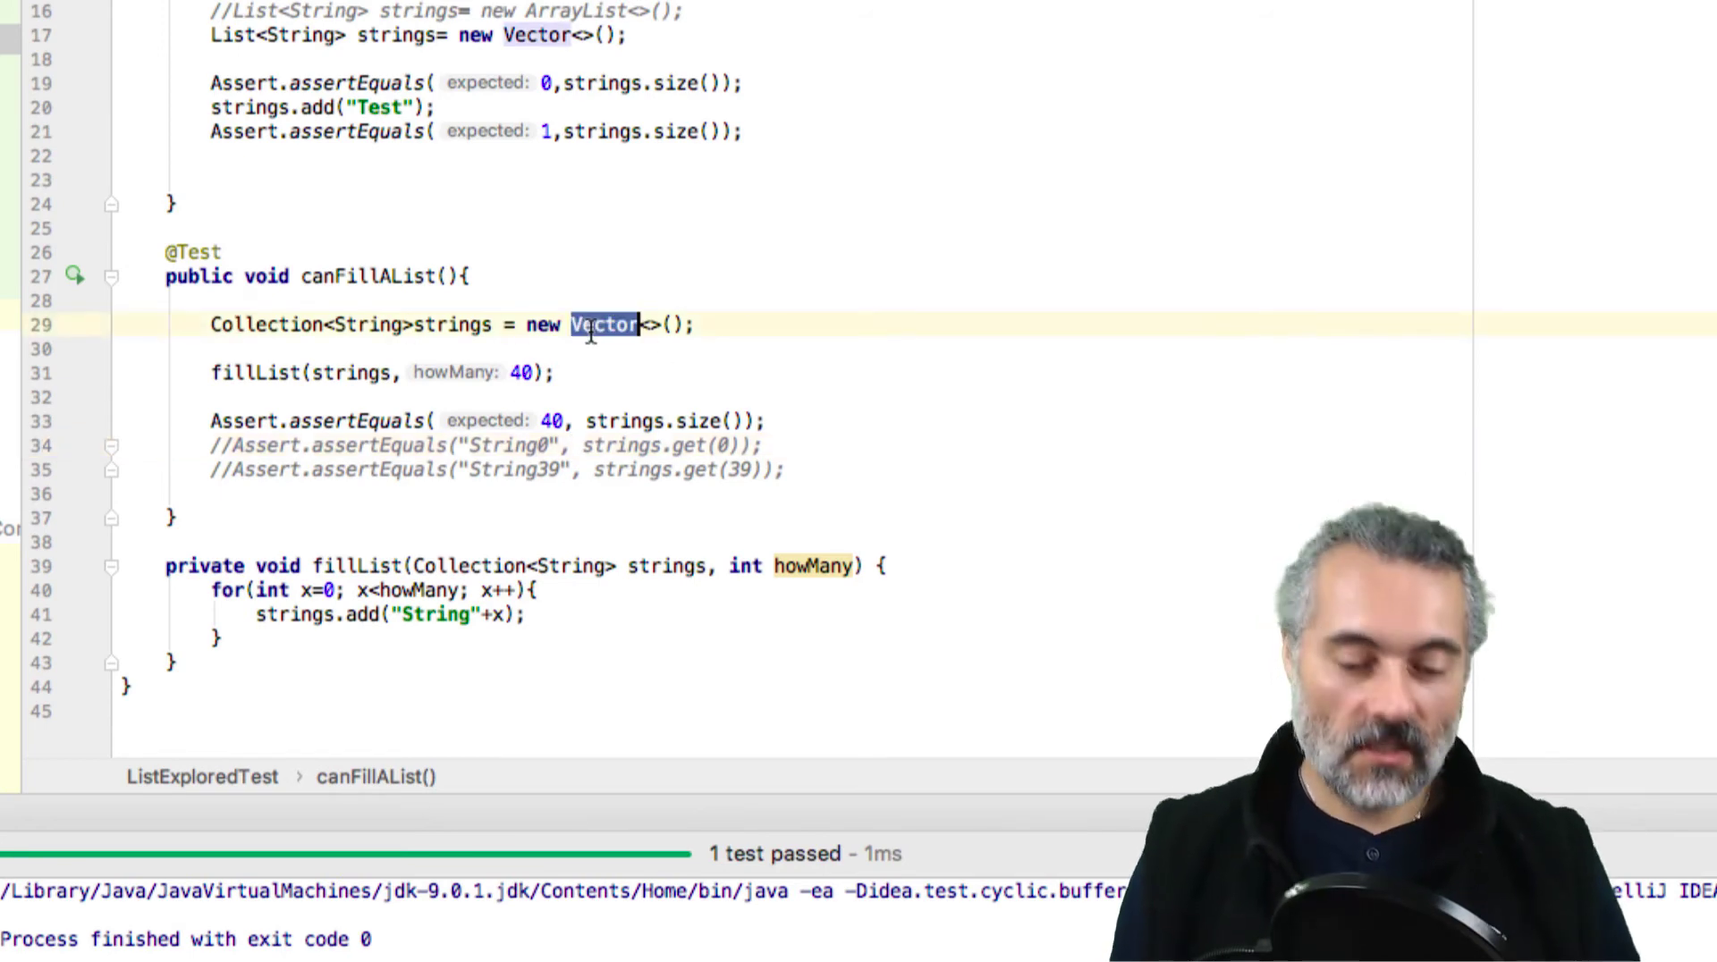
pyautogui.write('HashS')
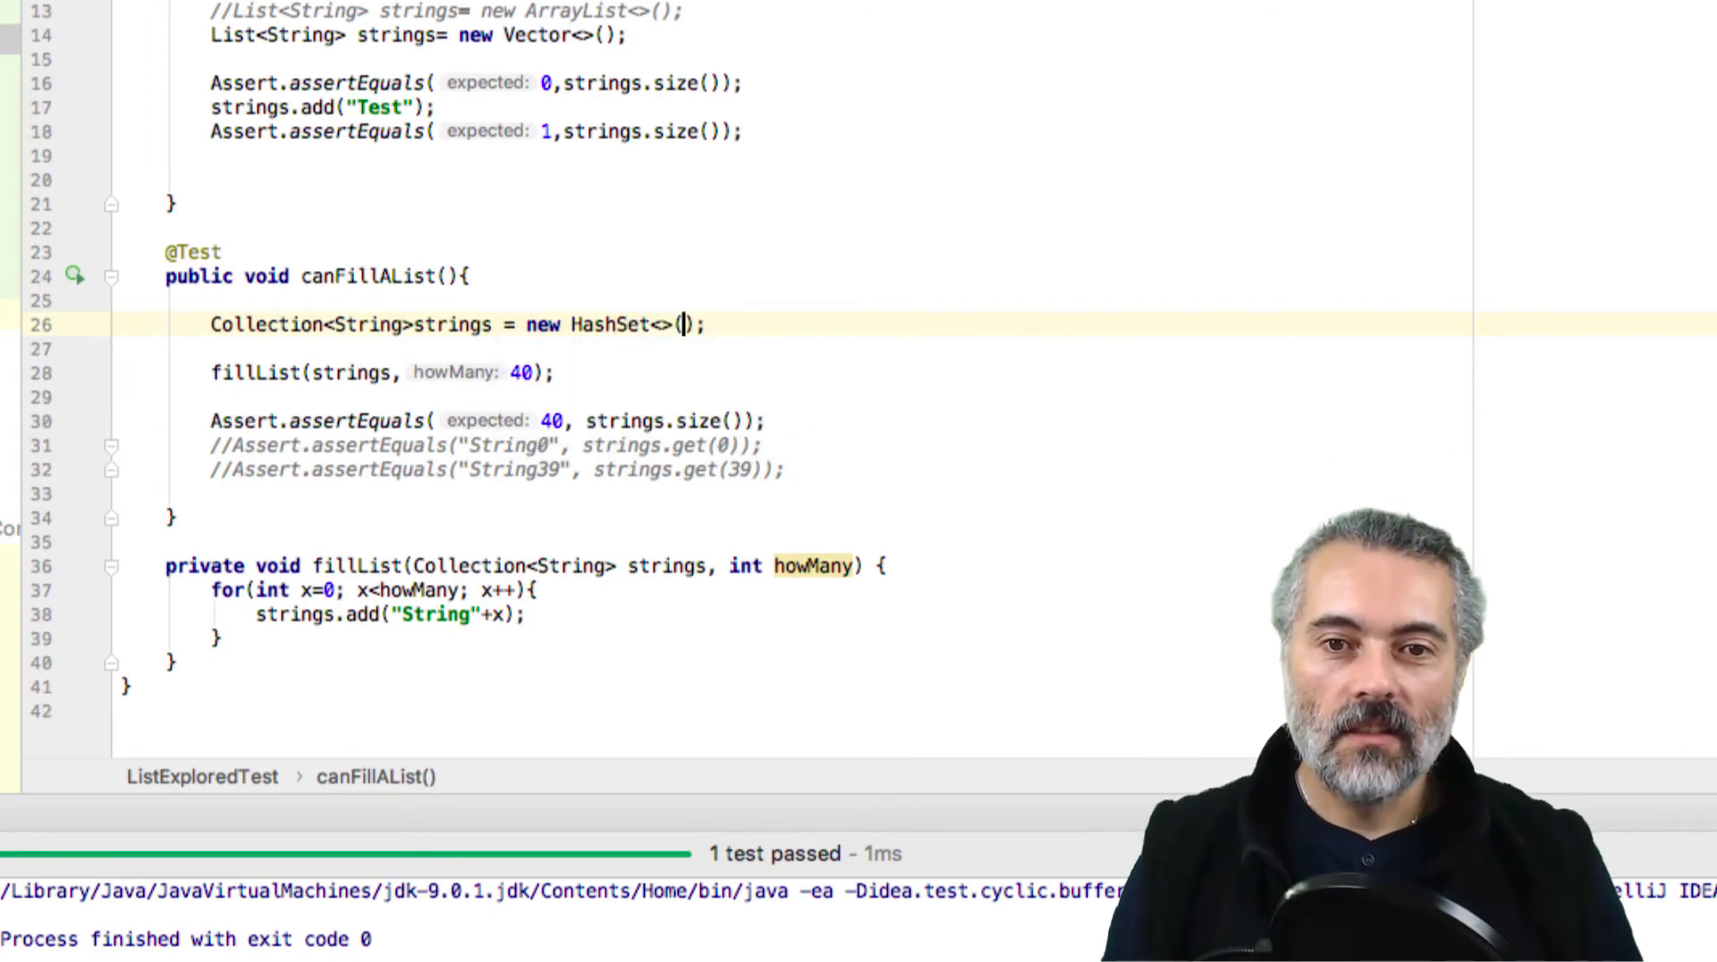
# - Rerun the HashSet version, then switch strings back to a new ArrayList
pyautogui.rightClick(350, 275)
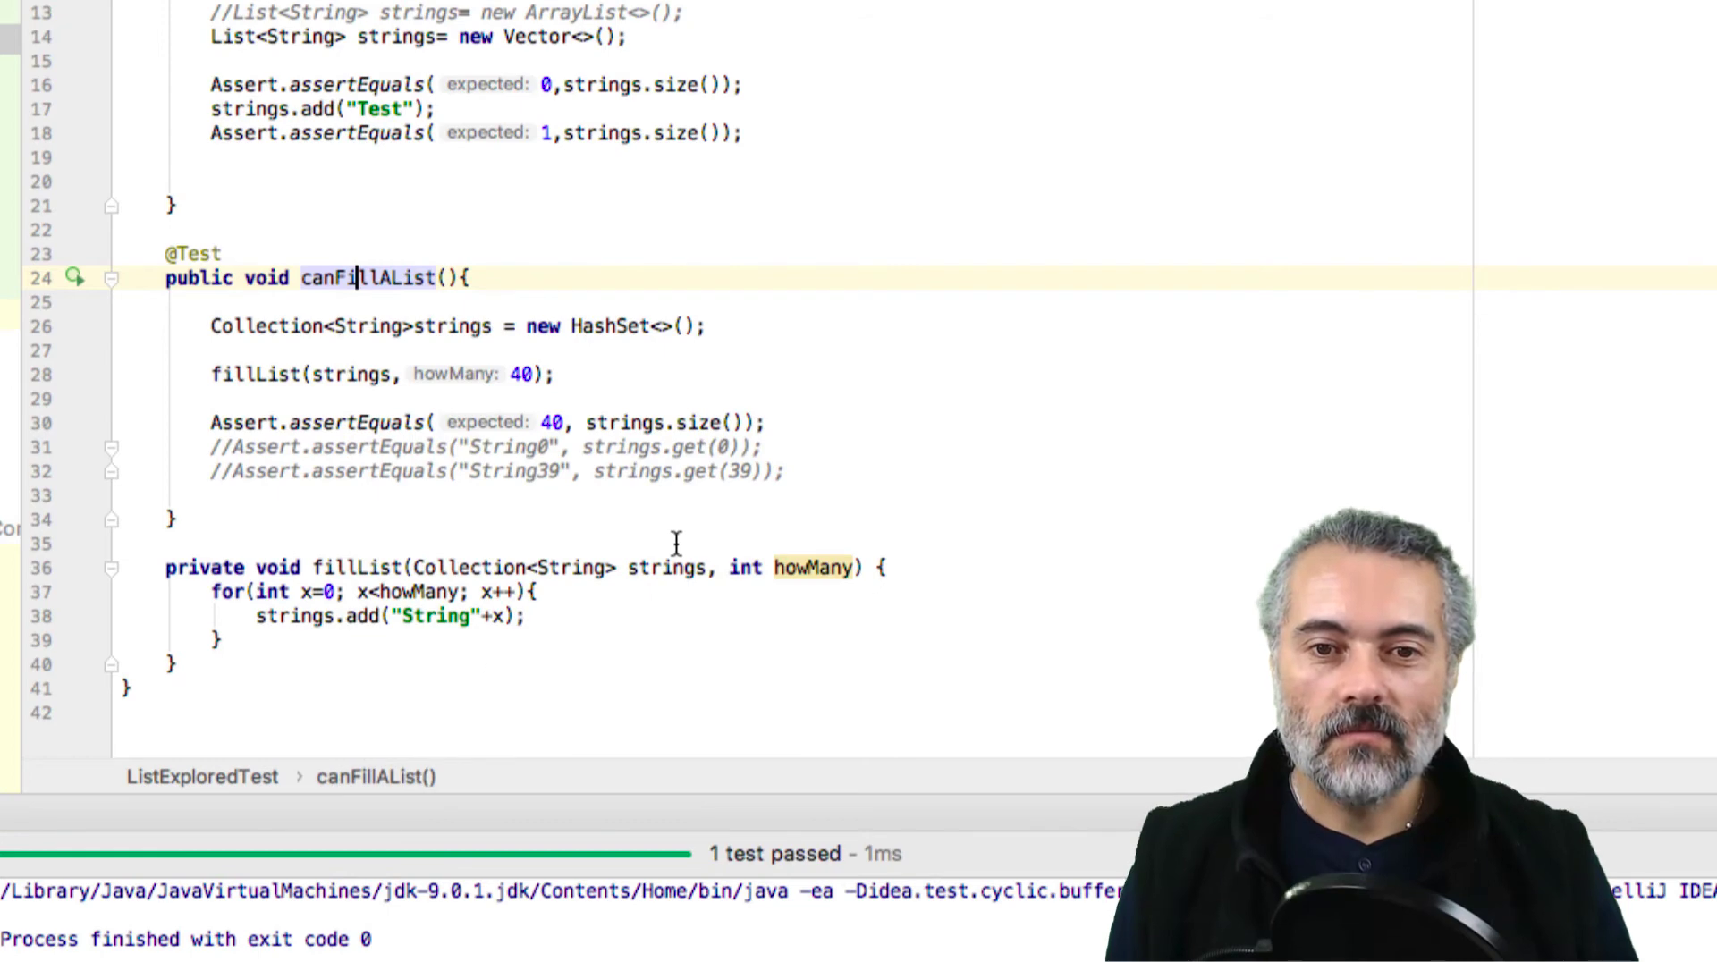
pyautogui.moveTo(581, 575)
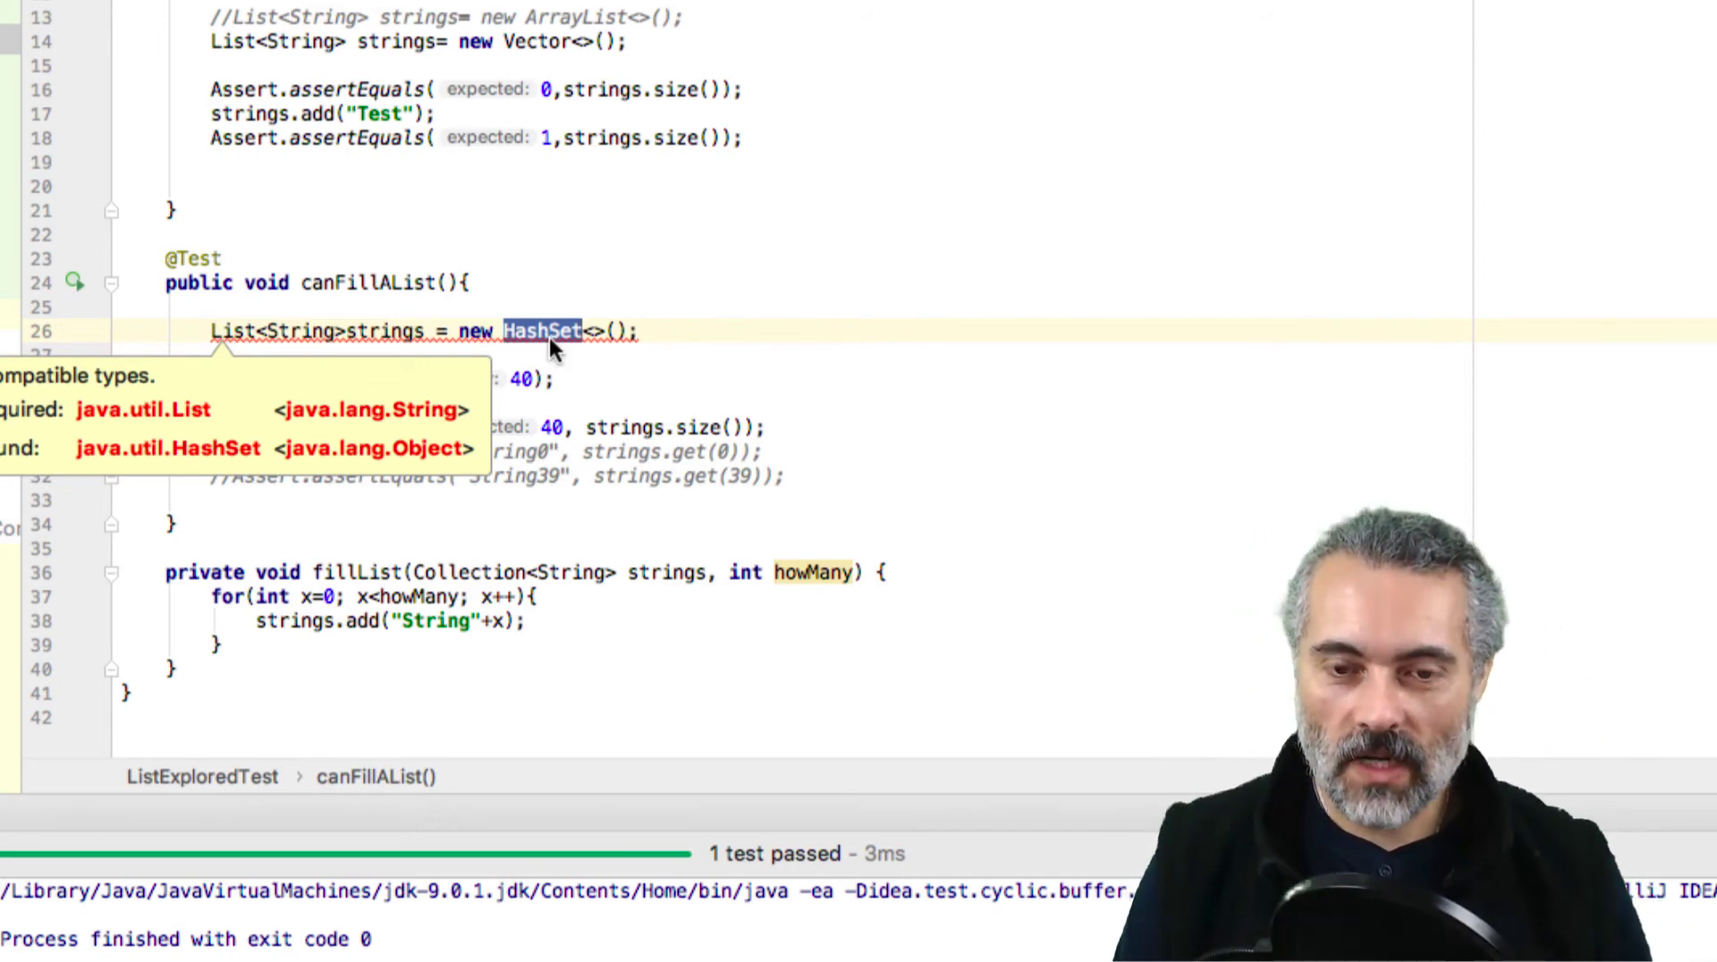
pyautogui.write('ArrayList')
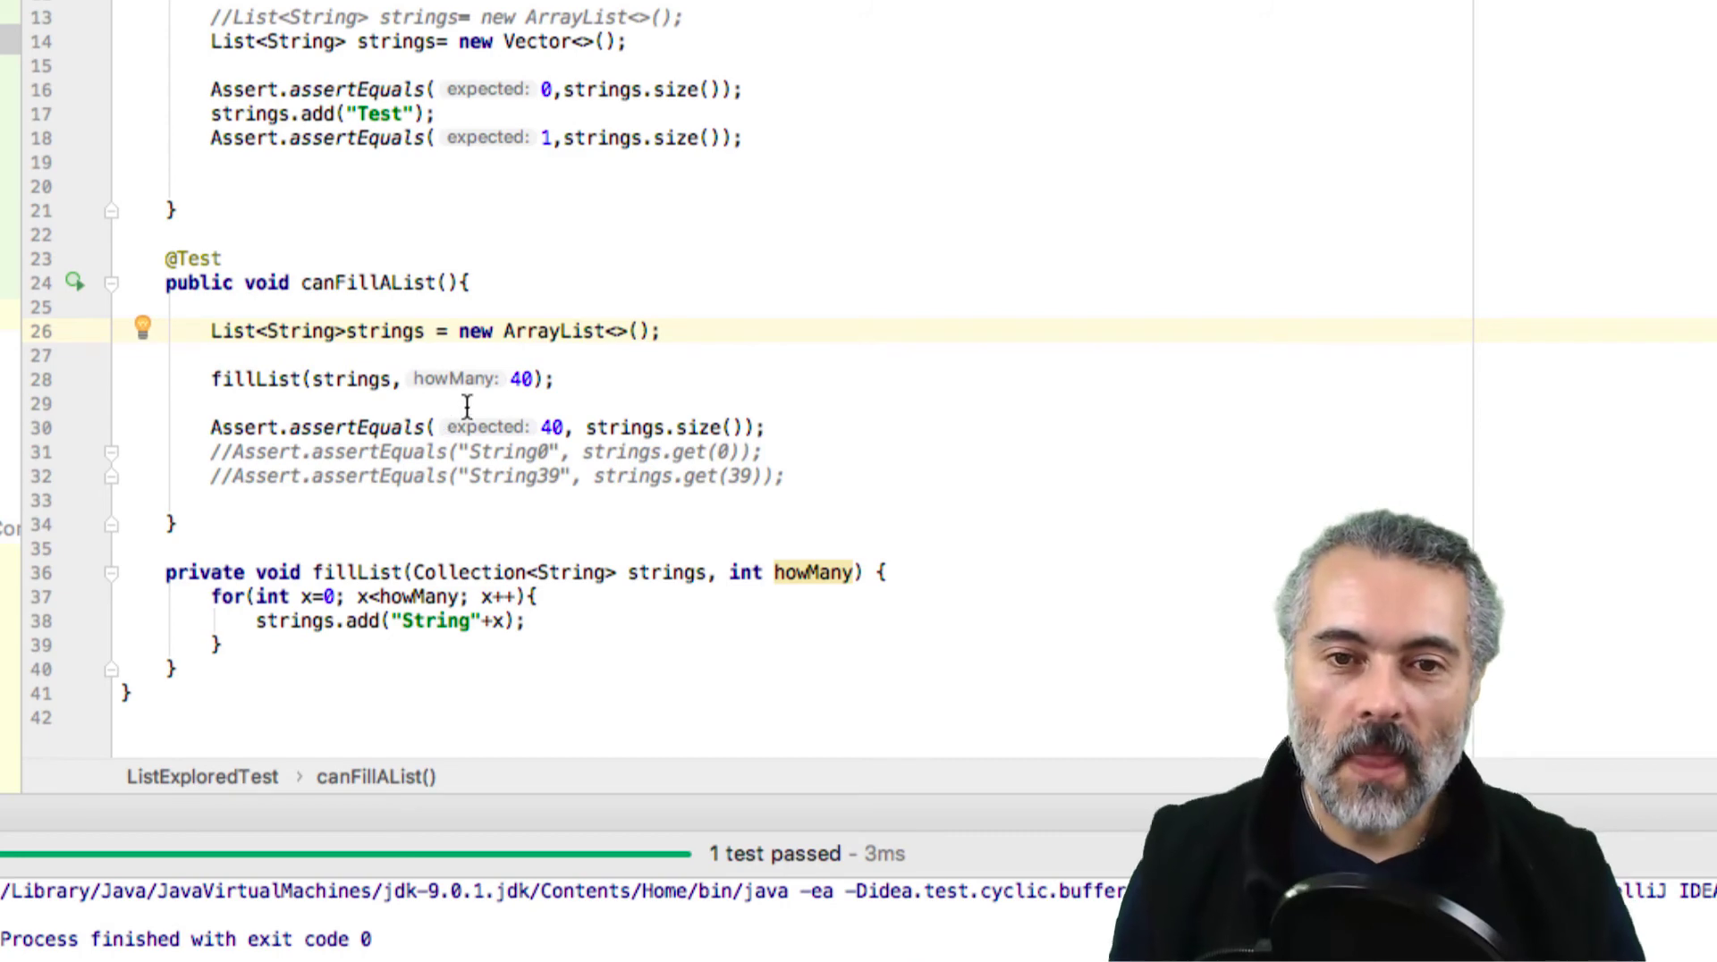
pyautogui.moveTo(596, 426)
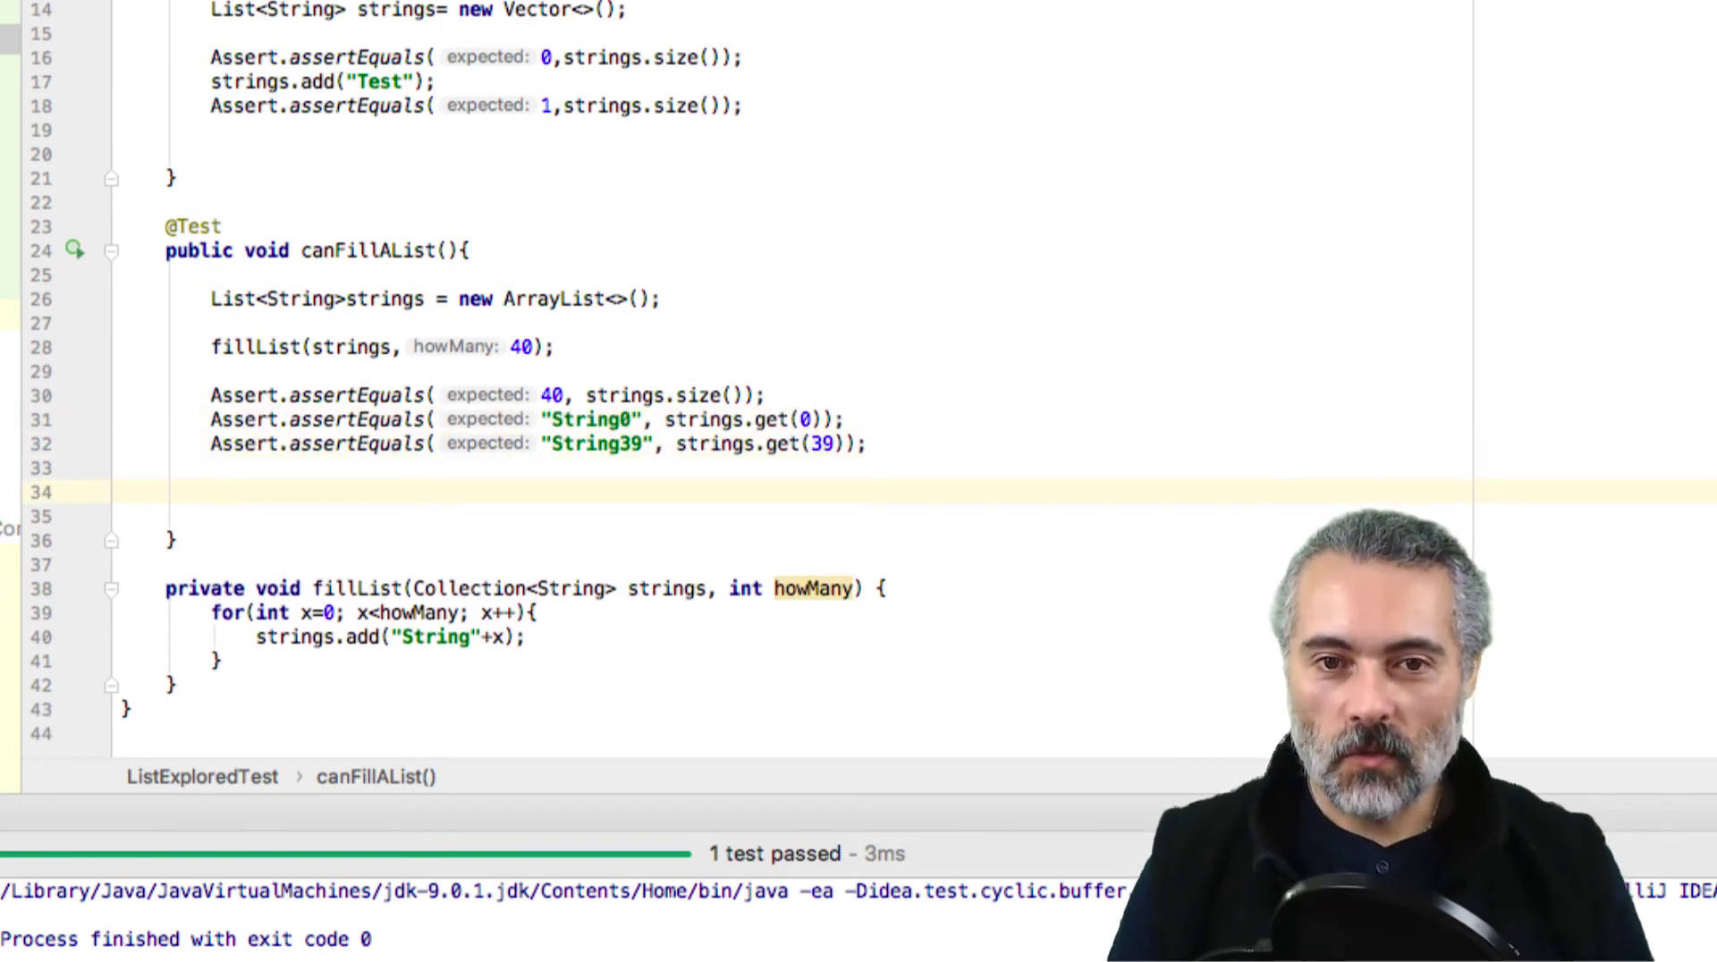
# - Add strings.clear() after the get() checks and assert the list size afterwards
pyautogui.write('strings.clear();')
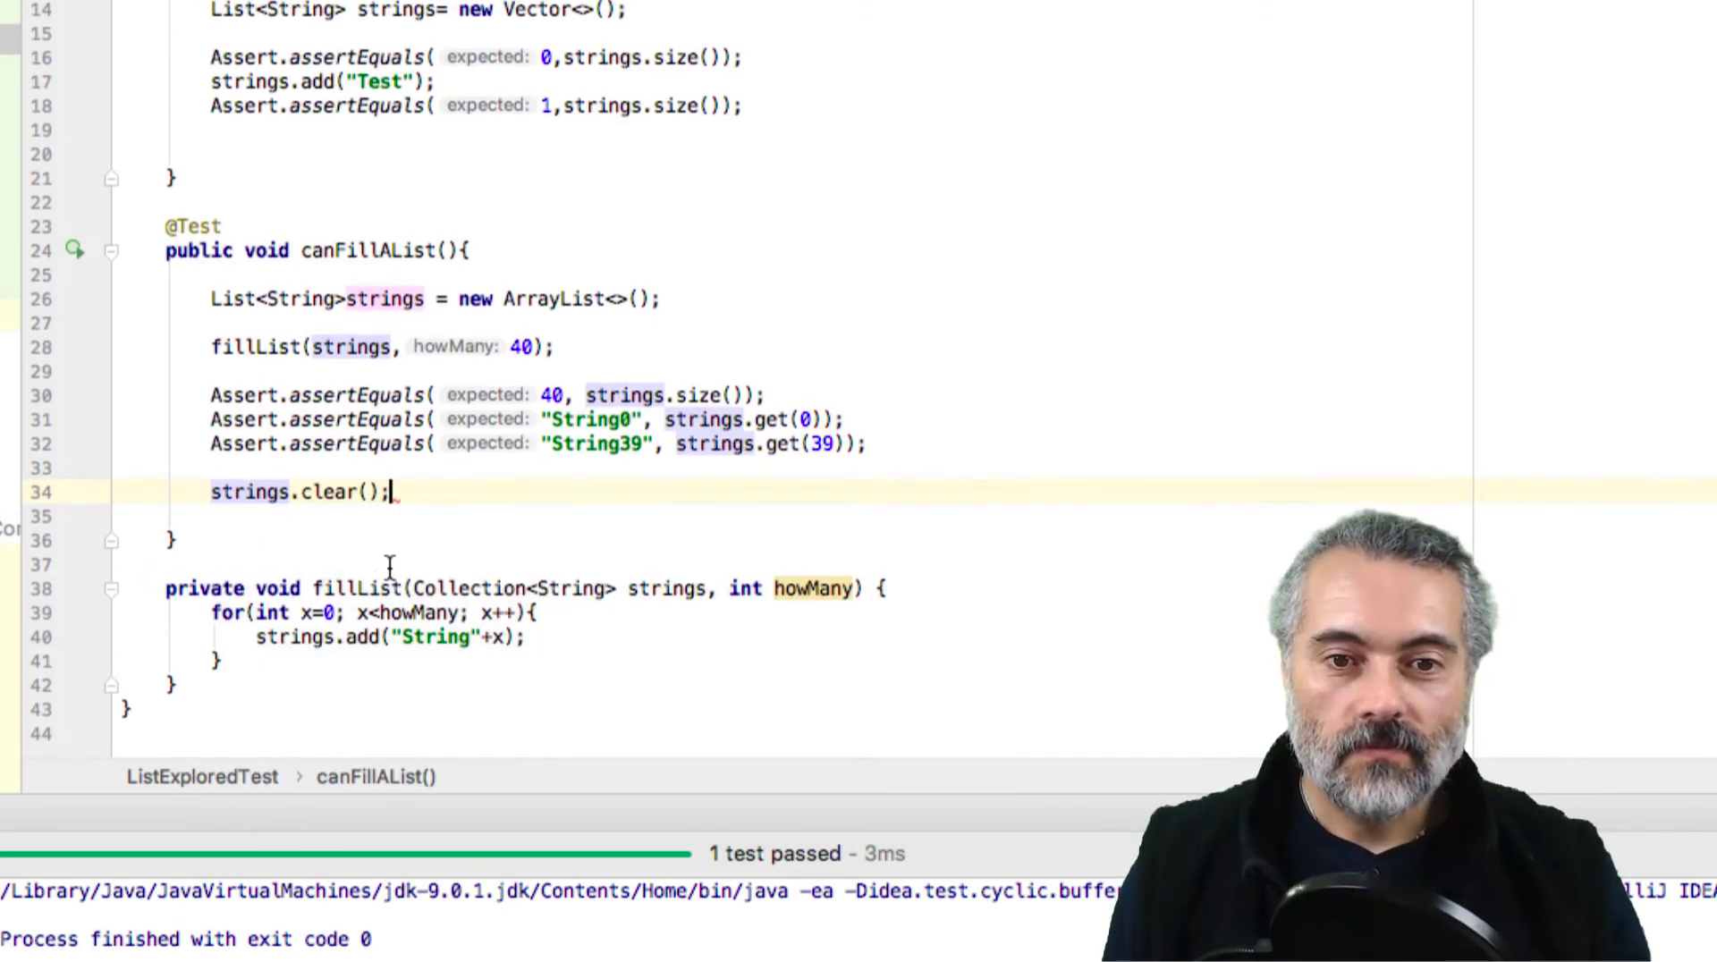
pyautogui.press('enter')
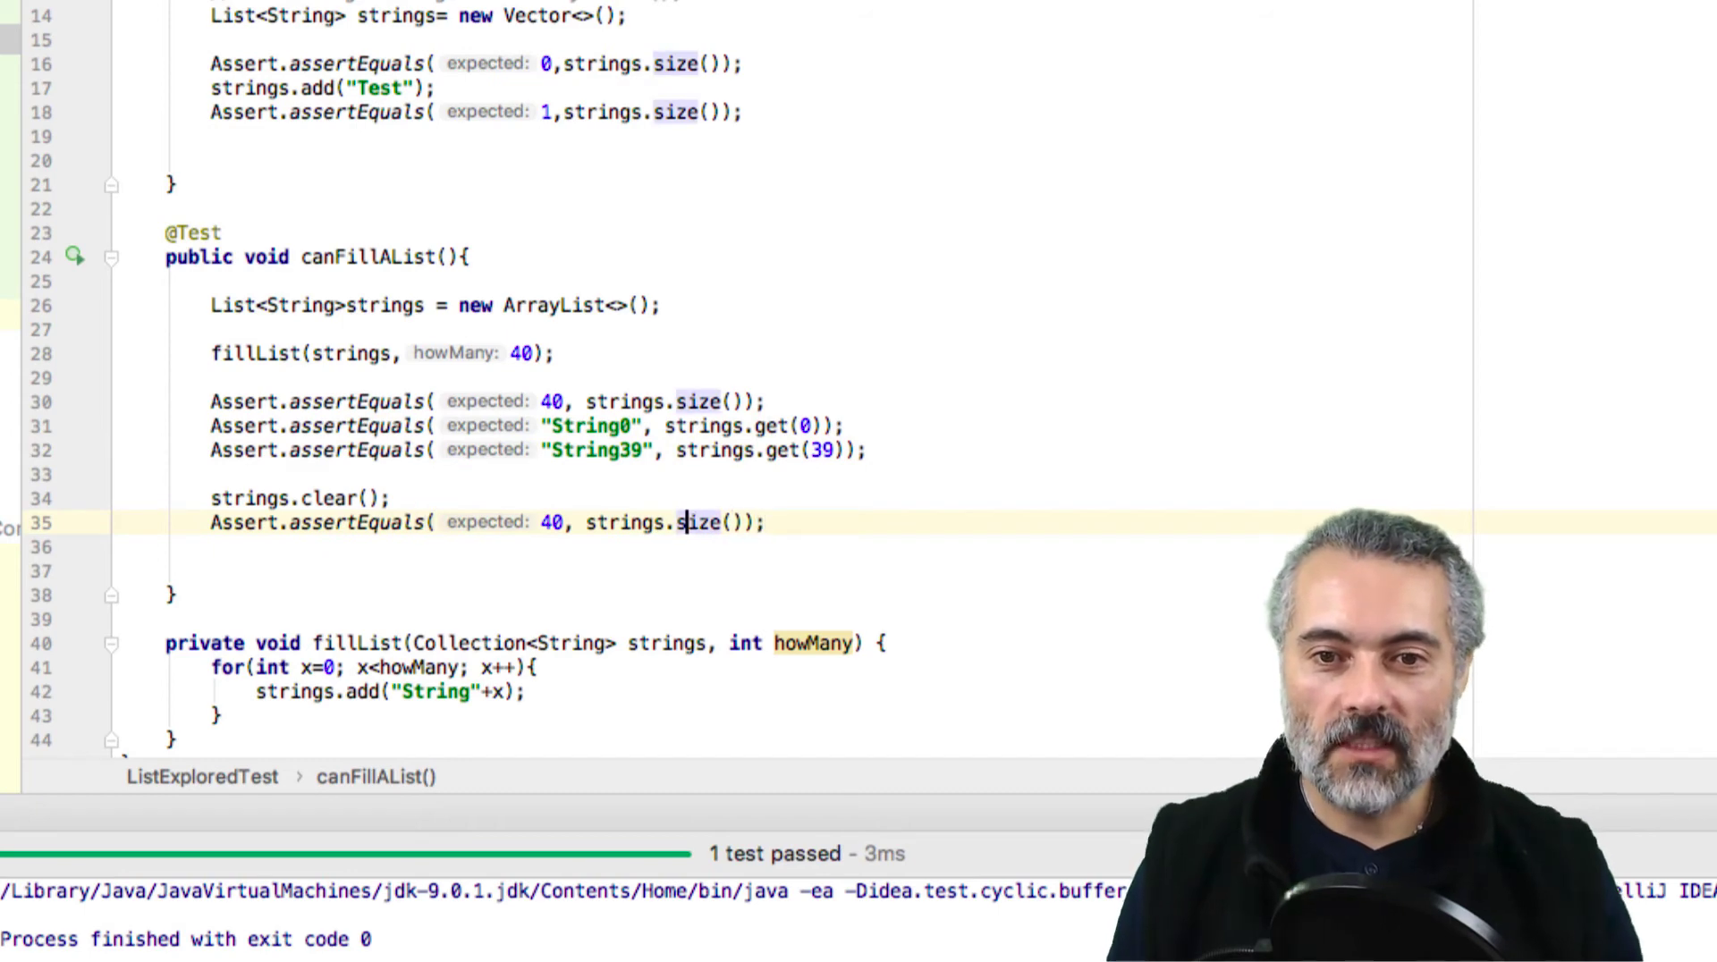
pyautogui.write('0')
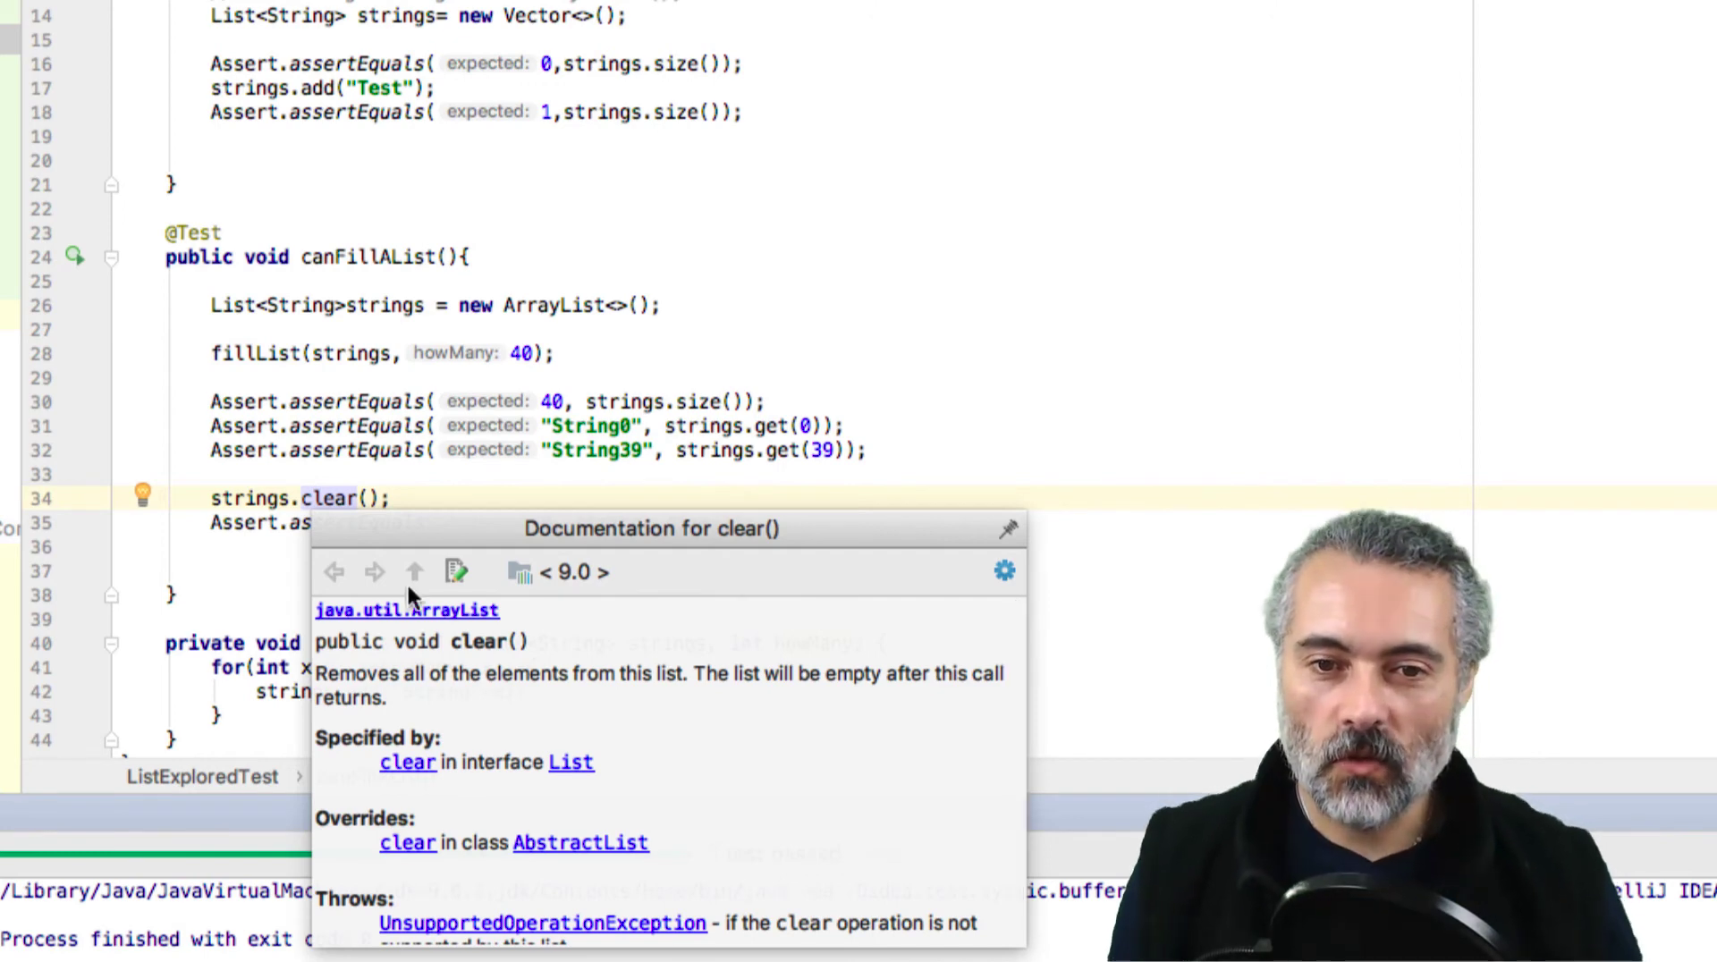
# - Dismiss the clear() docs and scroll through completion suggestions for strings with documentation
pyautogui.scroll(-3)
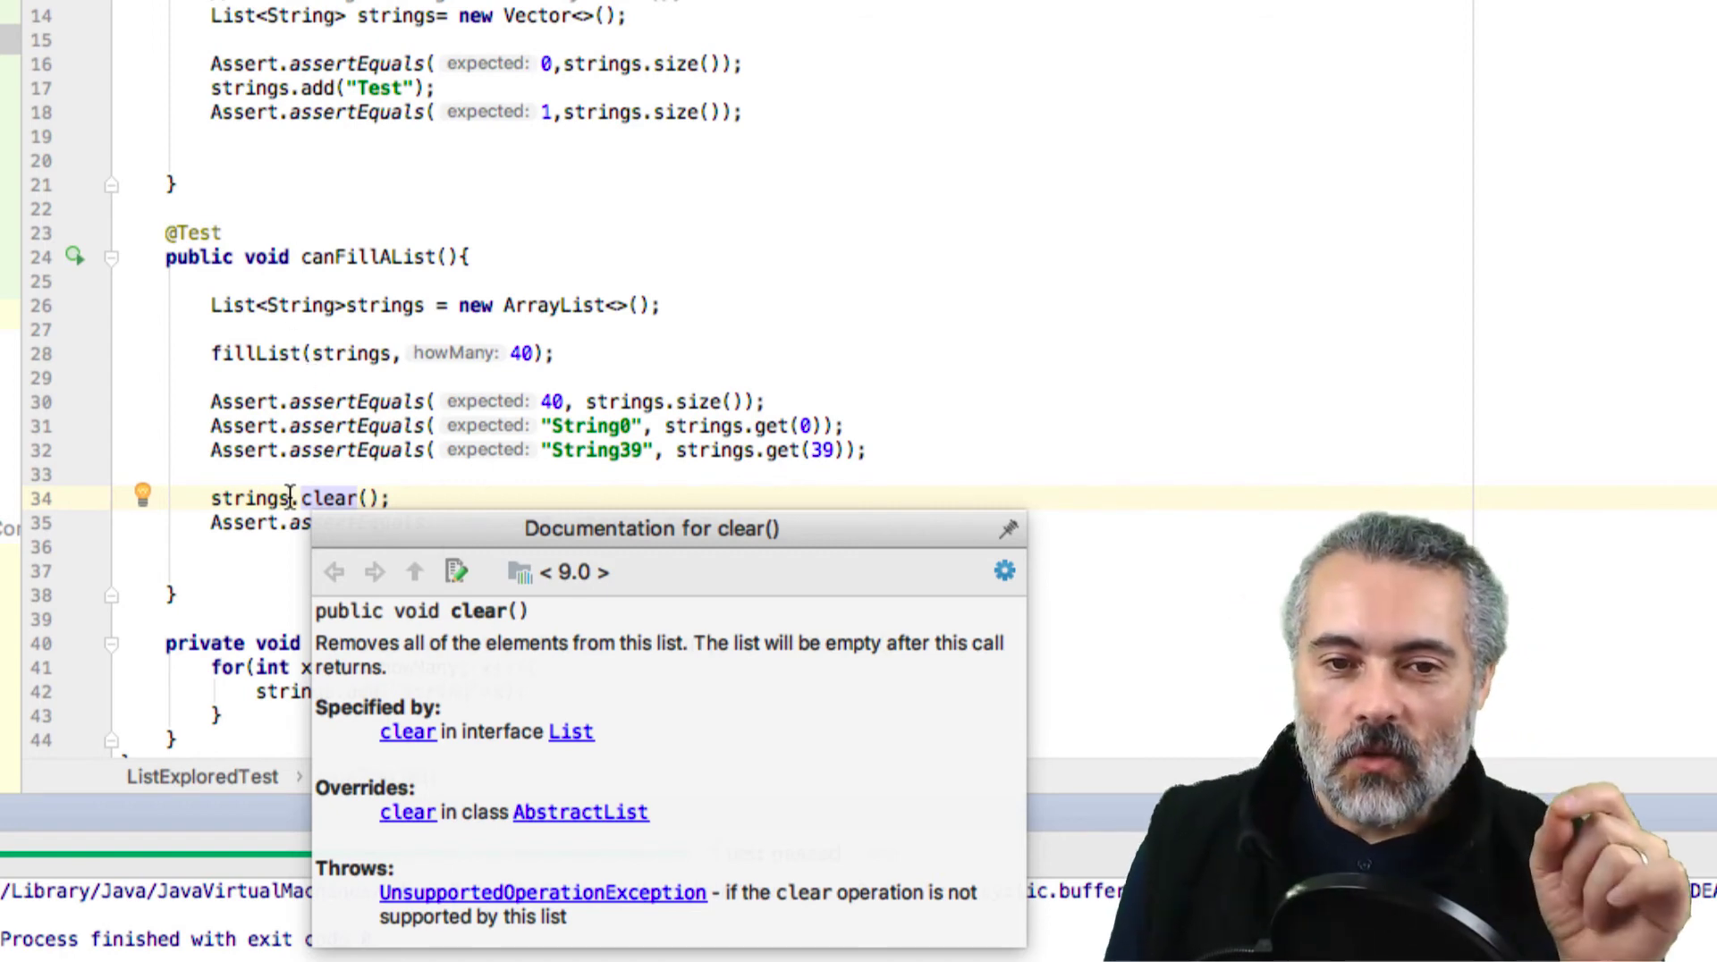
pyautogui.click(307, 497)
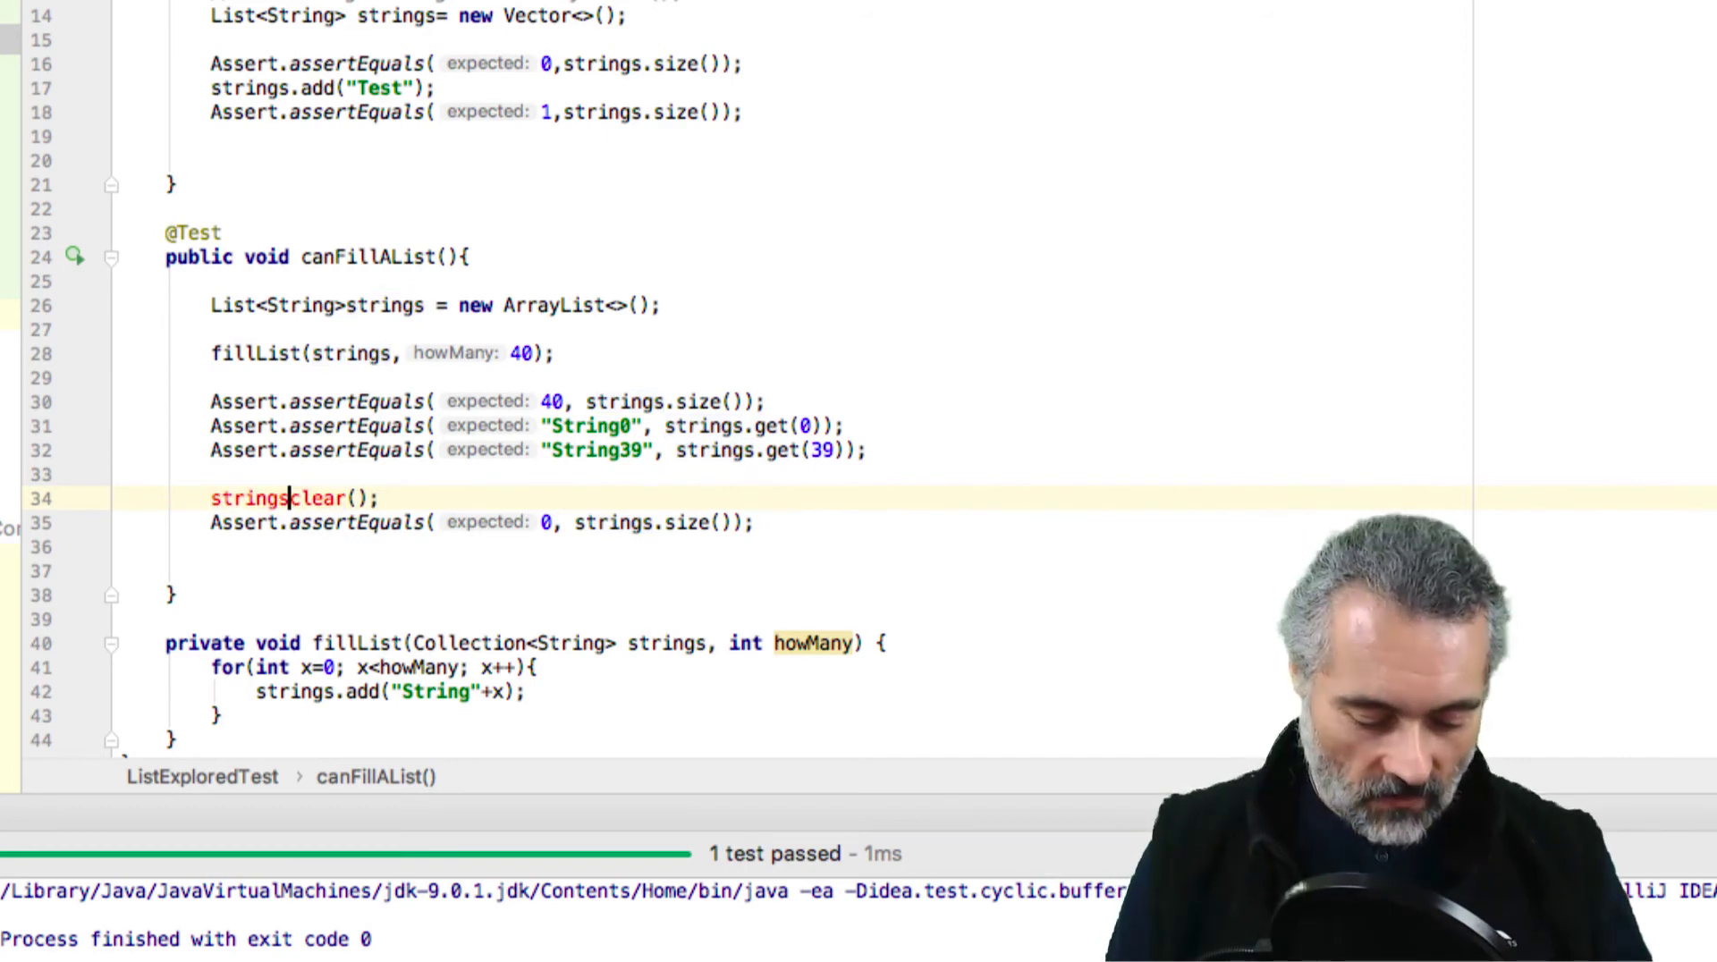
pyautogui.write('.')
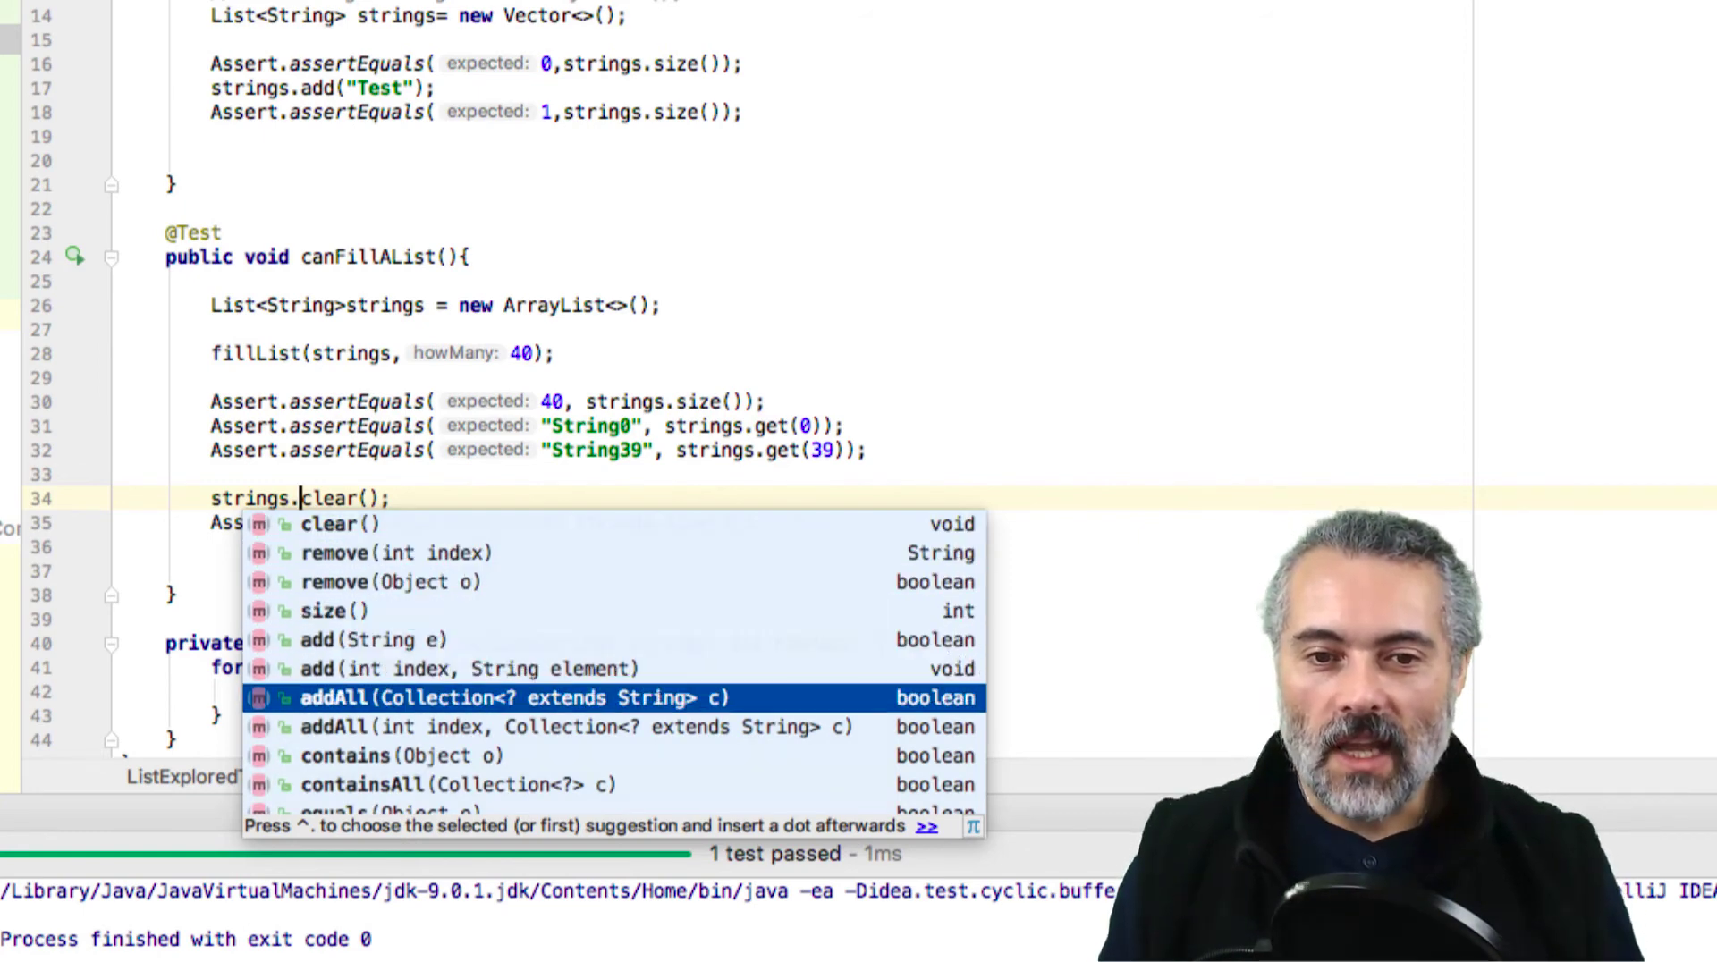
pyautogui.press('Down')
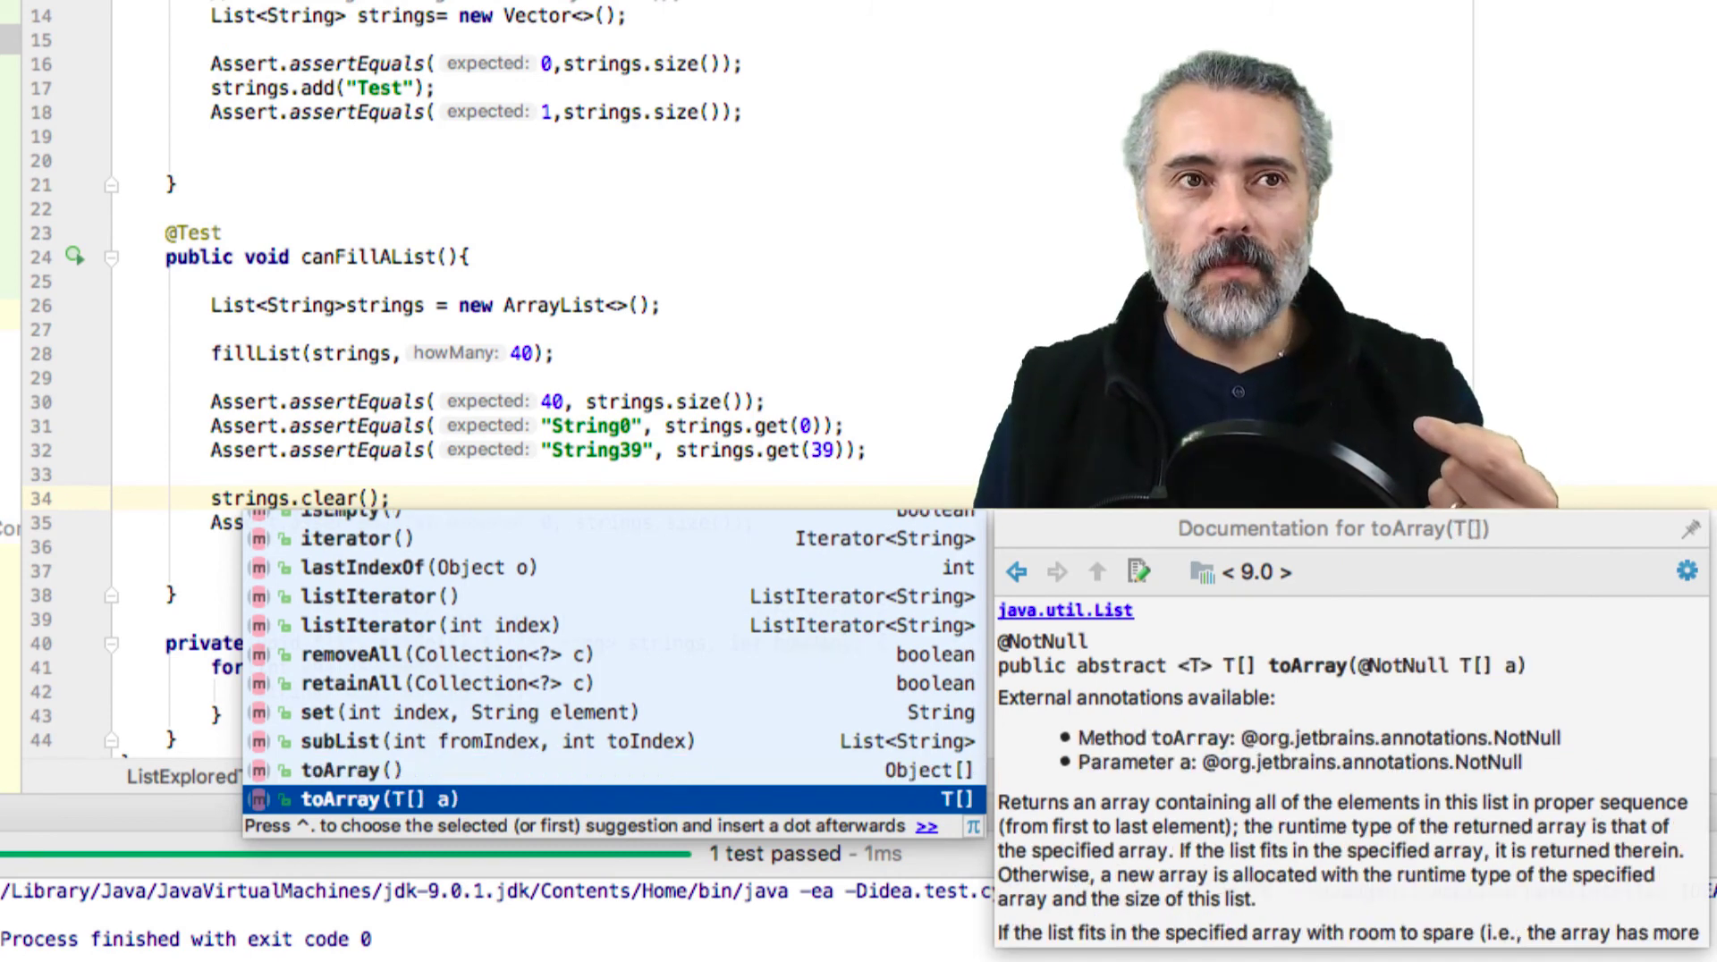
pyautogui.scroll(-3)
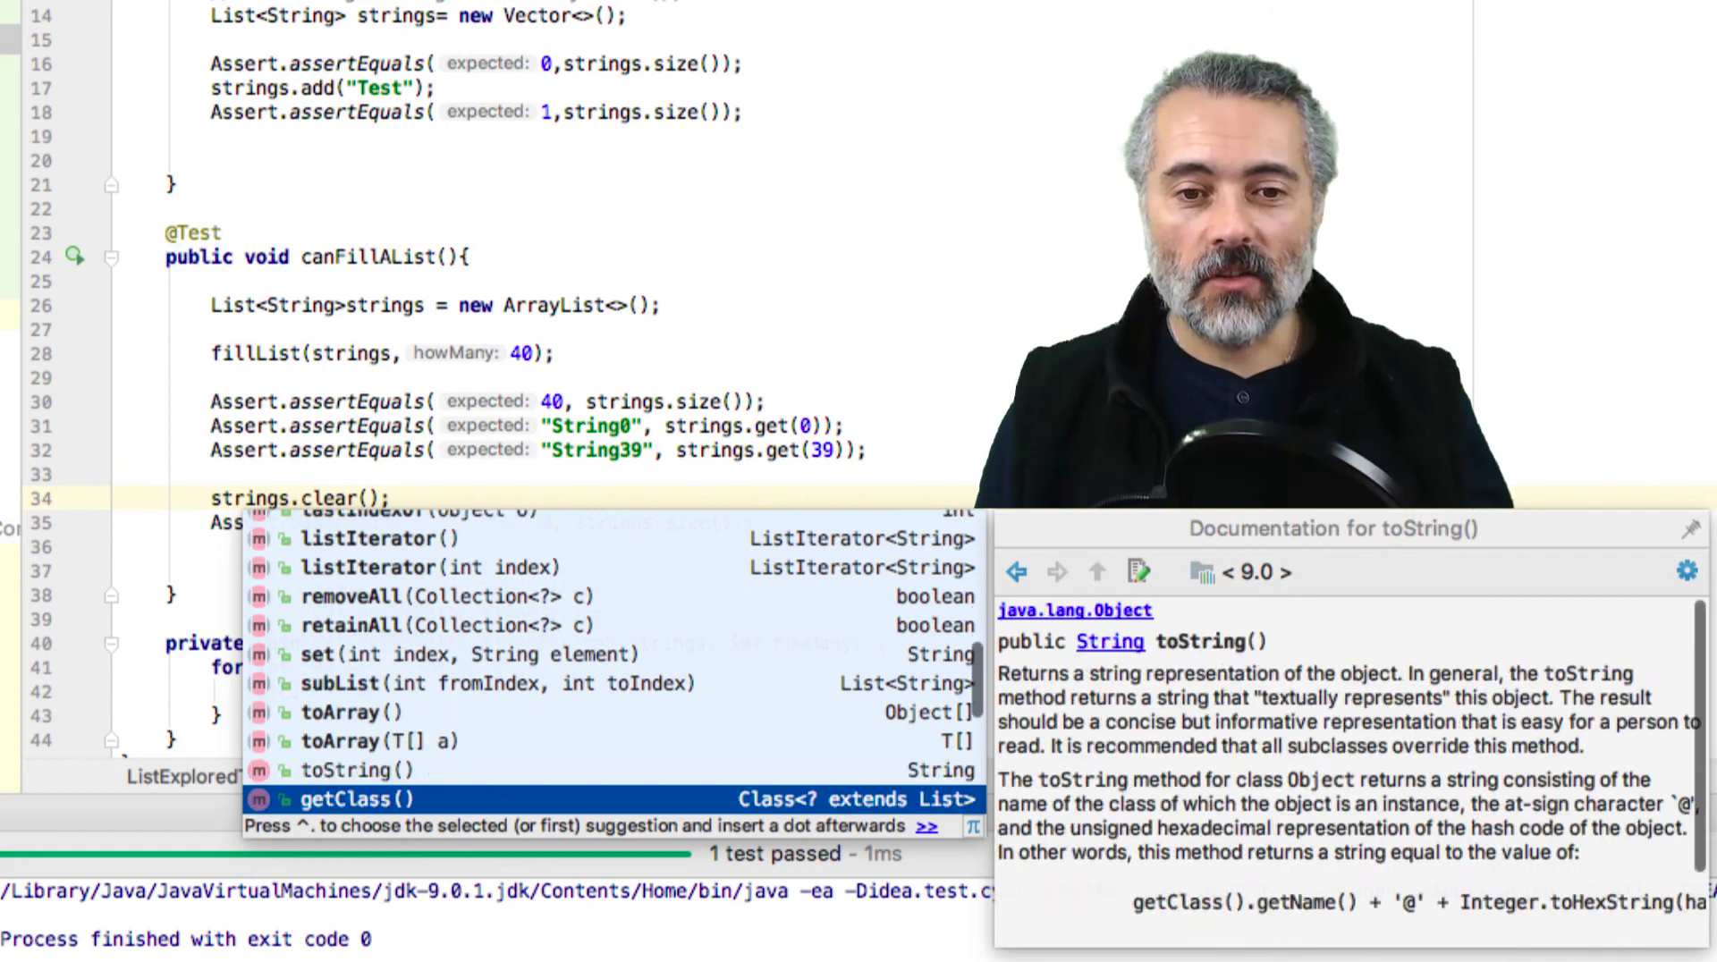